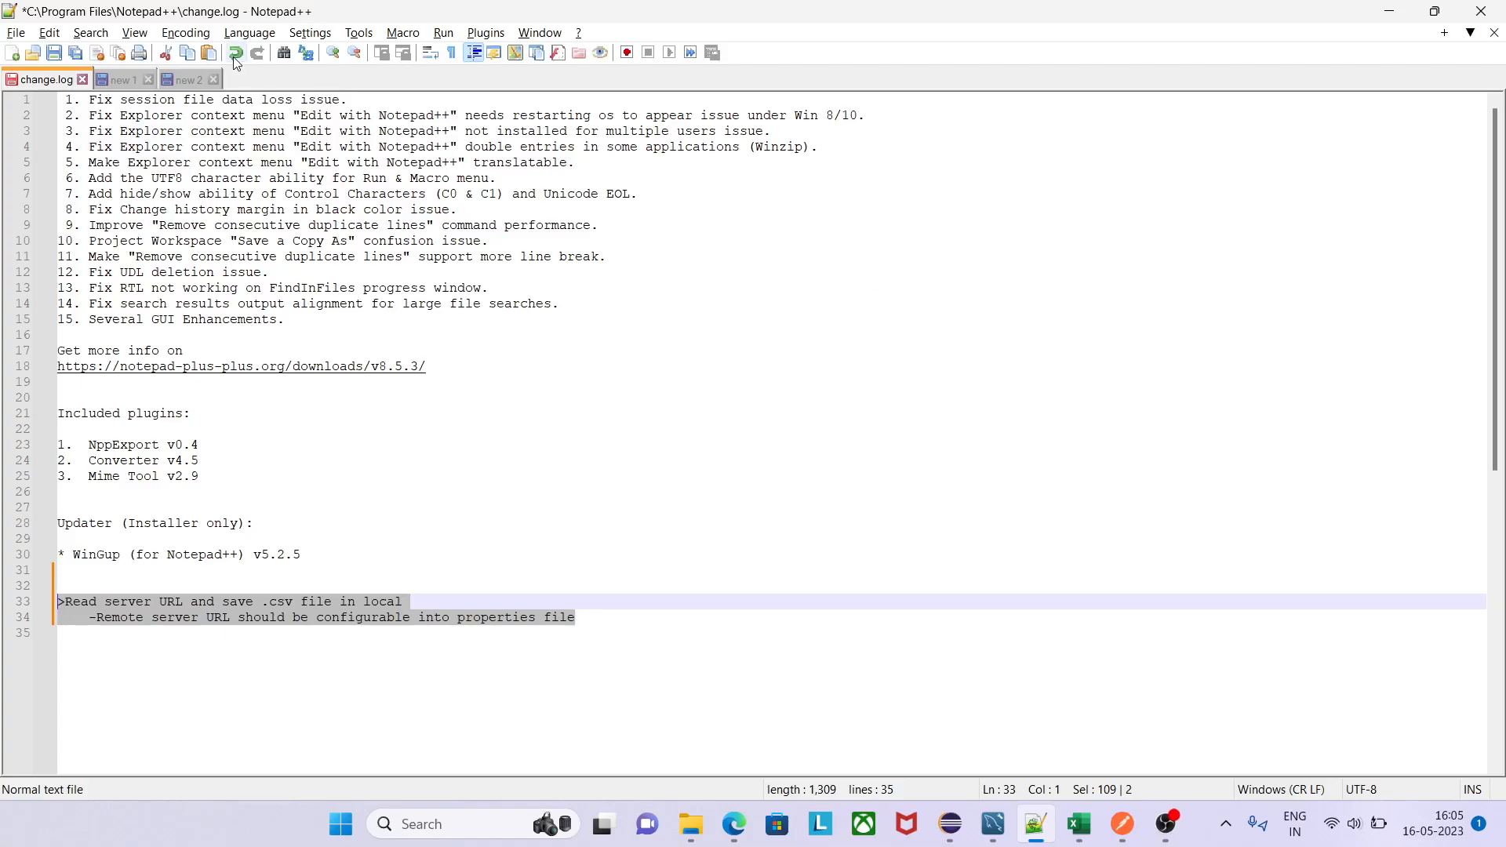
Step: Switch to the Notepad++ note listing the three Spring Boot CSV tasks
left_click(182, 78)
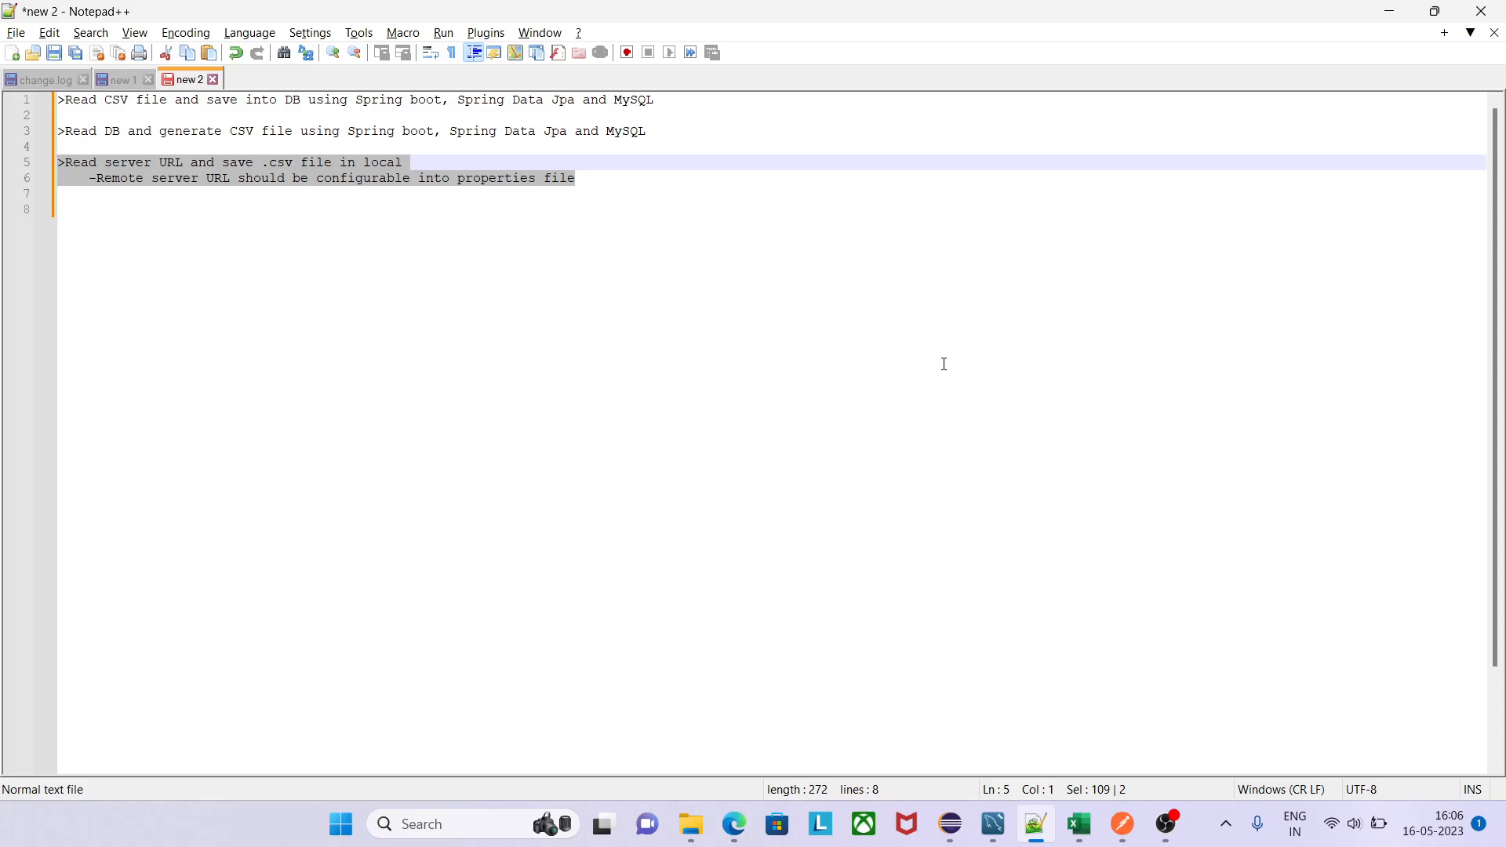
mouse_move(615, 194)
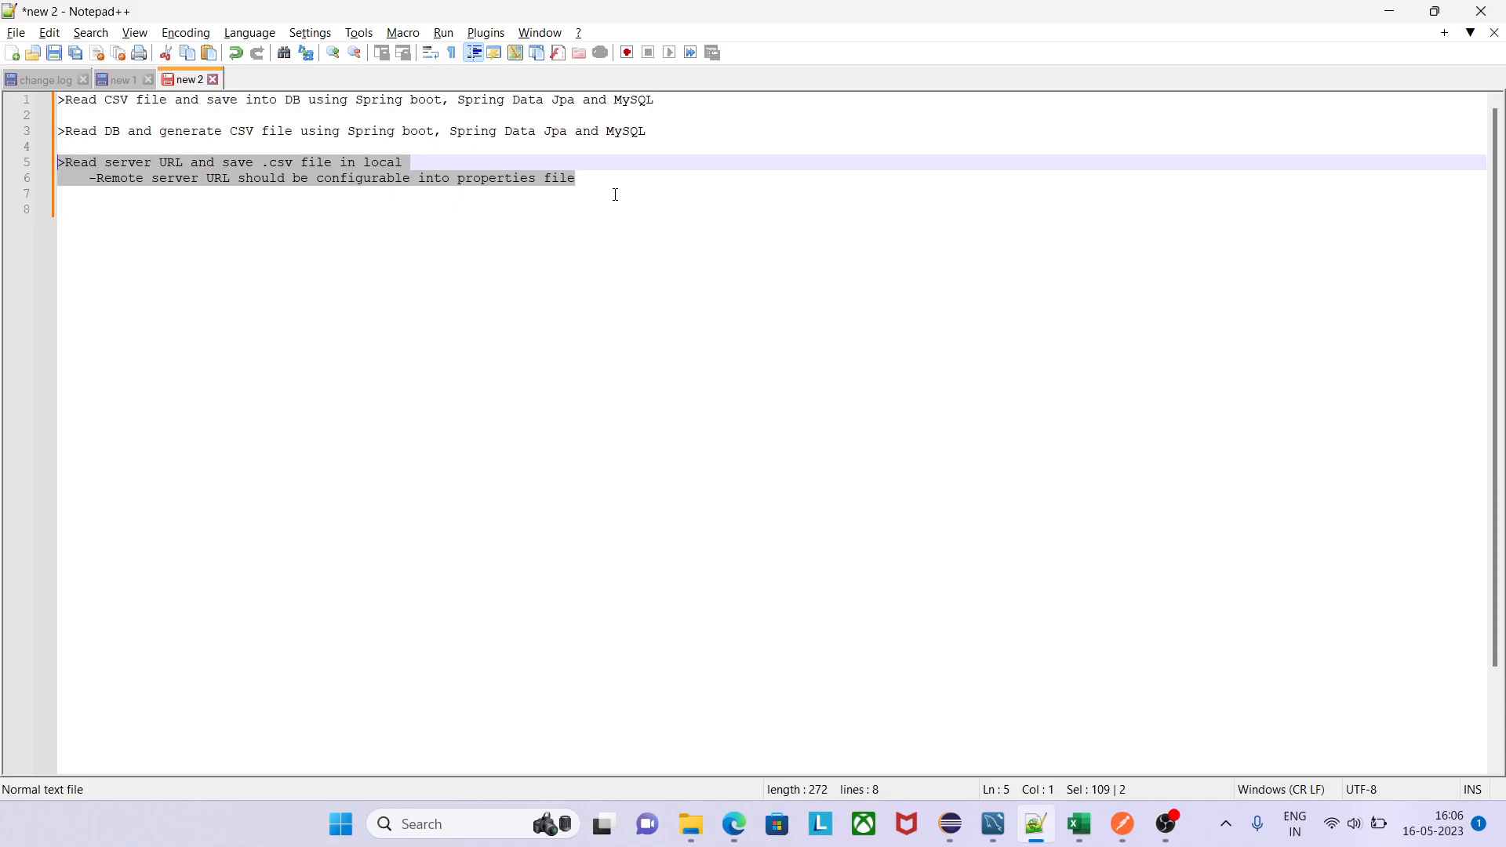
mouse_move(190, 108)
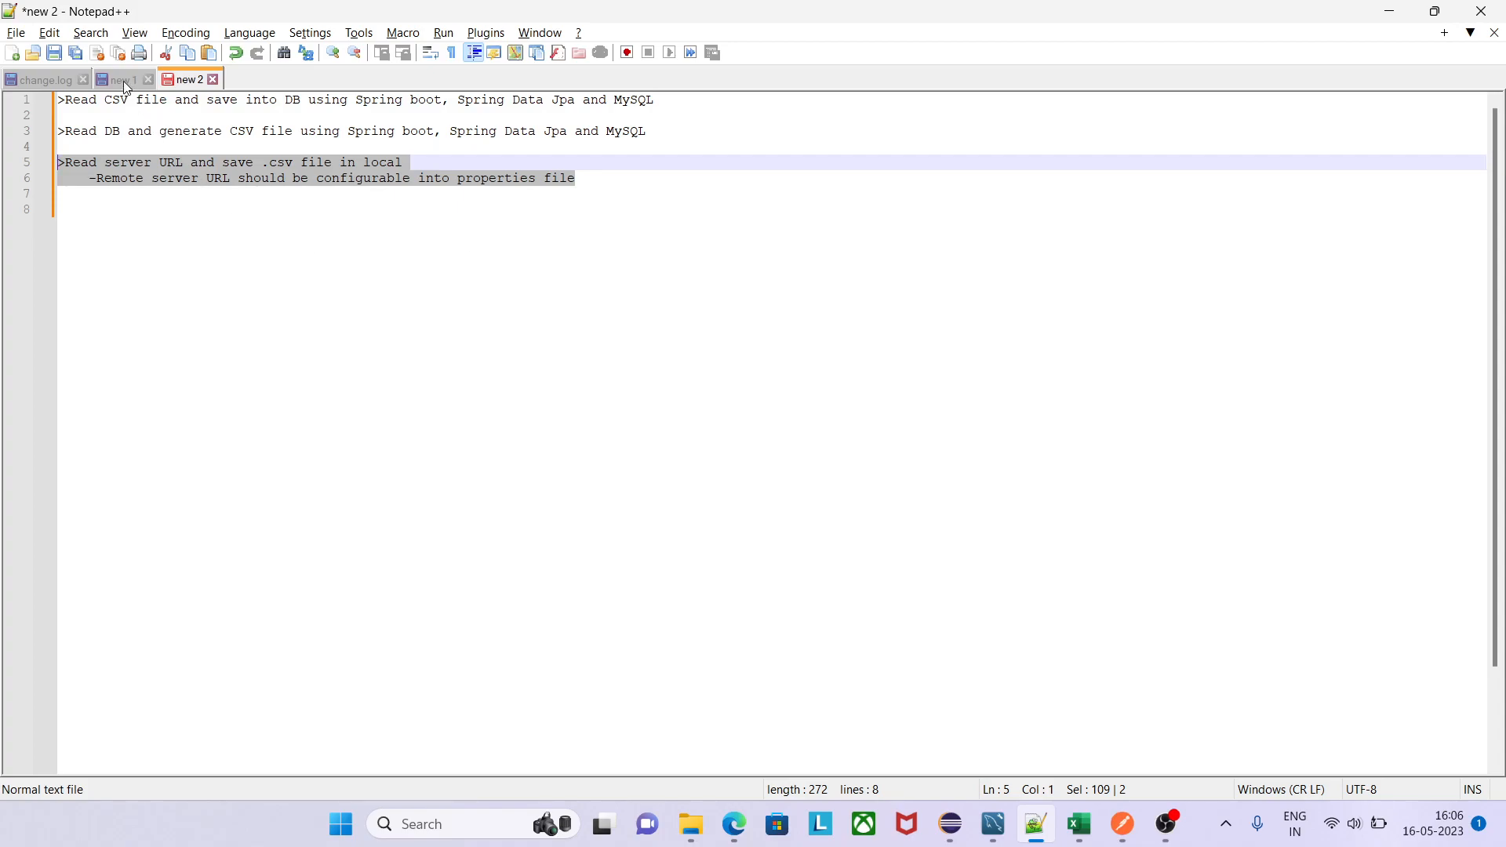
Step: Open the remote hw_25000.csv URL in a new Edge tab
left_click(123, 78)
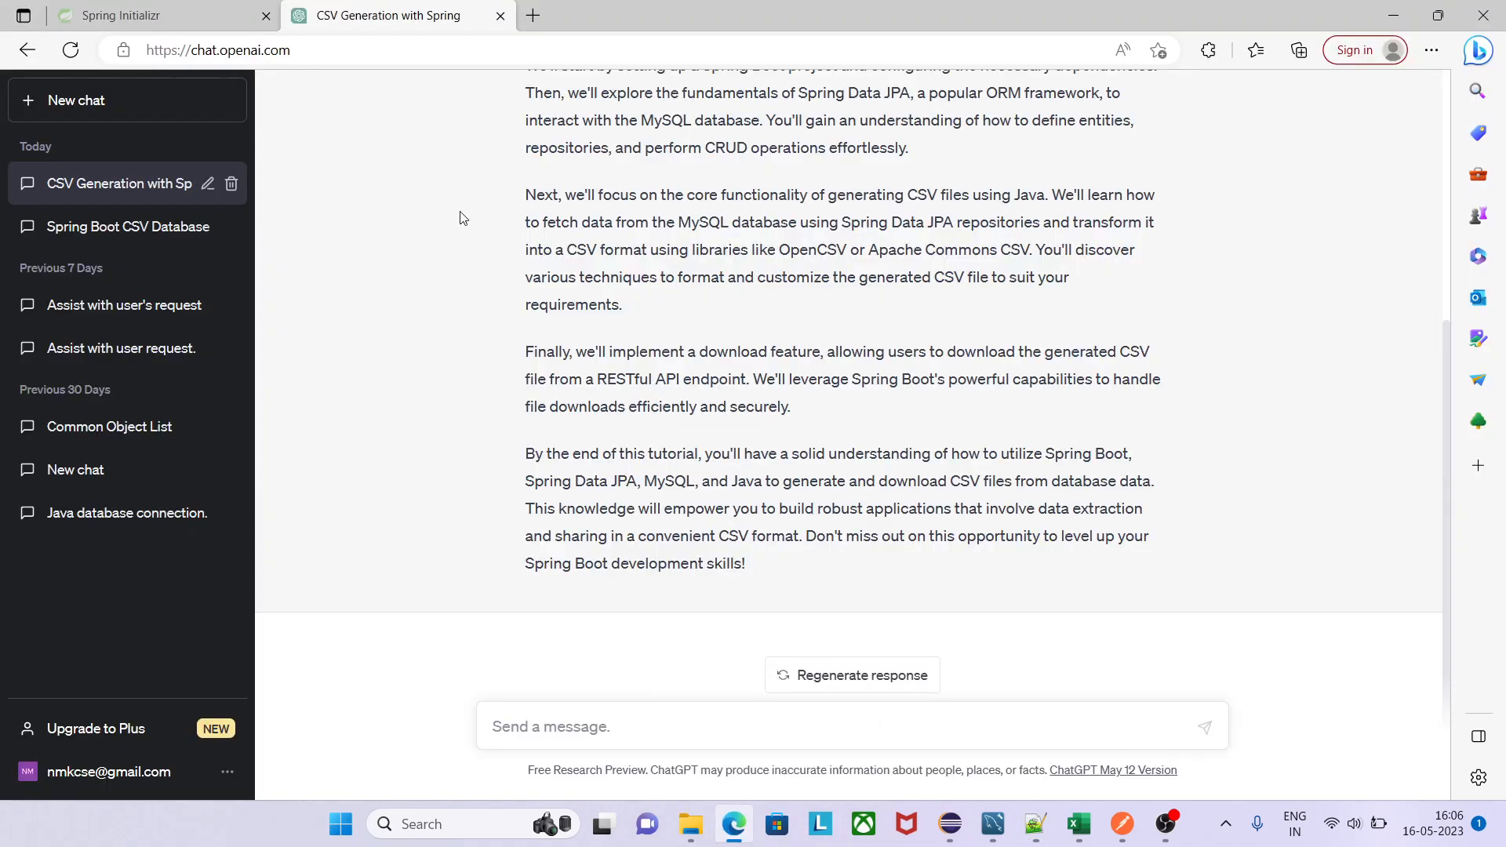
left_click(533, 16)
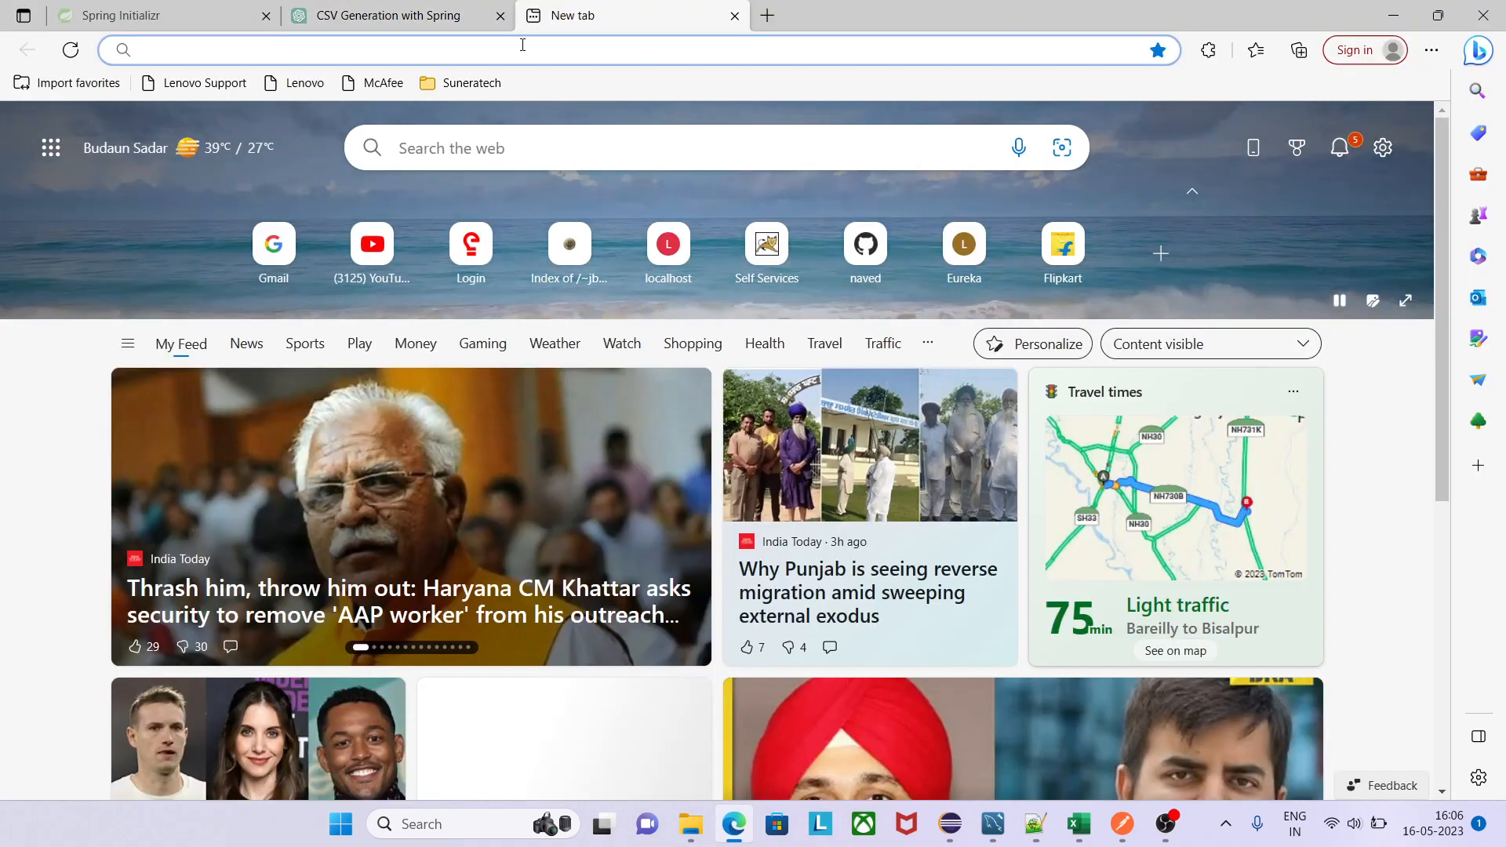
type("https://people.sc.fsu.edu/~jburkardt/data/csv/hw_25000.csv")
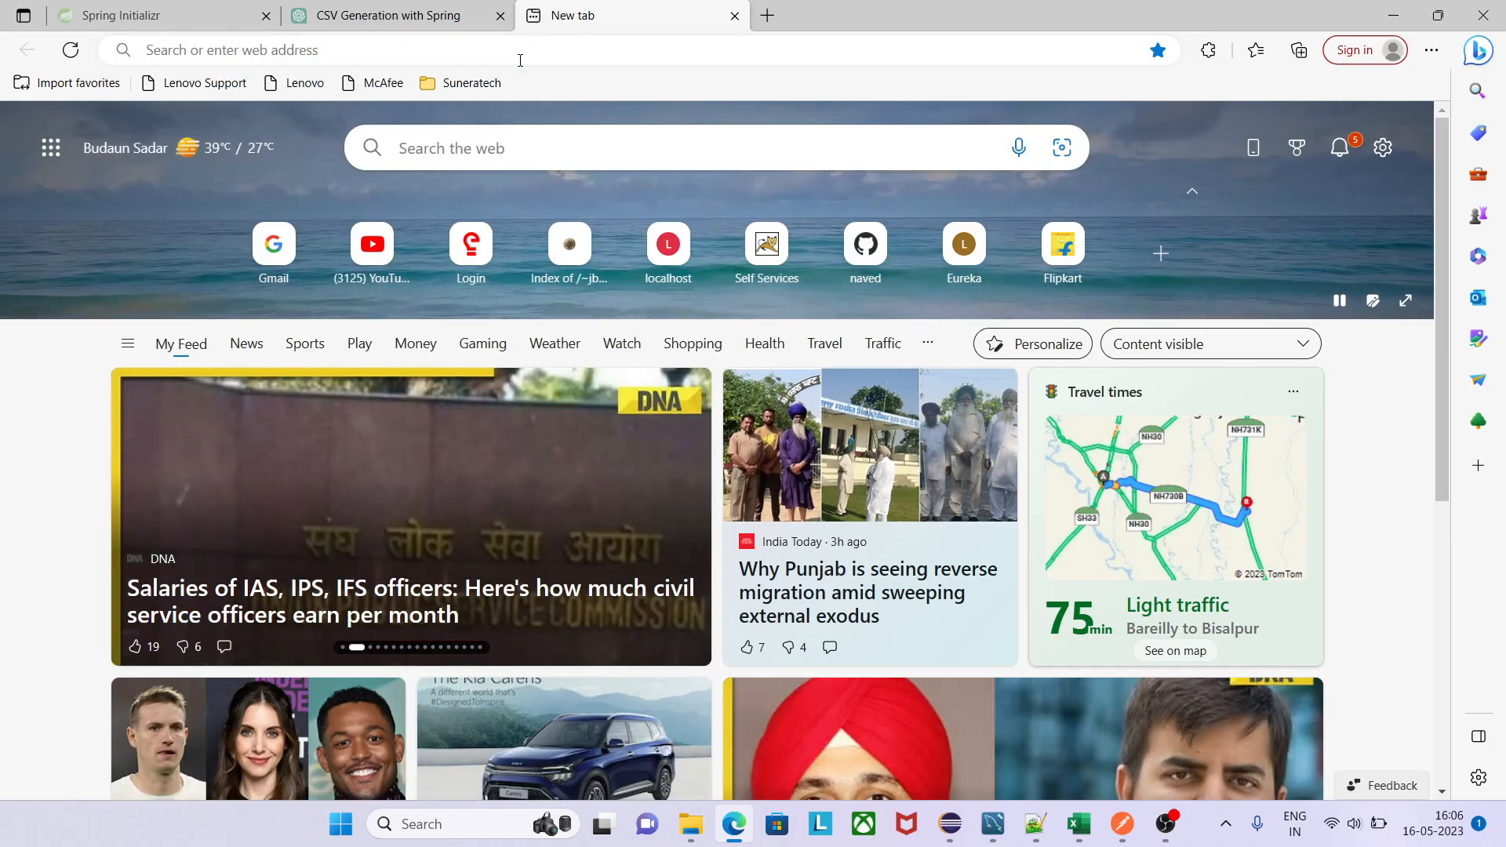
left_click(1297, 50)
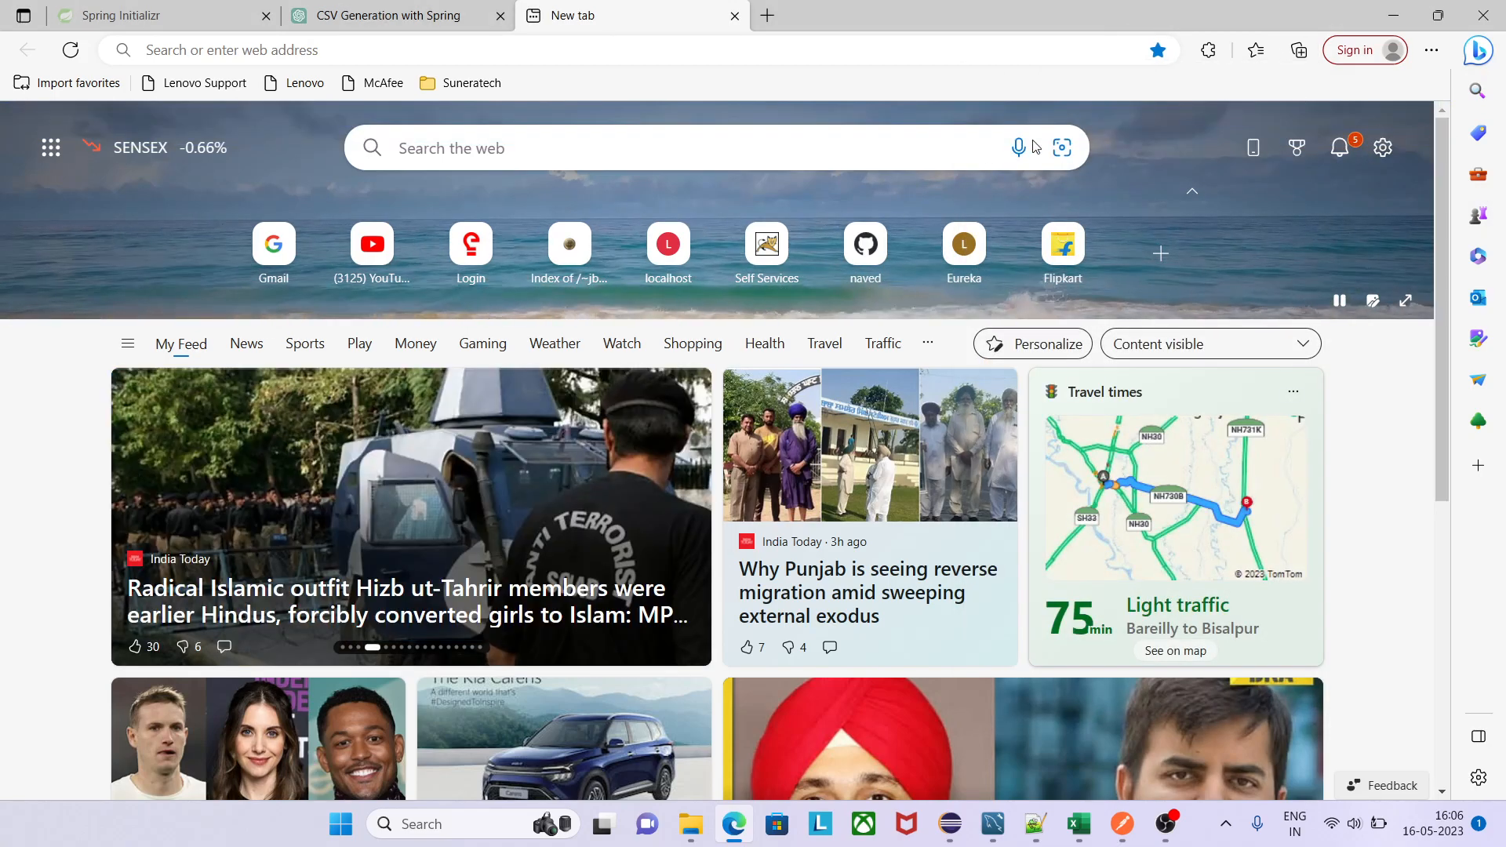
mouse_move(1160, 255)
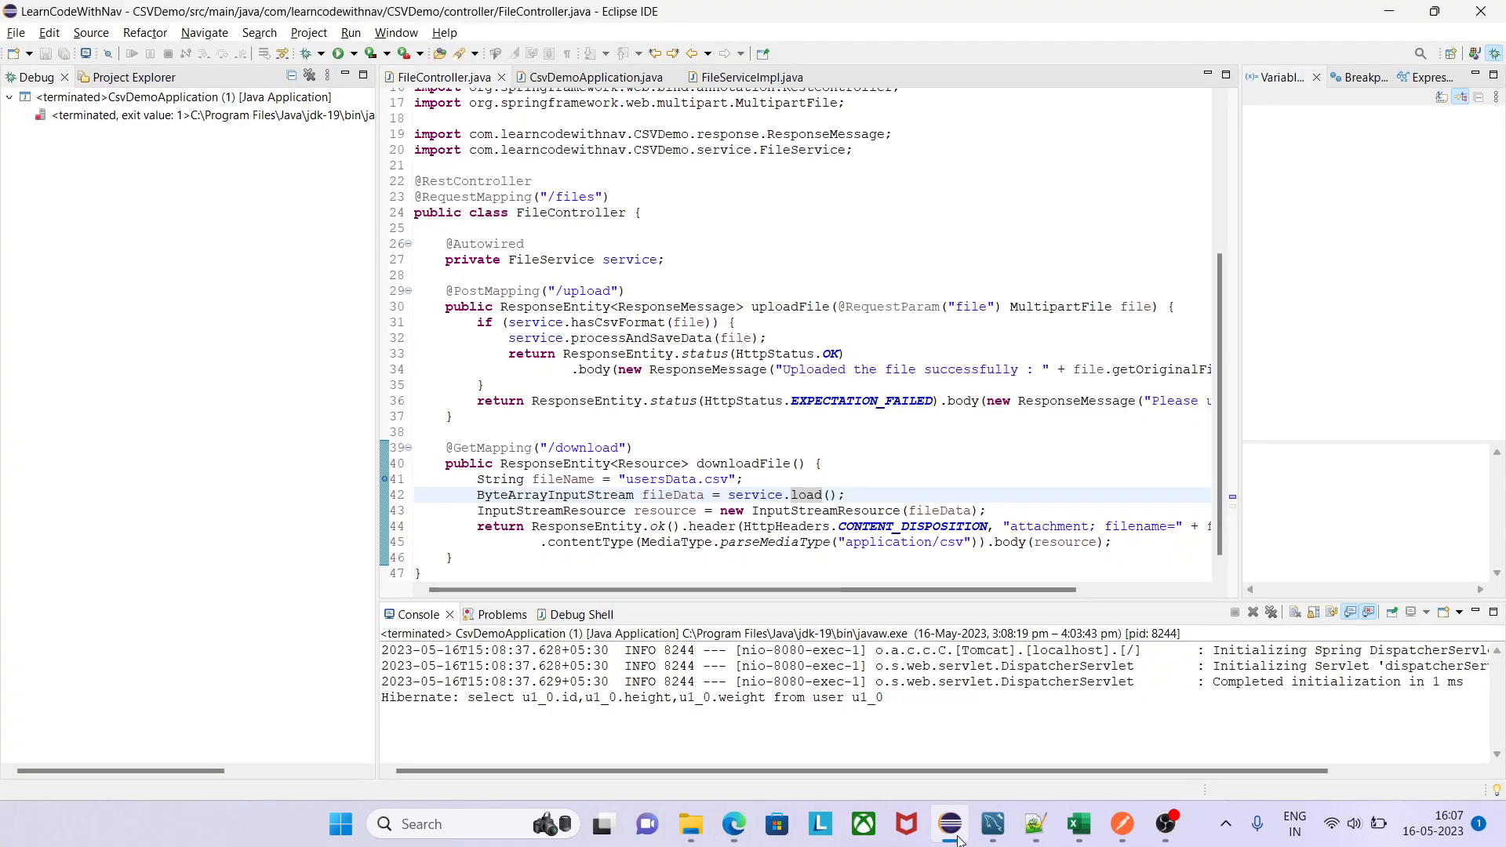
left_click(1269, 611)
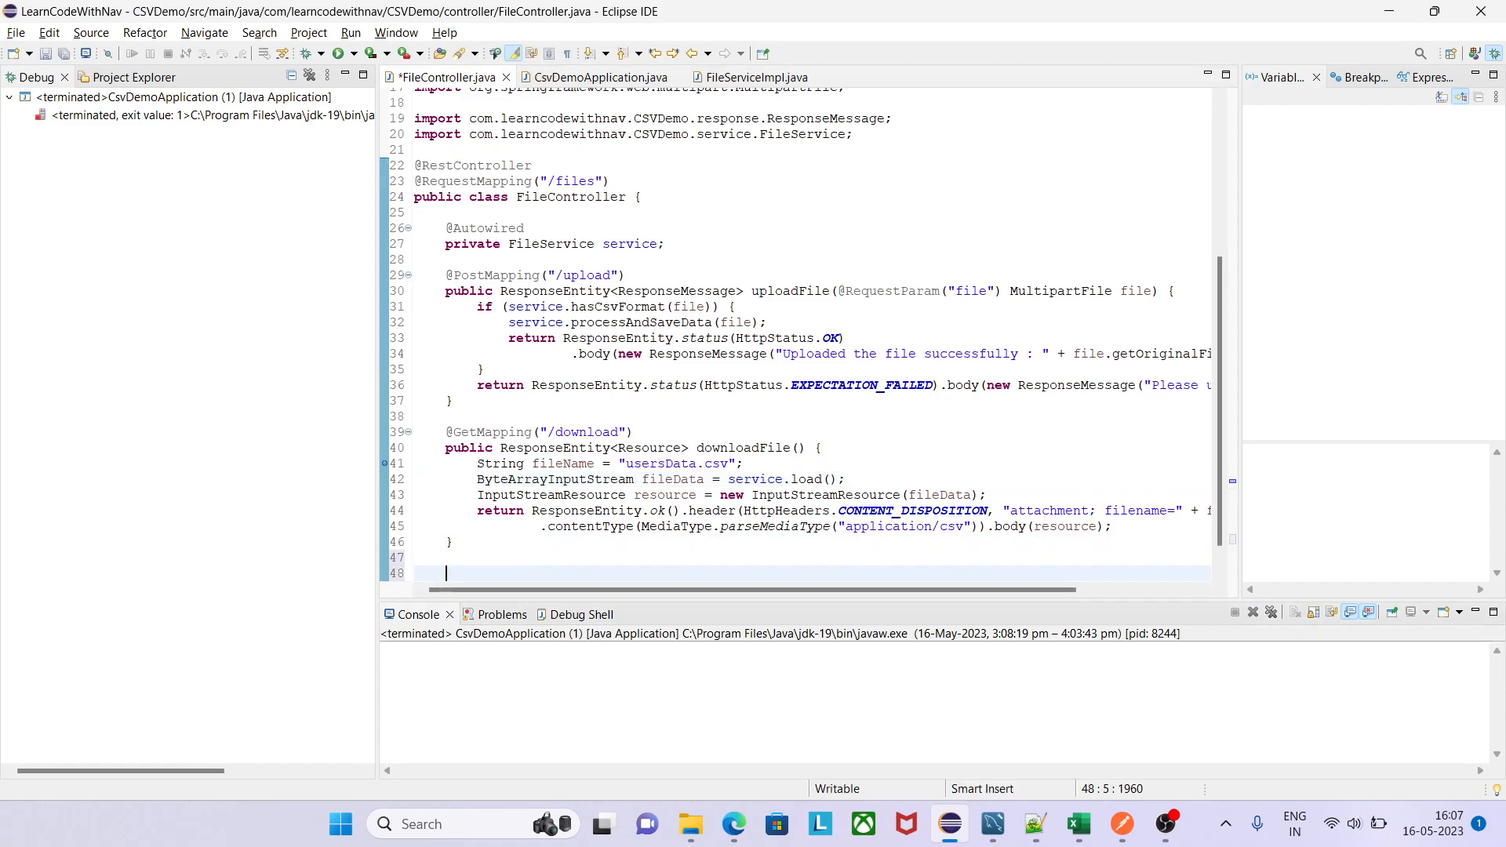
type("@Ge")
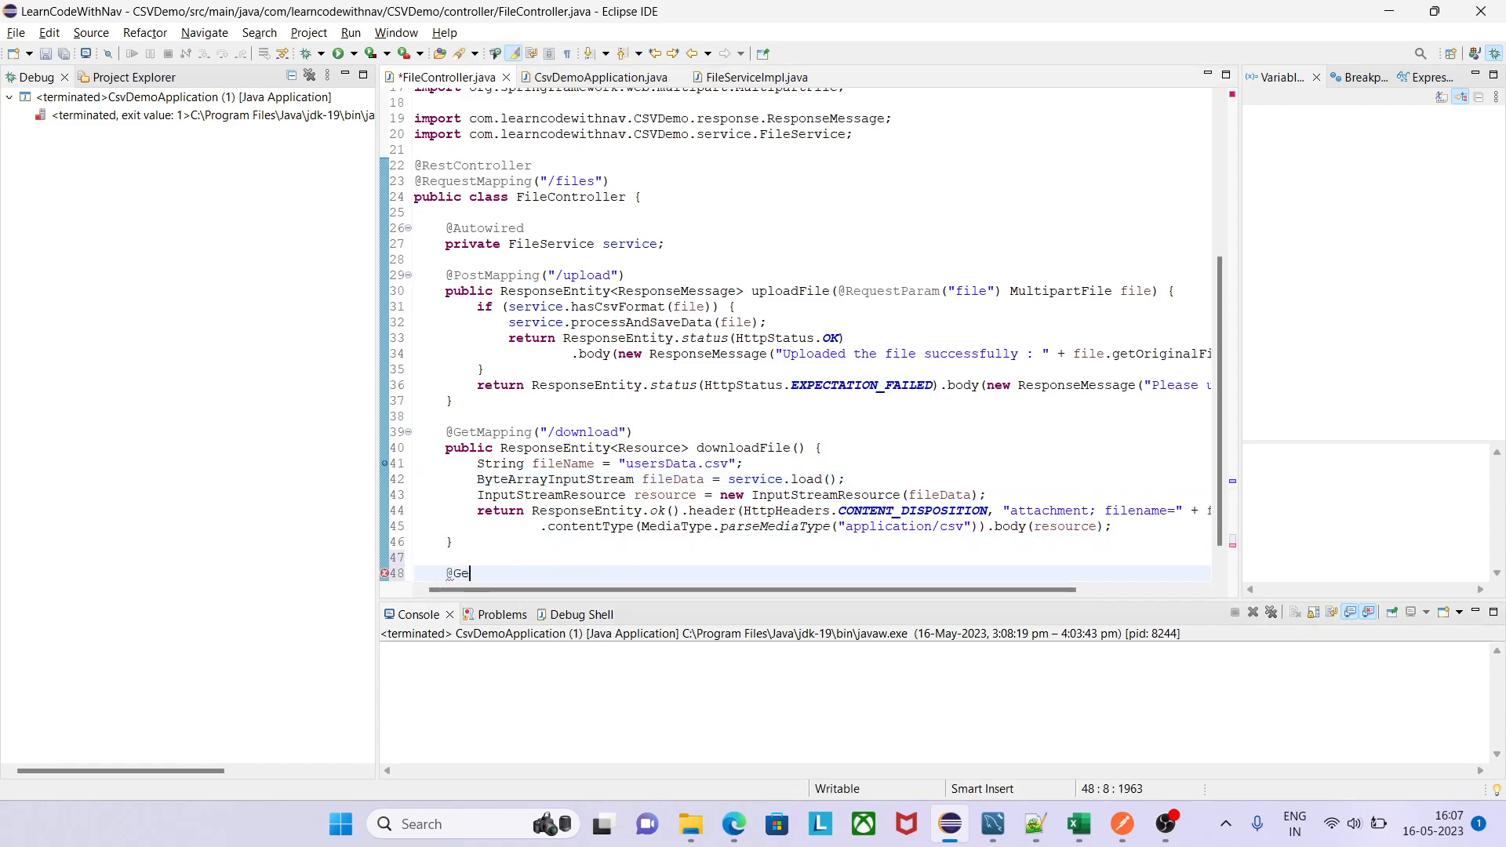
type("tM")
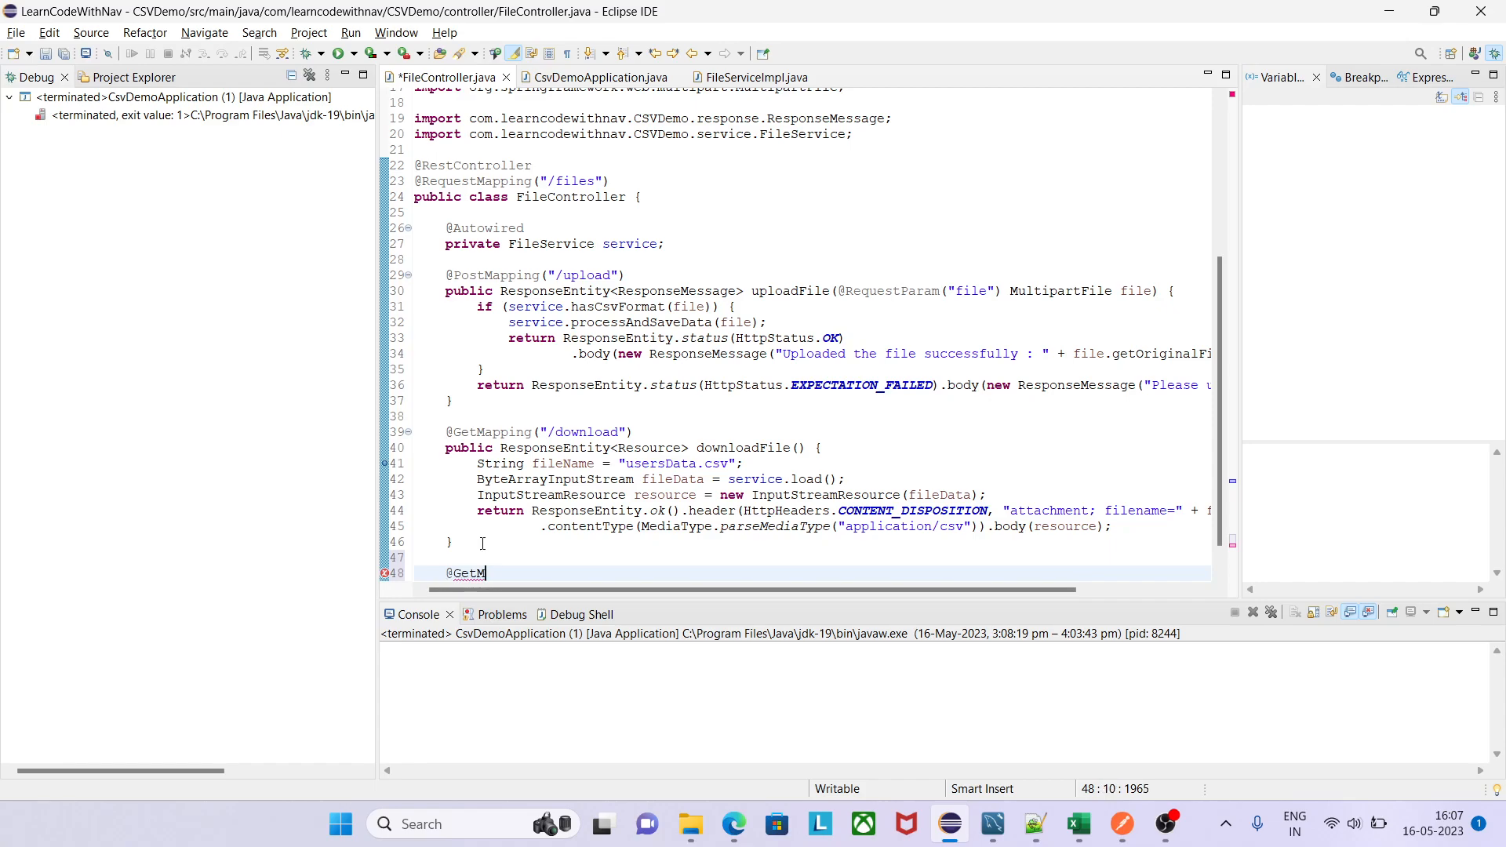
type("apping()")
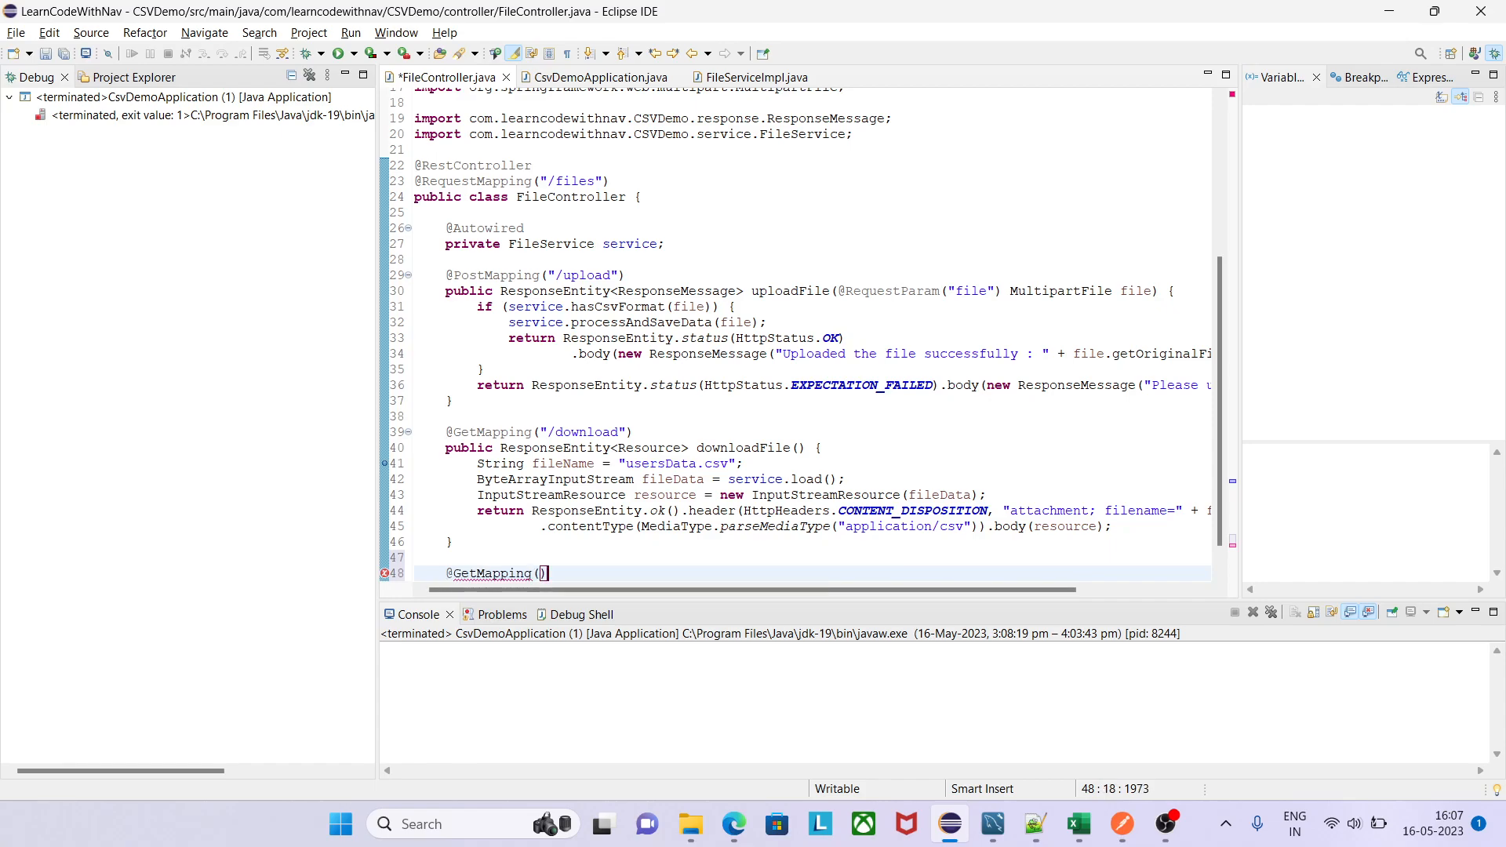
type("\"\"")
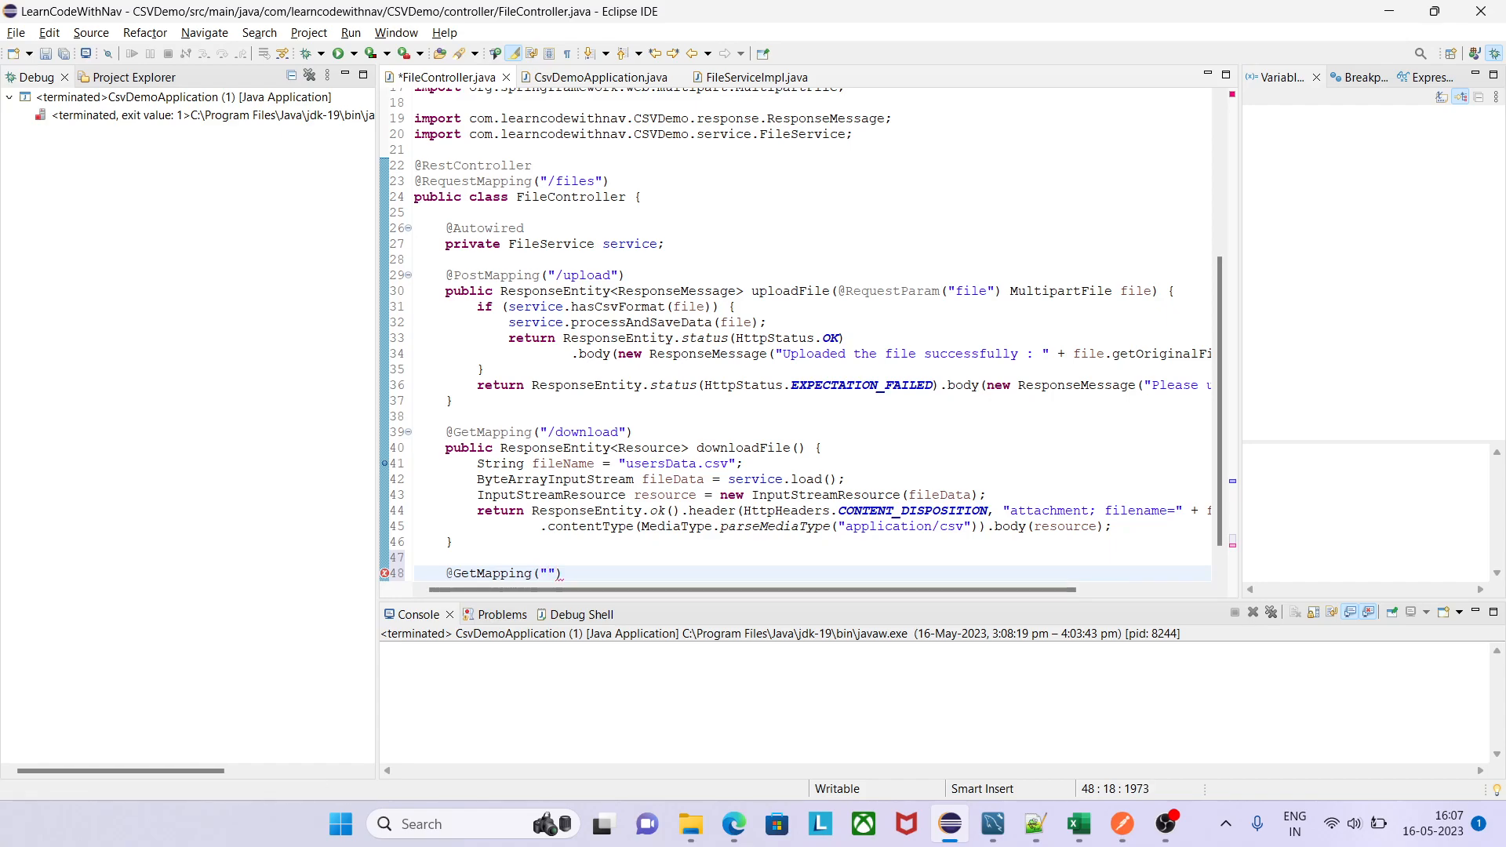
left_click(547, 574)
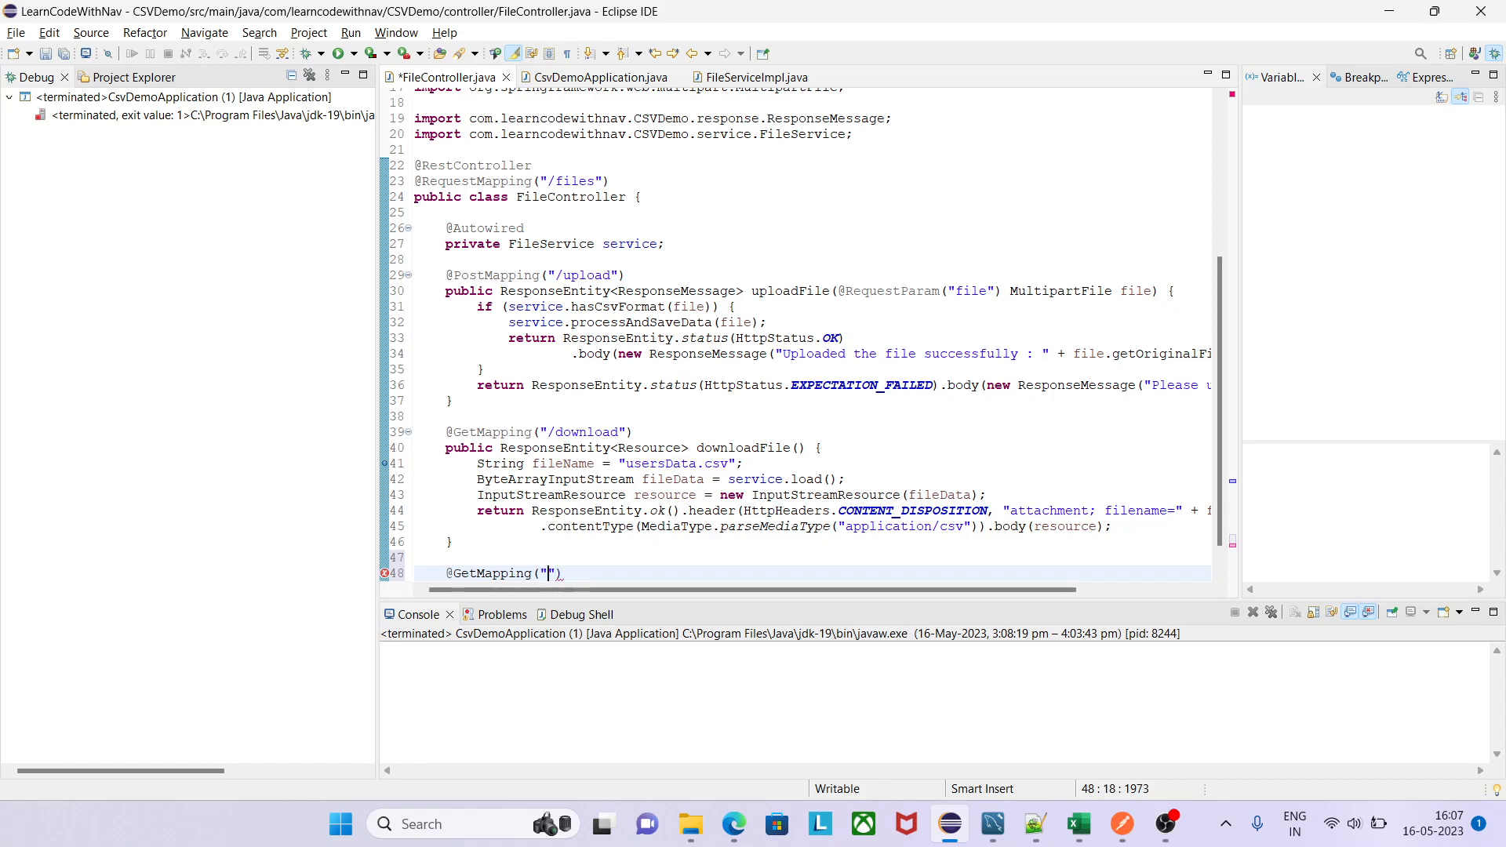
type("downla")
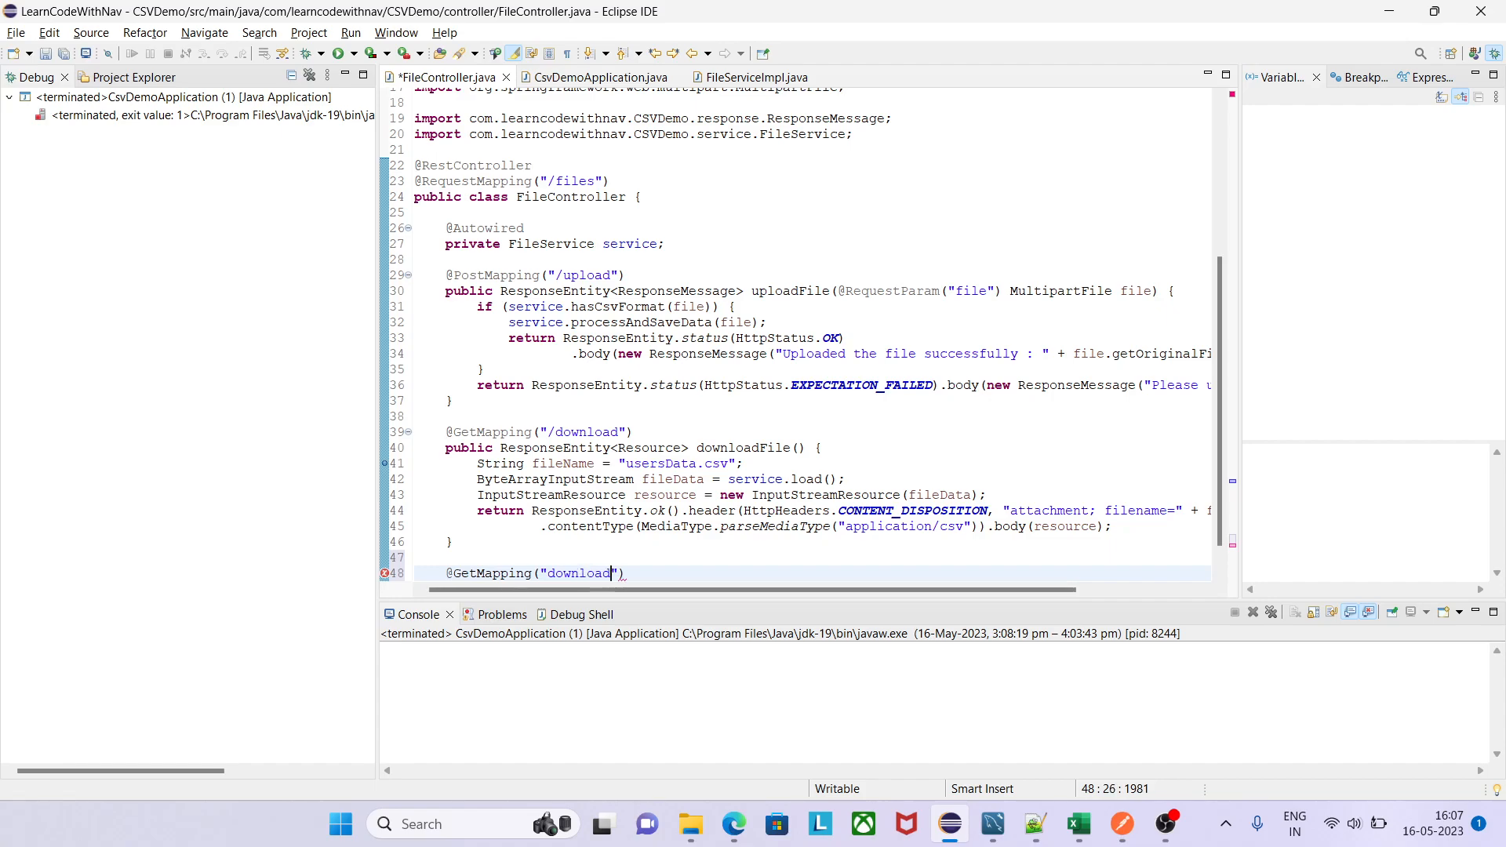
type("-fi")
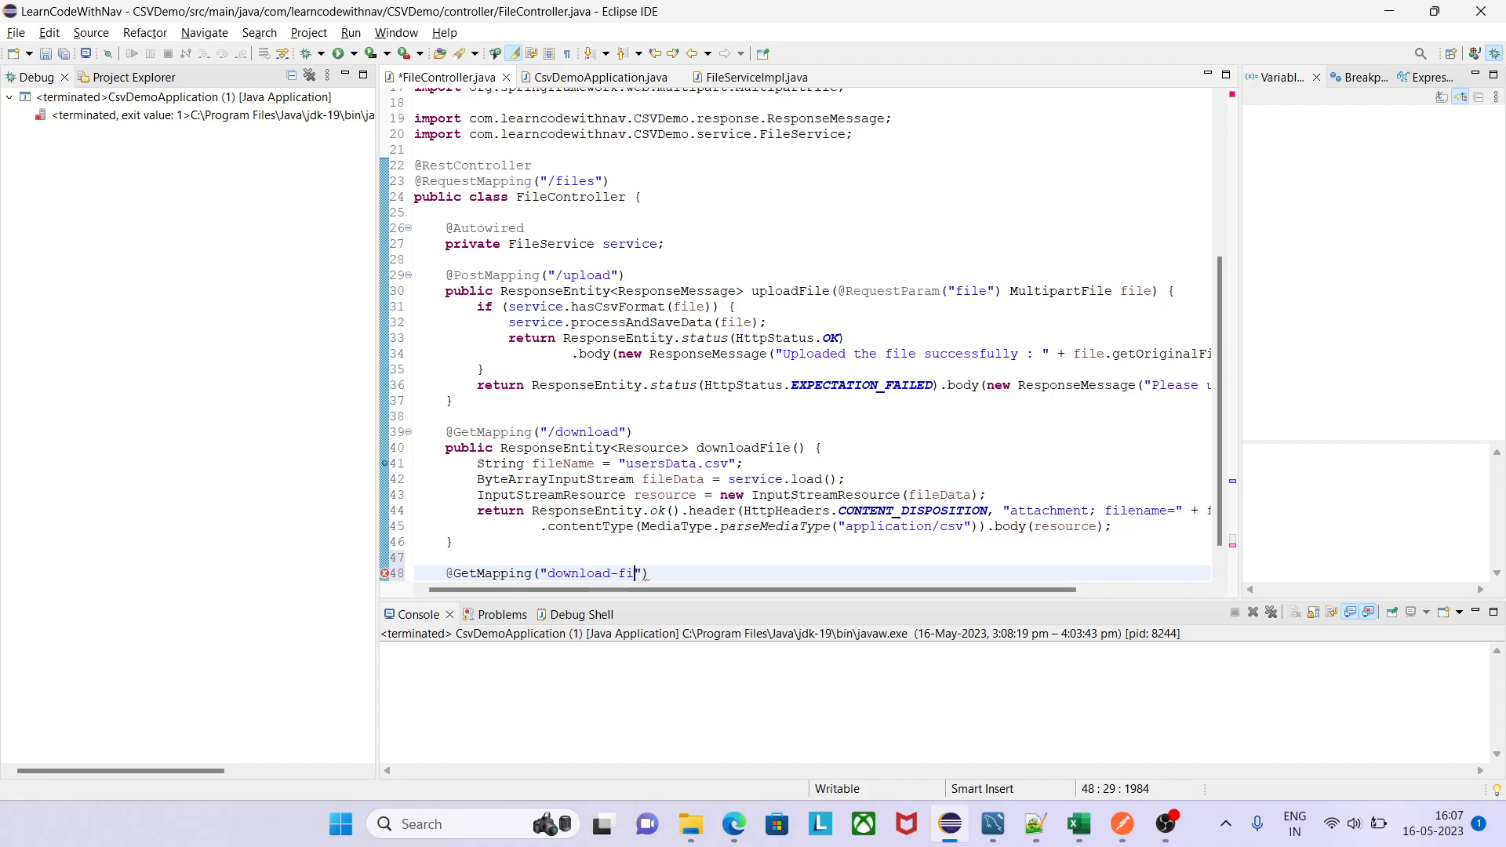
type("le")
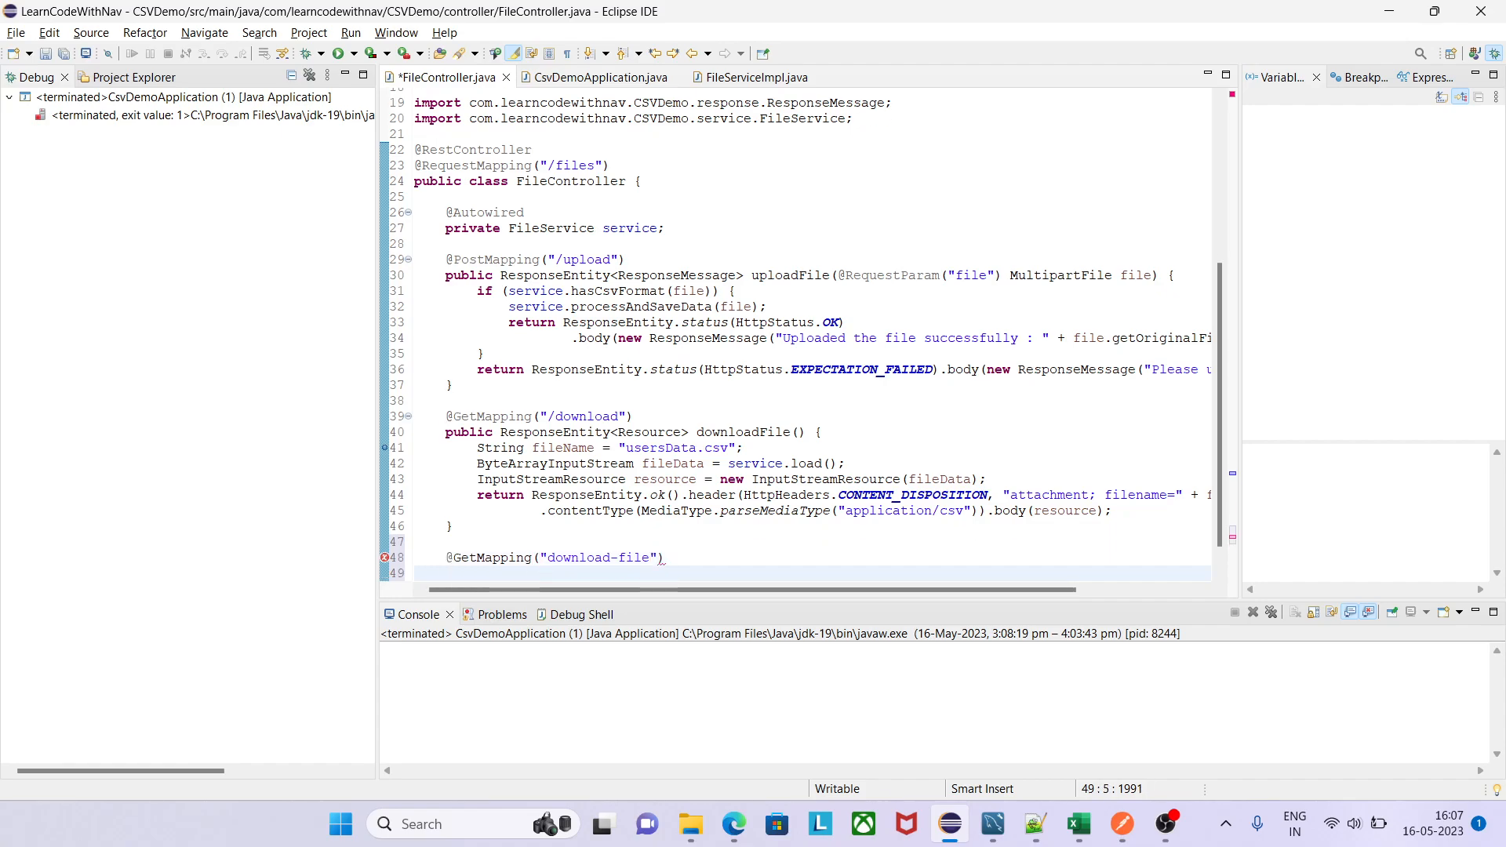
Step: Declare public ResponseEntity<ResponseMessage> saveFileOnLocal() with an empty body
type("publi")
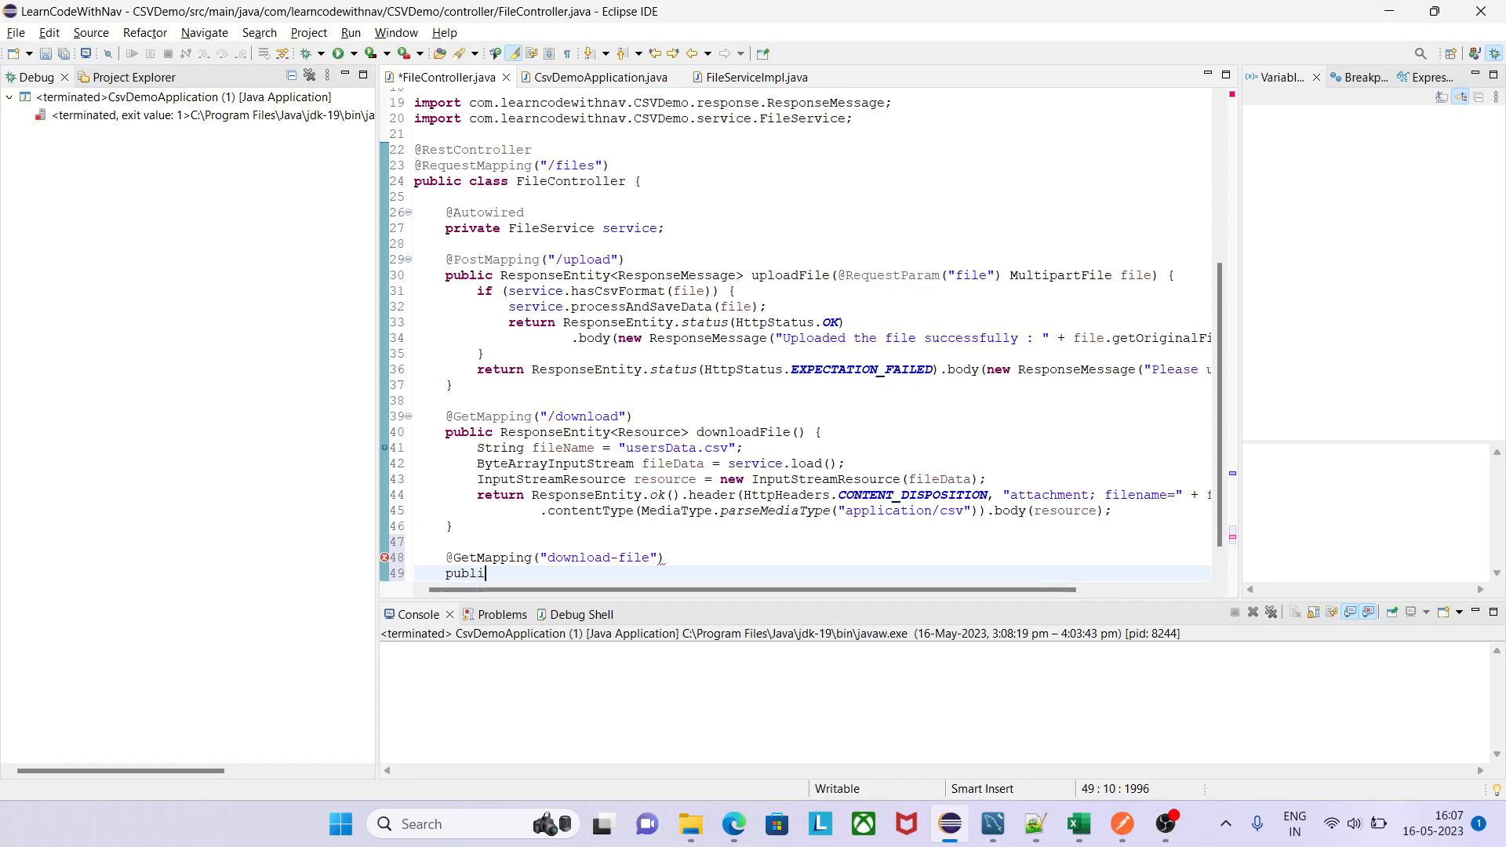
type("c")
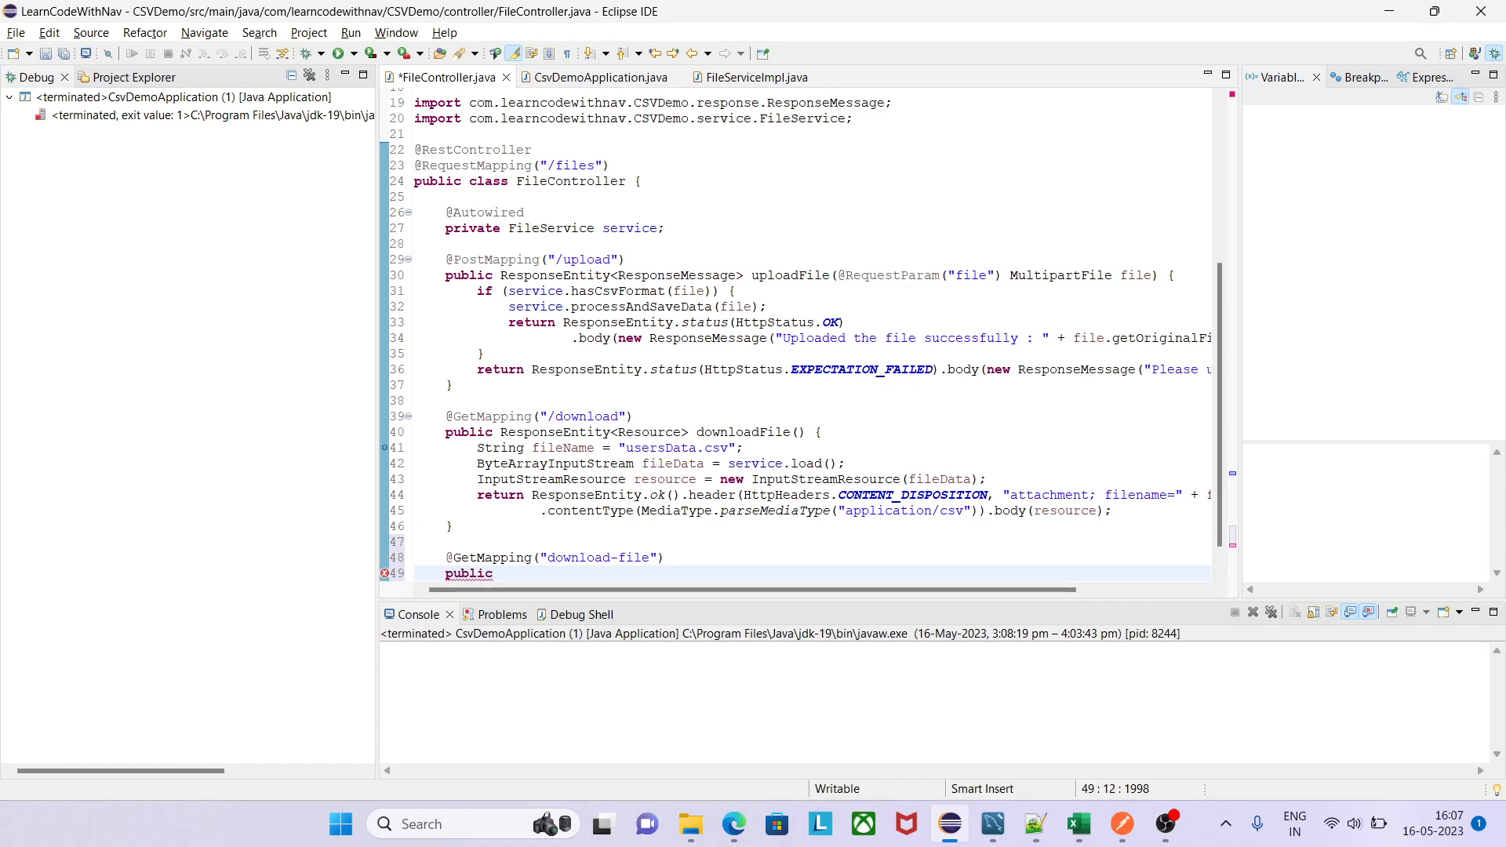
type("ResponseEntity<T>")
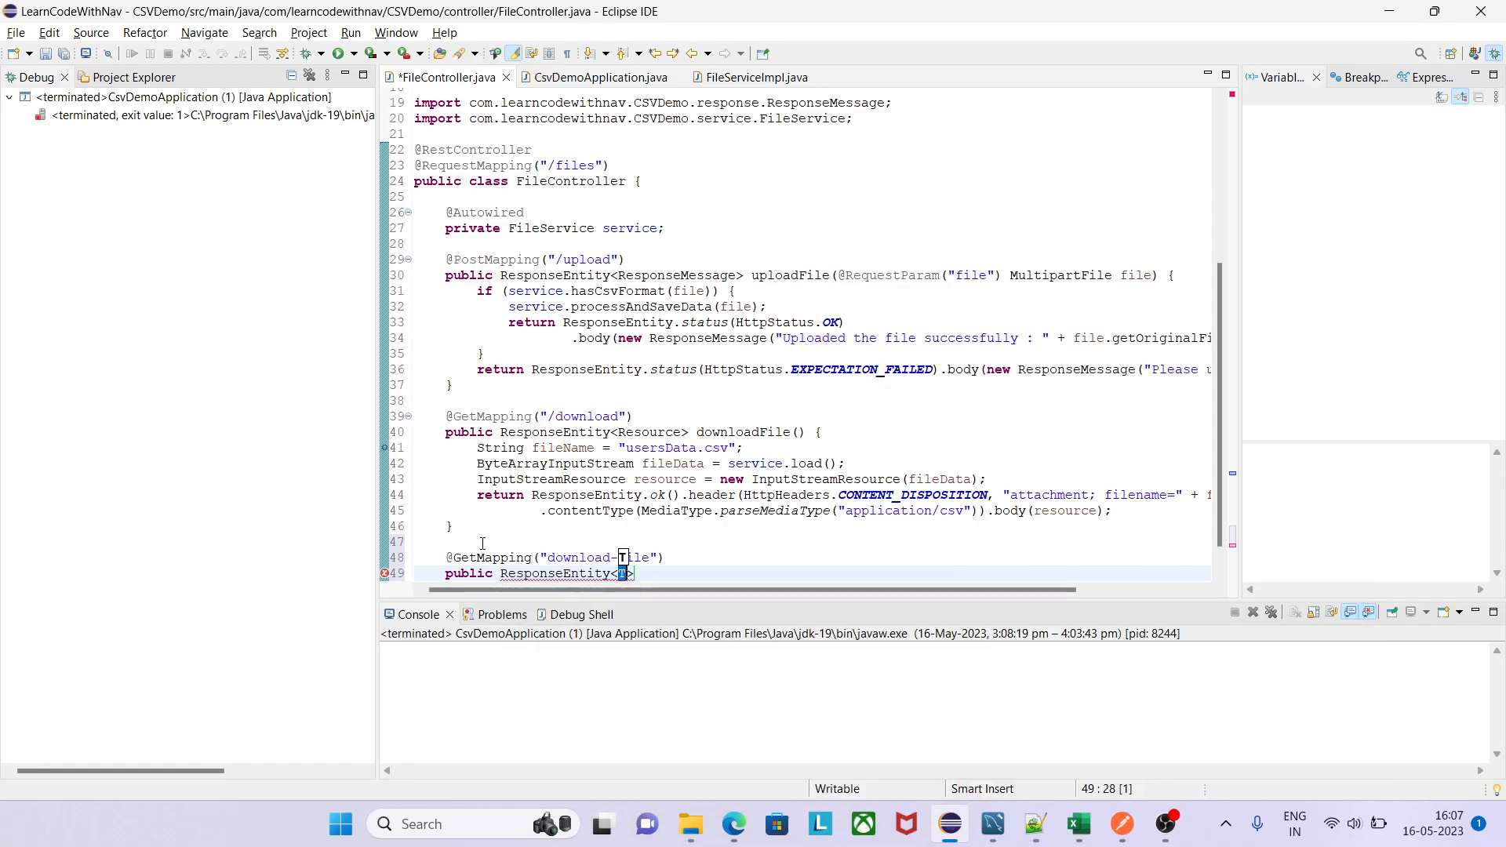
type("ResponseMessage")
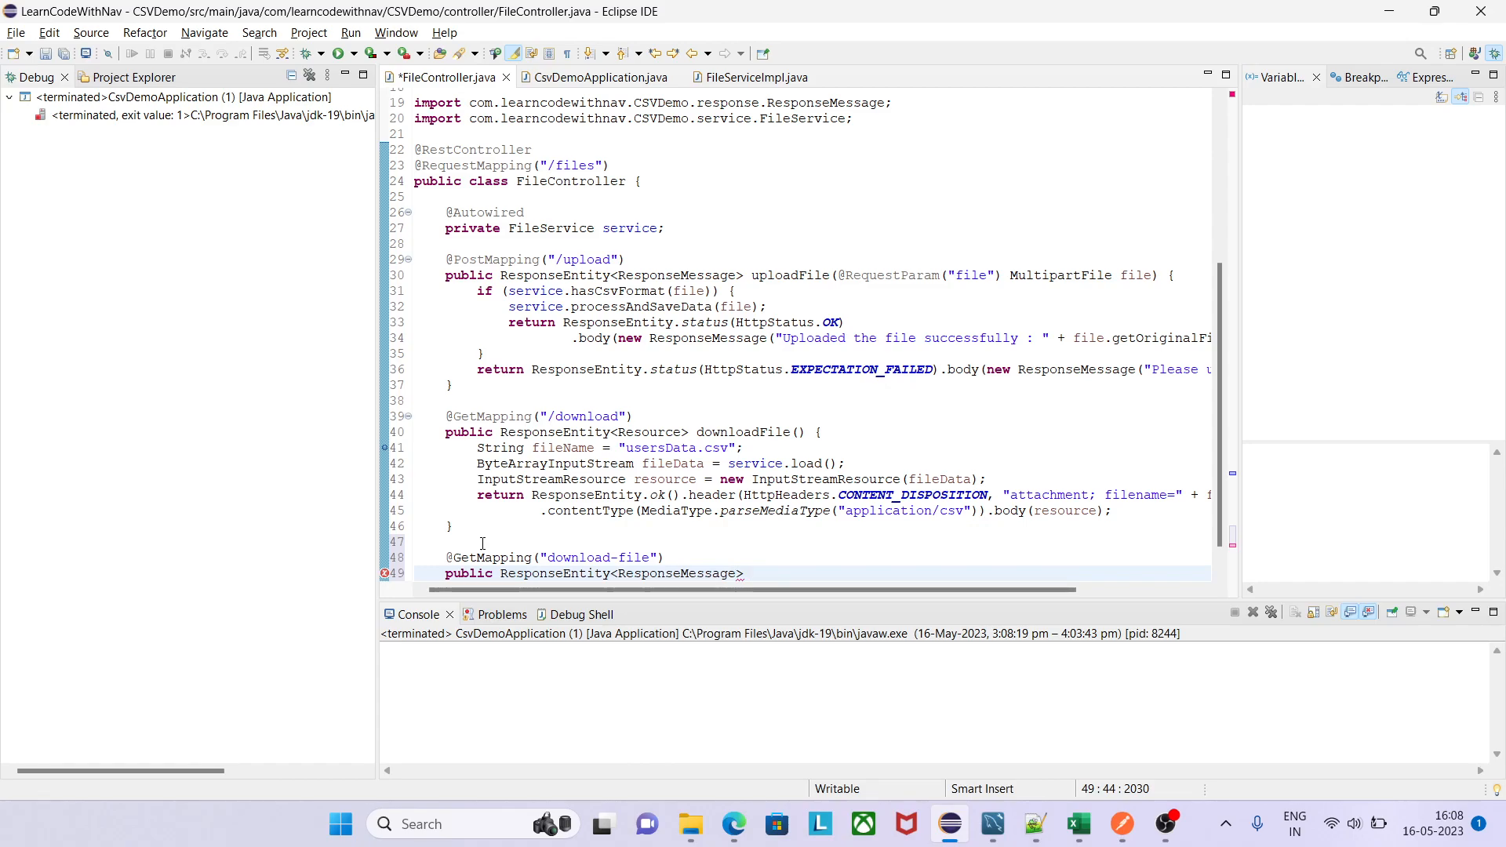
type("s")
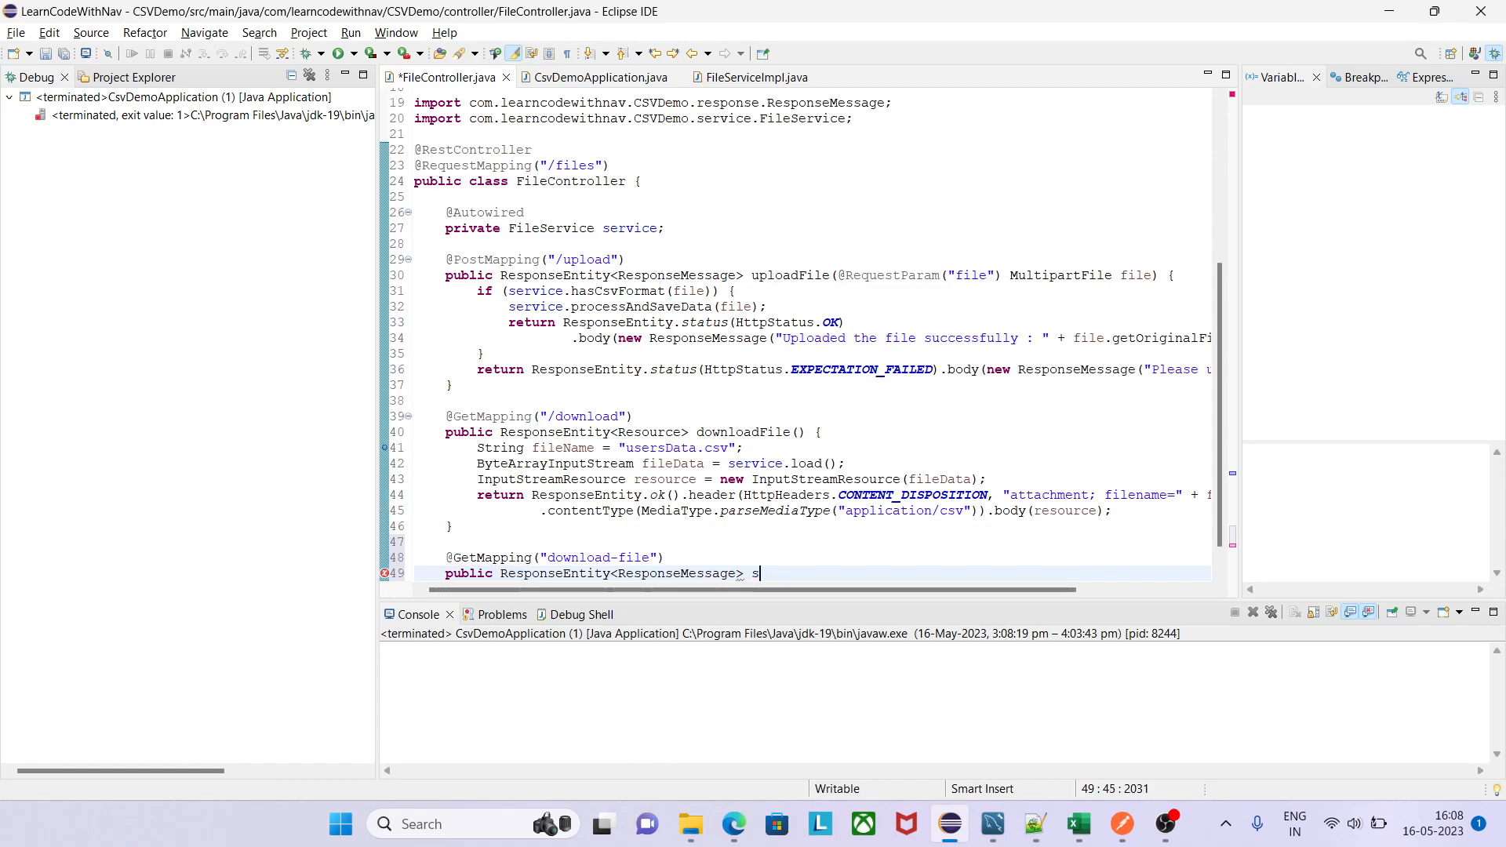
type("aveFile")
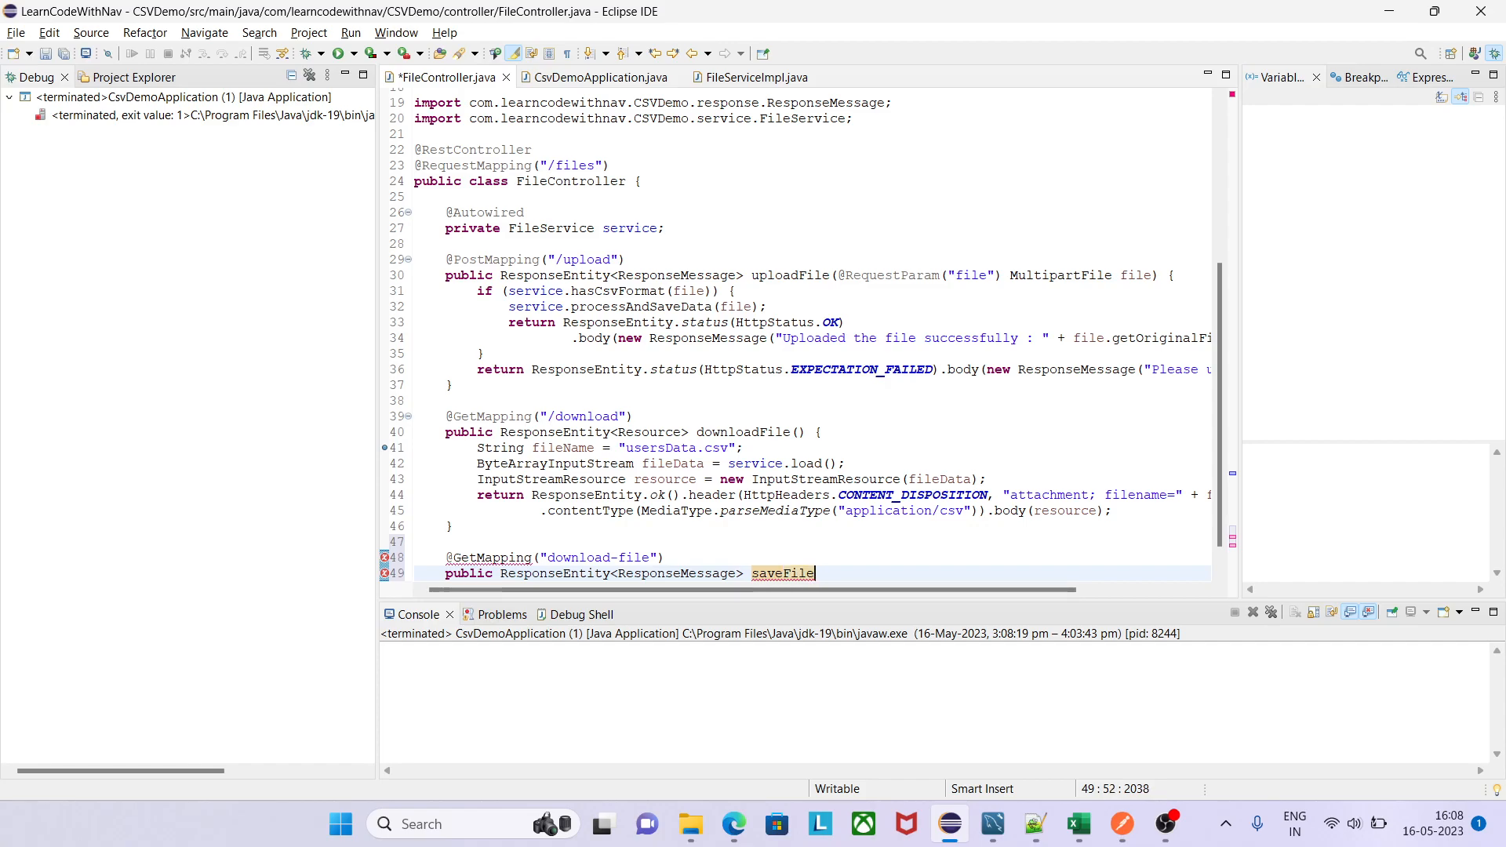
type("OnLocal")
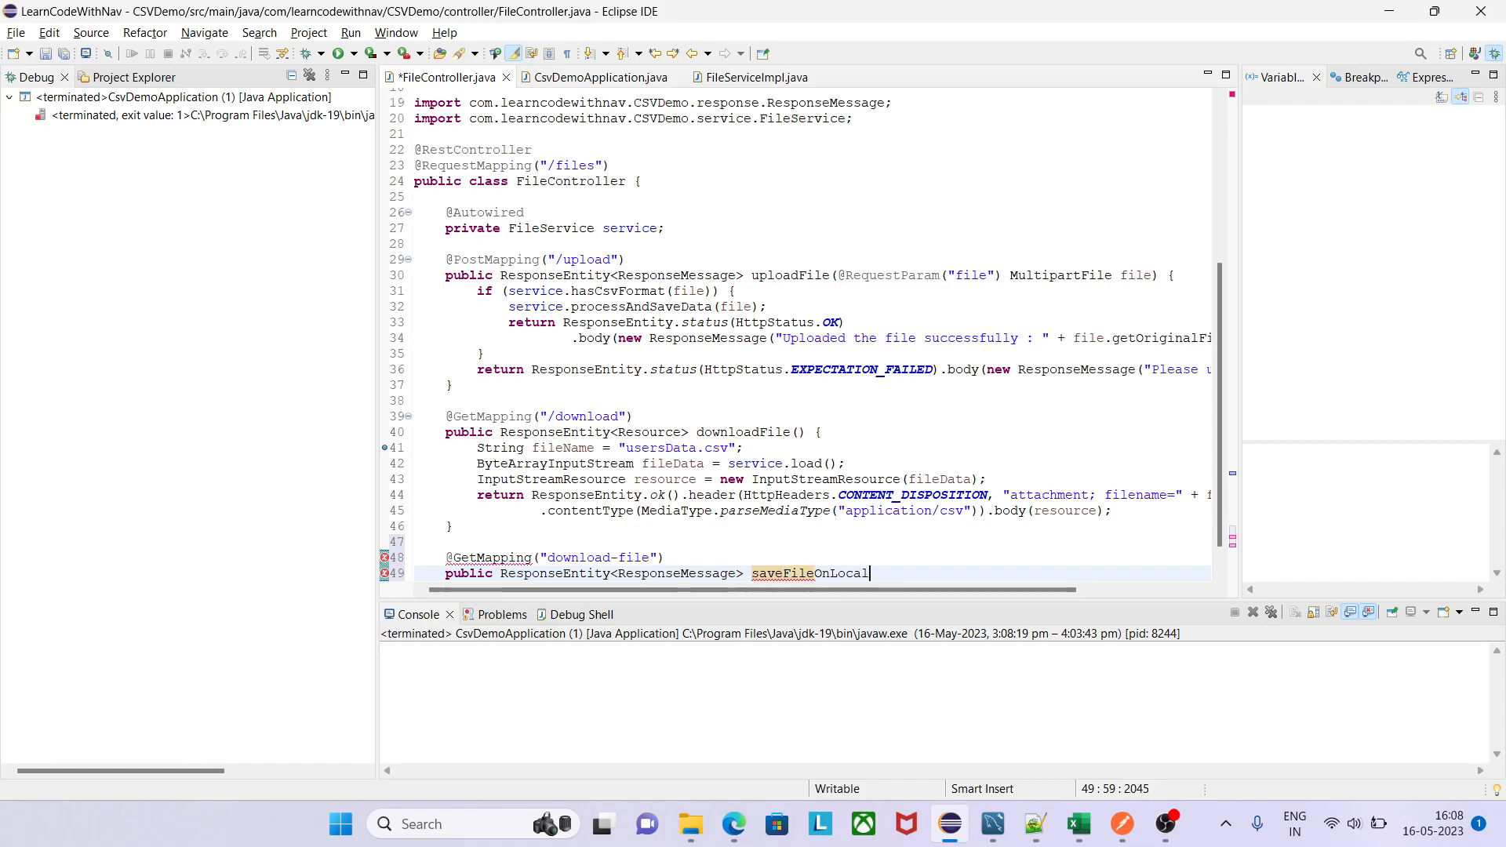
type("()")
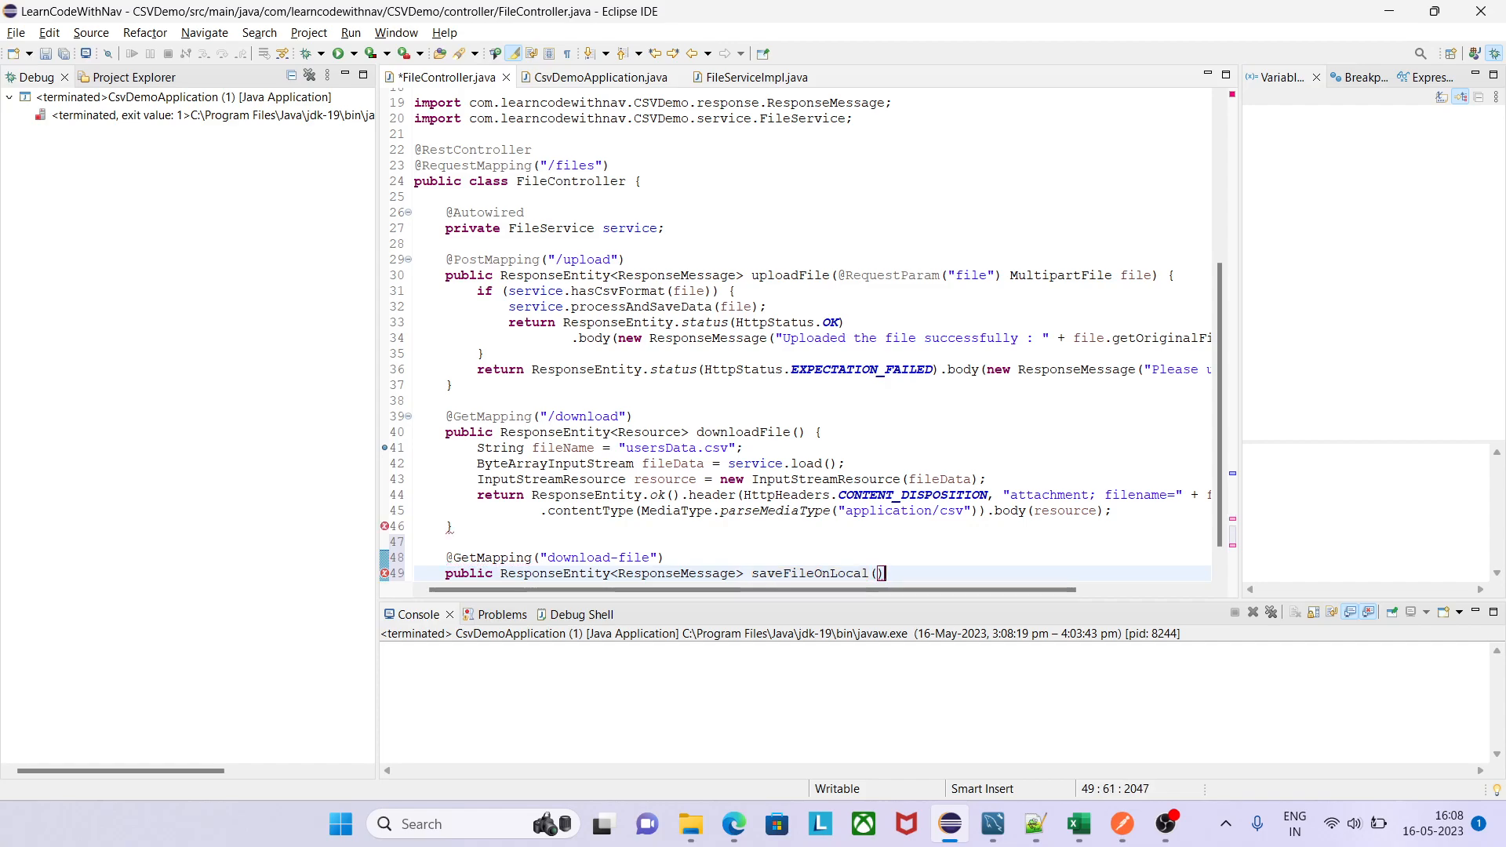
type("{")
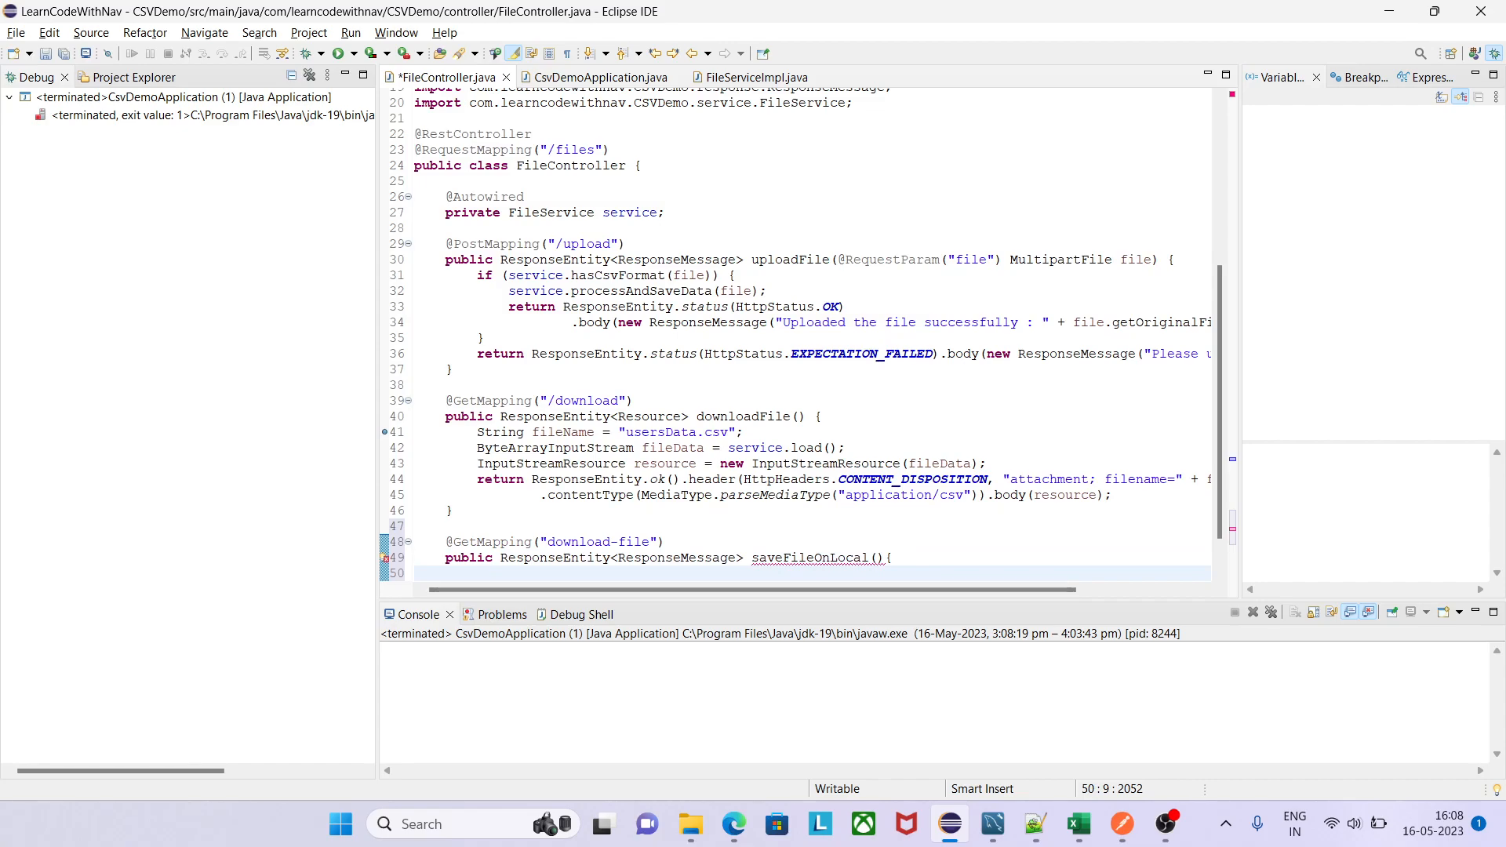
Step: Wrap a service.isFileSavedLocally() check in an if and create the method in FileService
type("service")
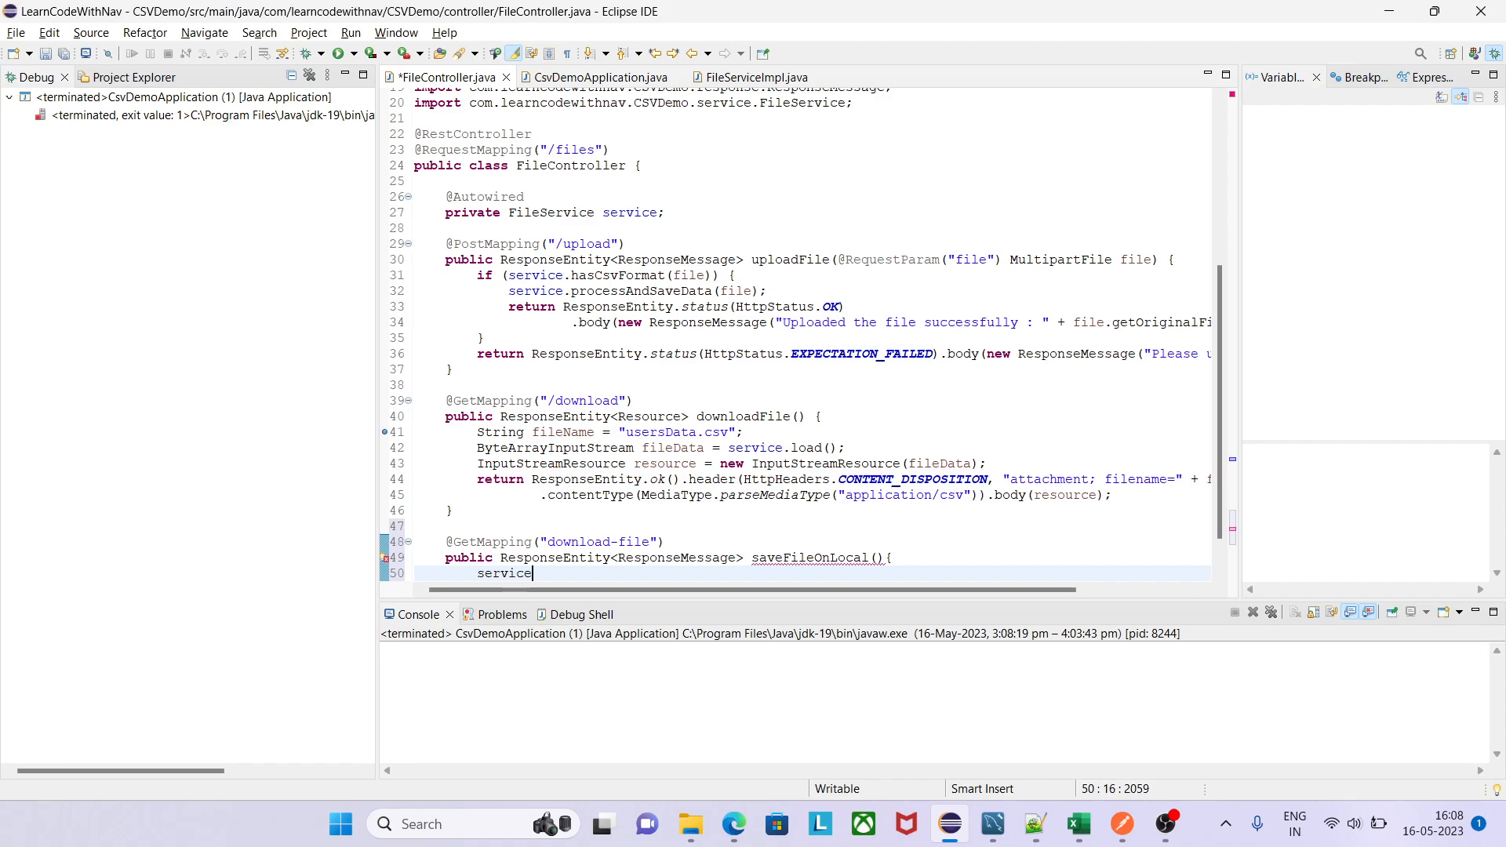
type(".")
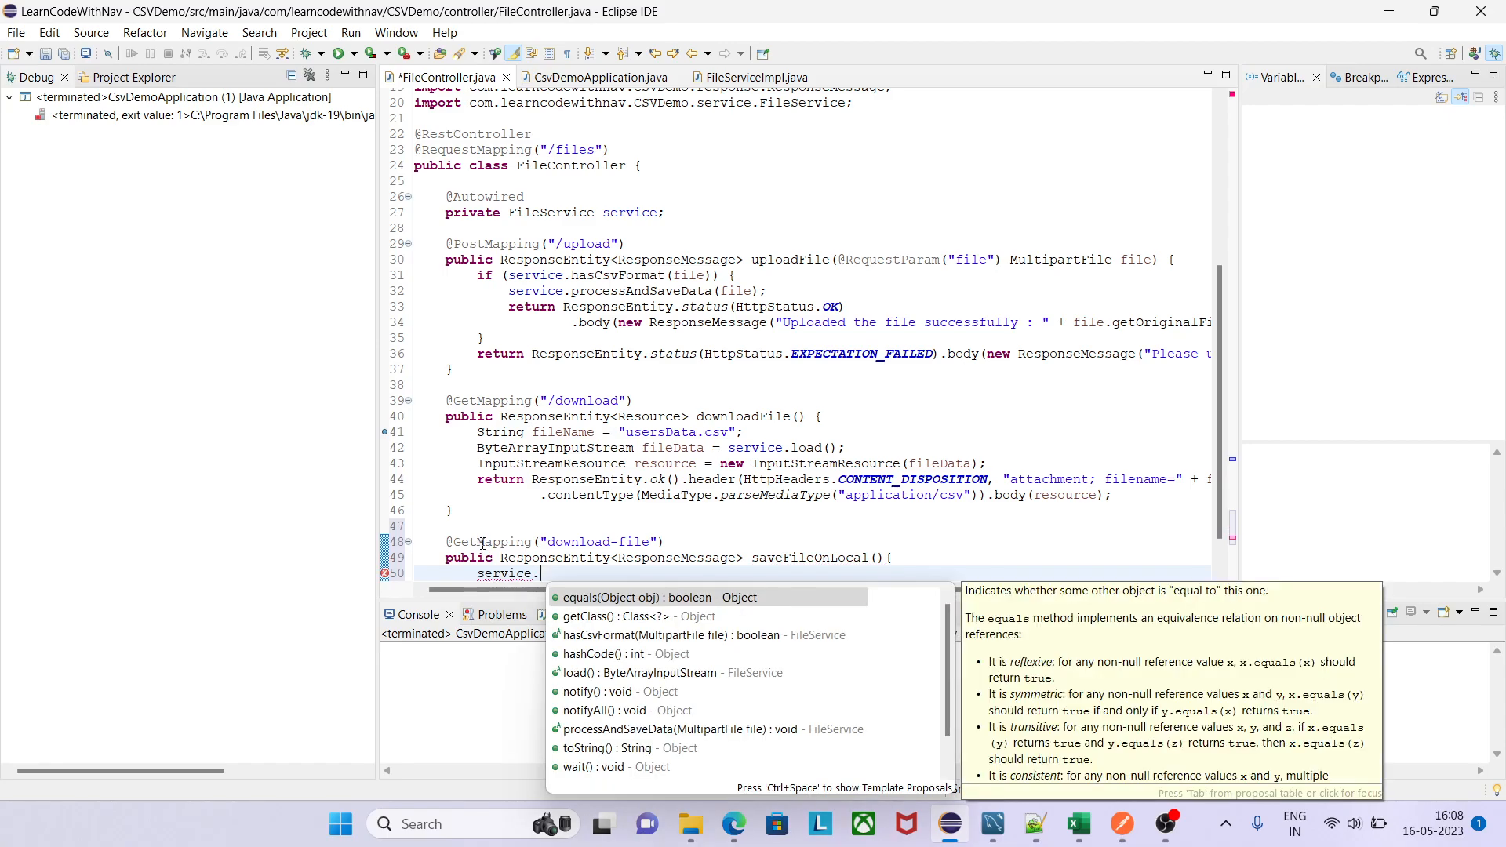
type("isF")
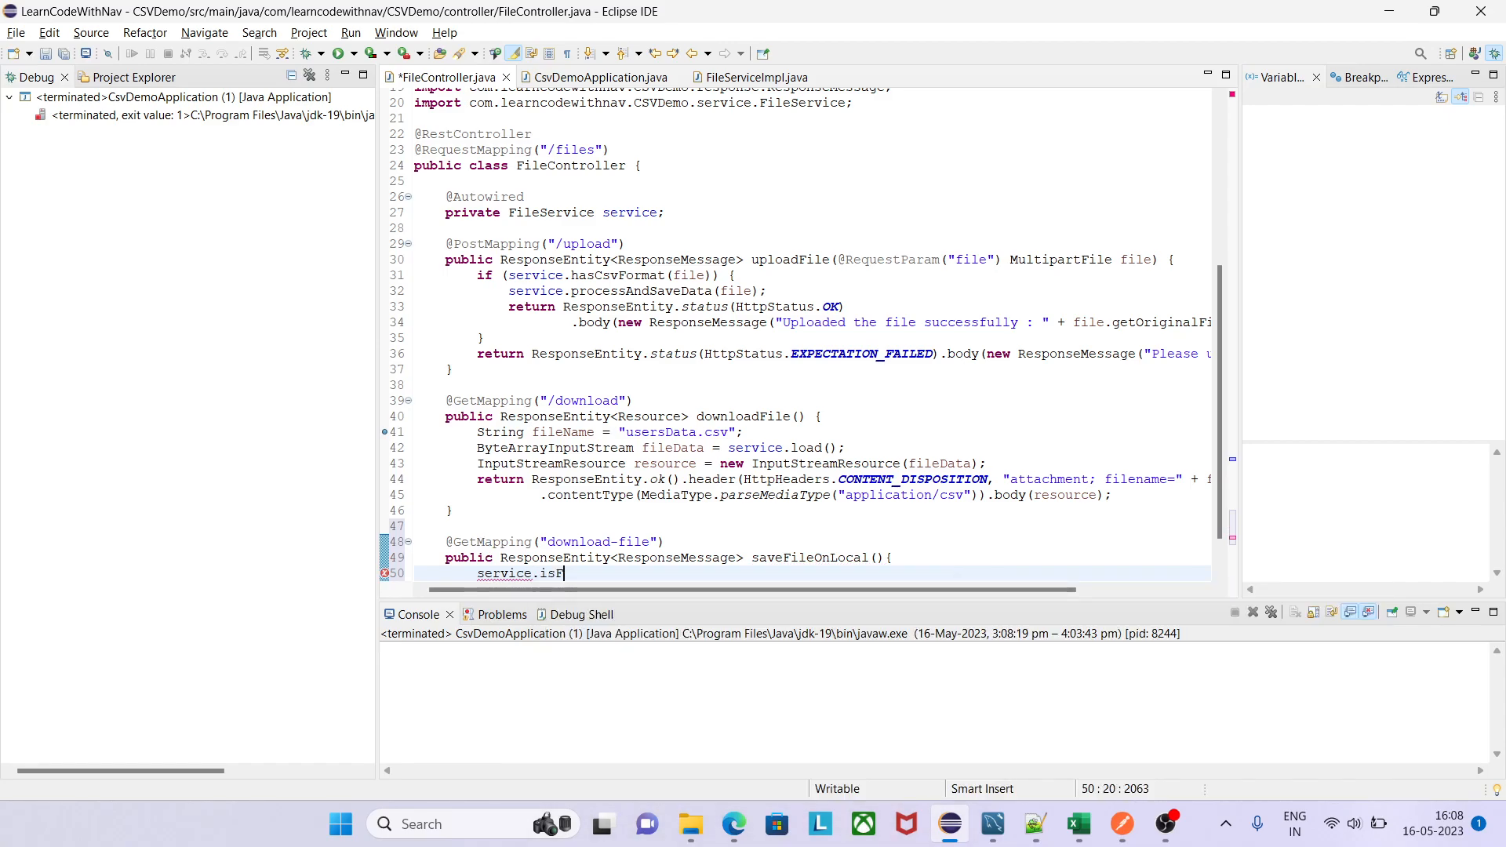
type("iles")
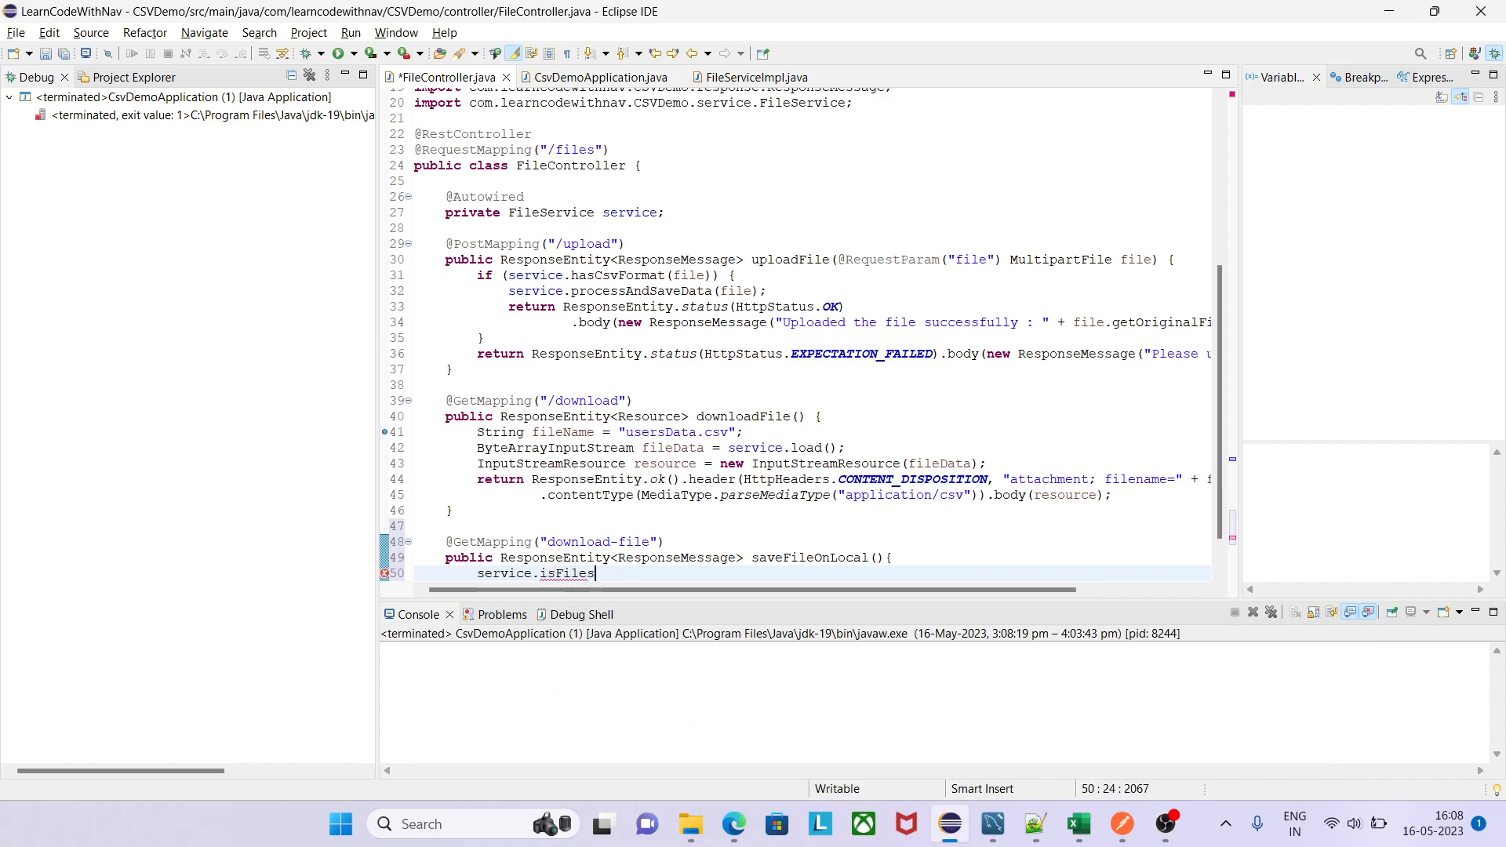
key("Backspace")
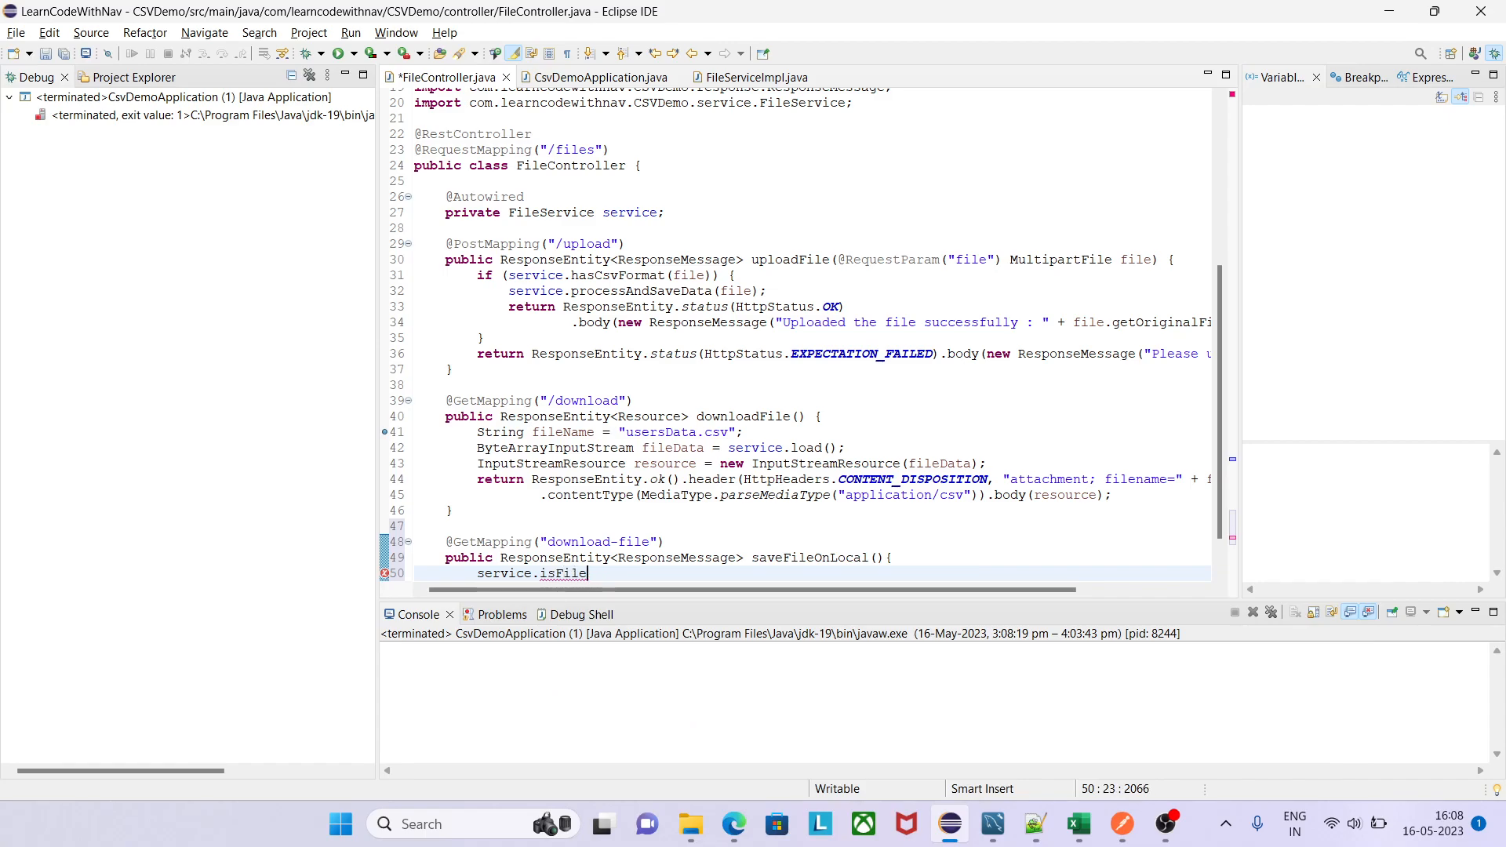
type("Saved")
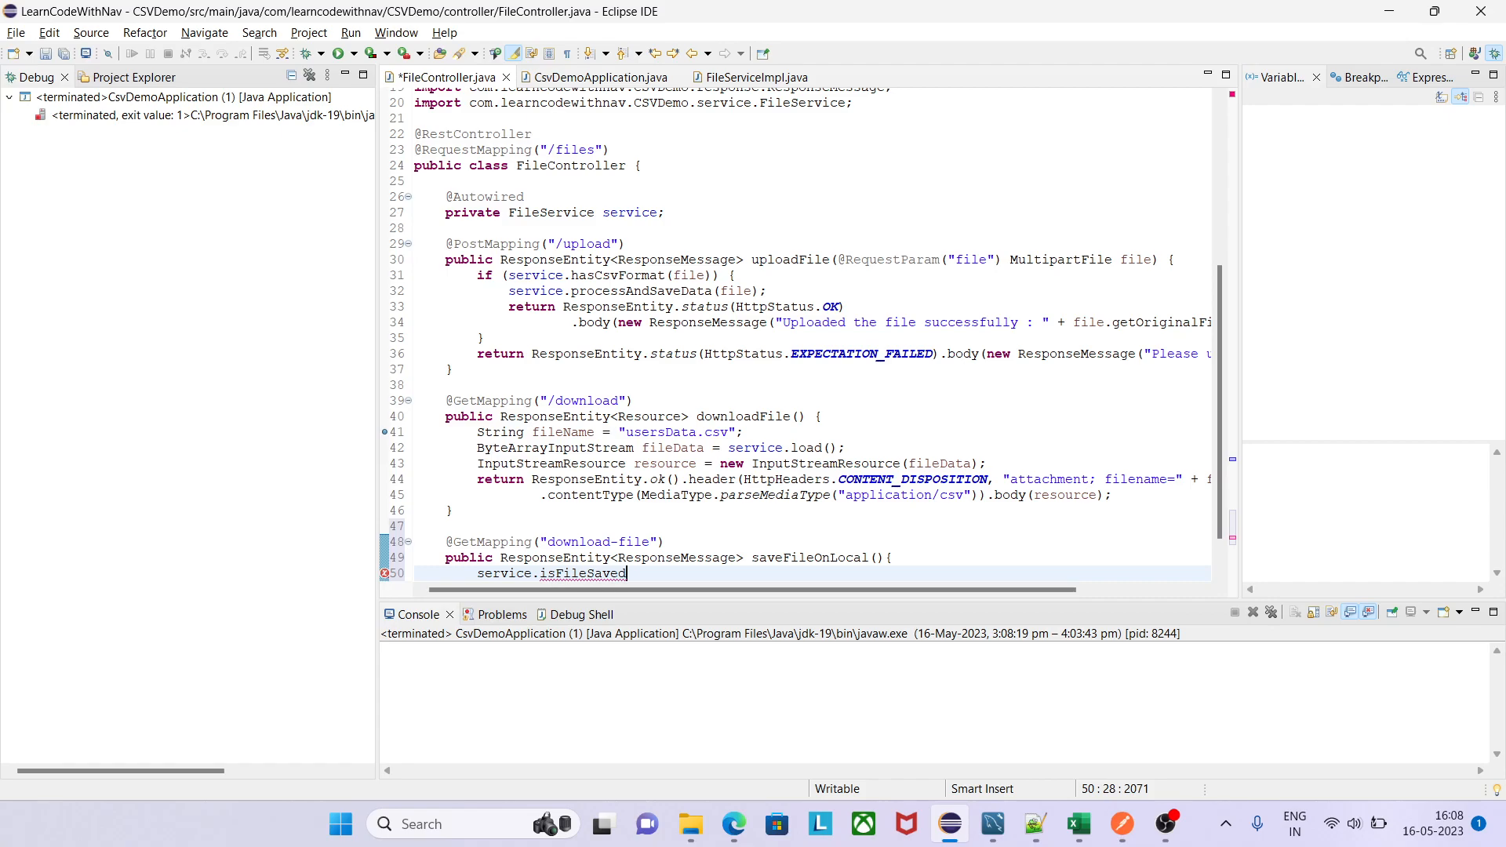
type("Locally")
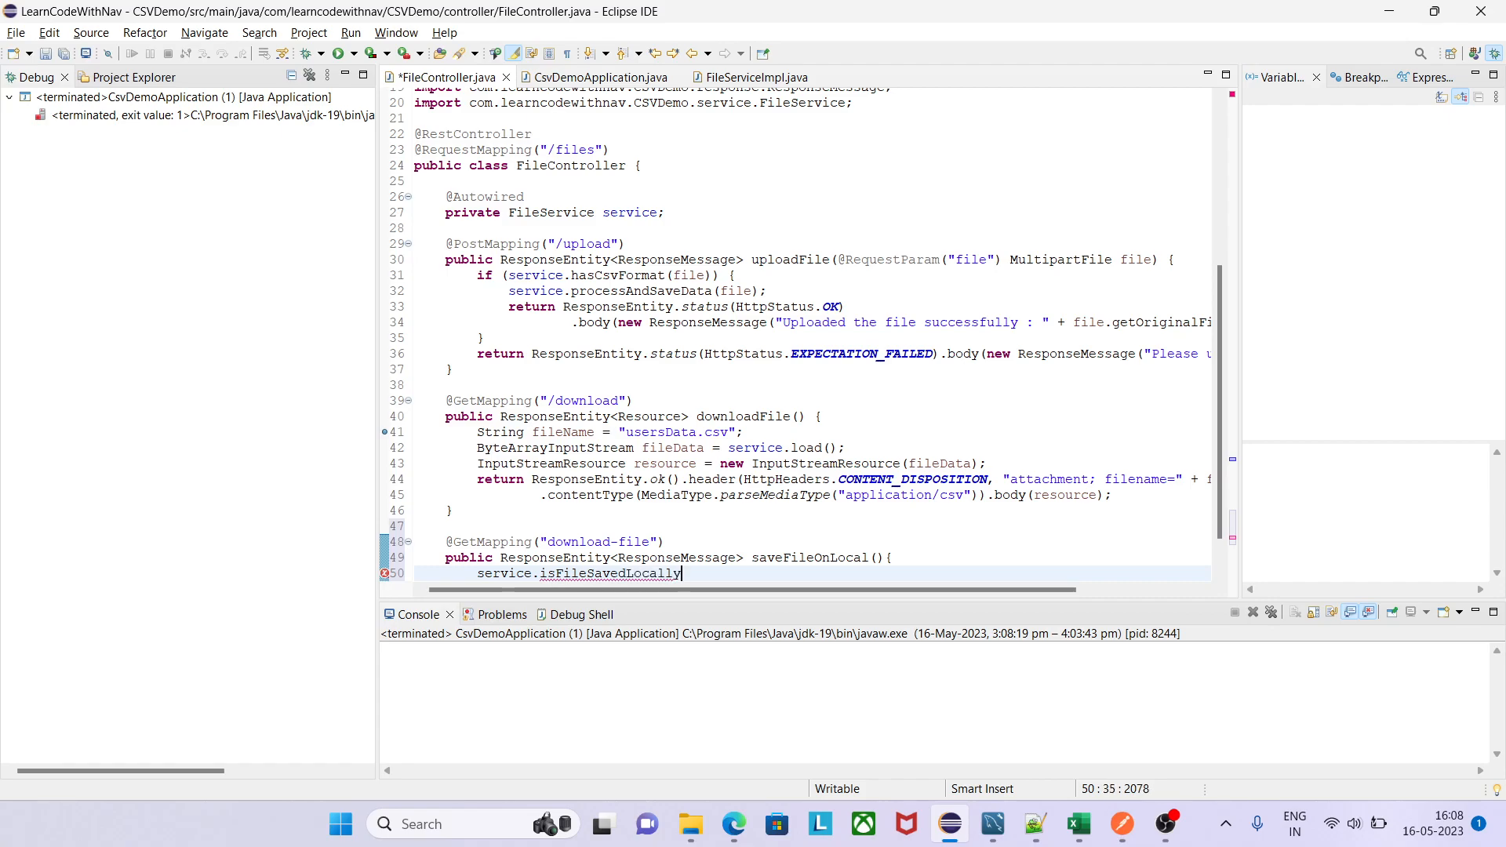
type("()")
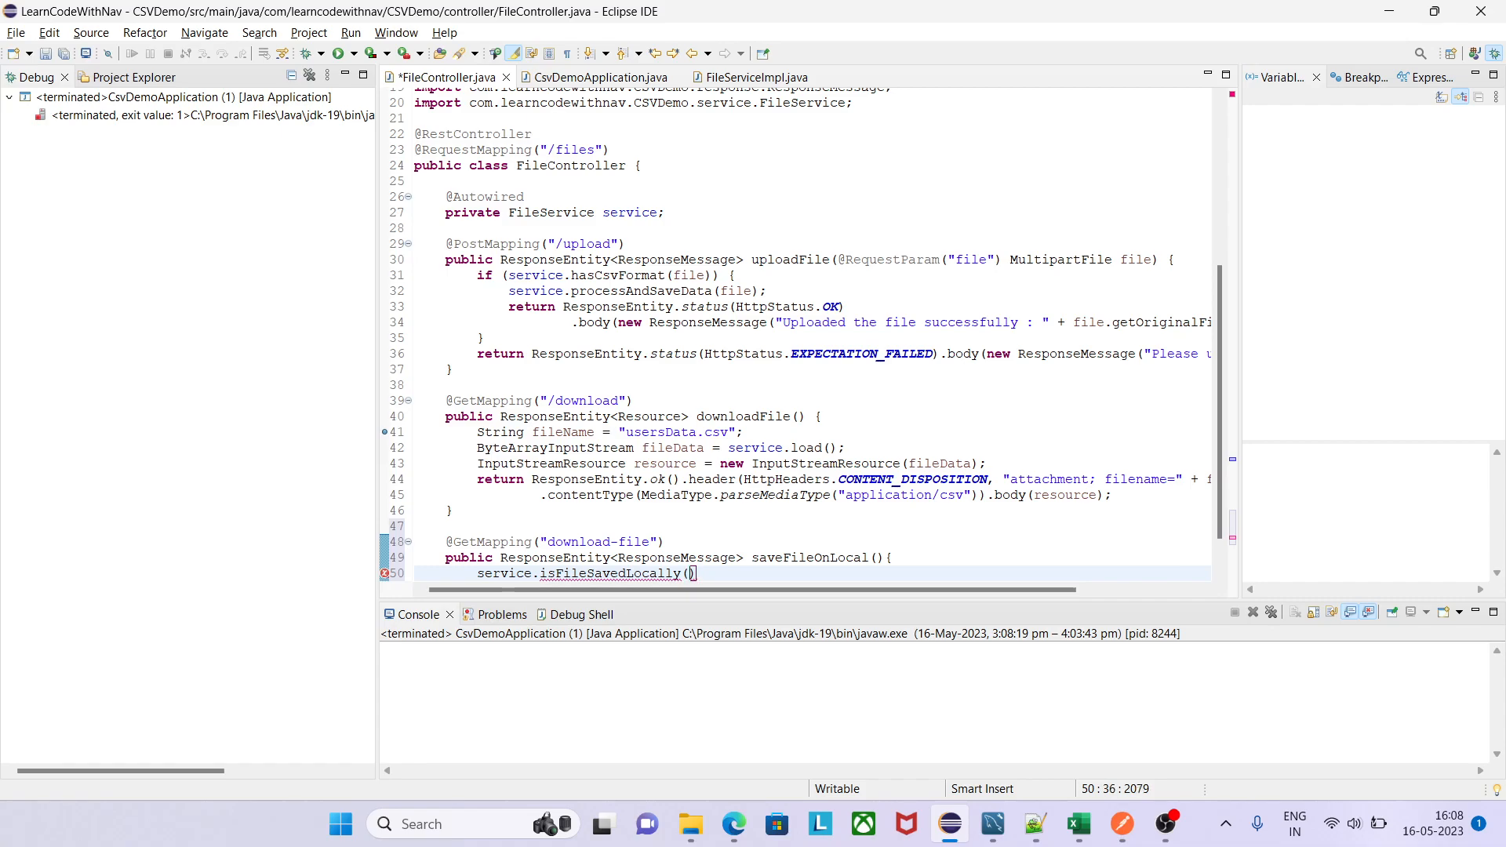
double_click(503, 574)
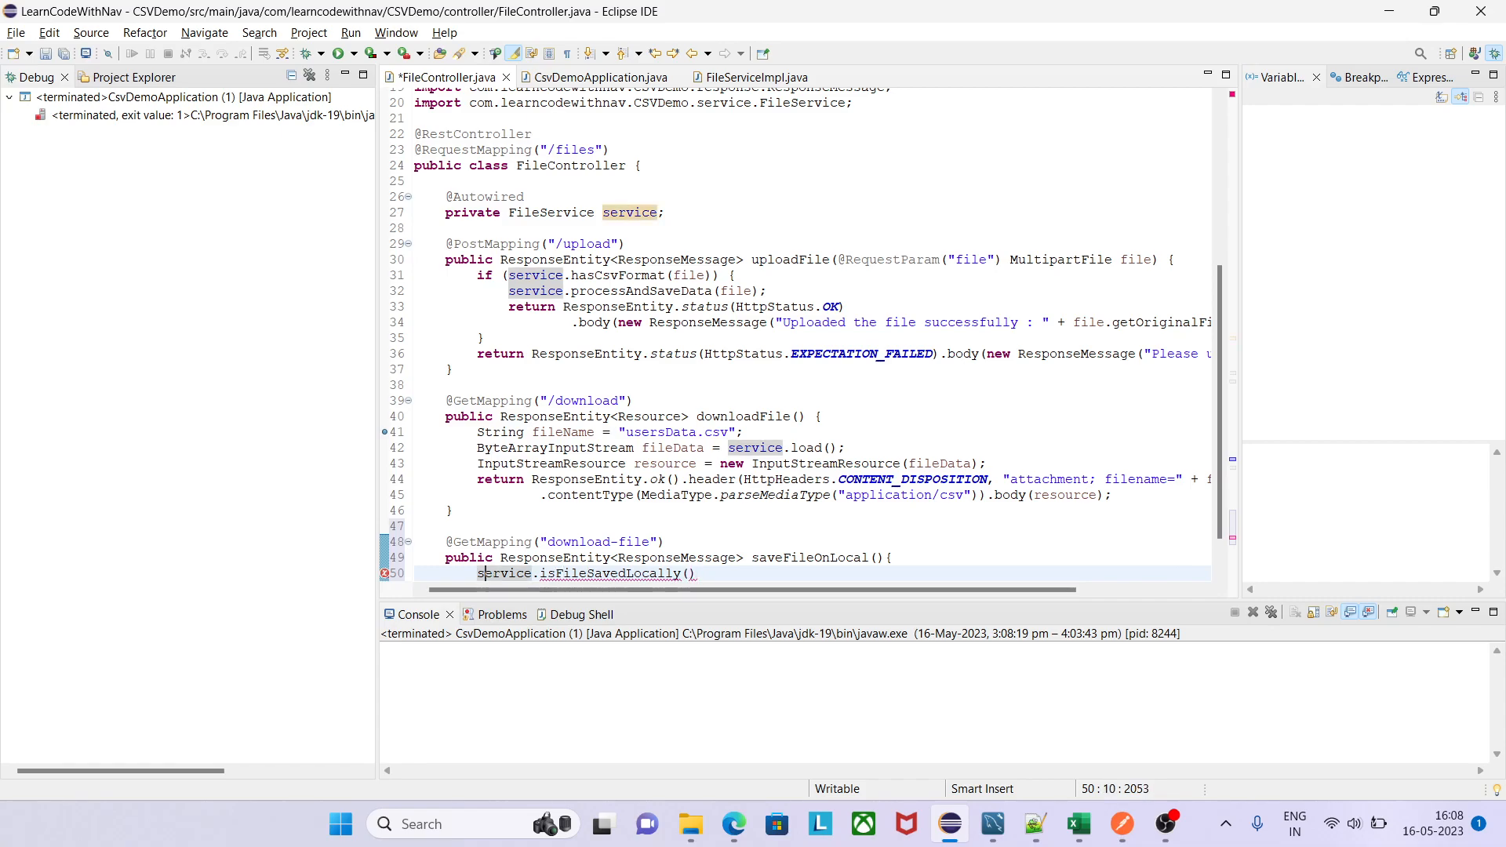
type("if(")
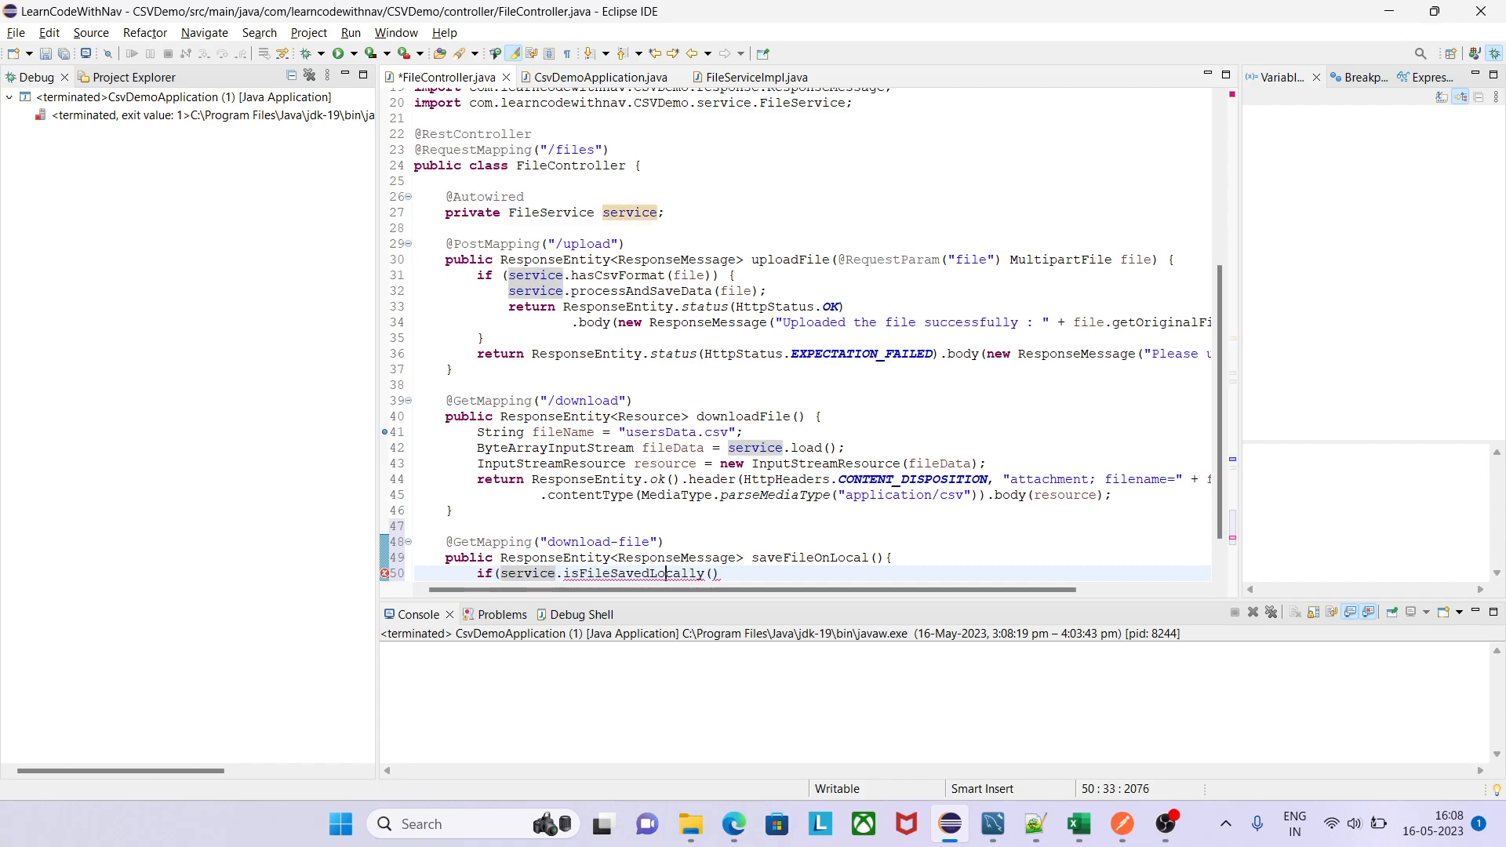
type(") {")
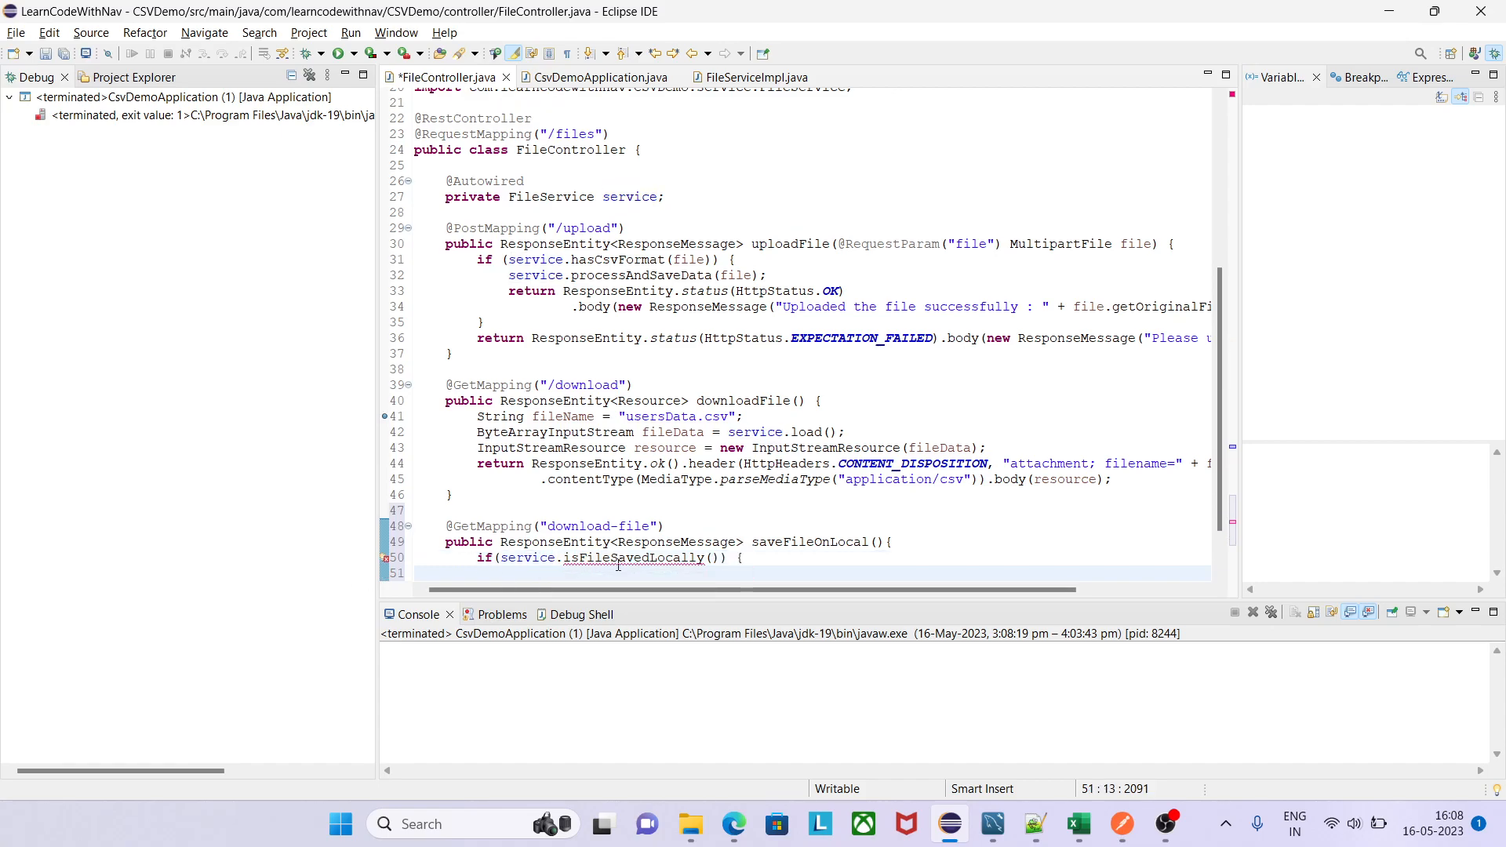
mouse_move(633, 559)
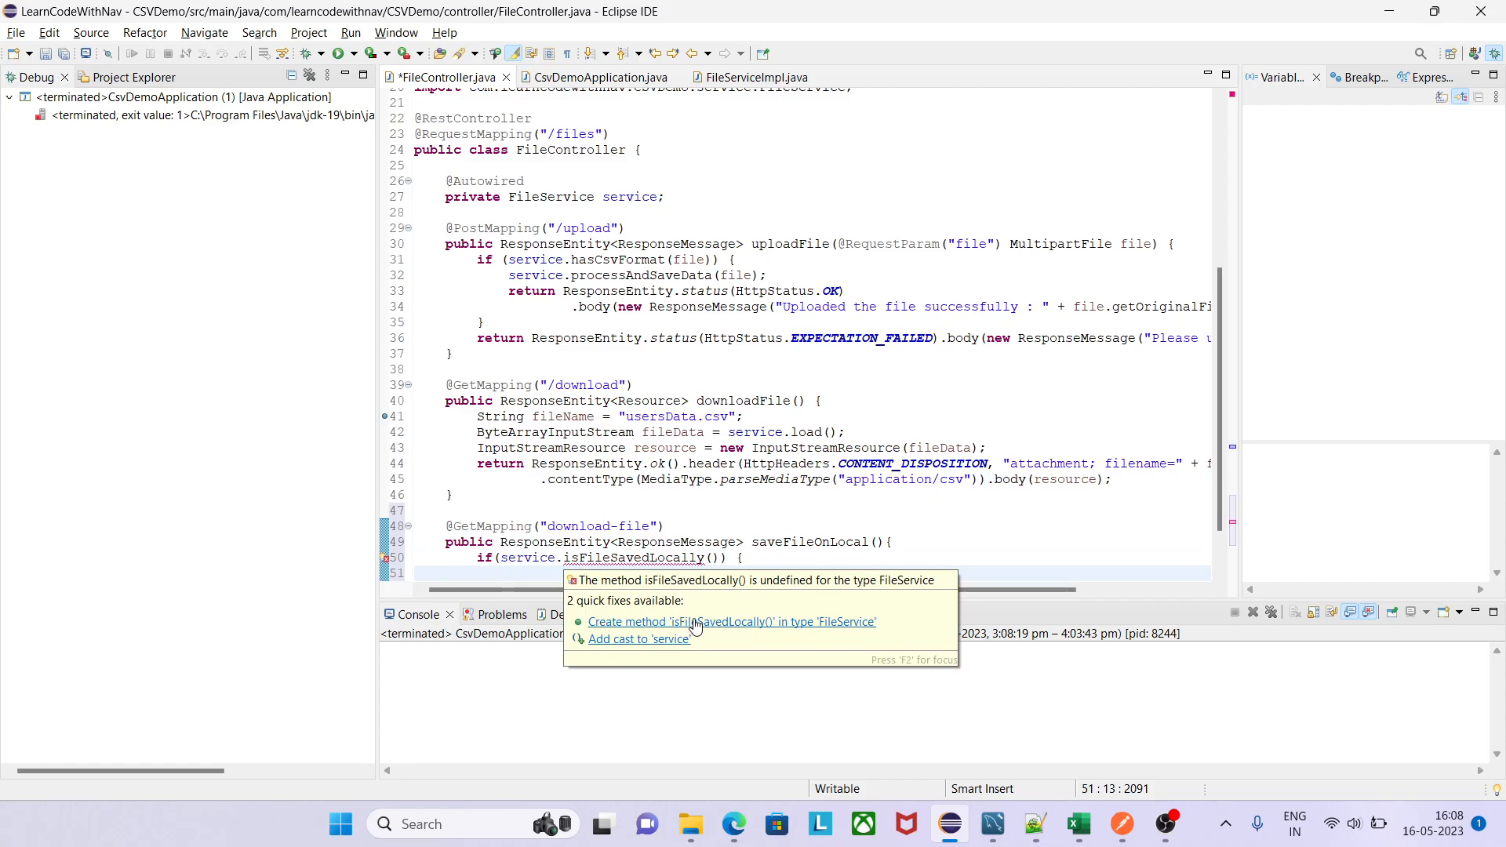
left_click(731, 621)
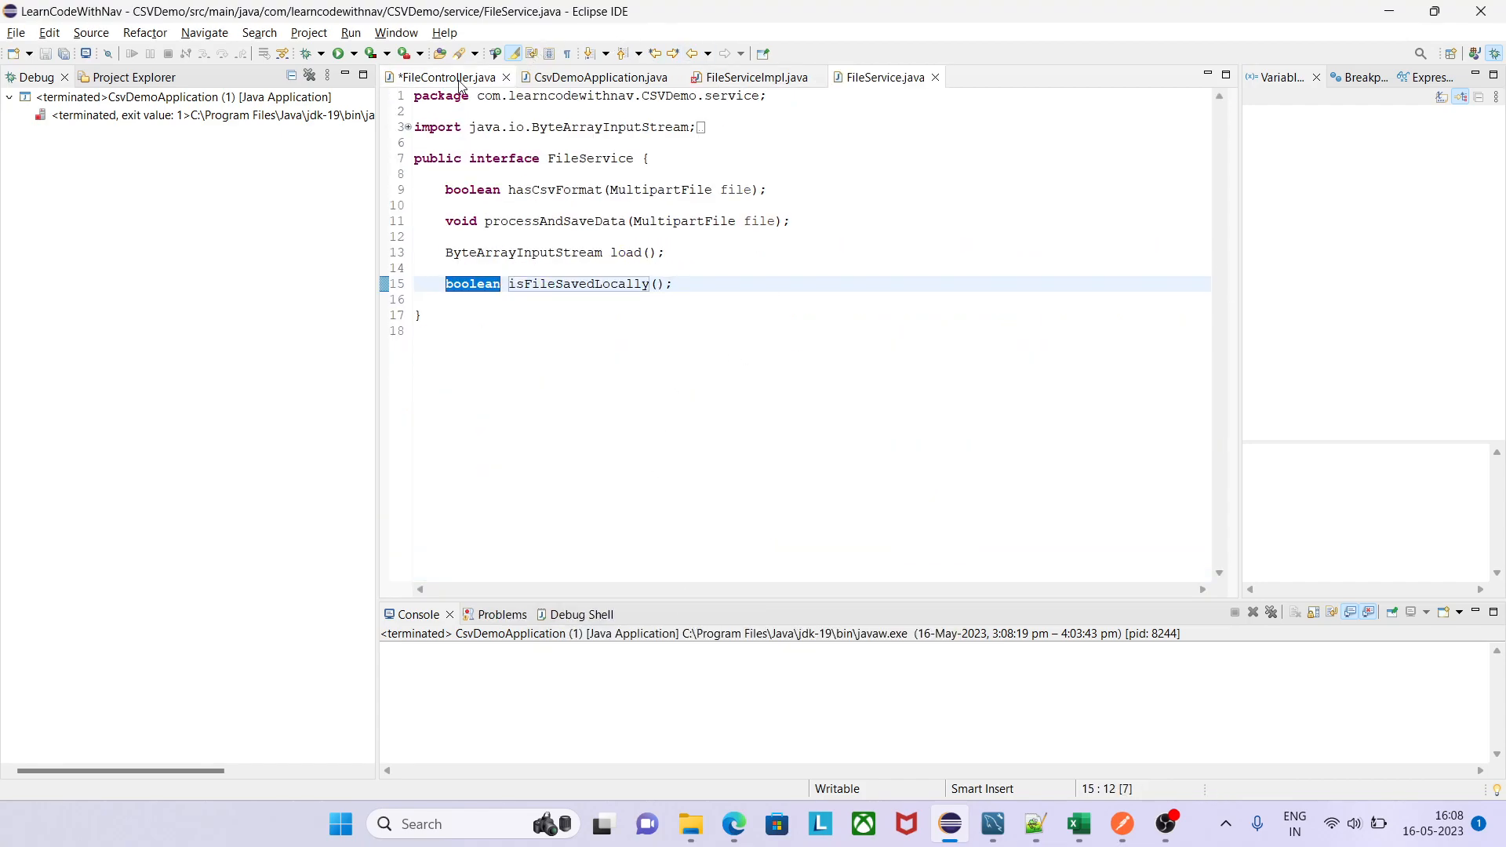
left_click(444, 77)
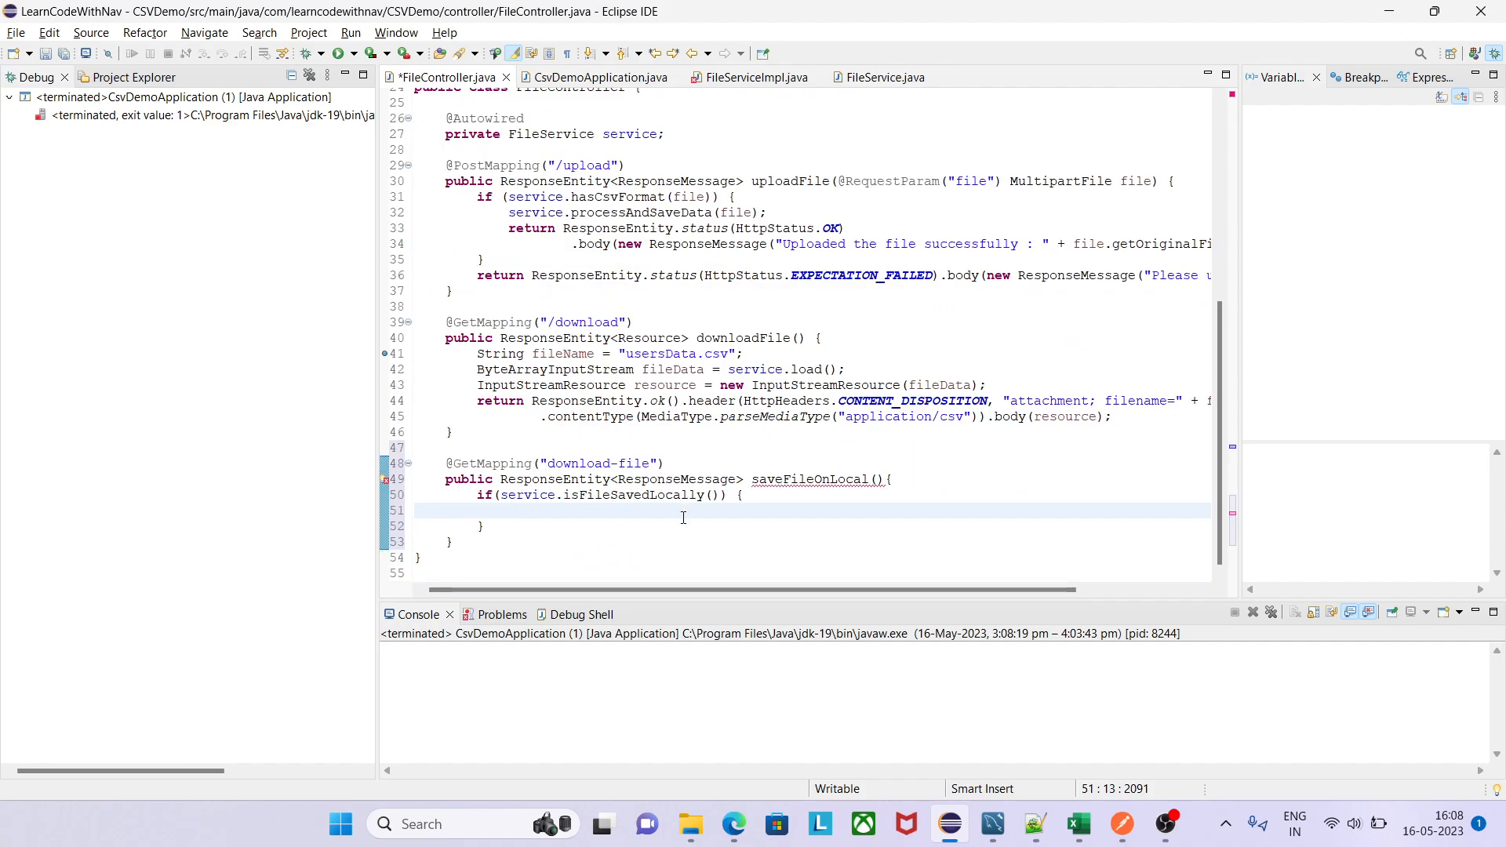
Step: Return ResponseEntity with HttpStatus.OK and a "File saved in local" ResponseMessage
type("return")
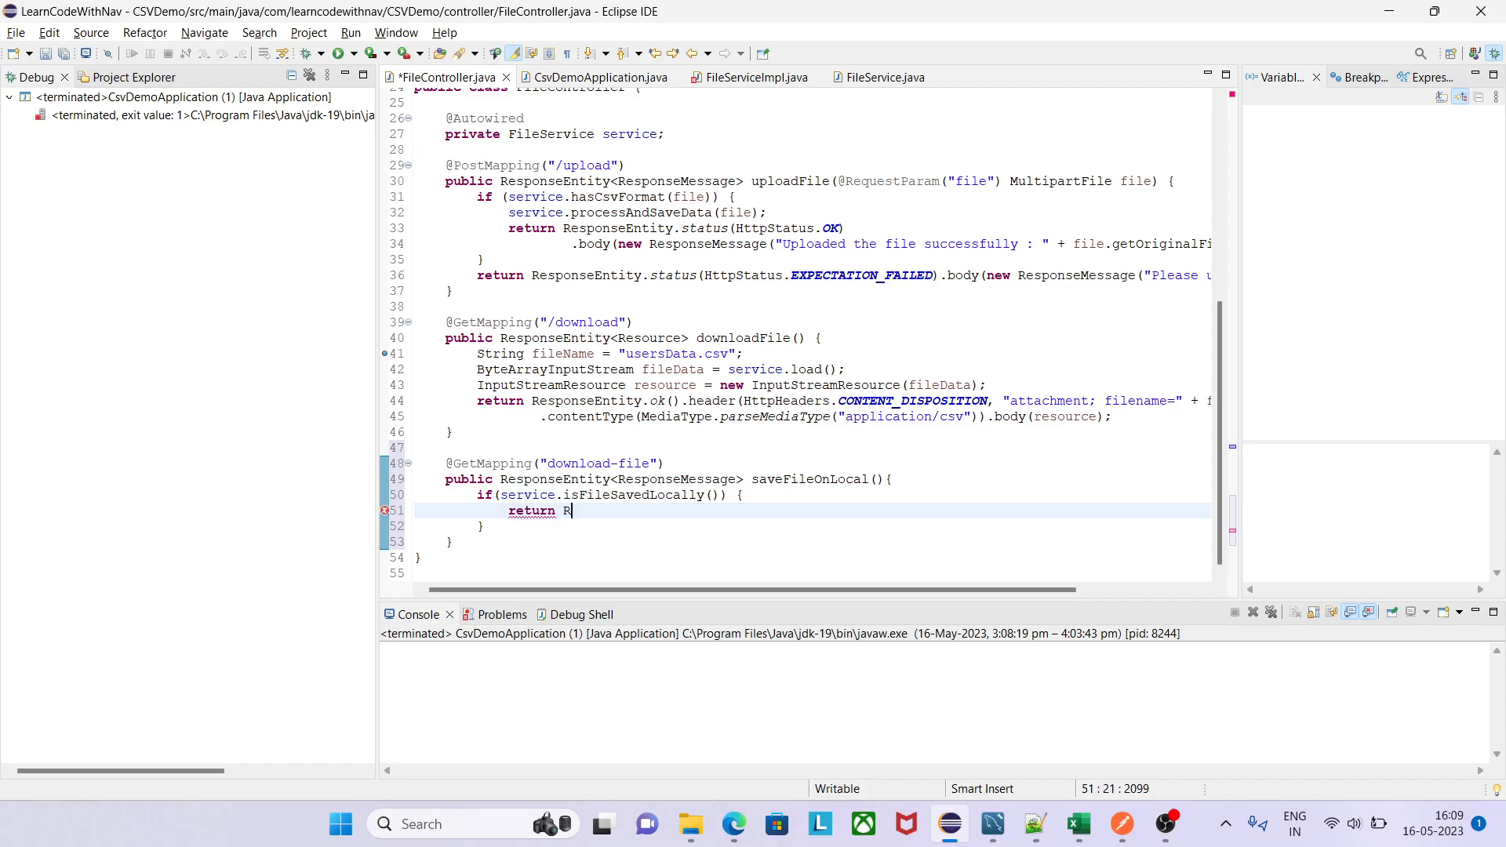
type("ResponseEntity<ResponseMessage>")
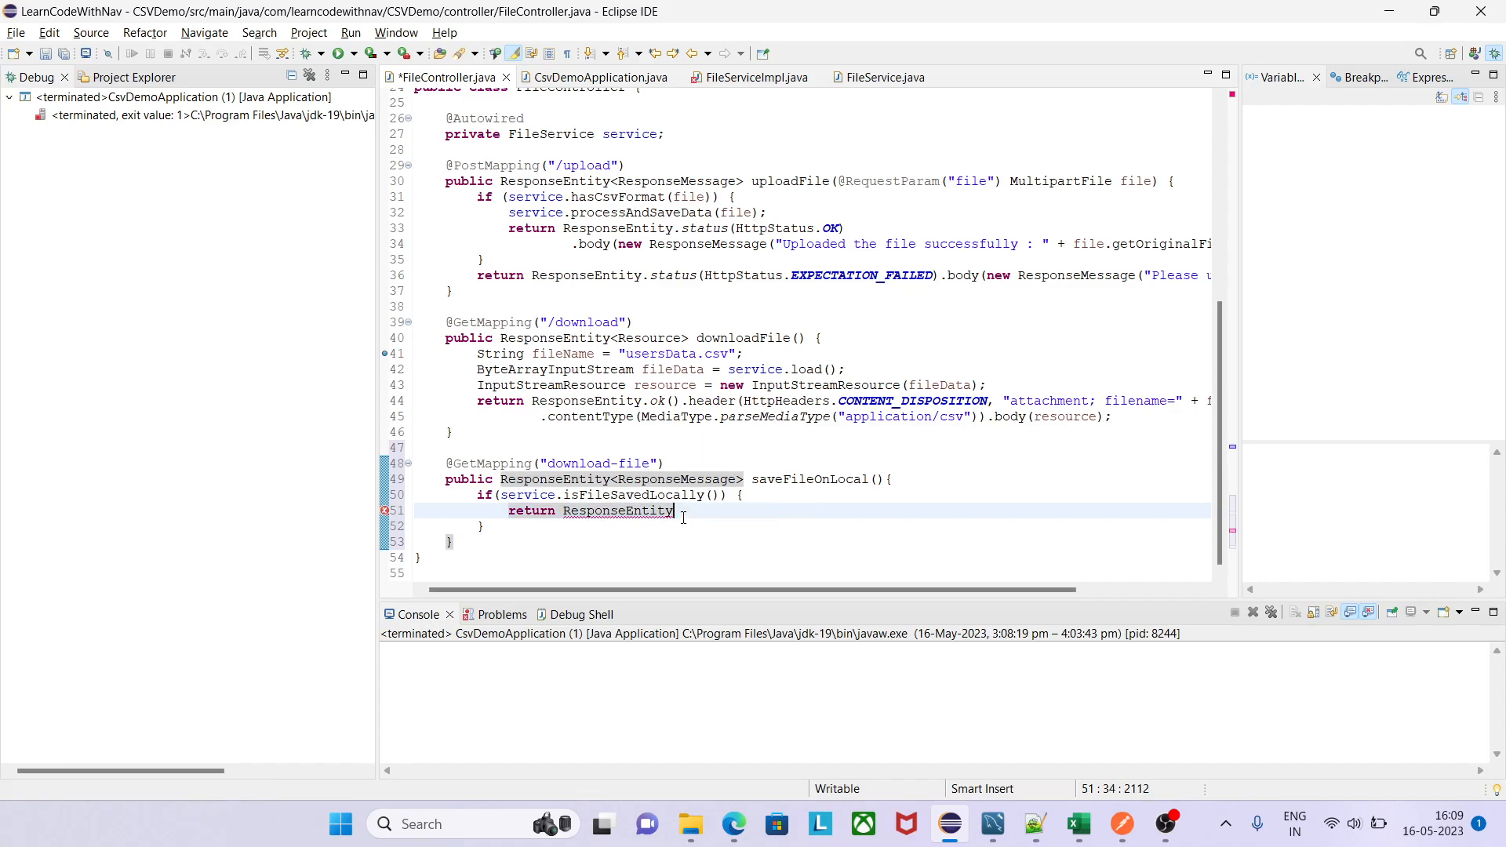
type(".status(null")
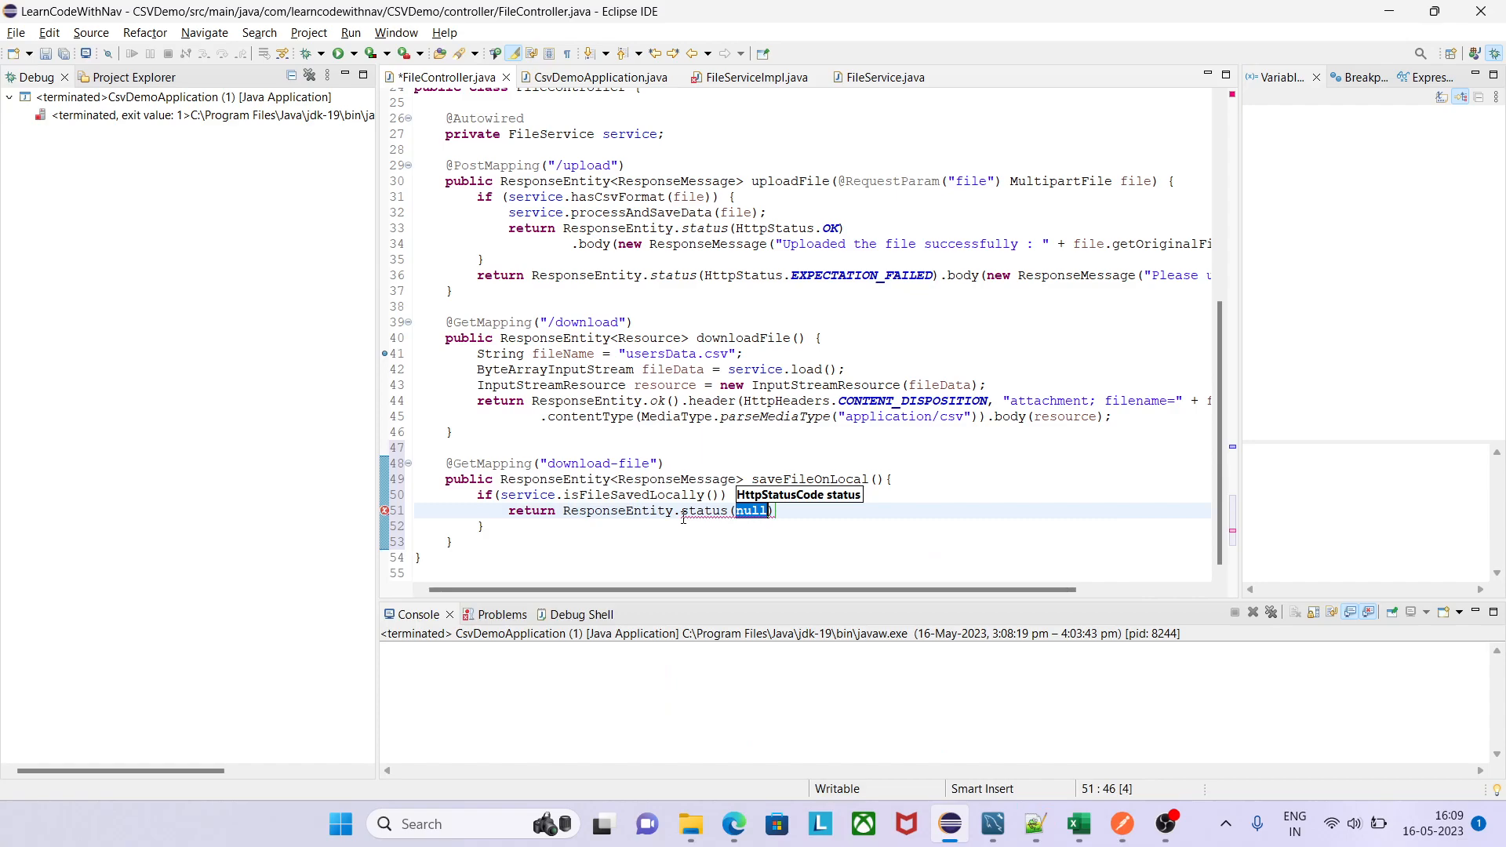
type("HttpStatus")
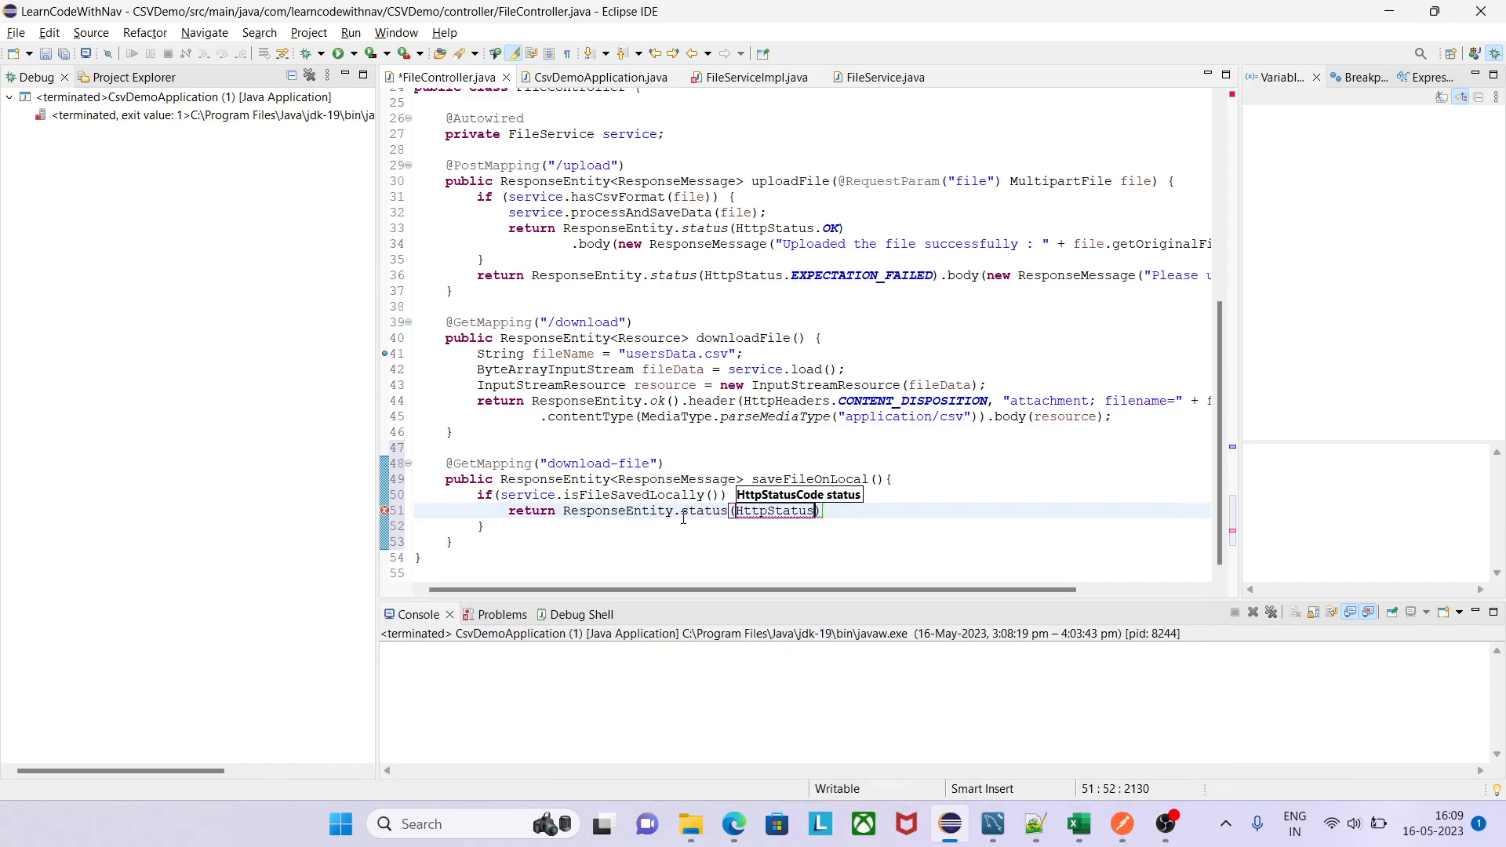
type("OK")
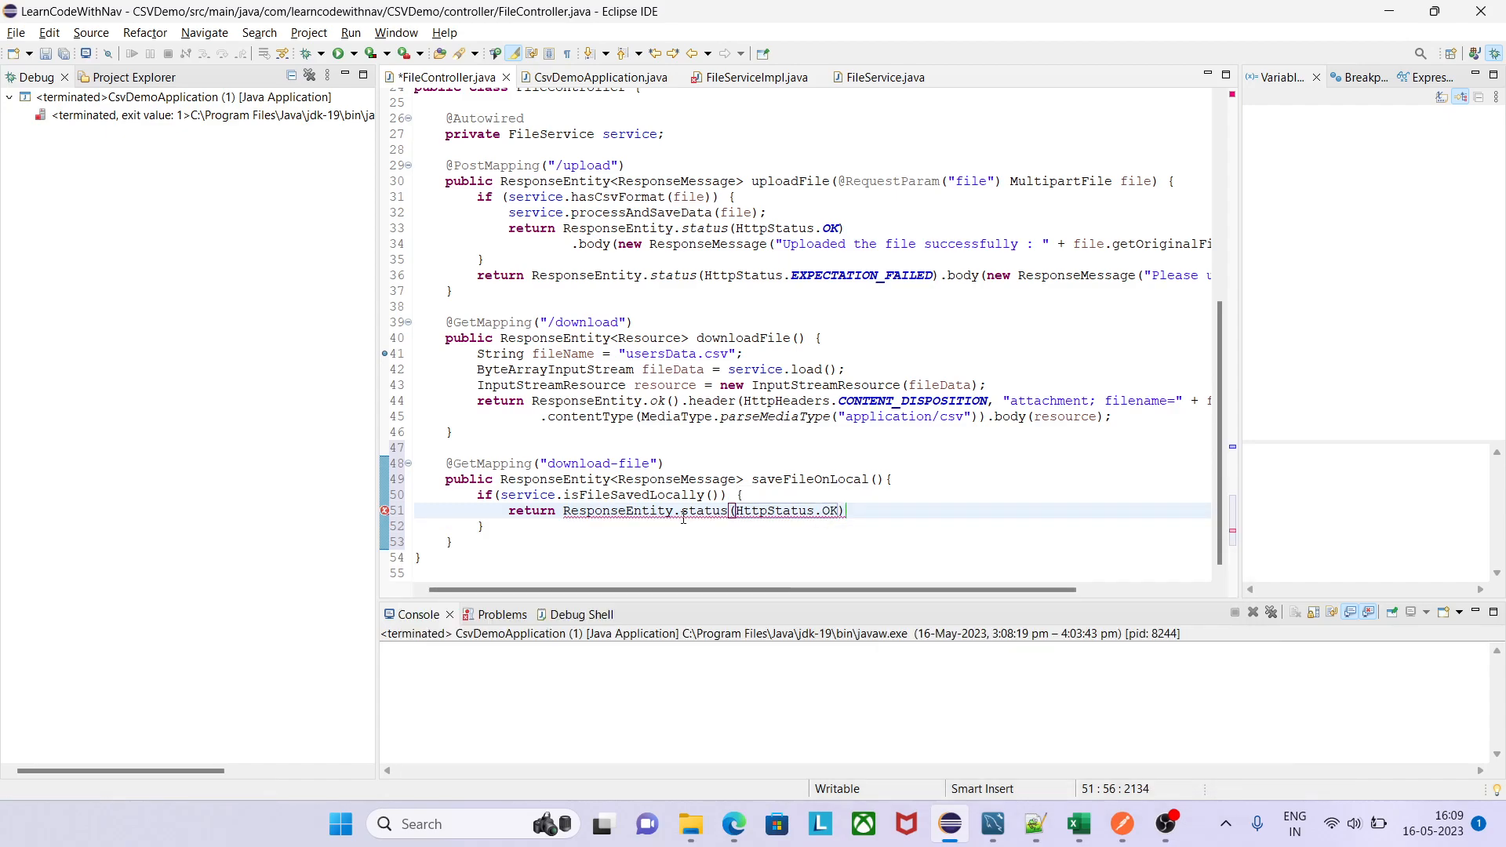
type(".body(null")
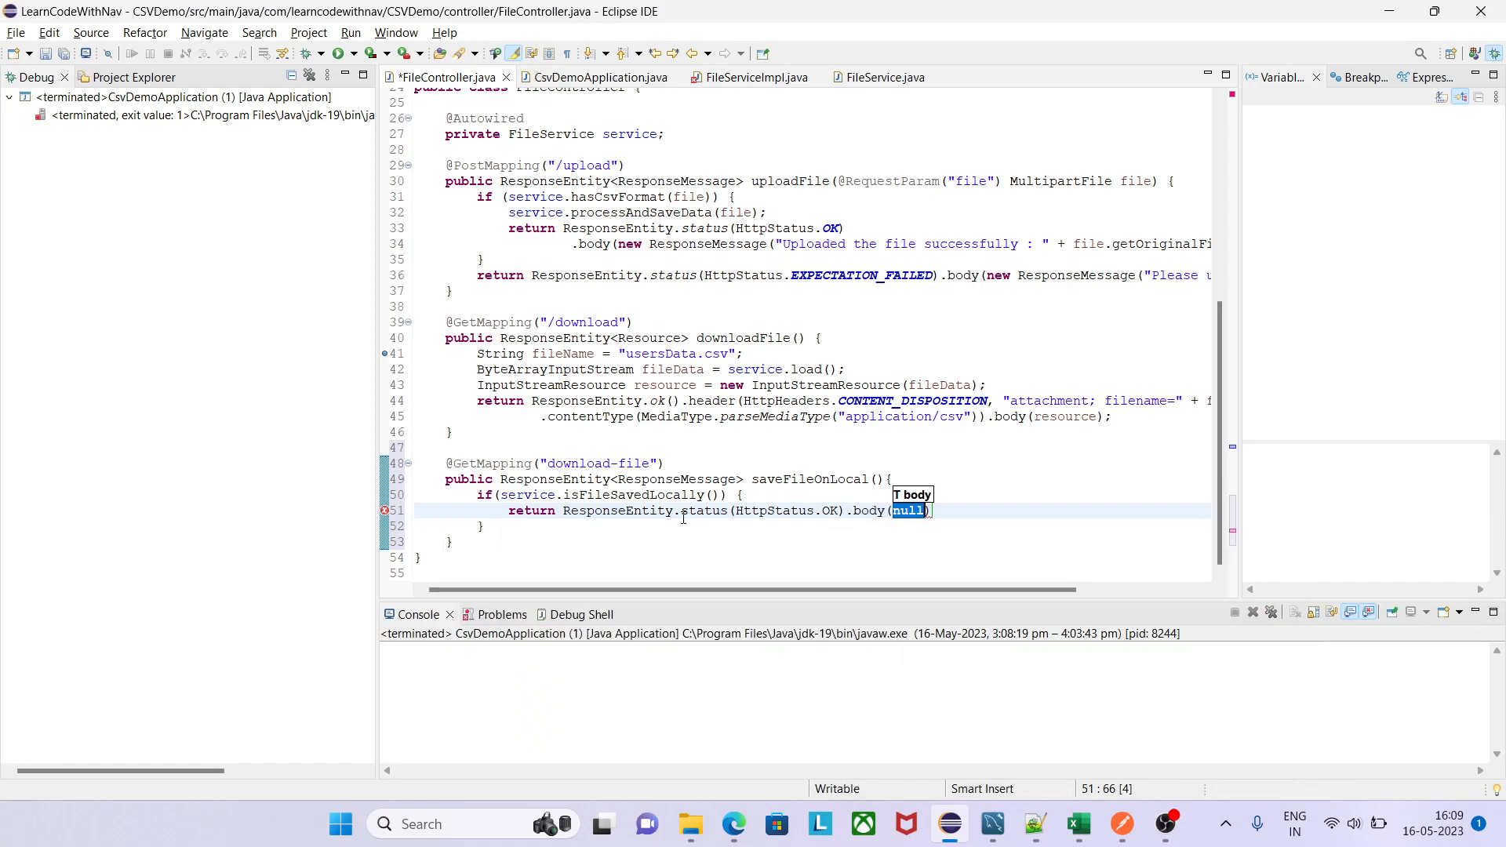
type("new")
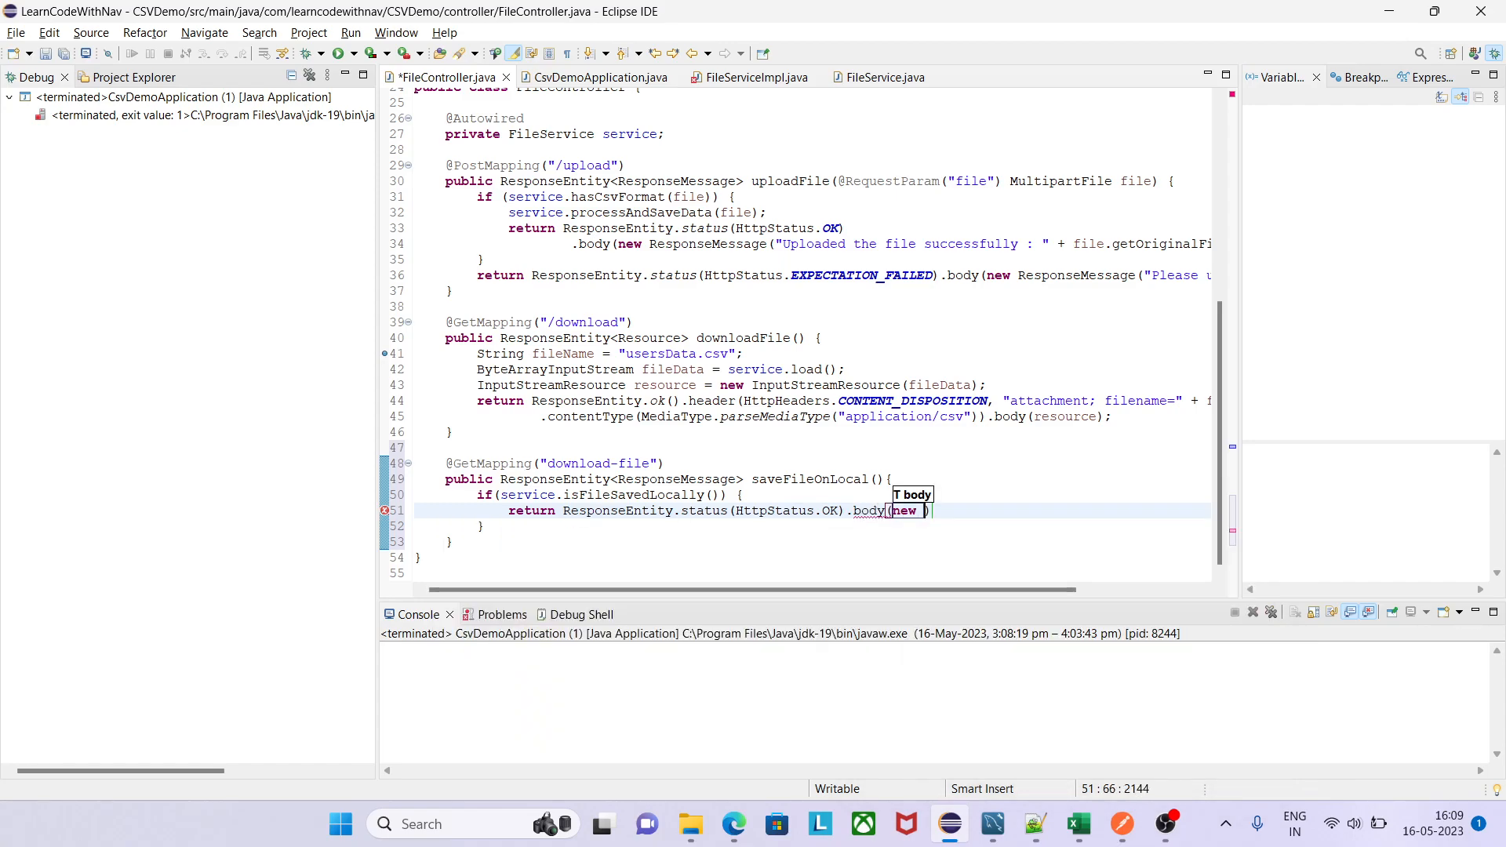
type("Res")
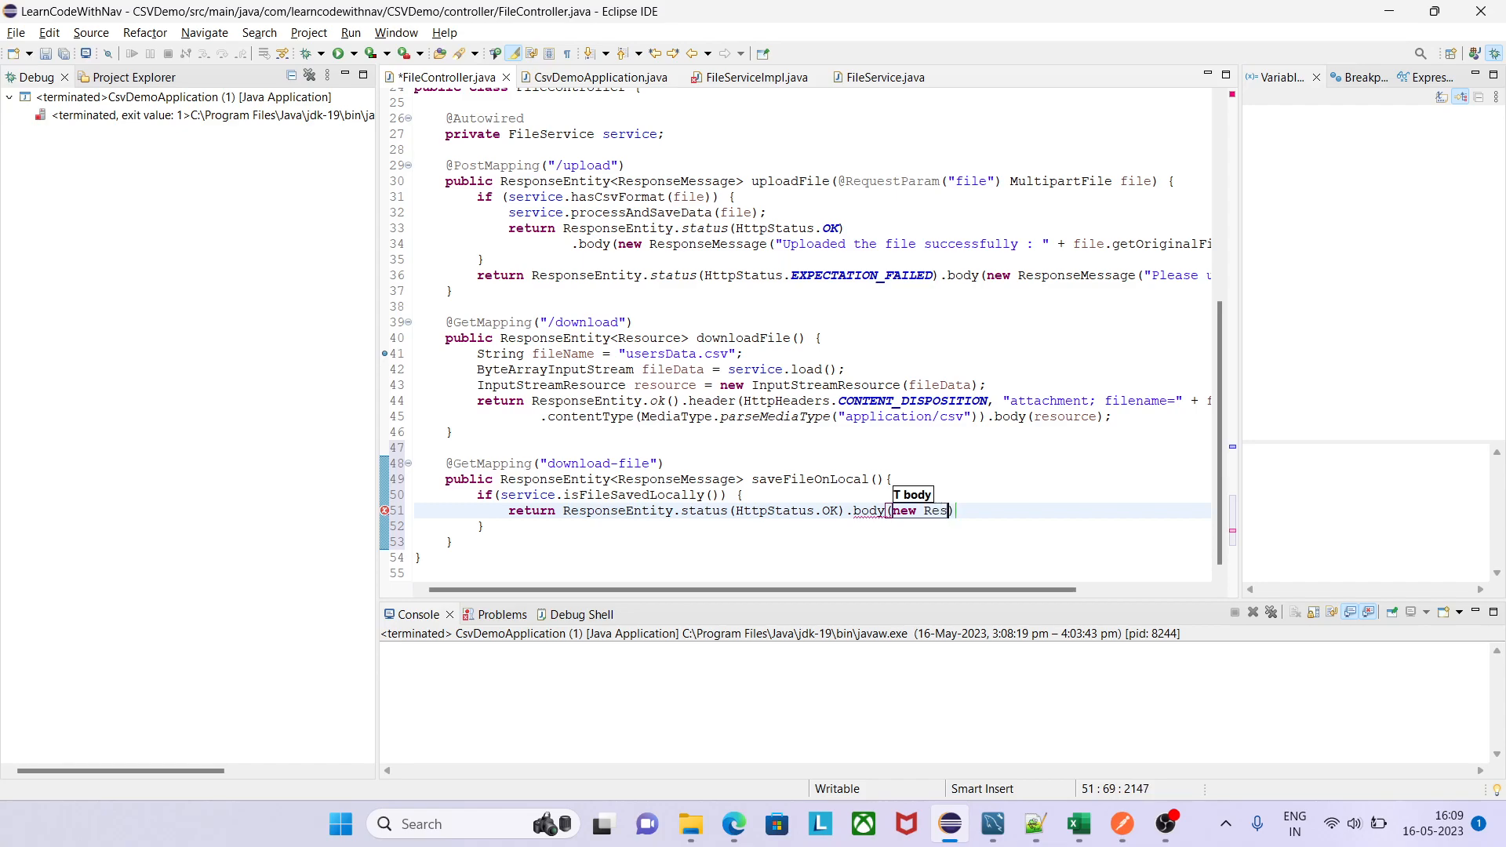
key("ctrl+space")
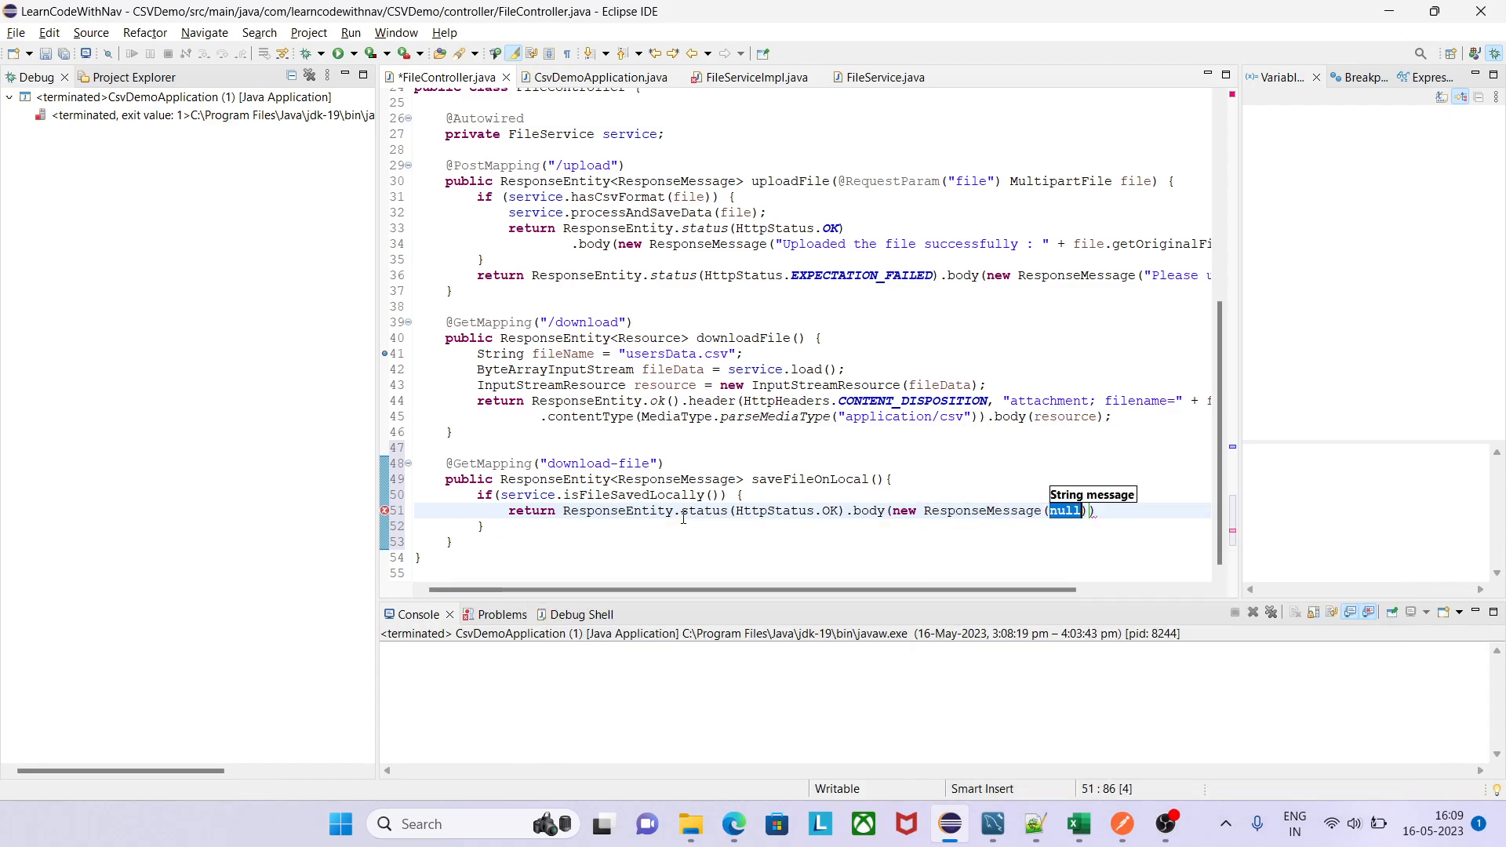
type("\"D\"")
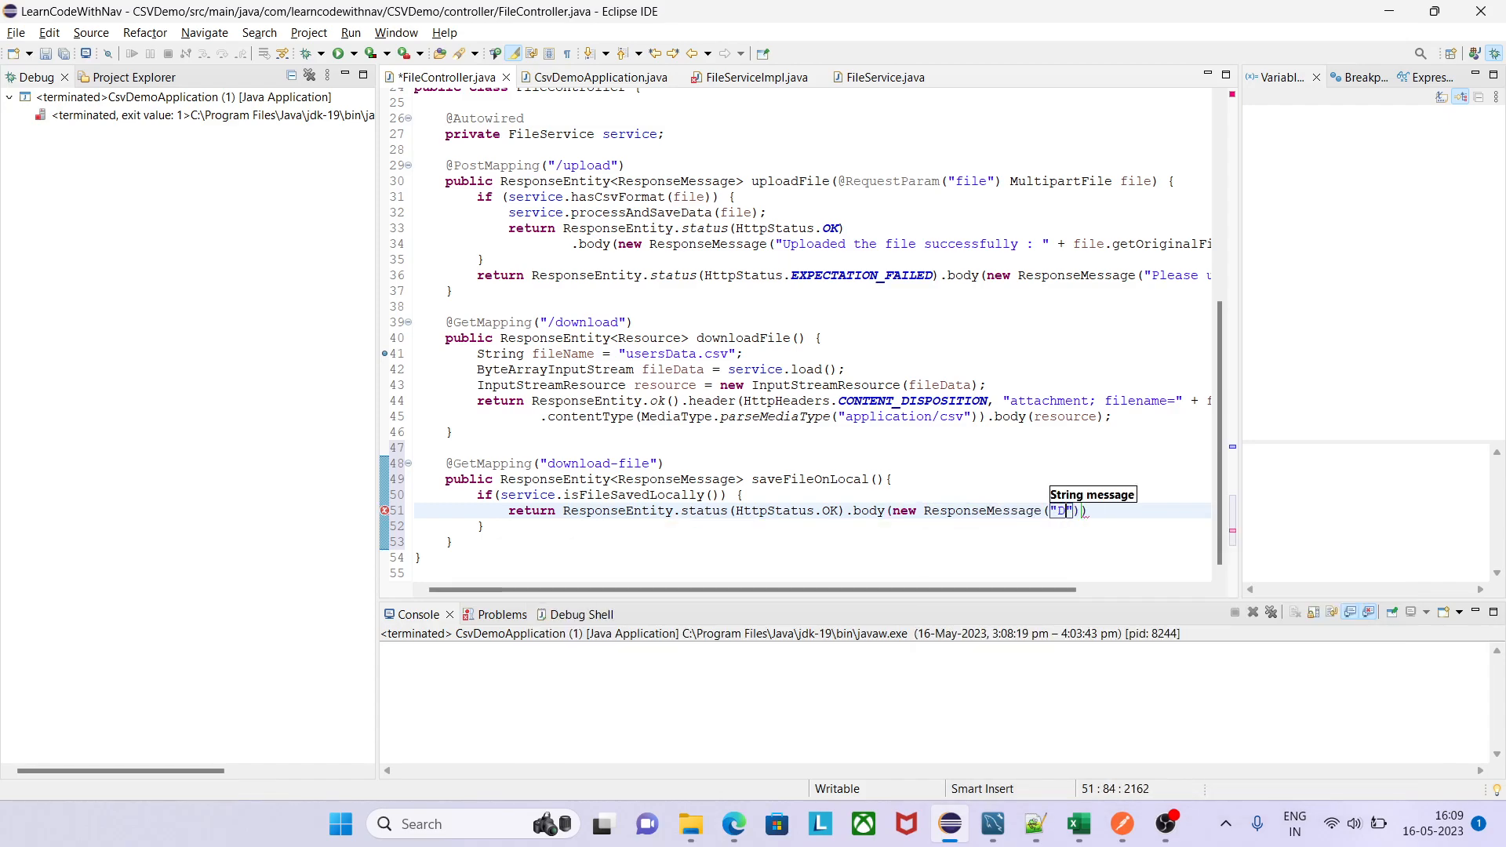
type("ile saved in local")
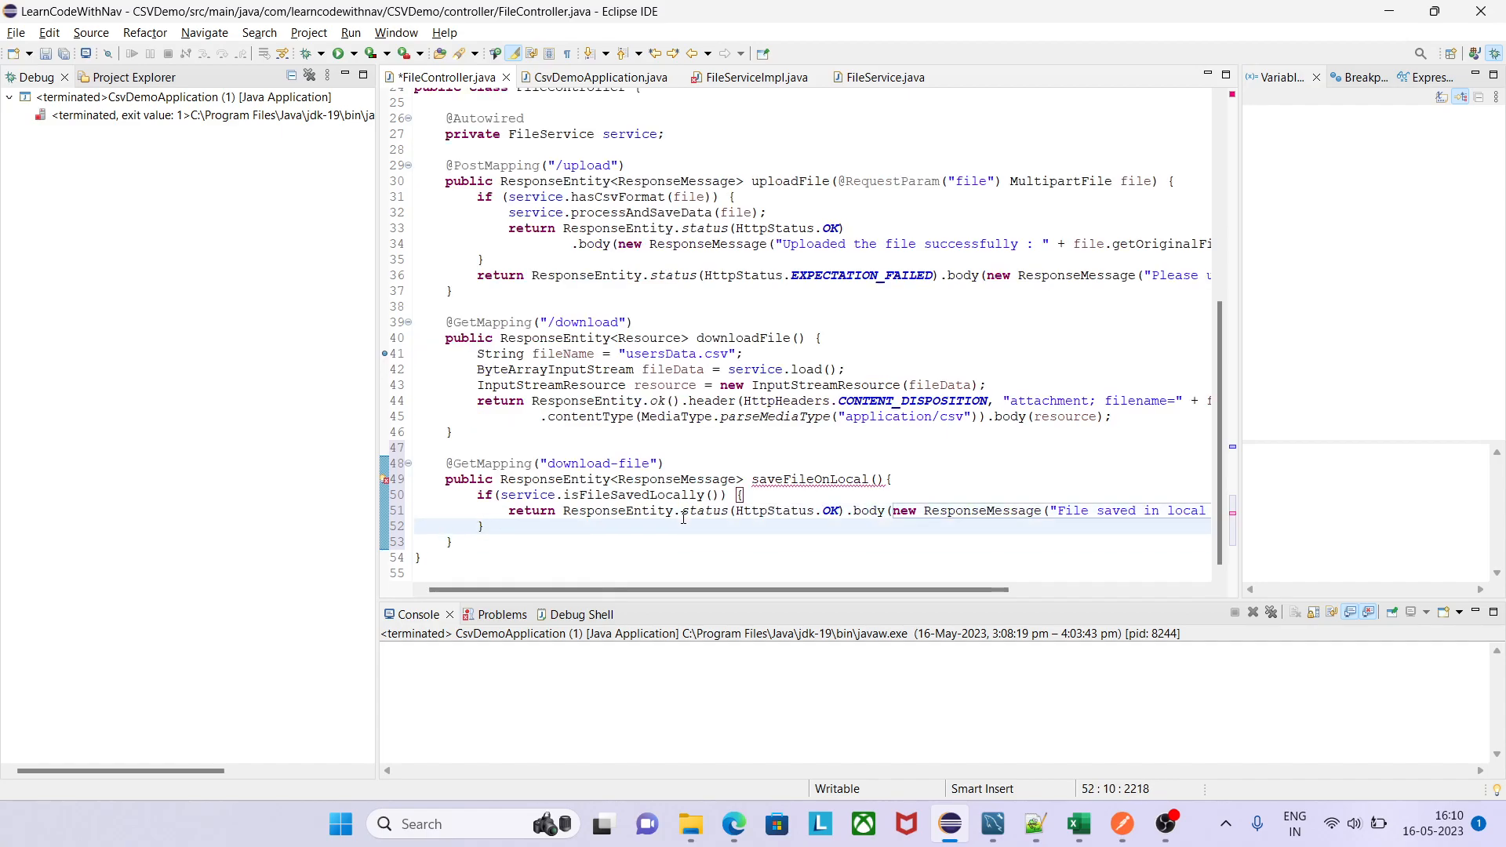
Step: Duplicate the success return as a fallback with an 'Unable … from remote url' message
double_click(634, 494)
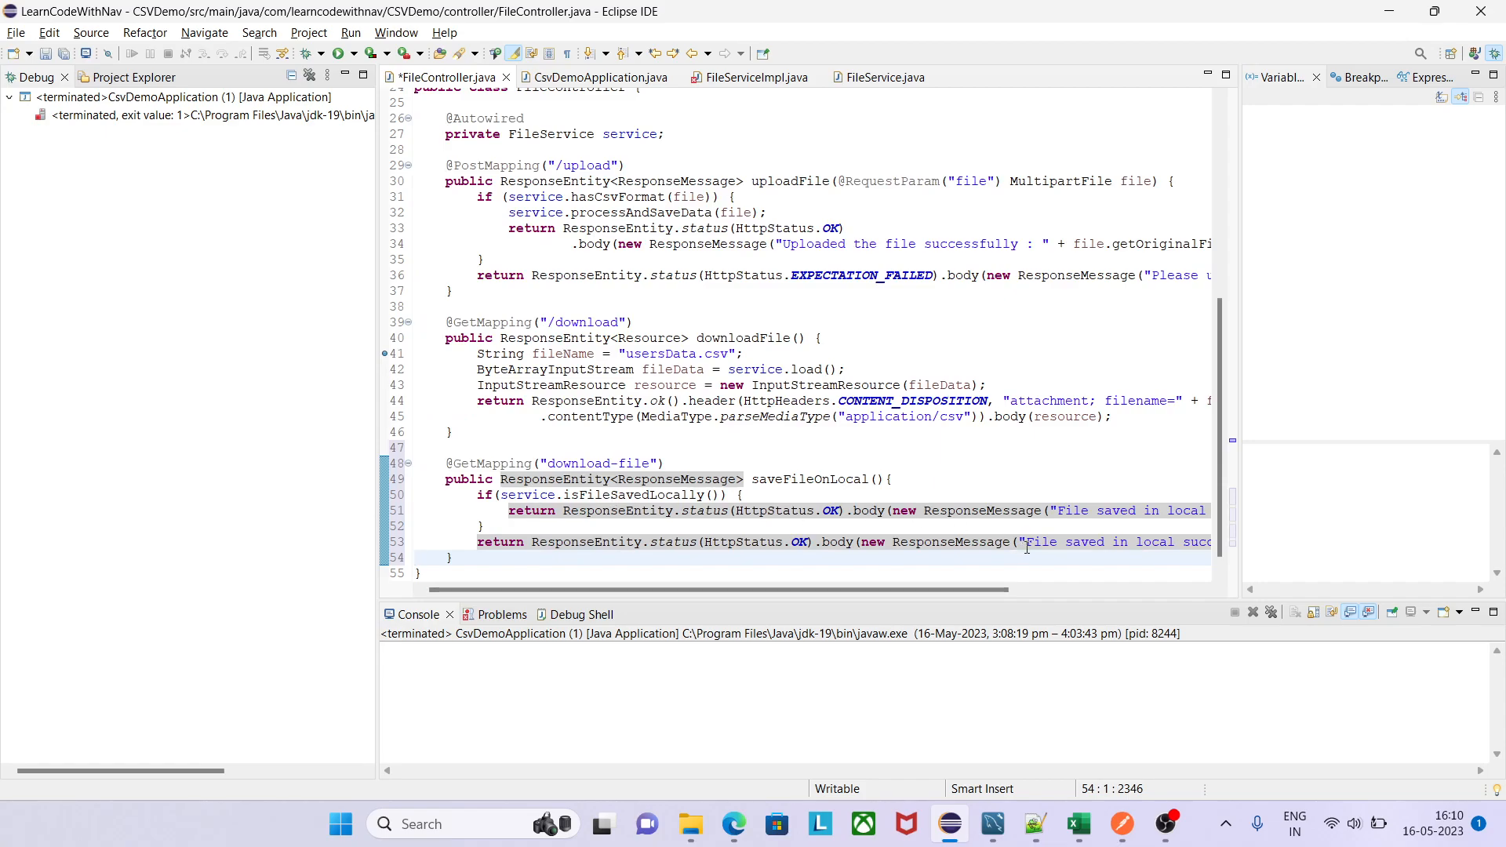
double_click(1040, 541)
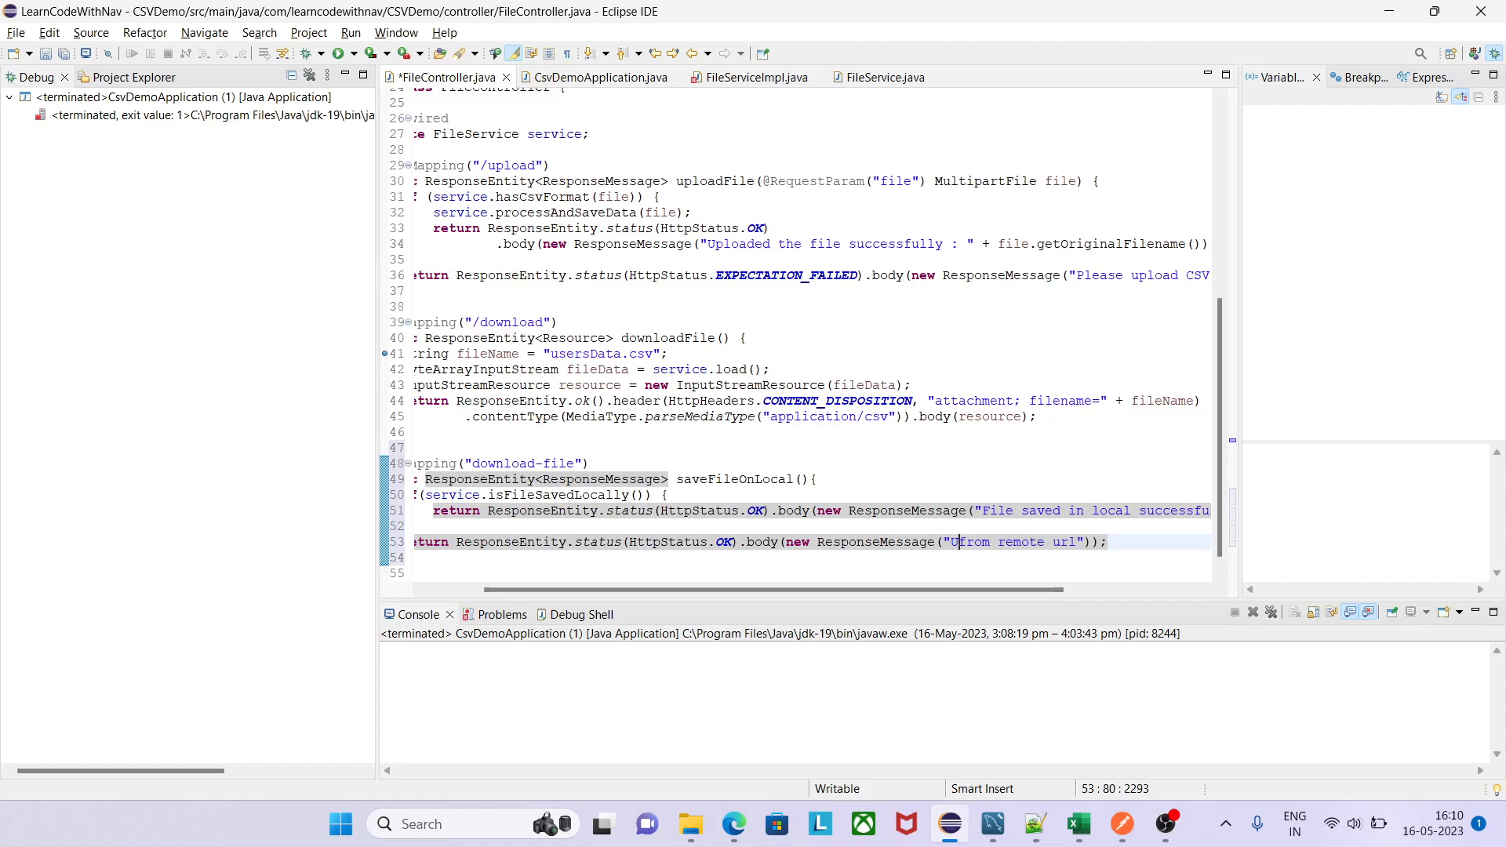
type("Unable")
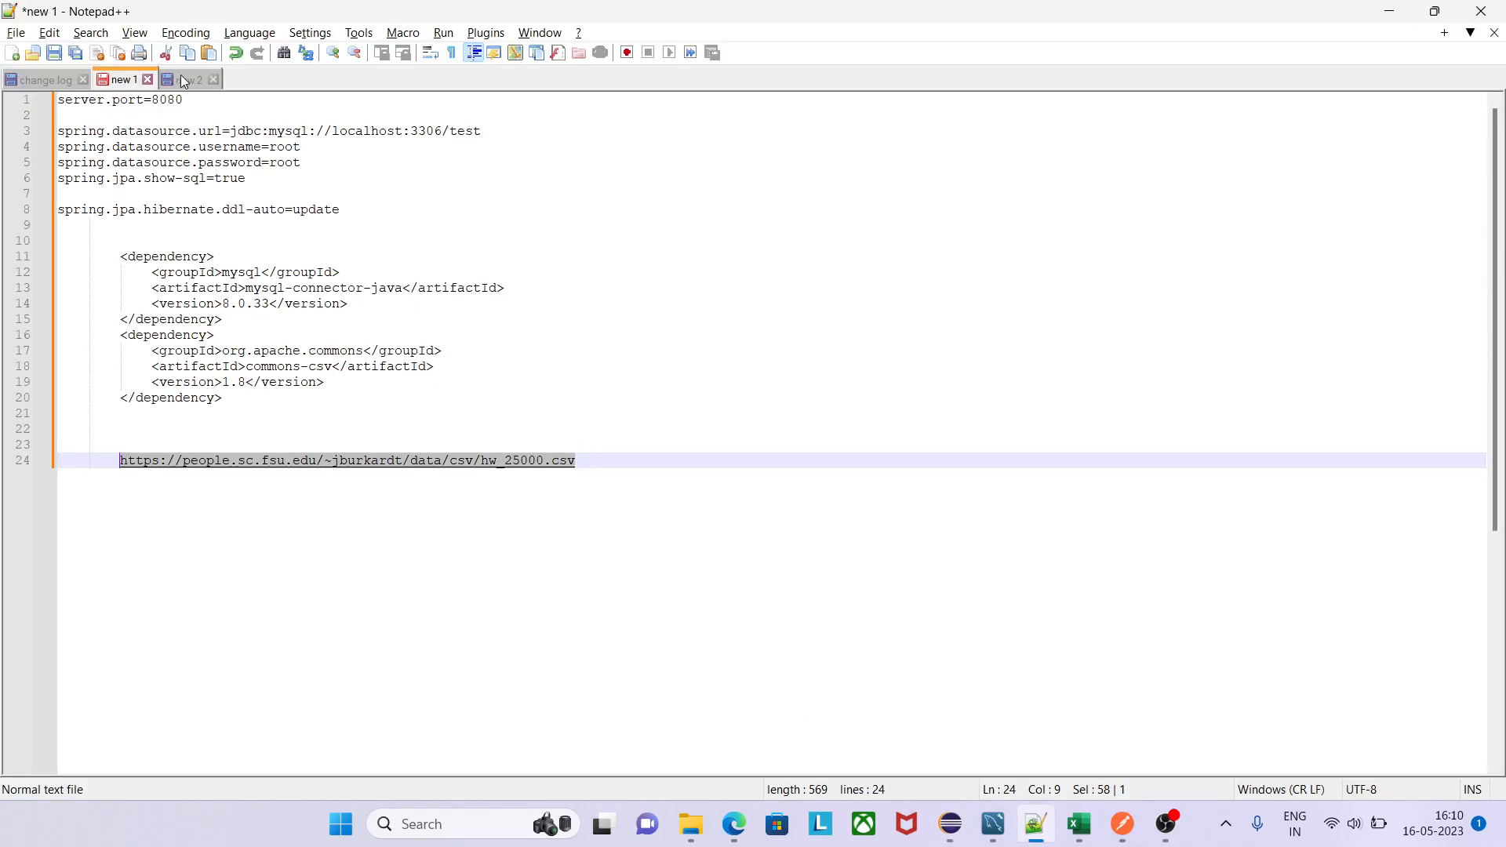
Step: Read the configurable-URL requirement in the notes and return to Eclipse
left_click(188, 78)
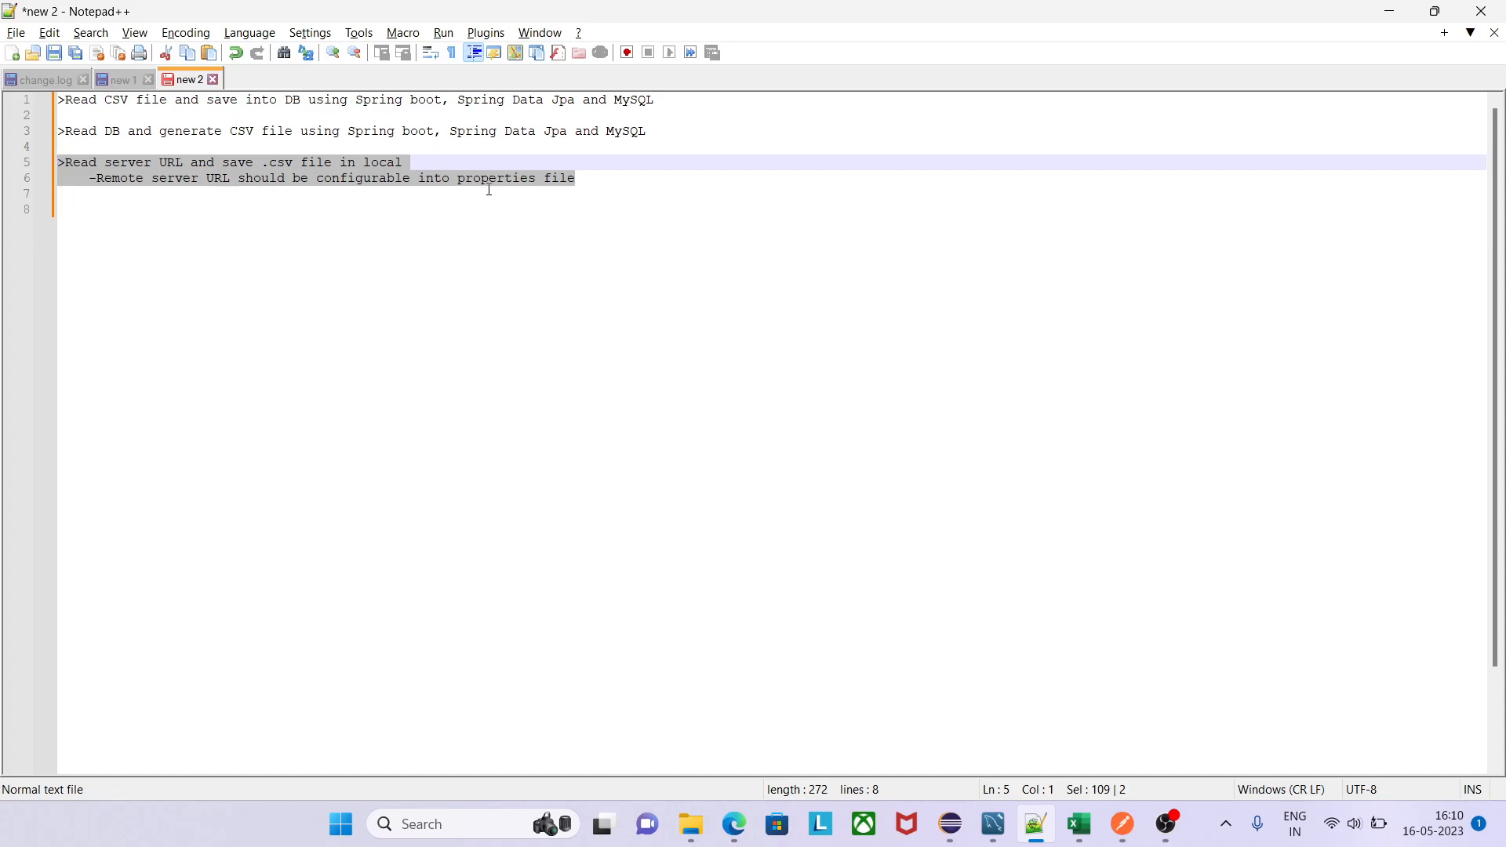
mouse_move(460, 182)
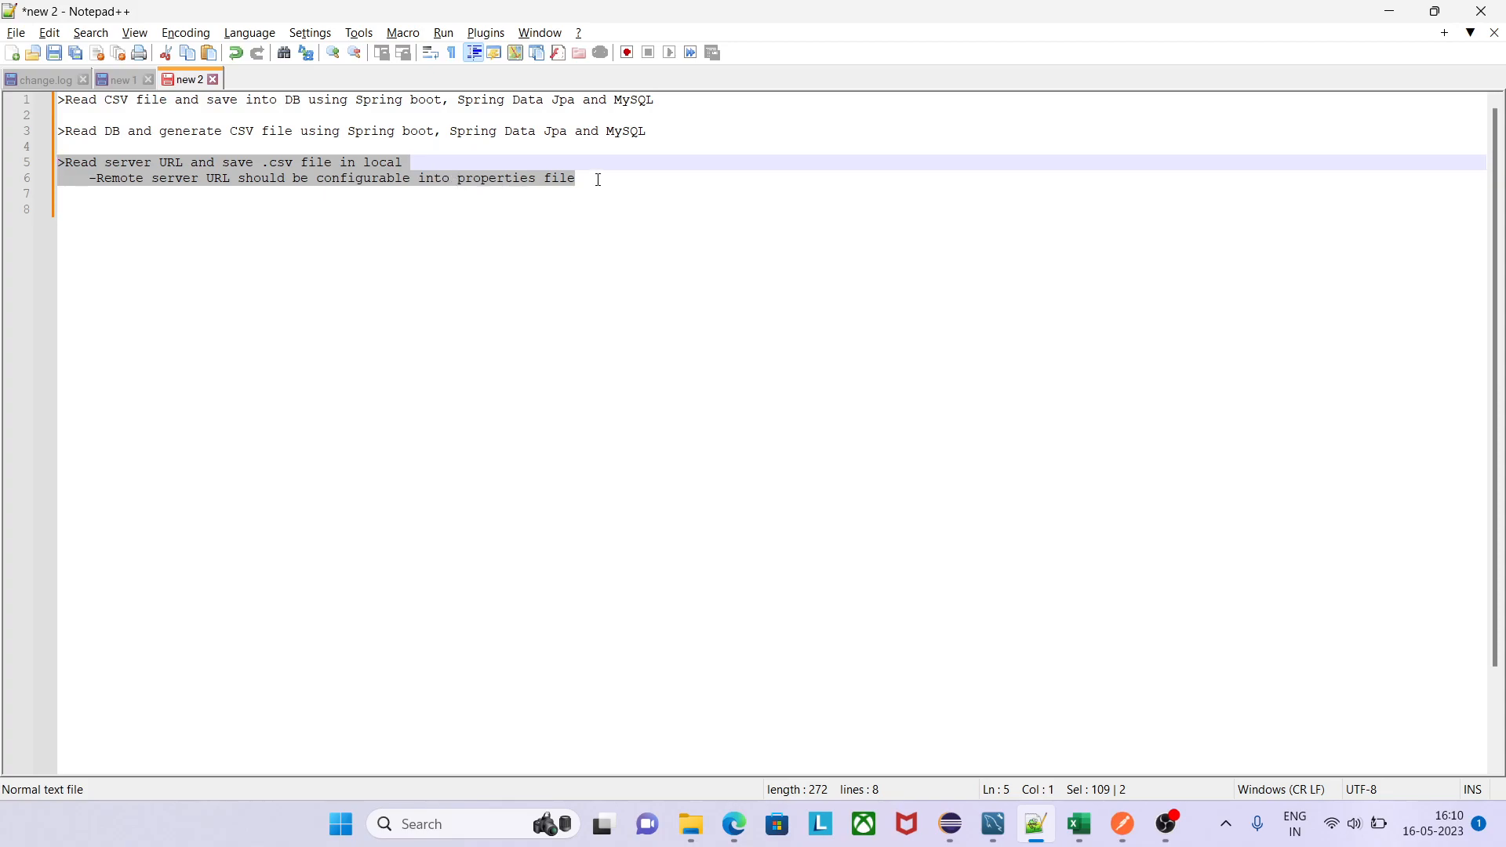
left_click(576, 179)
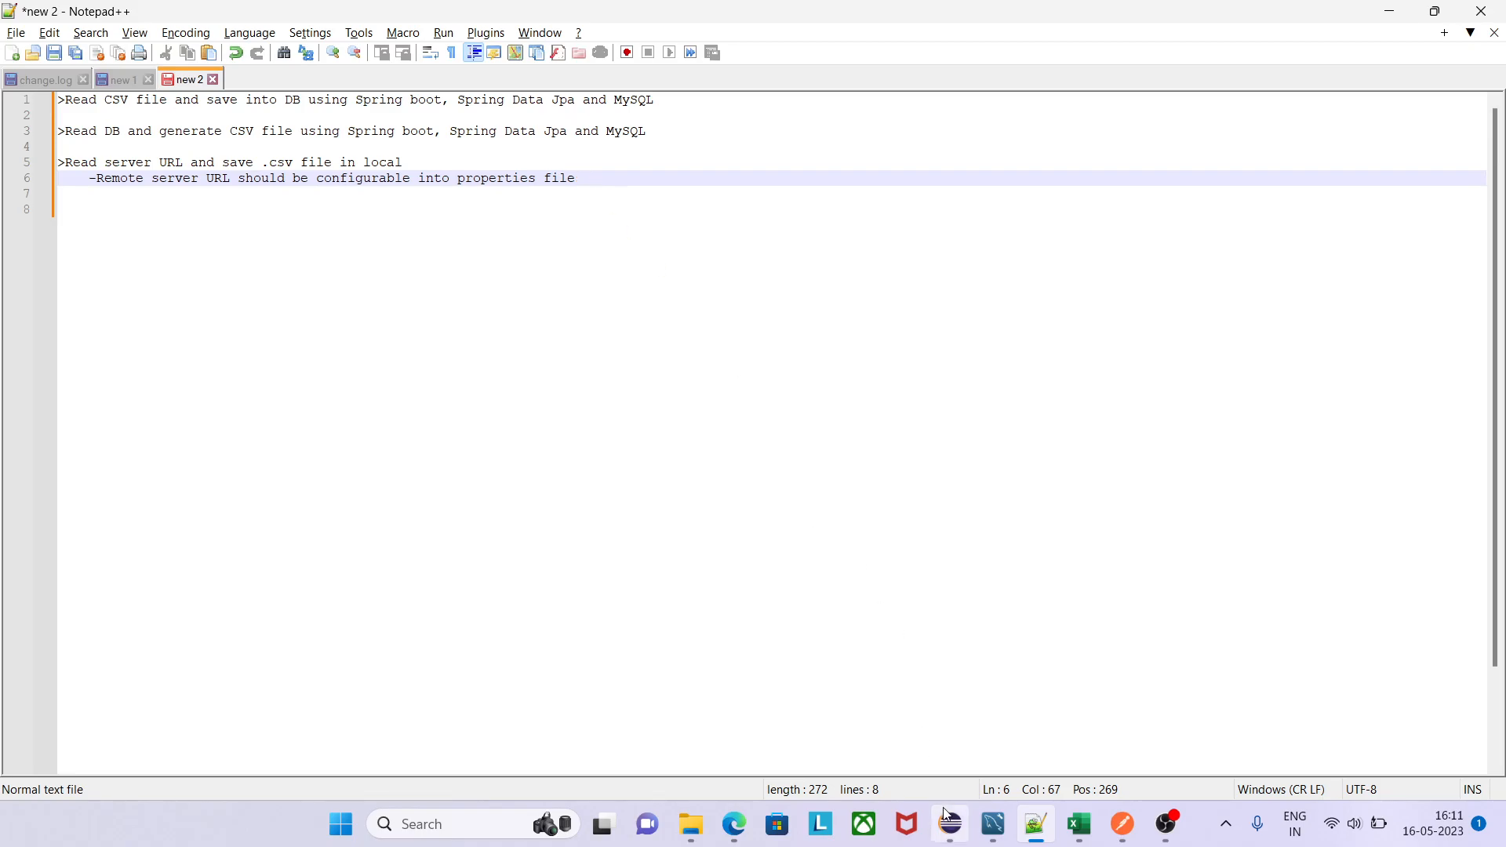
left_click(948, 823)
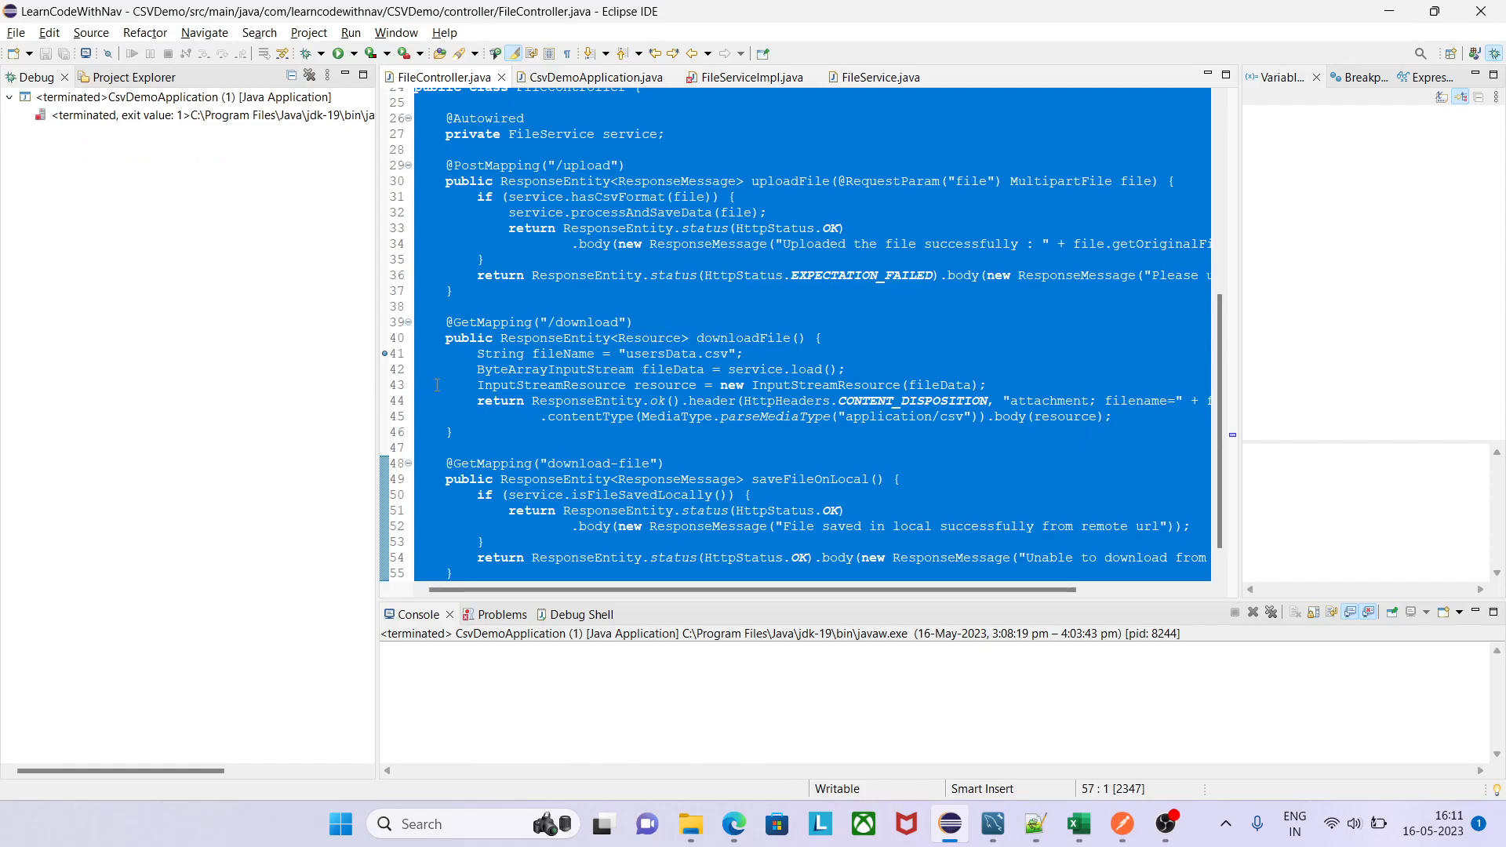
Step: Add a server.url key below server.port in application.properties
left_click(122, 77)
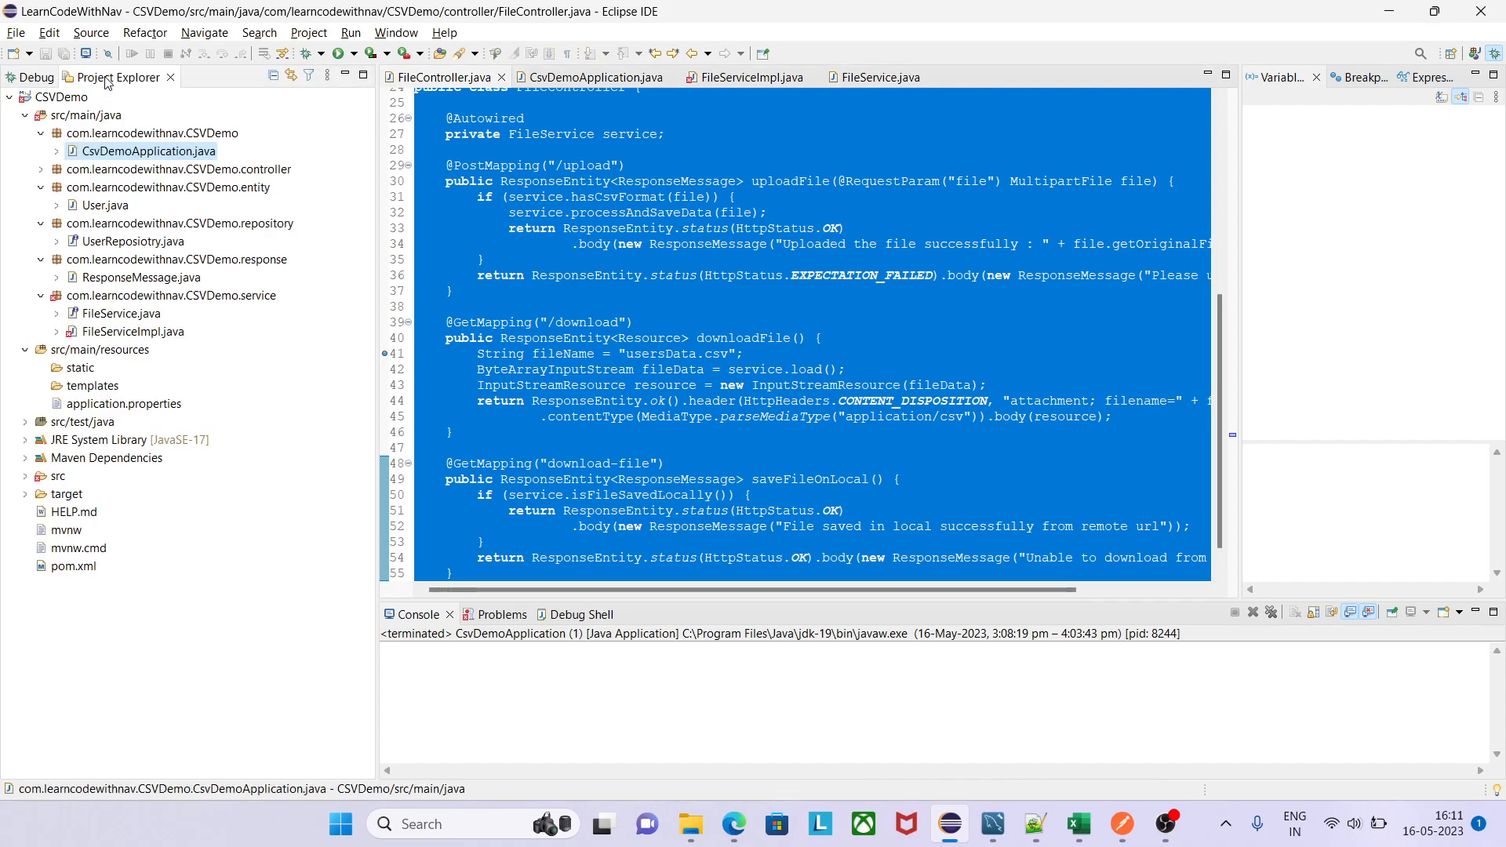
double_click(122, 403)
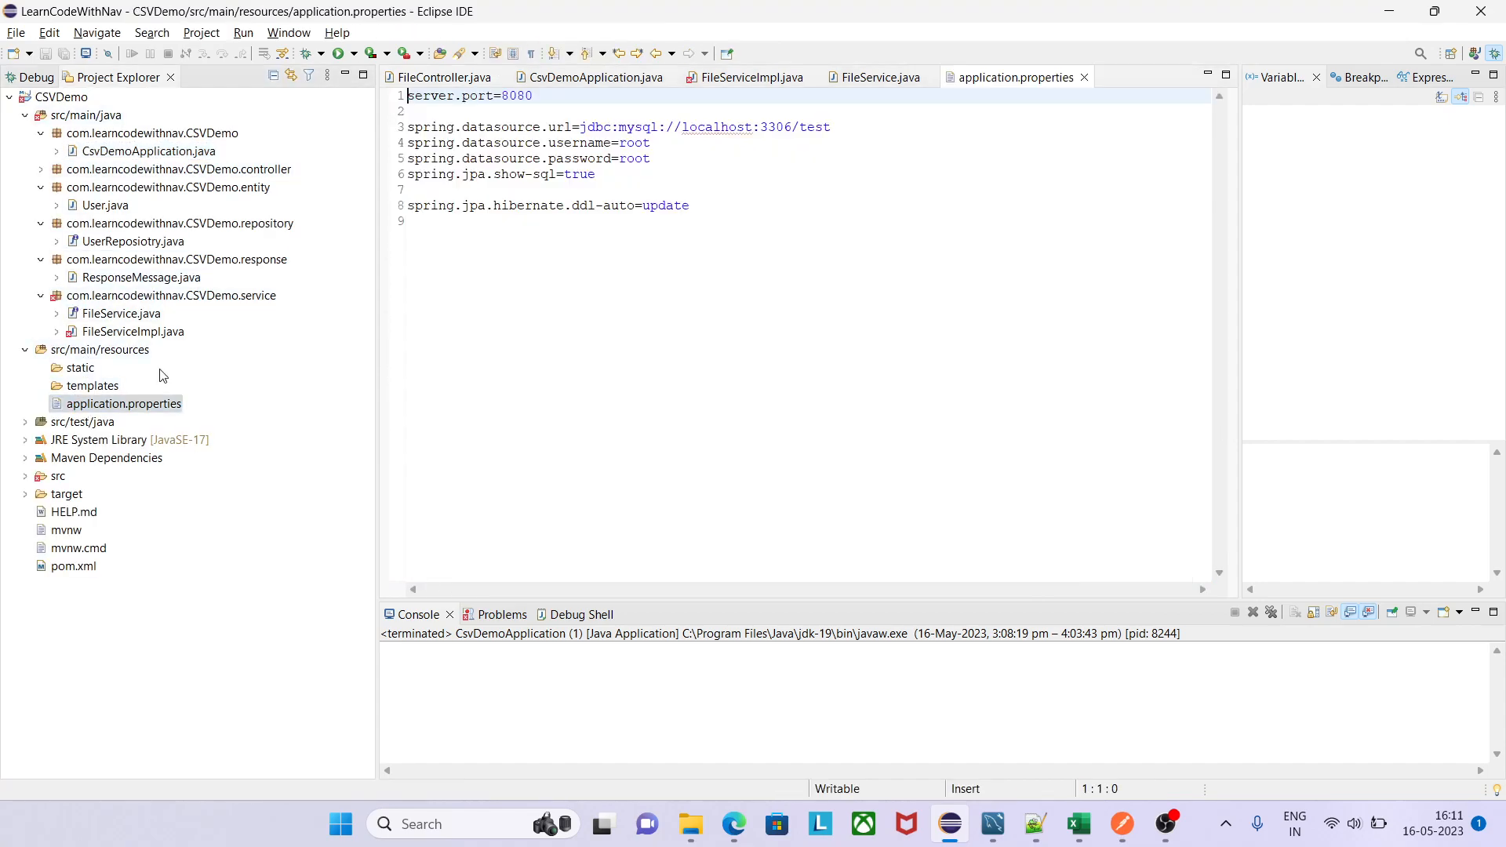
left_click(533, 95)
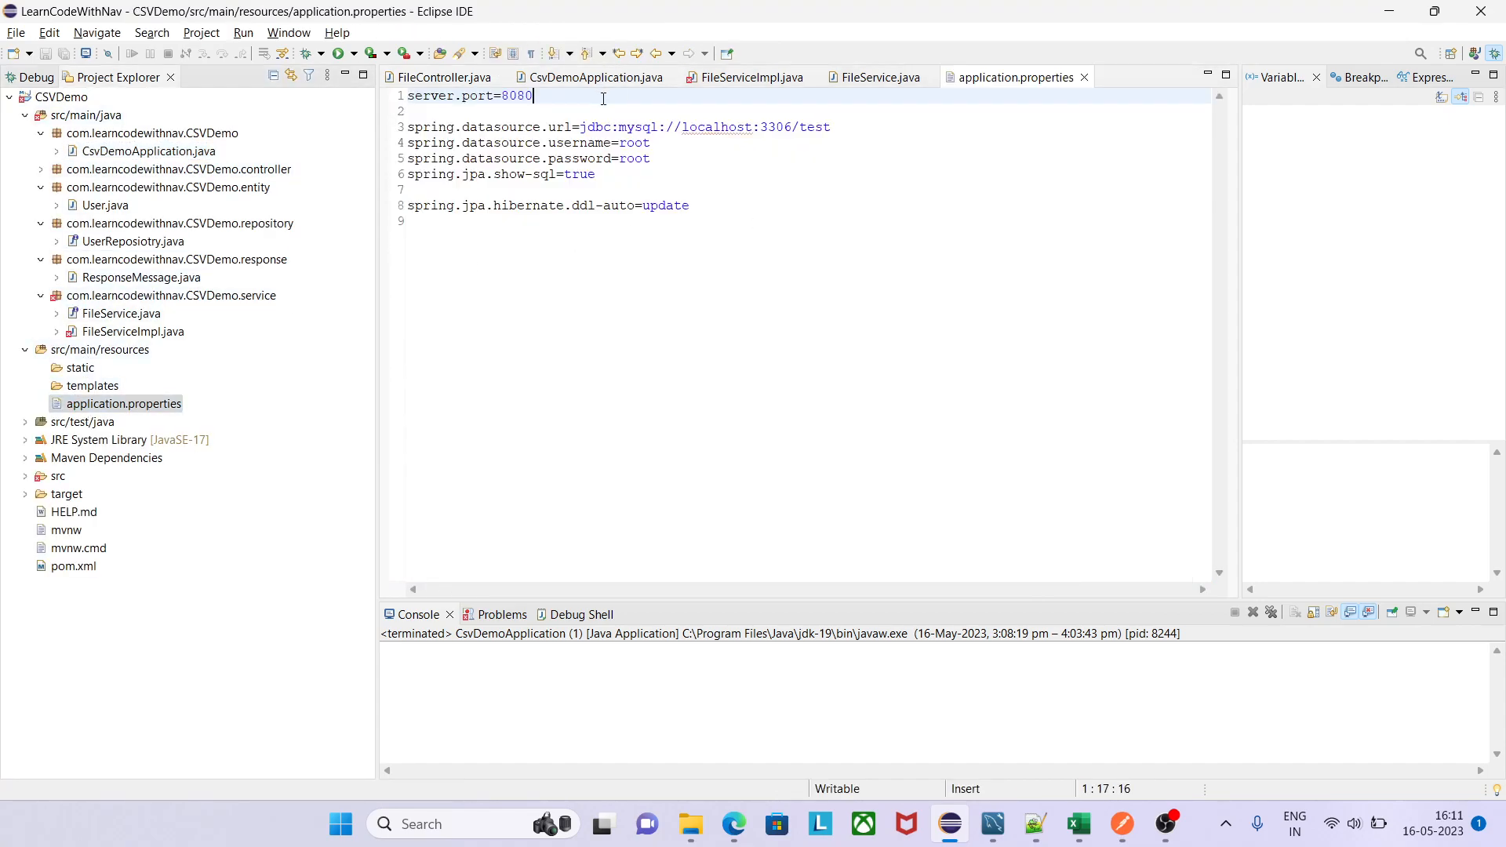
key("Enter")
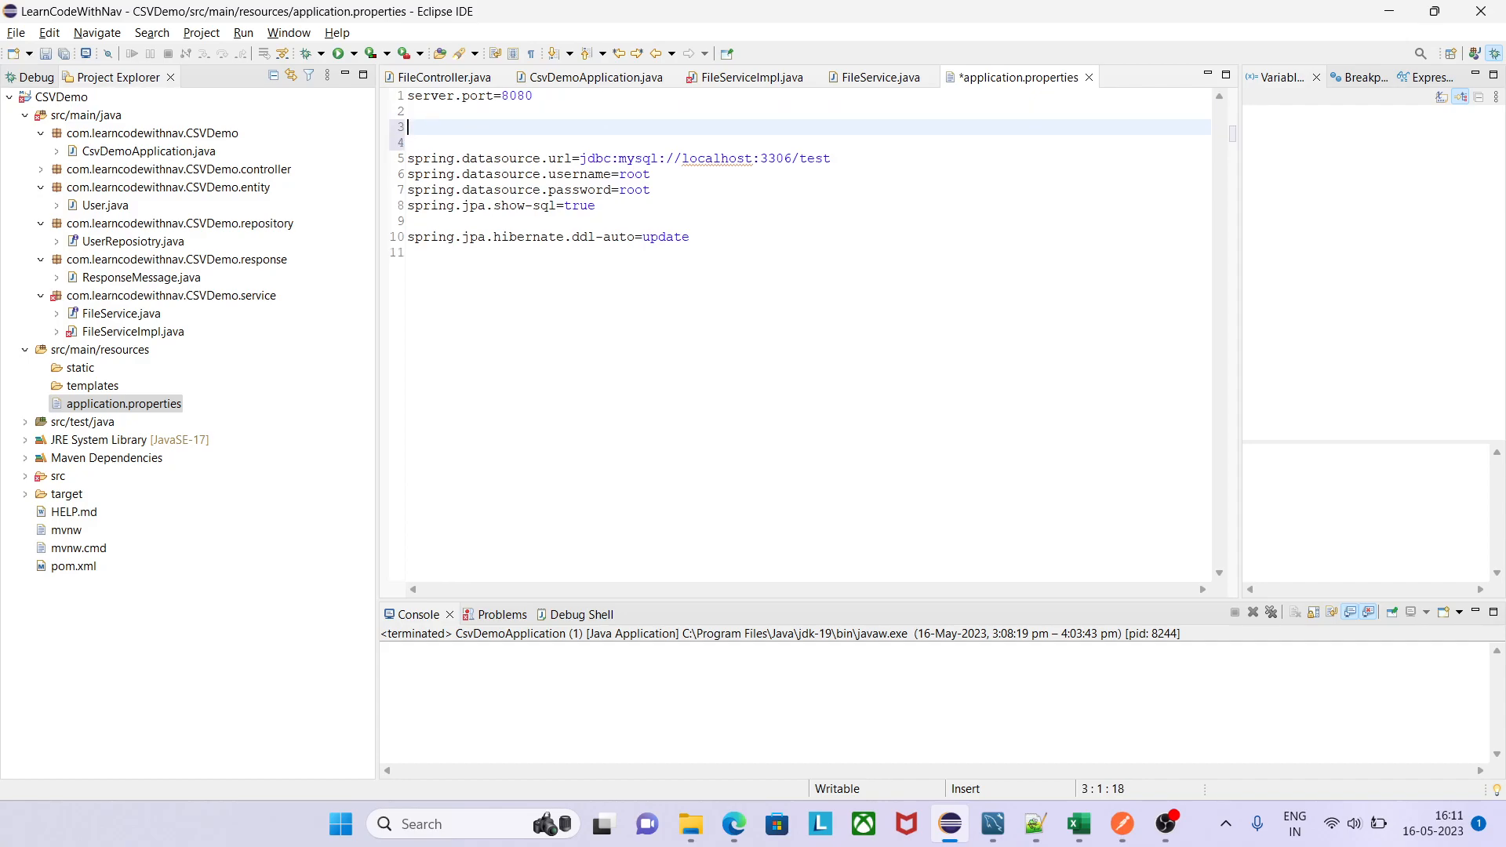
type("server.")
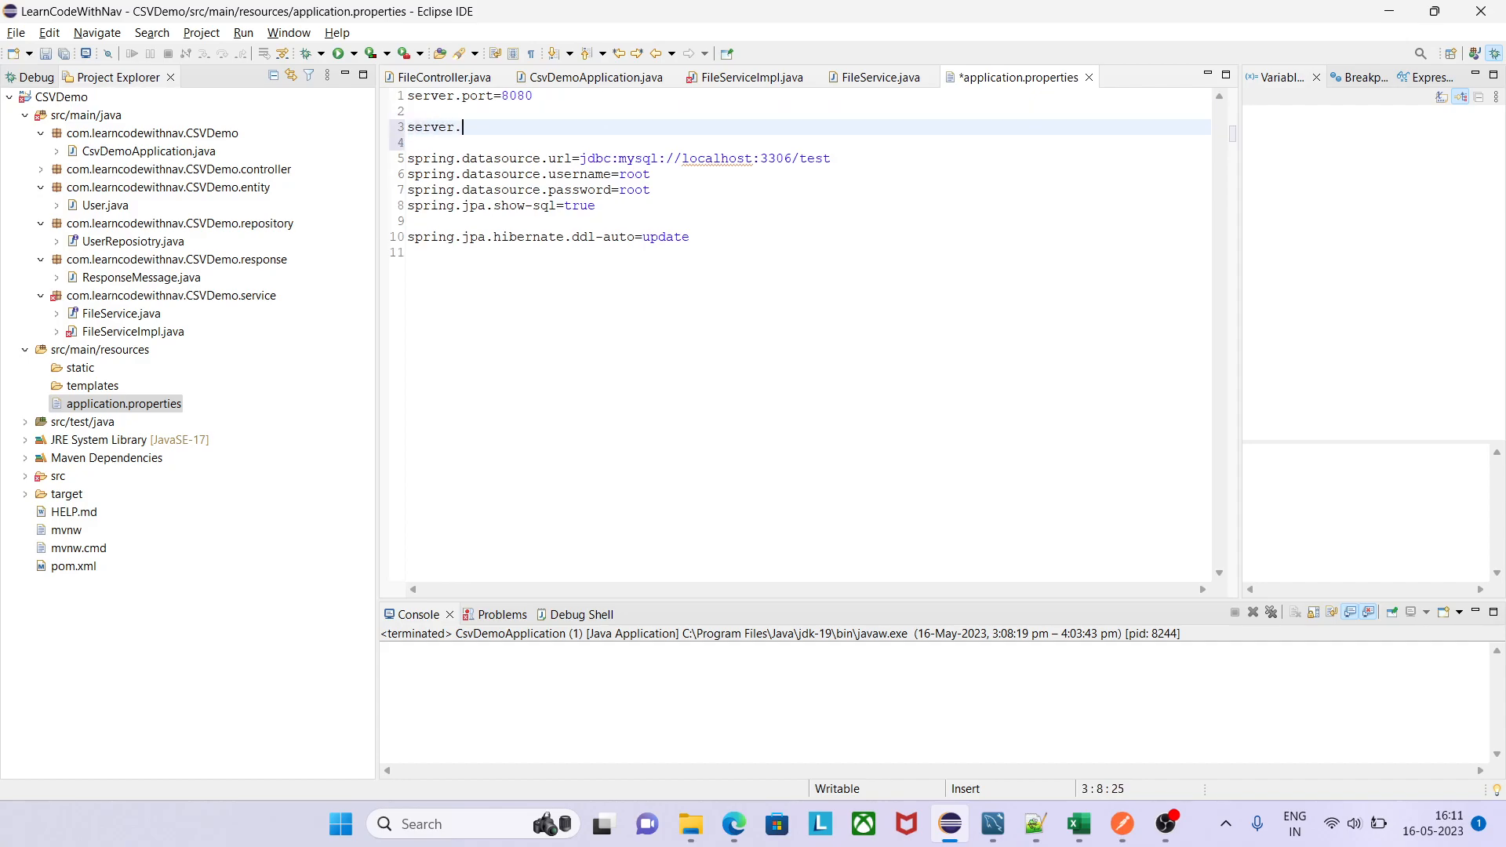
type("url=\"")
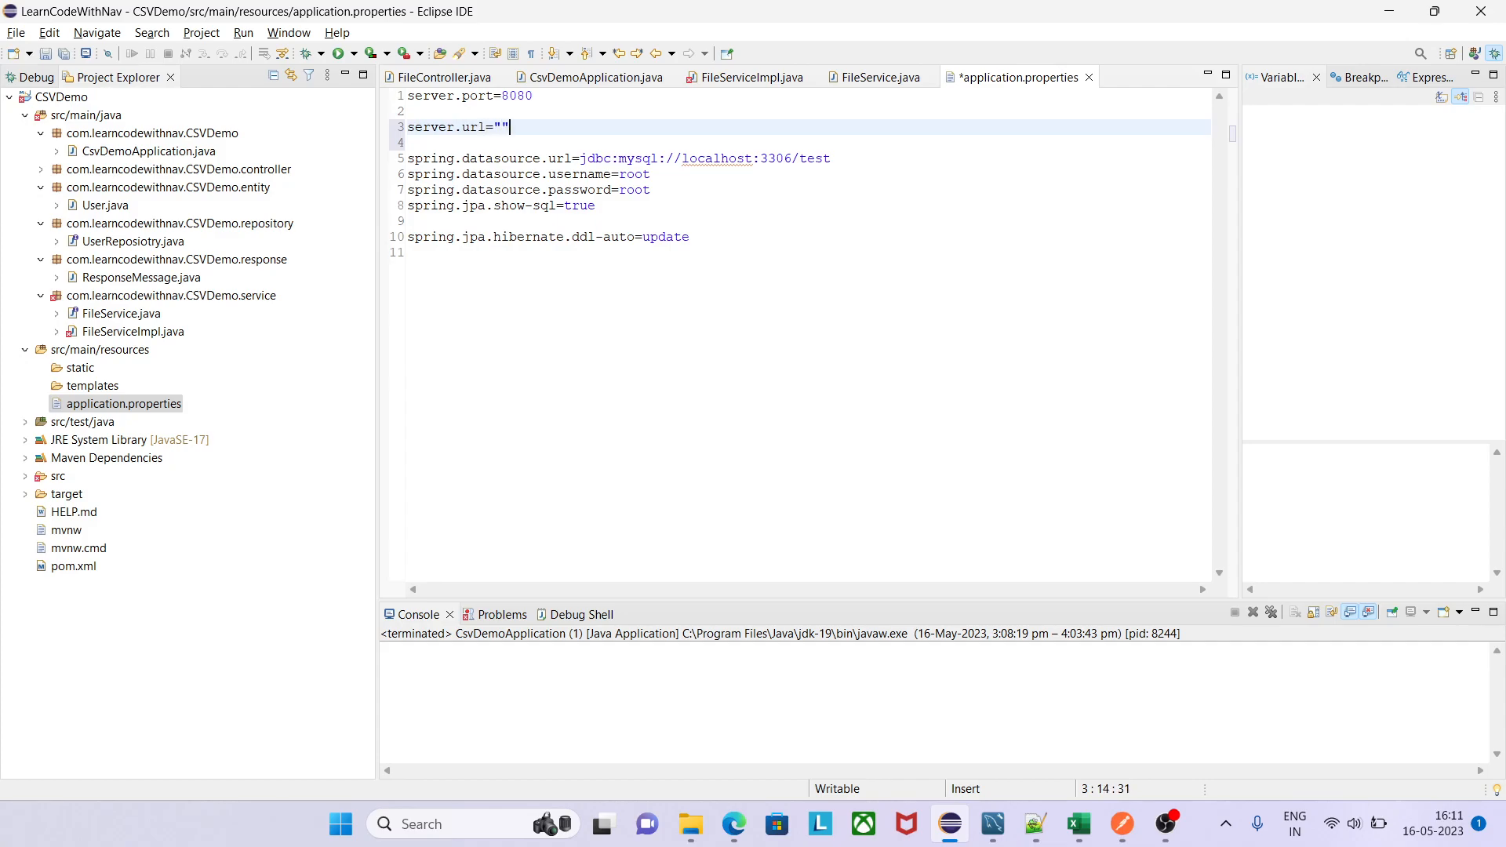
key("Alt+Tab")
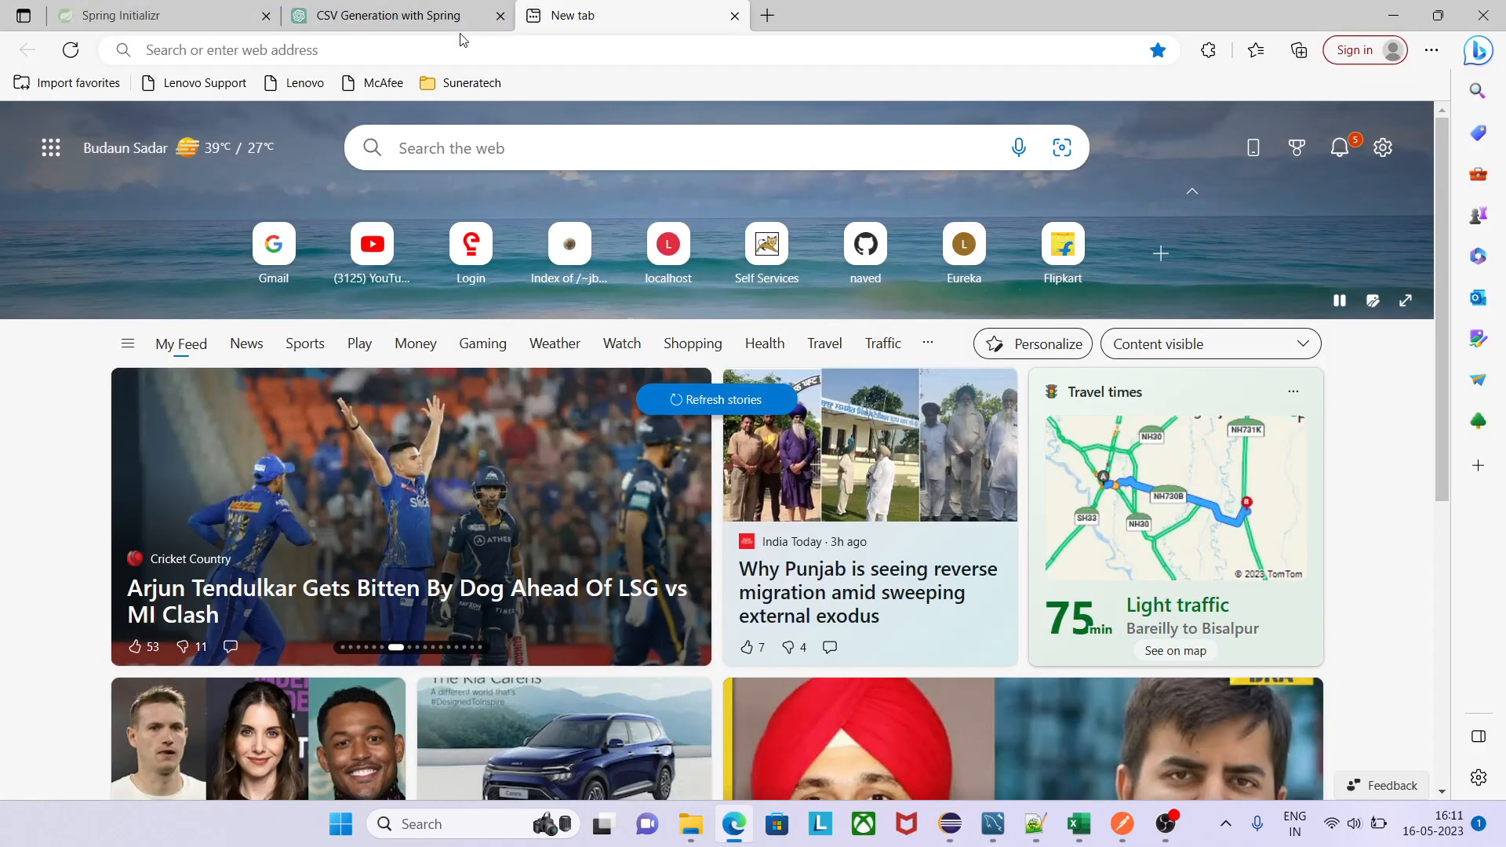
left_click(1035, 823)
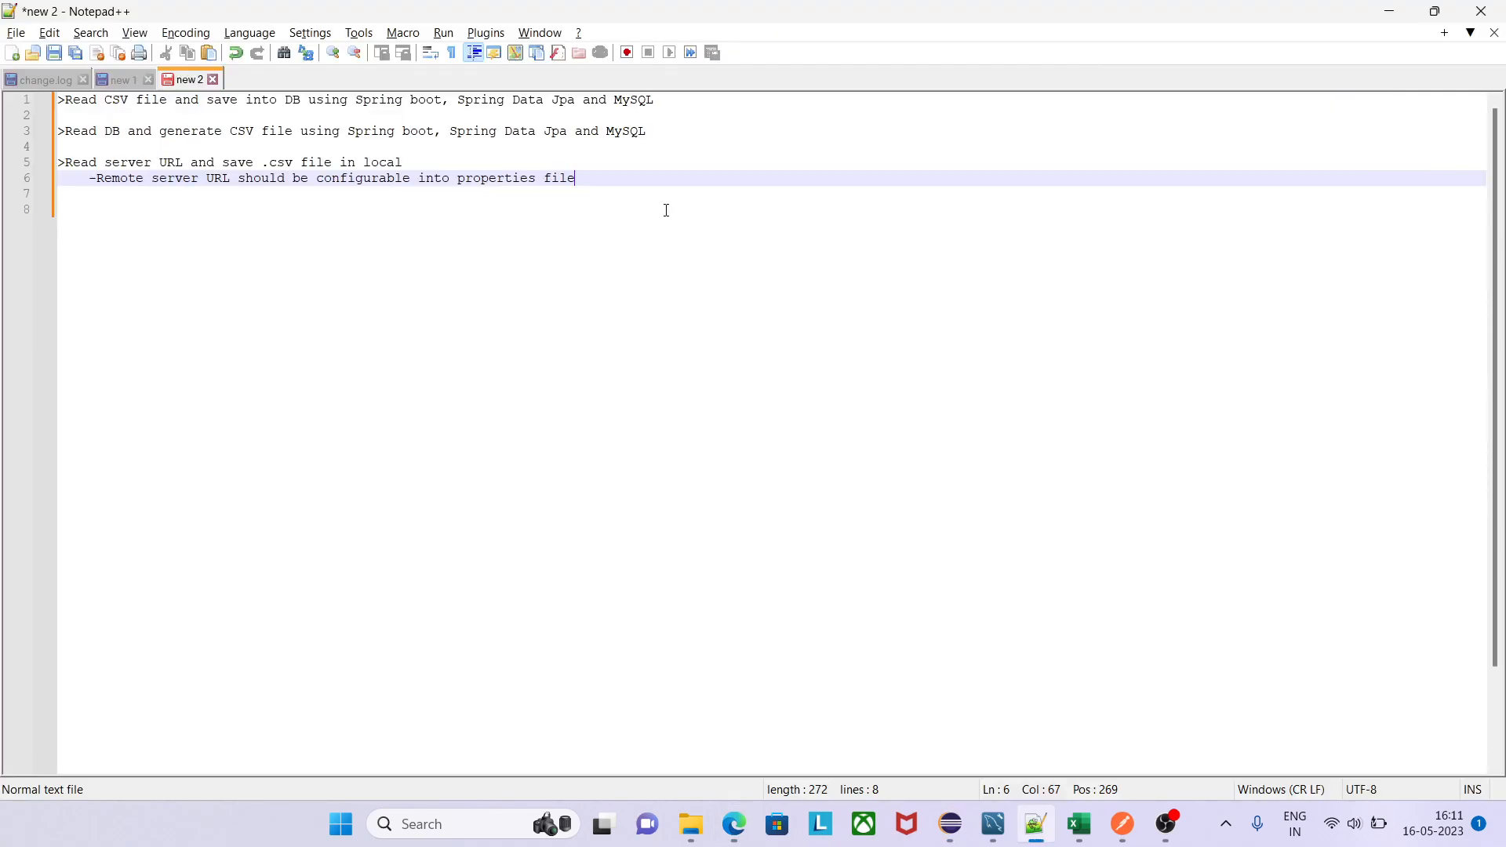
left_click(123, 78)
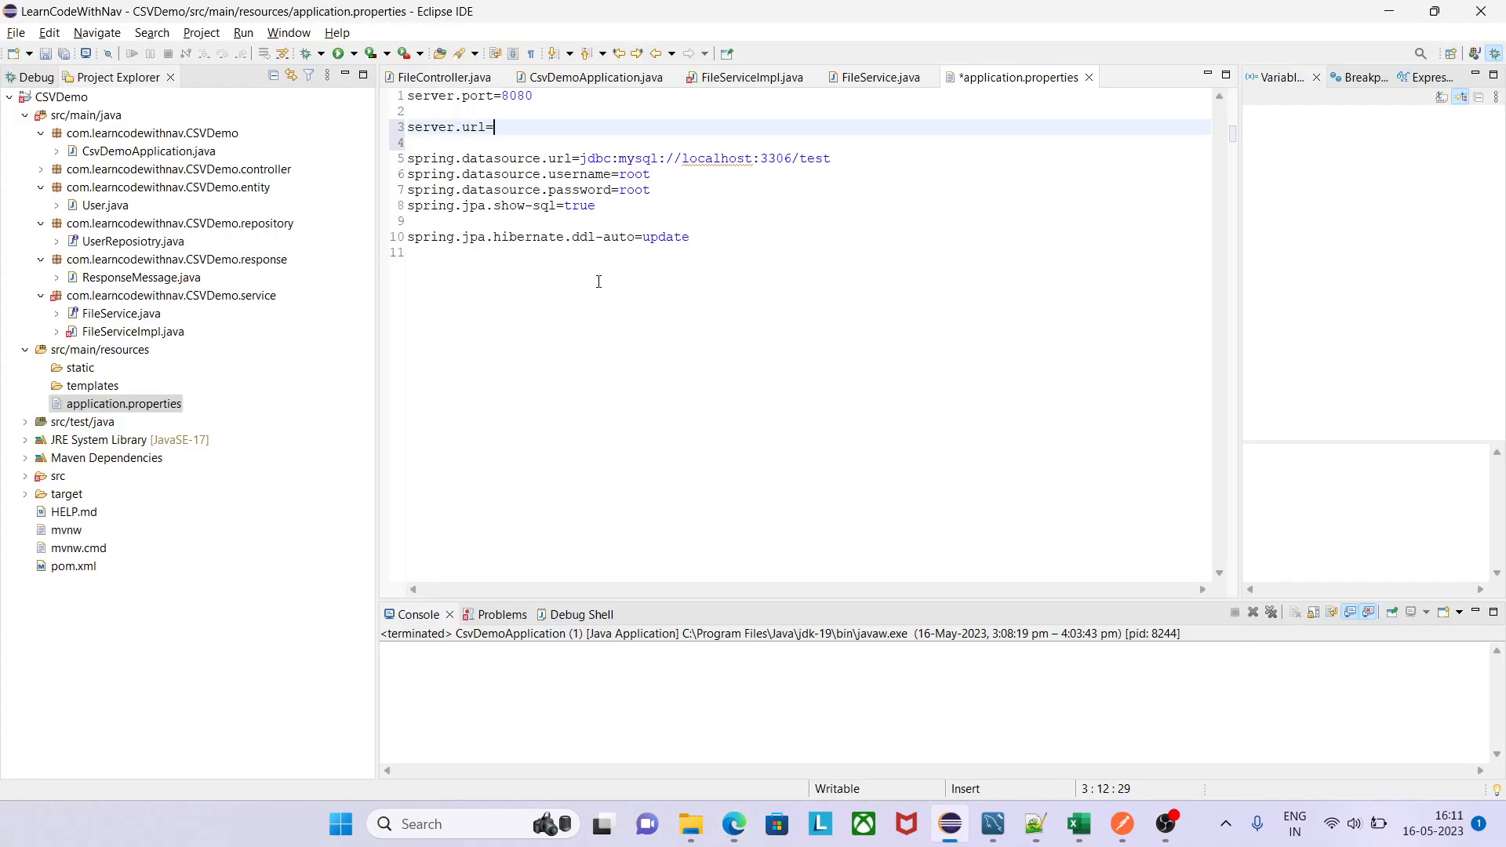
type("https://people.sc.fsu.edu/~jburkardt/data/csv/hw_25000.csv")
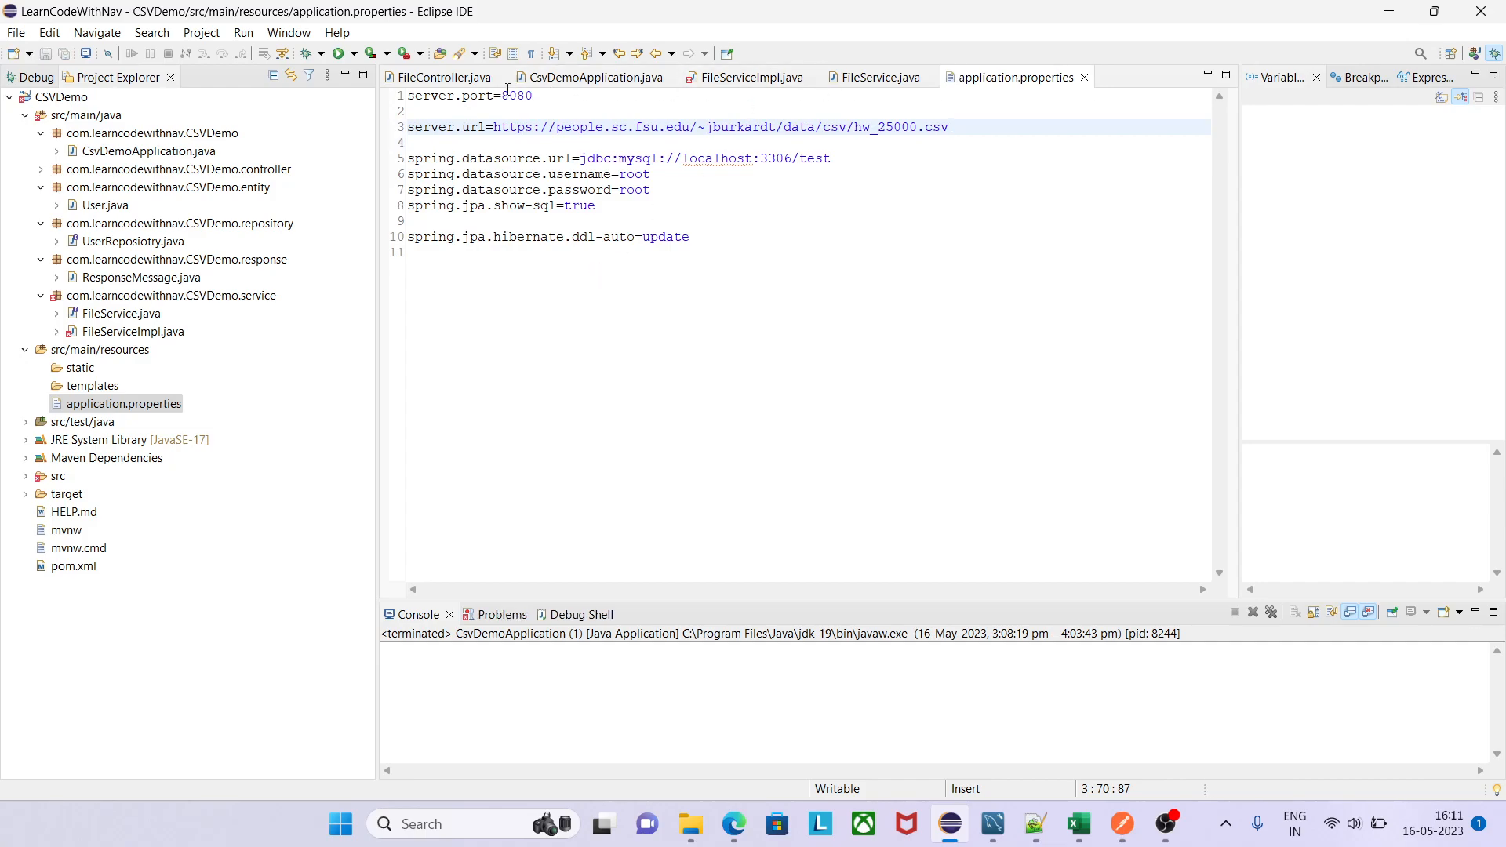
left_click(443, 77)
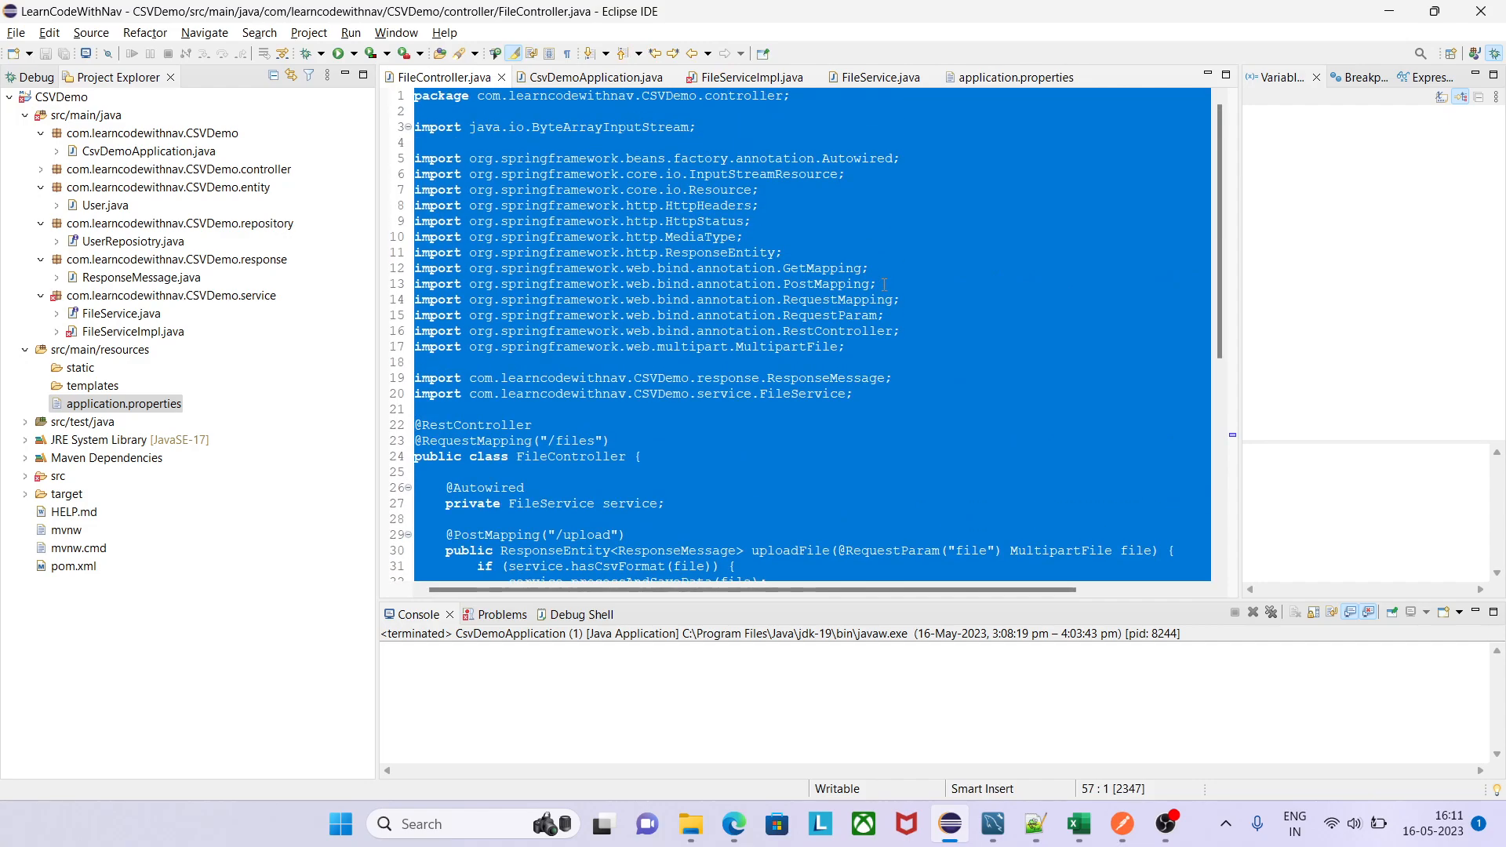
scroll("down", 3)
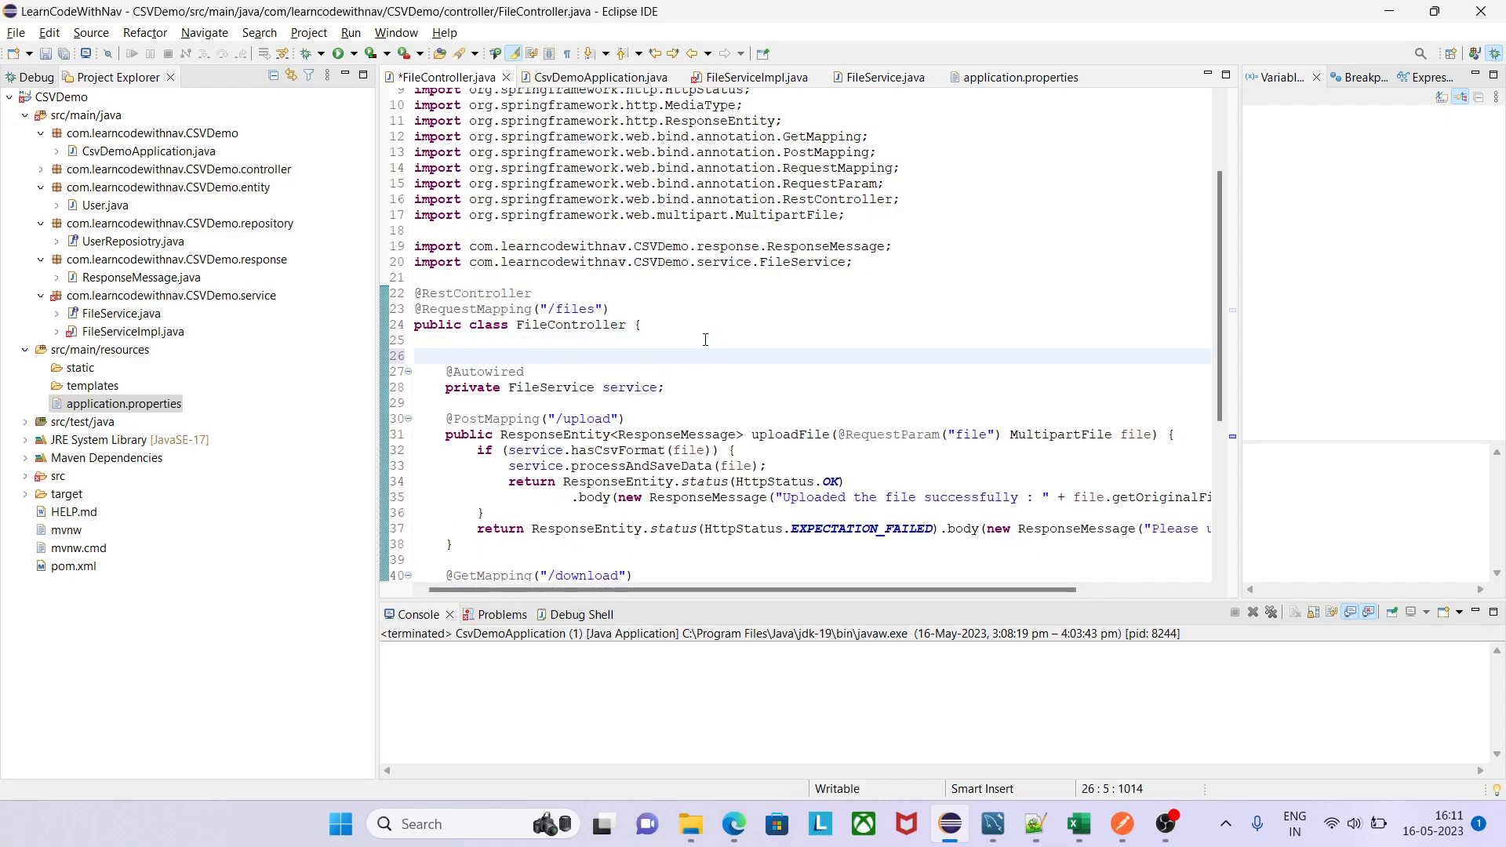
type("@V")
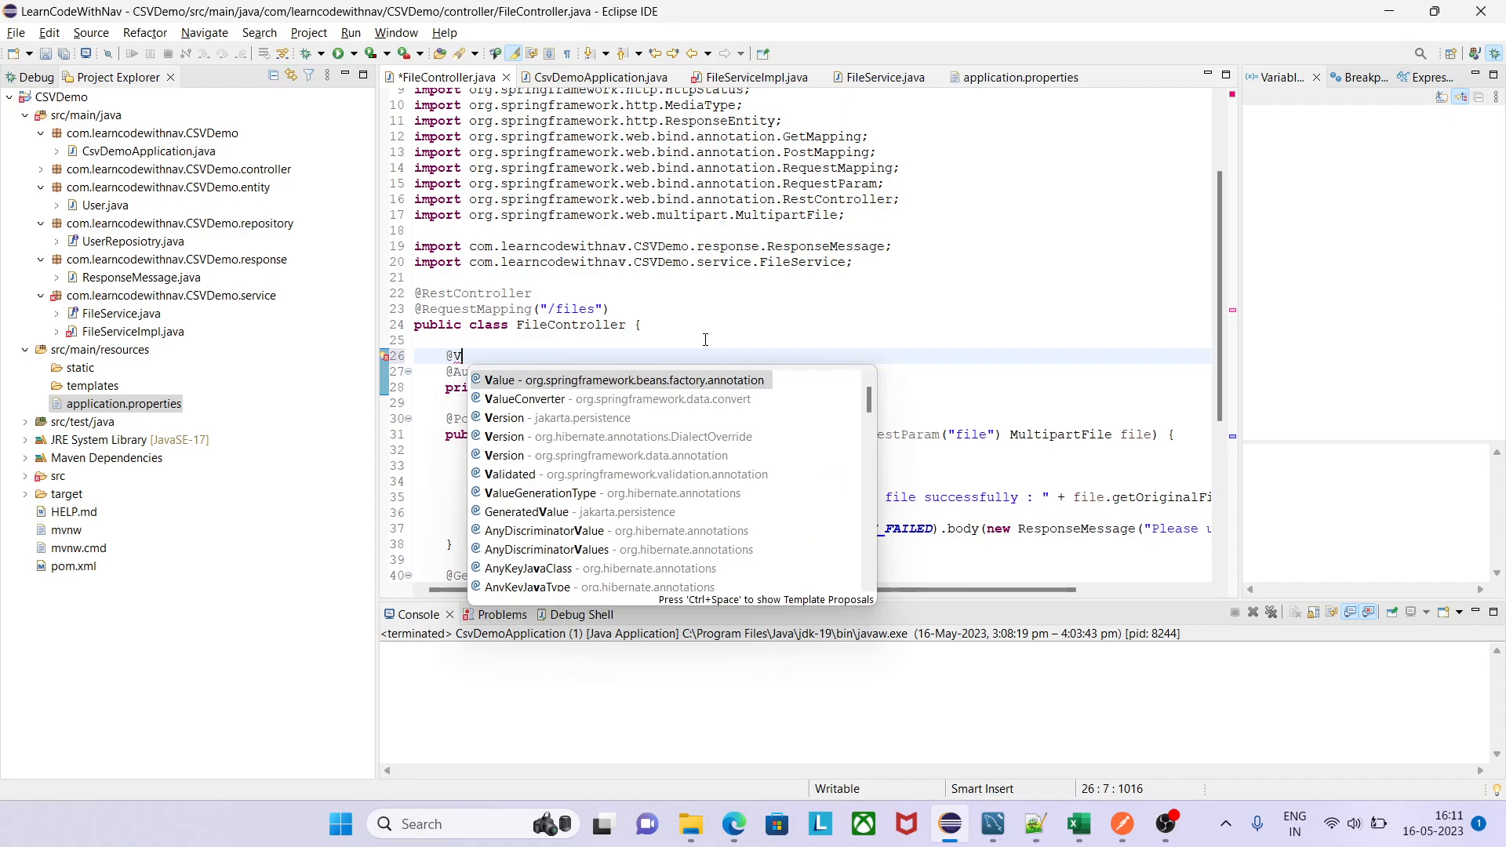
left_click(502, 380)
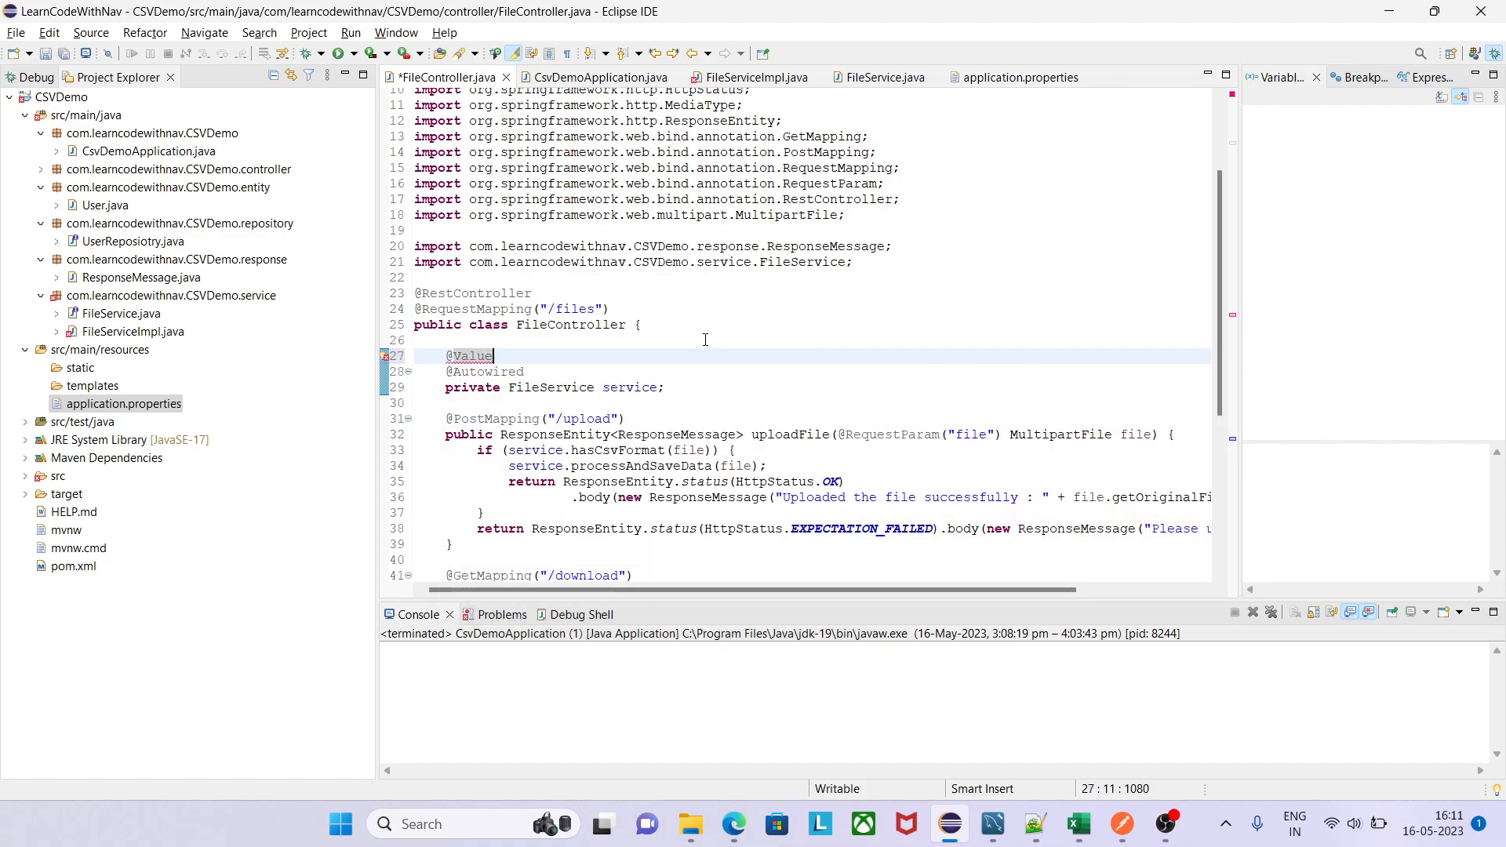
type("\"\"")
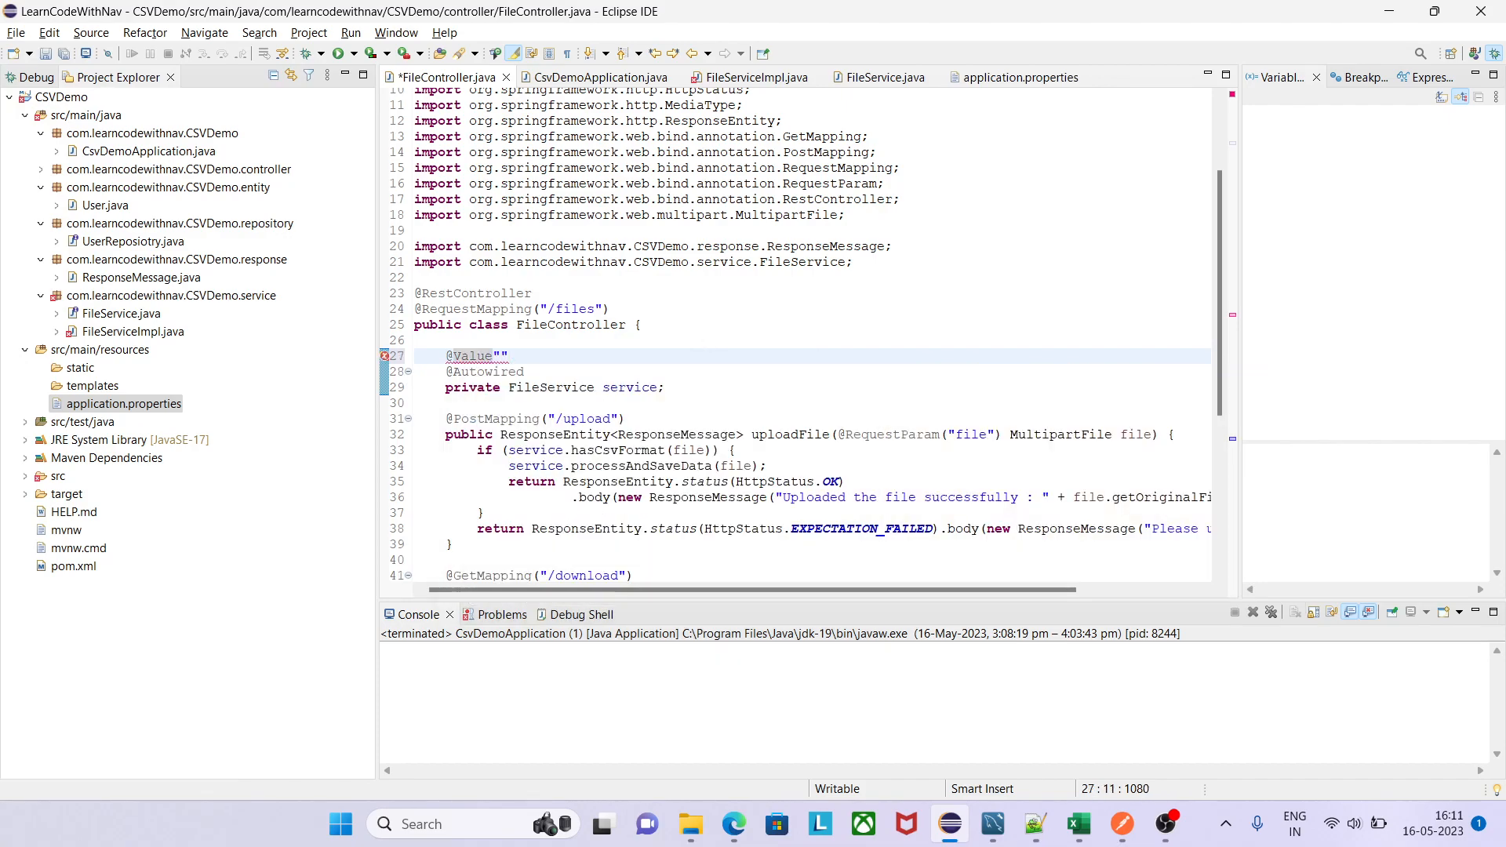
type("()")
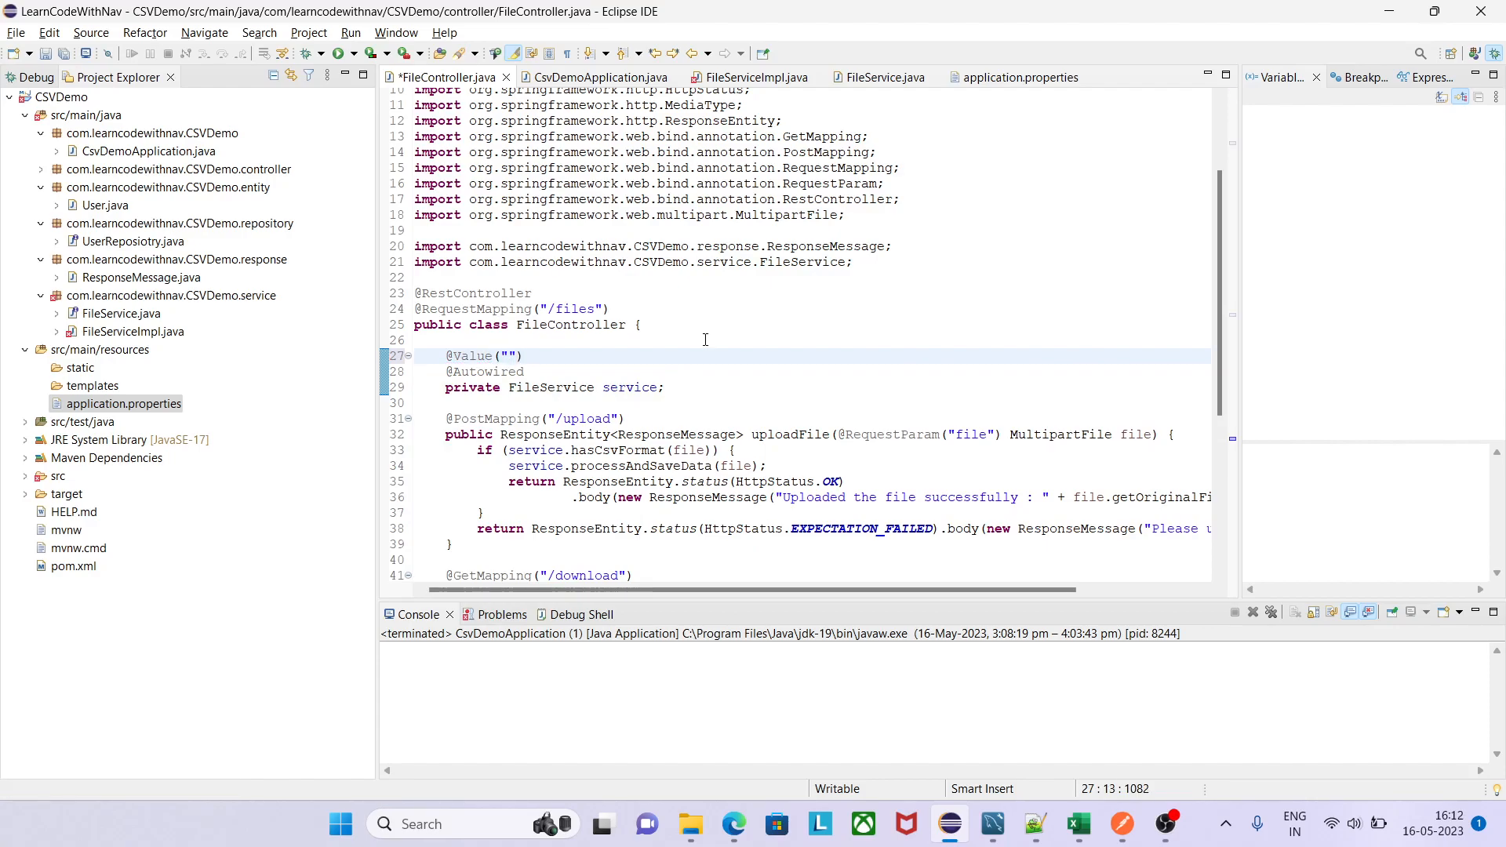
type("${}")
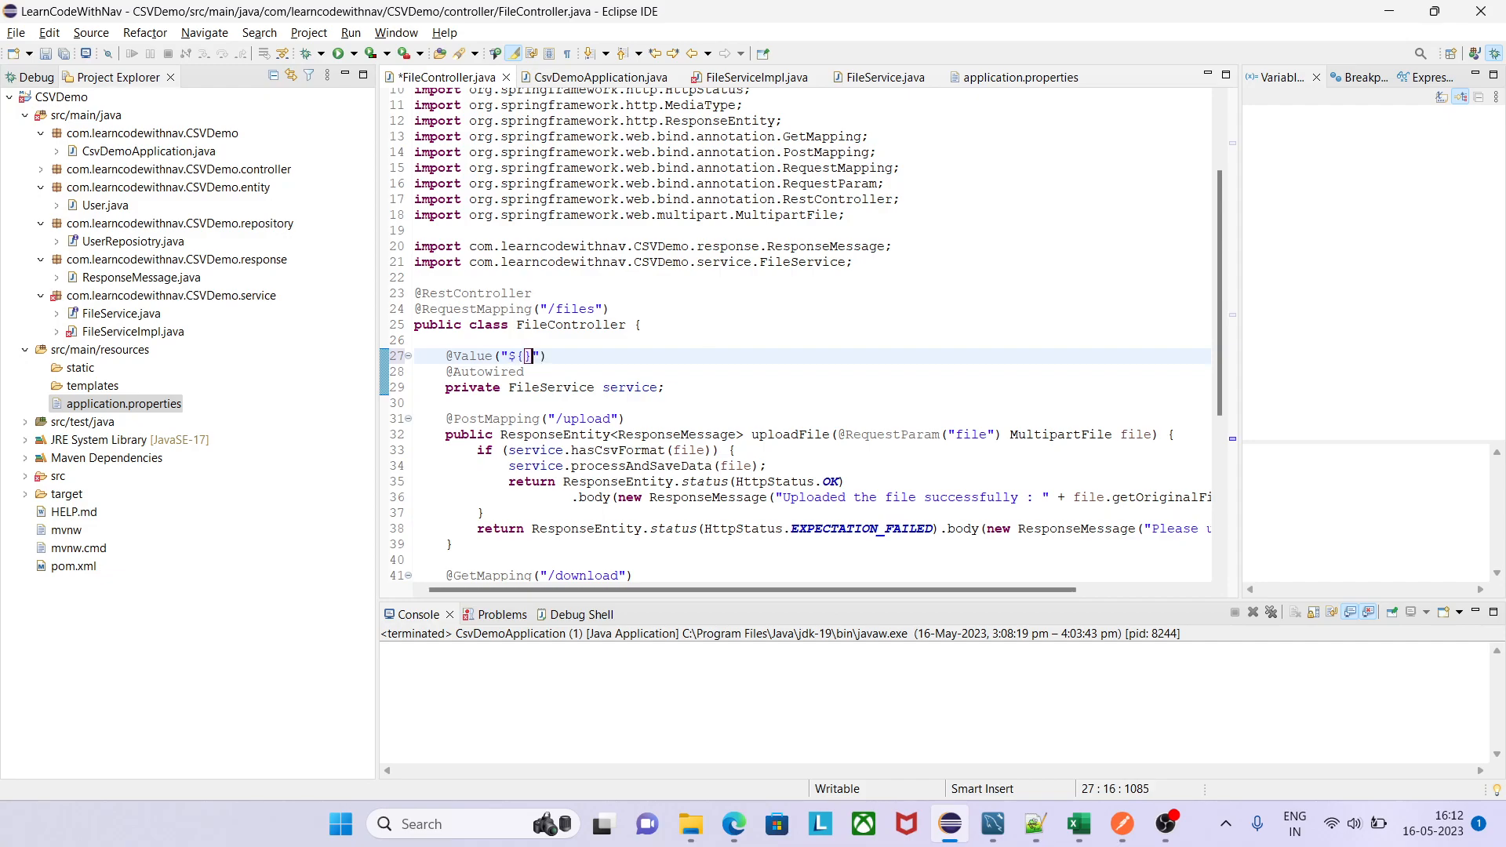
type("server.url")
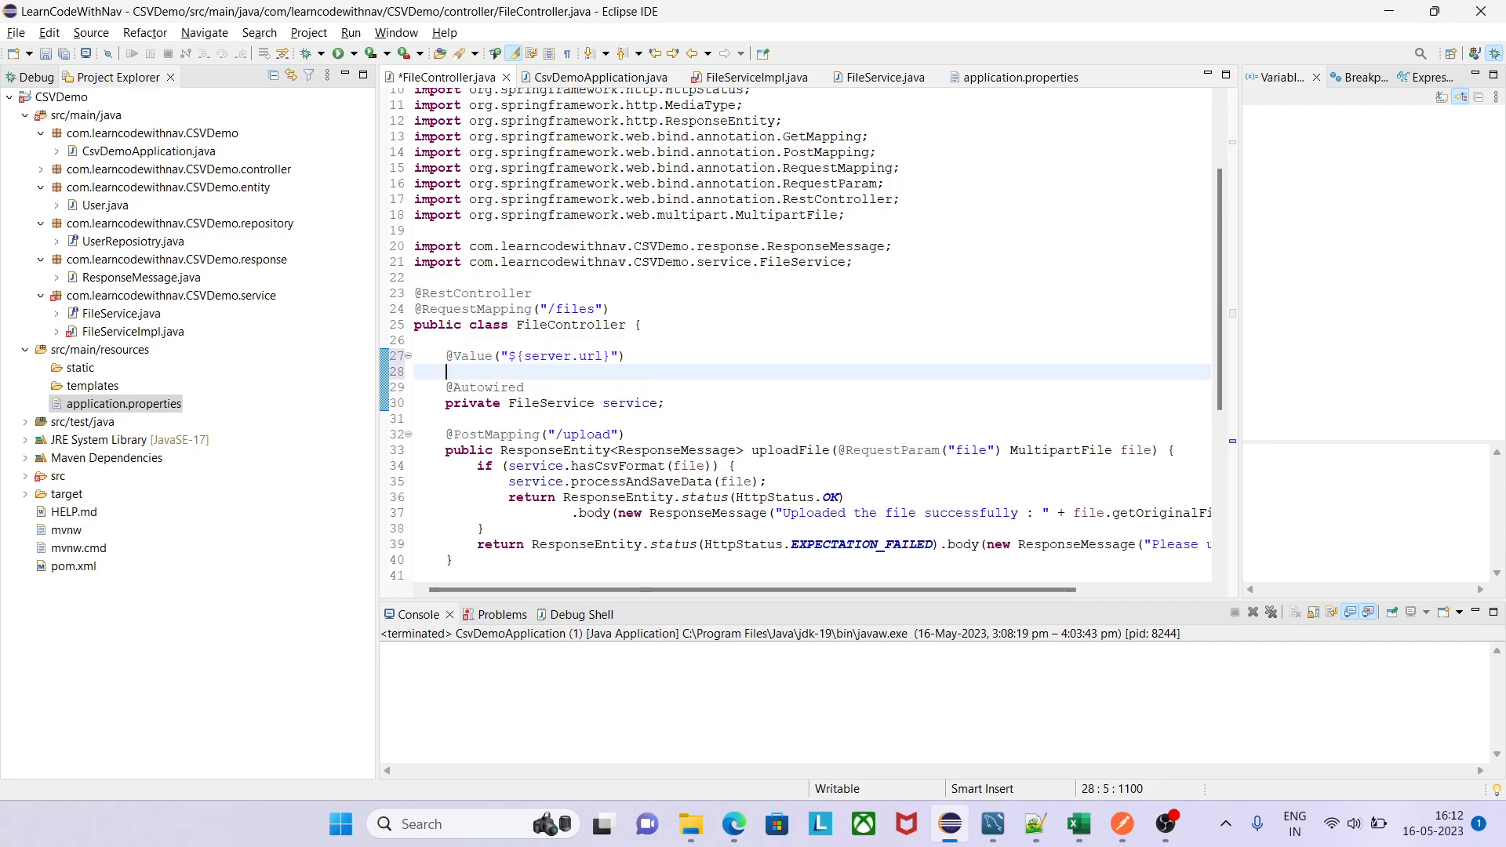
Step: Declare the private String serverUrl field and copy its name for the service call
type("private")
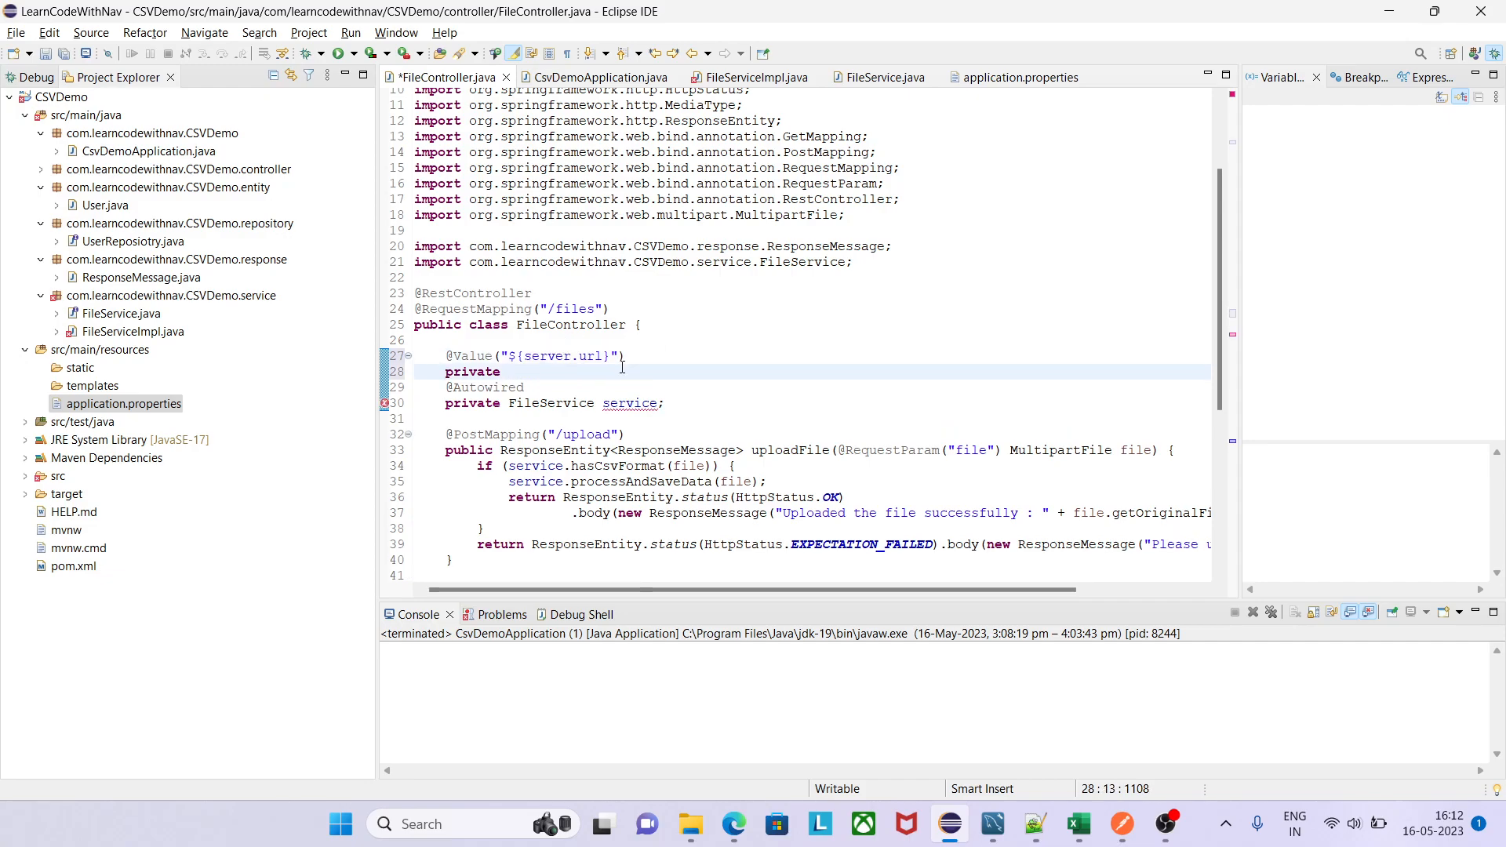
type("STring server")
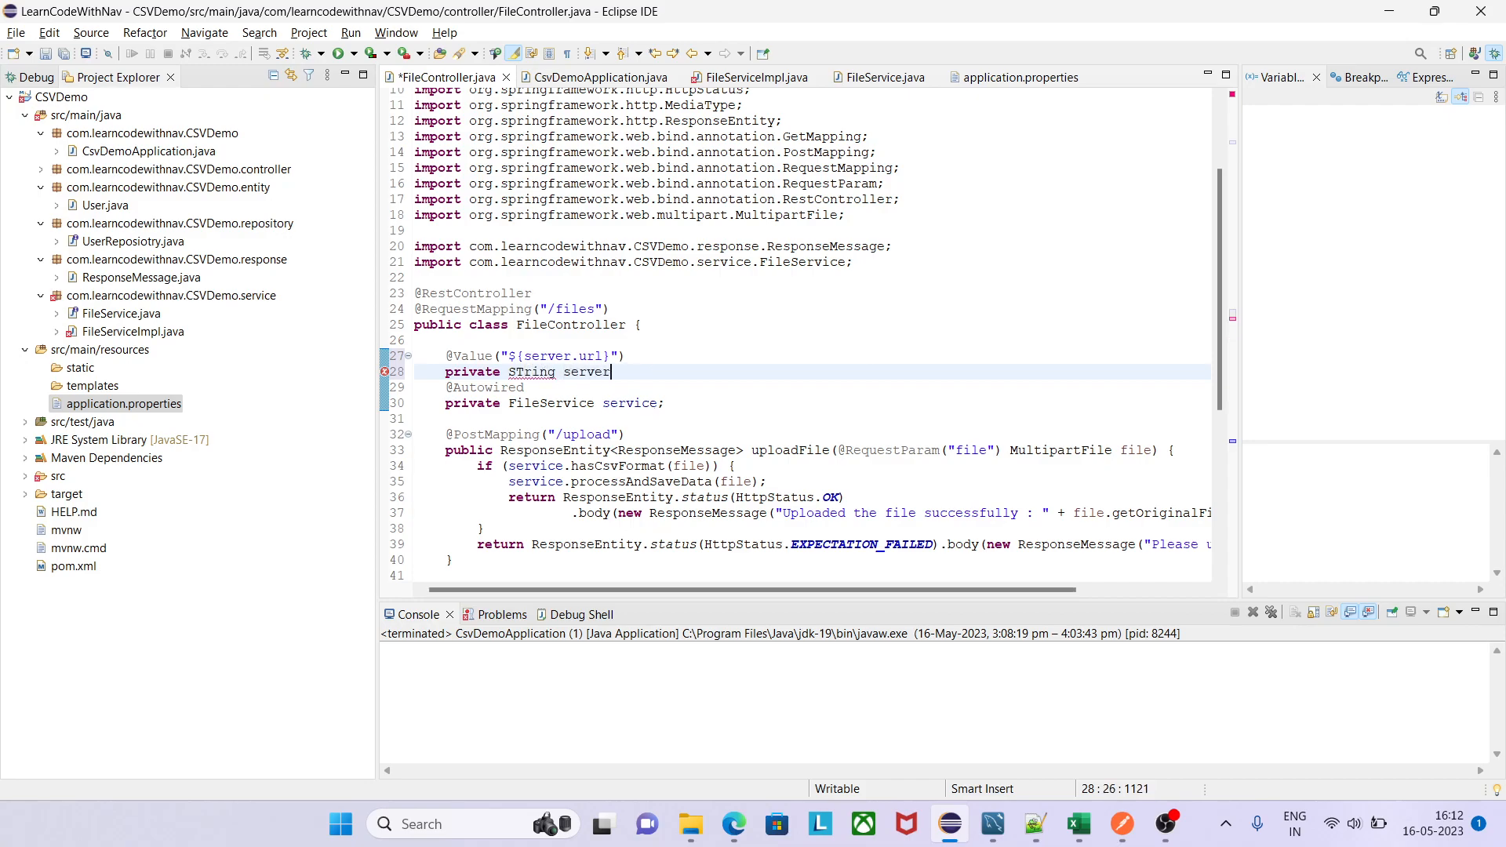
type("Url;")
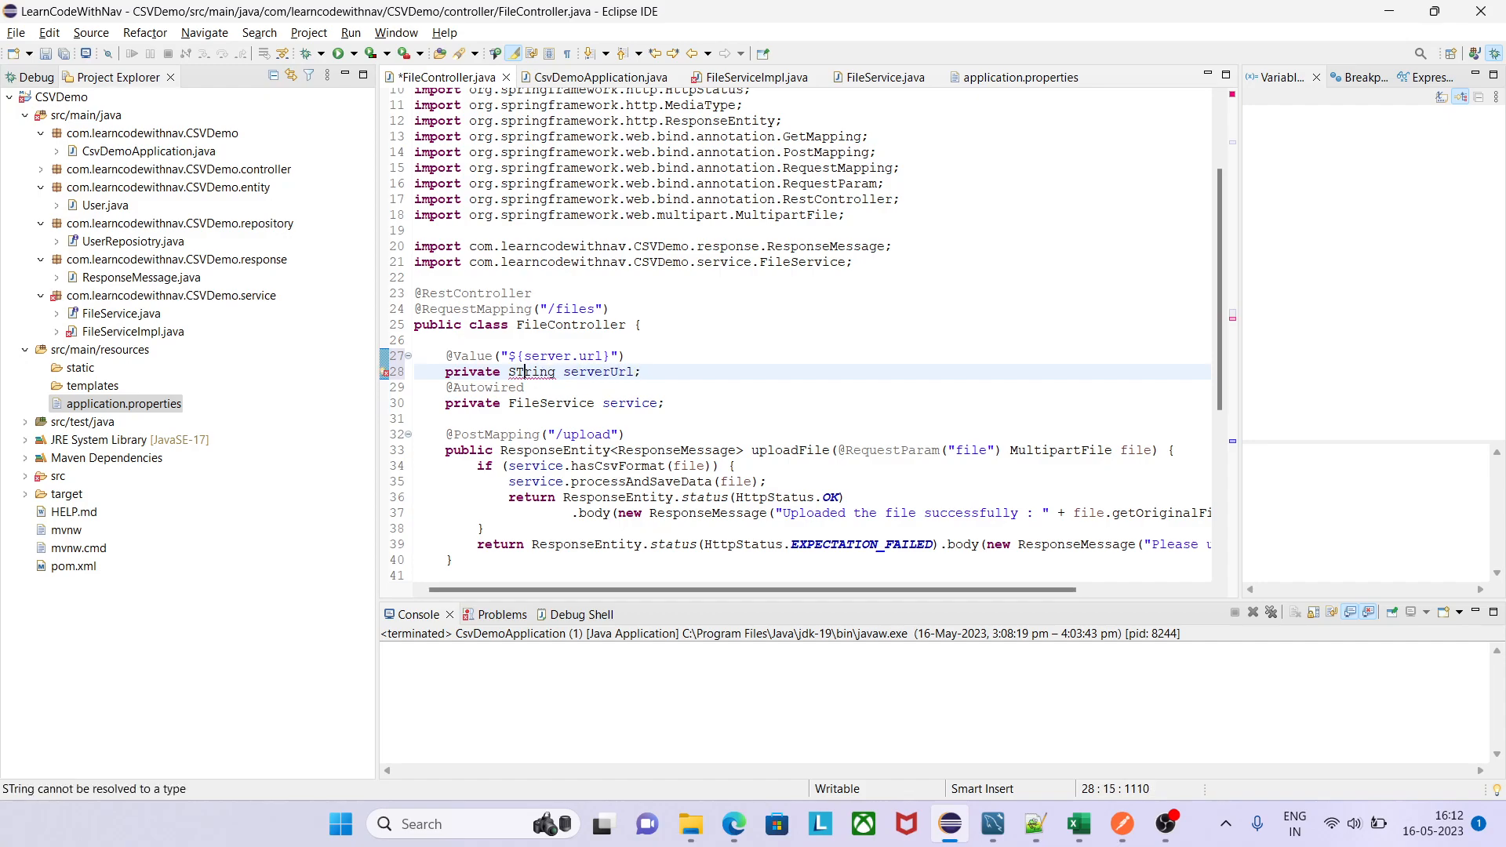
key("Backspace")
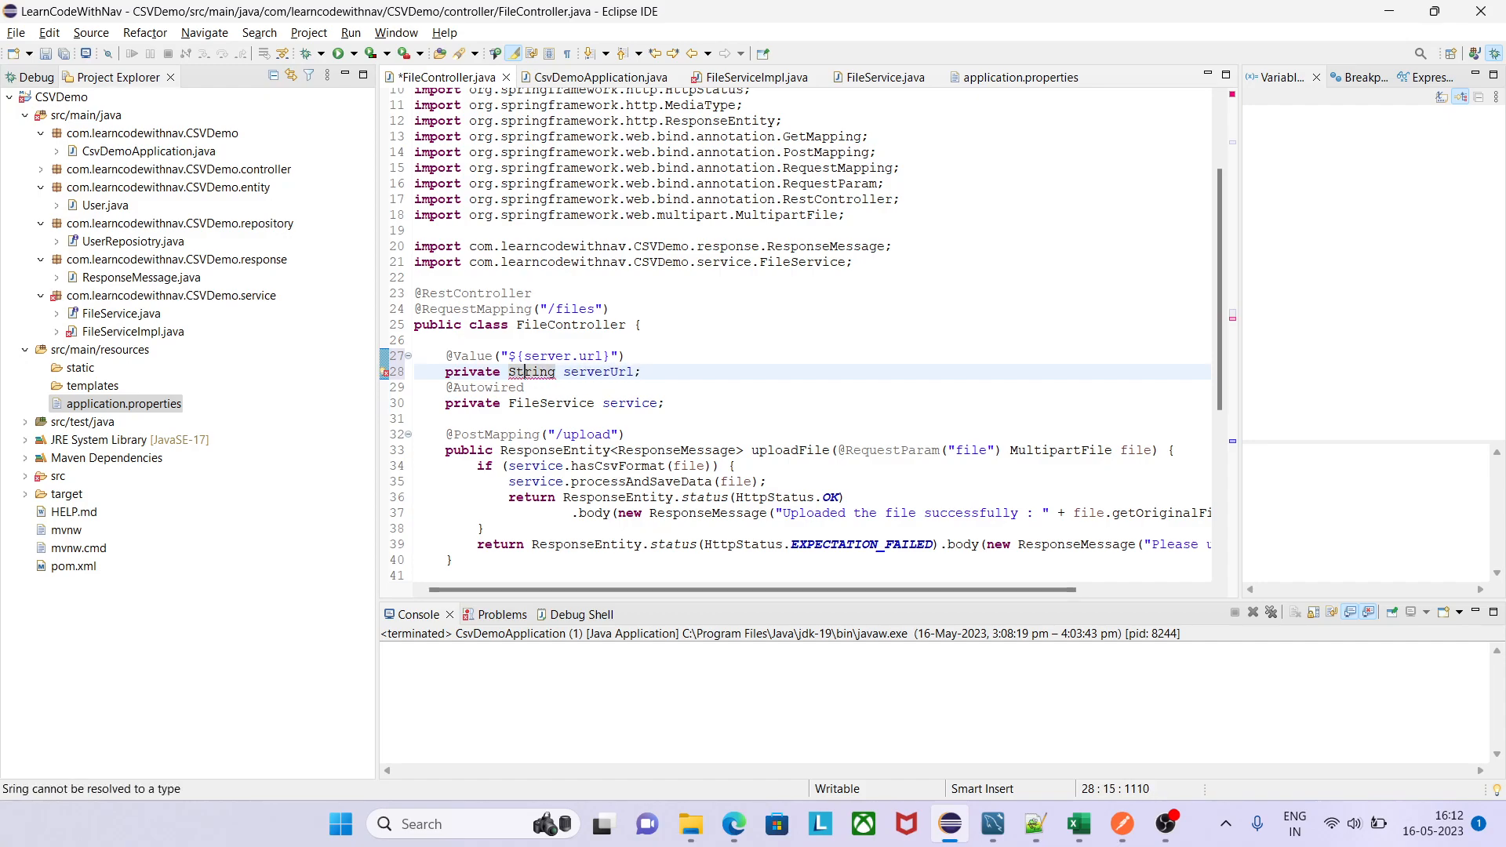
left_click(640, 371)
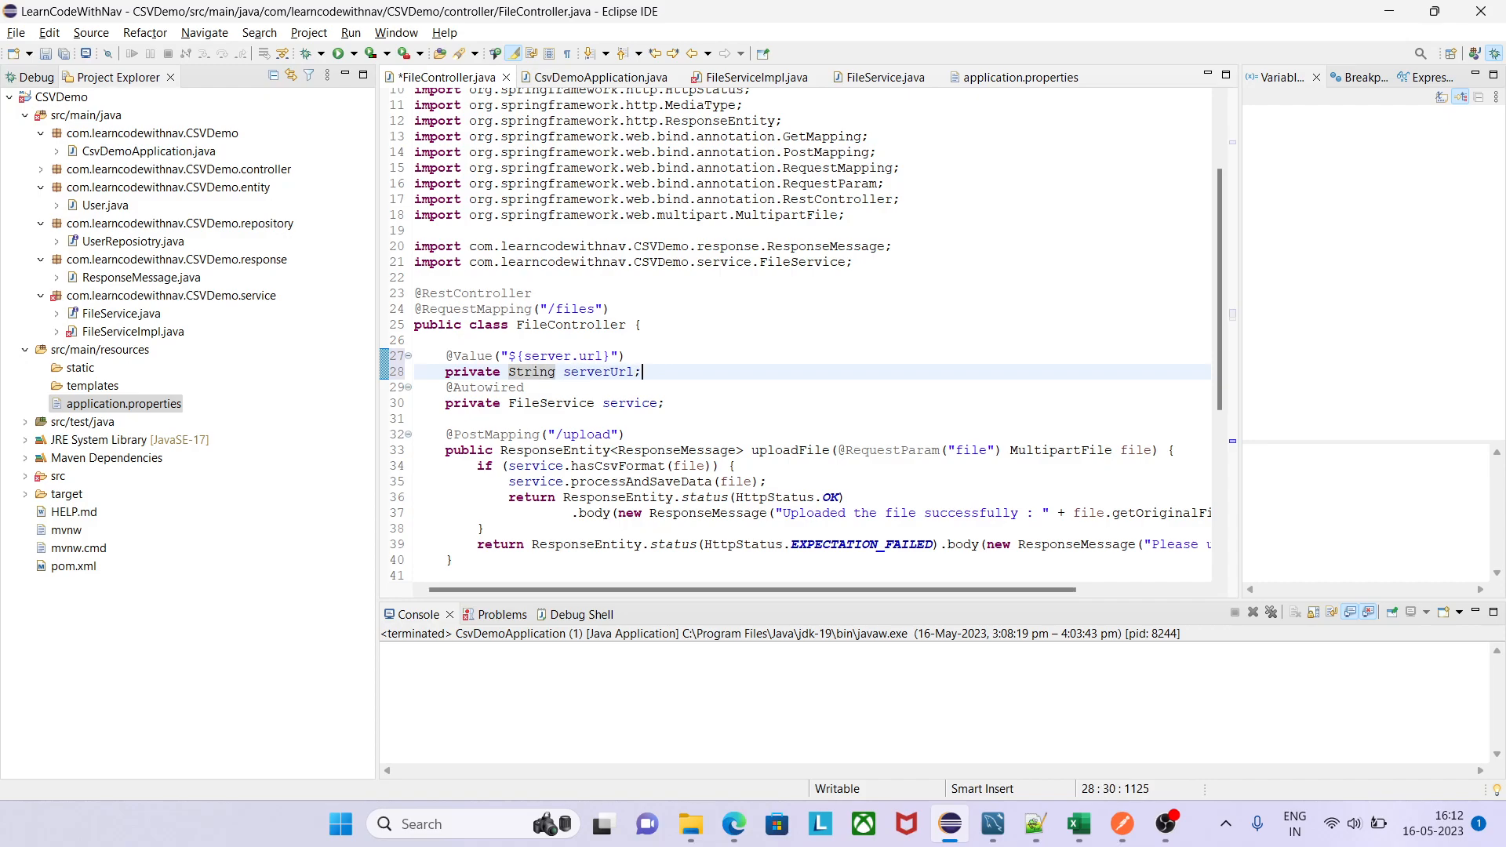
double_click(598, 372)
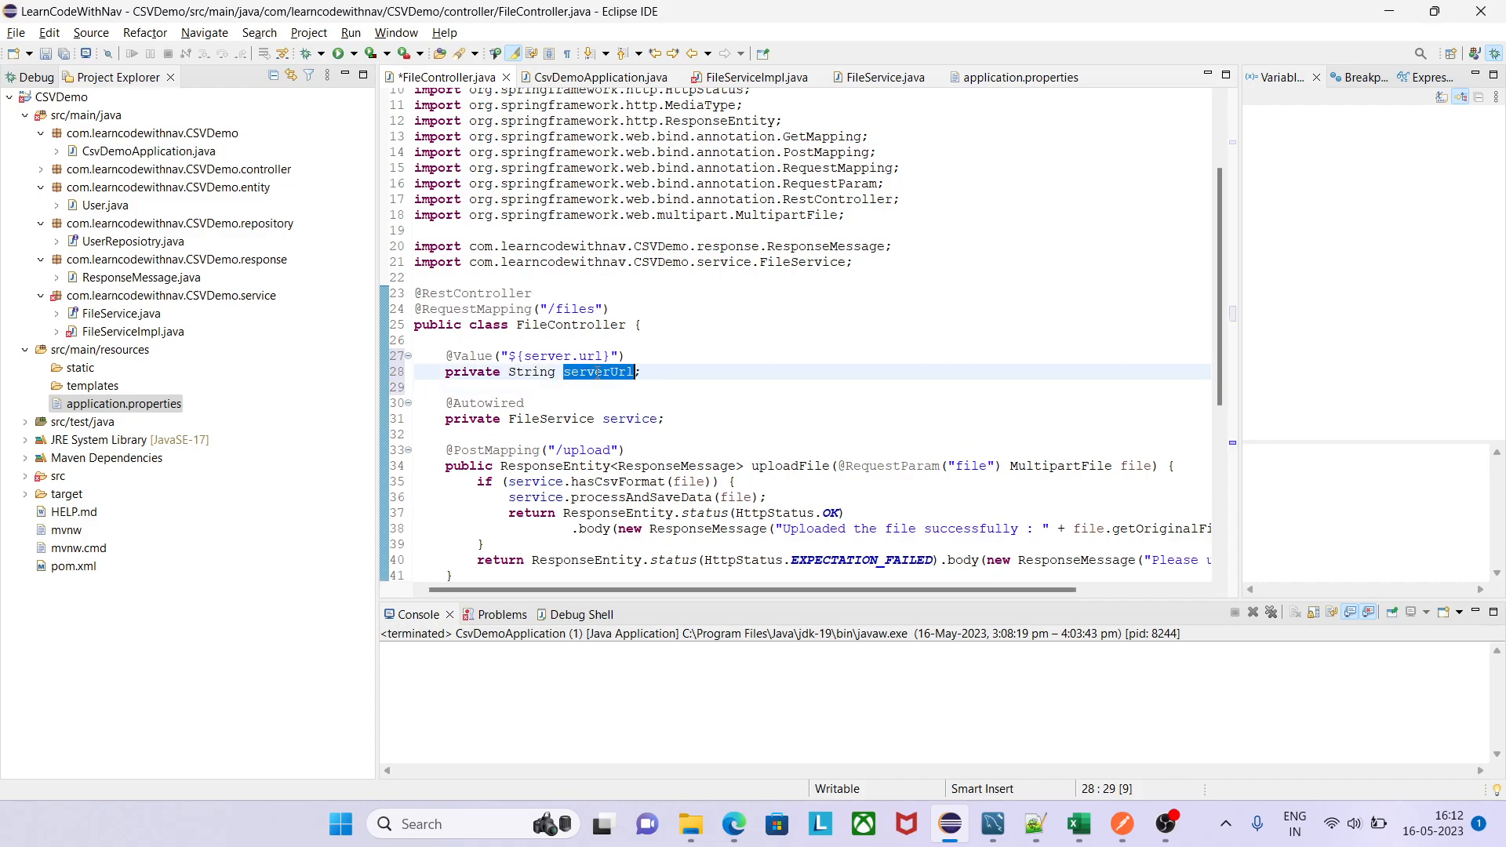
scroll("down", 3)
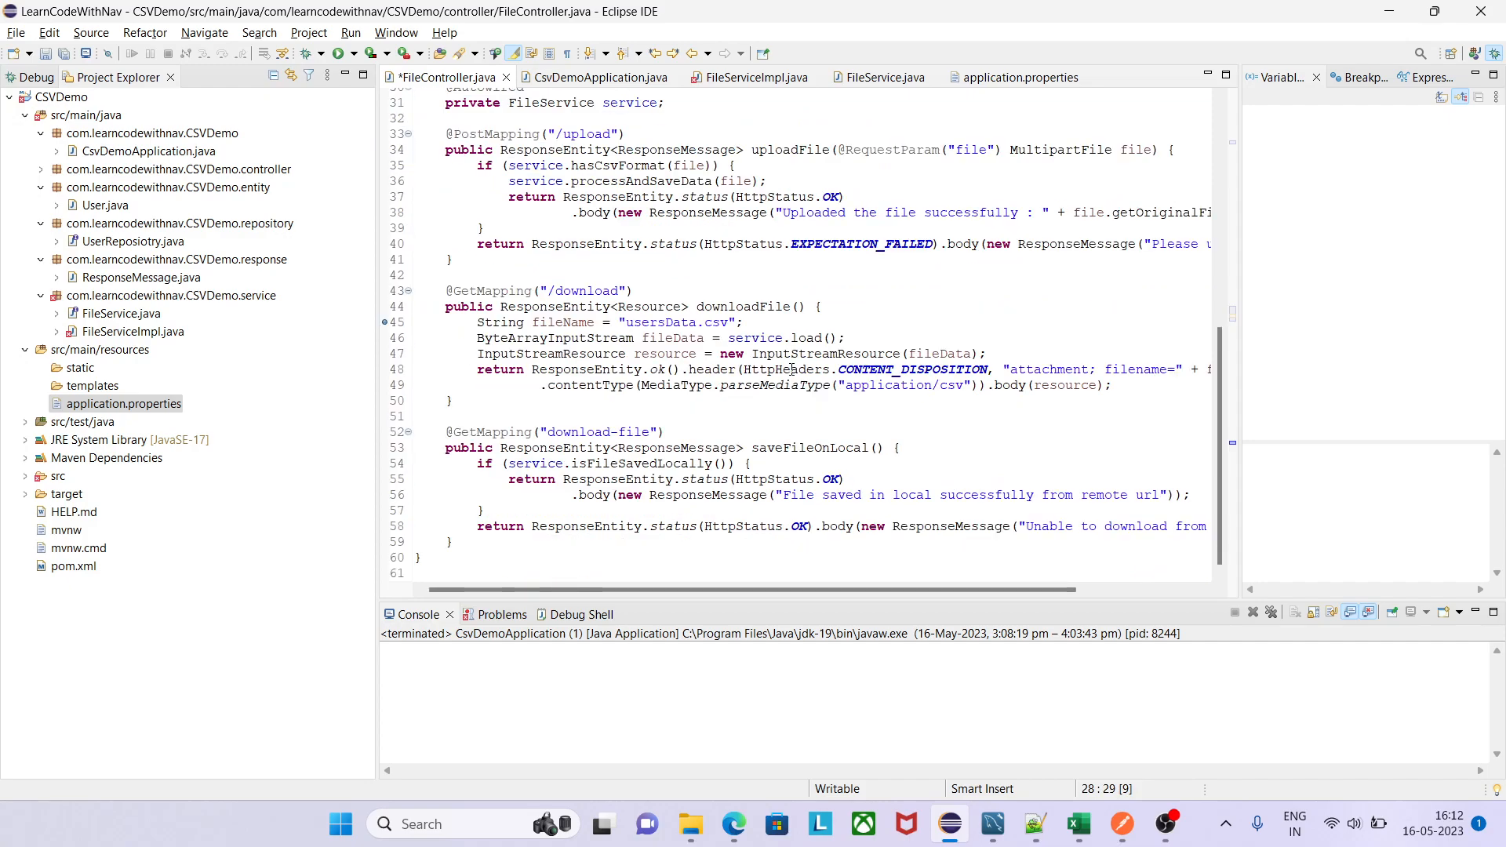
left_click(715, 464)
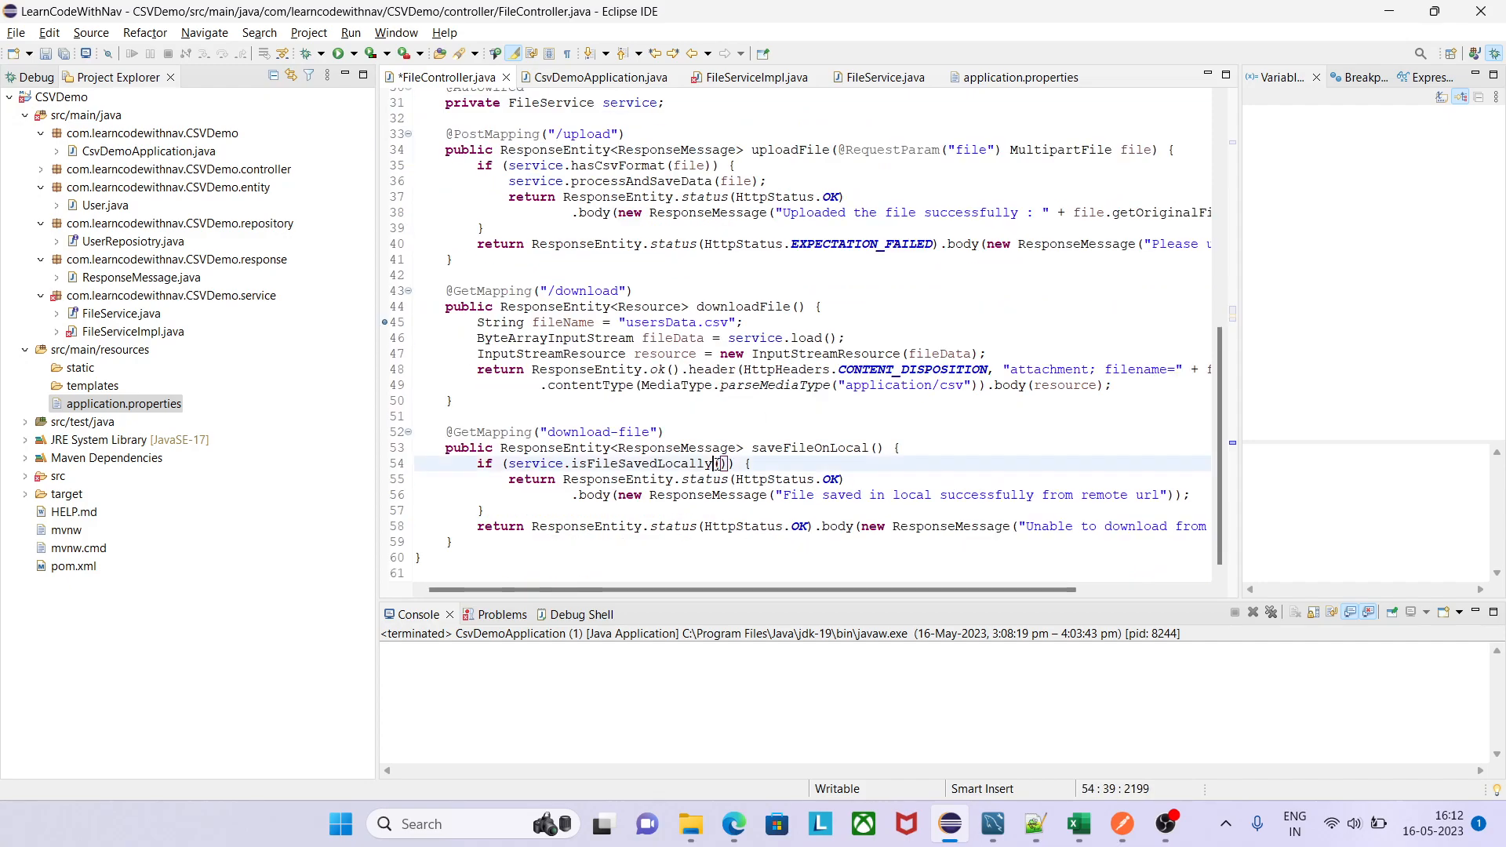
Step: Pass serverUrl to isFileSavedLocally and stub its override in FileServiceImpl
type("serverUrl);")
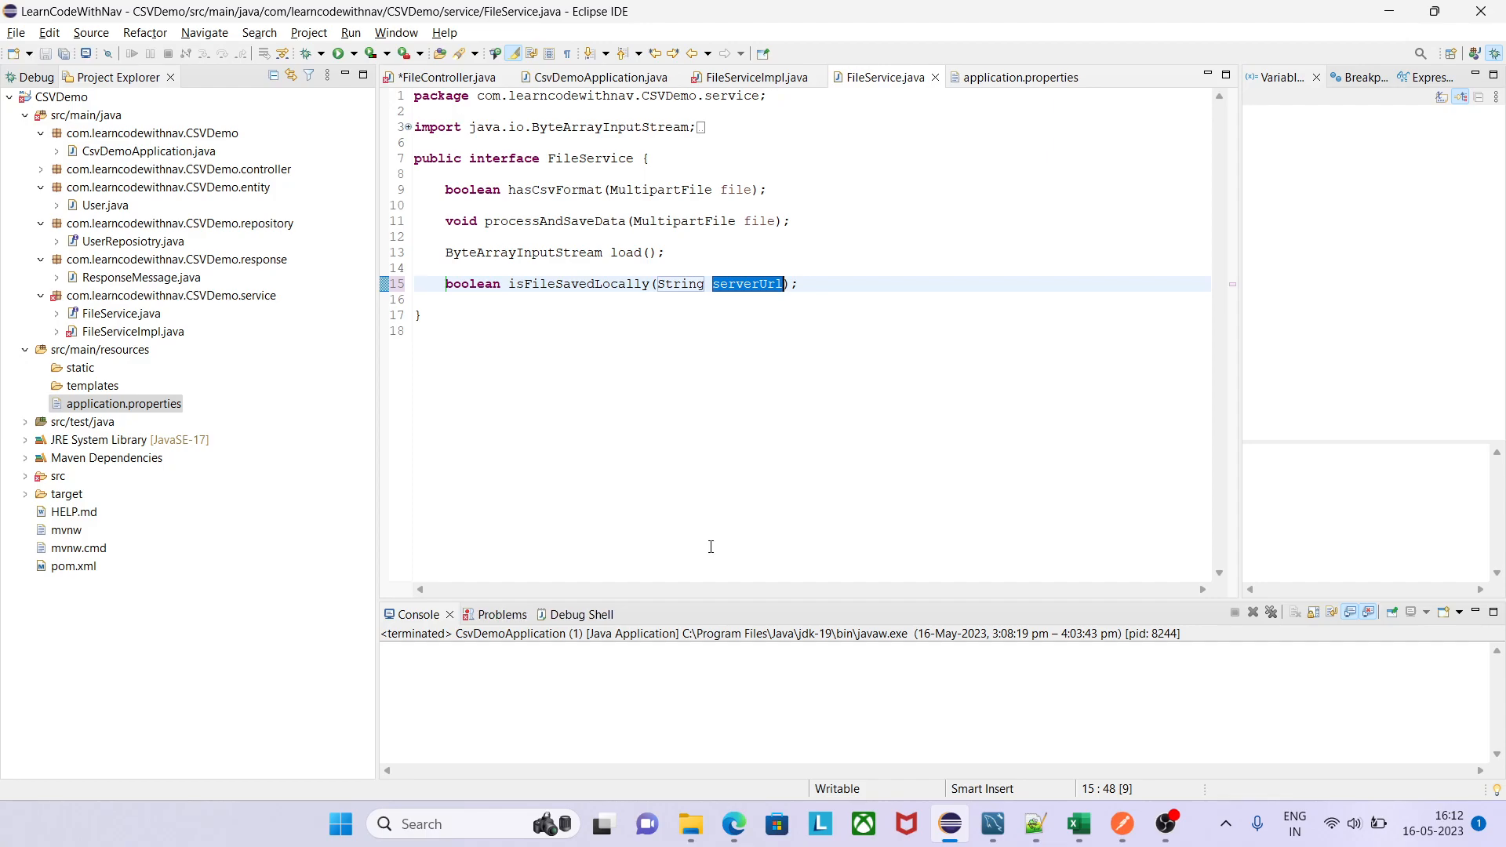
left_click(753, 77)
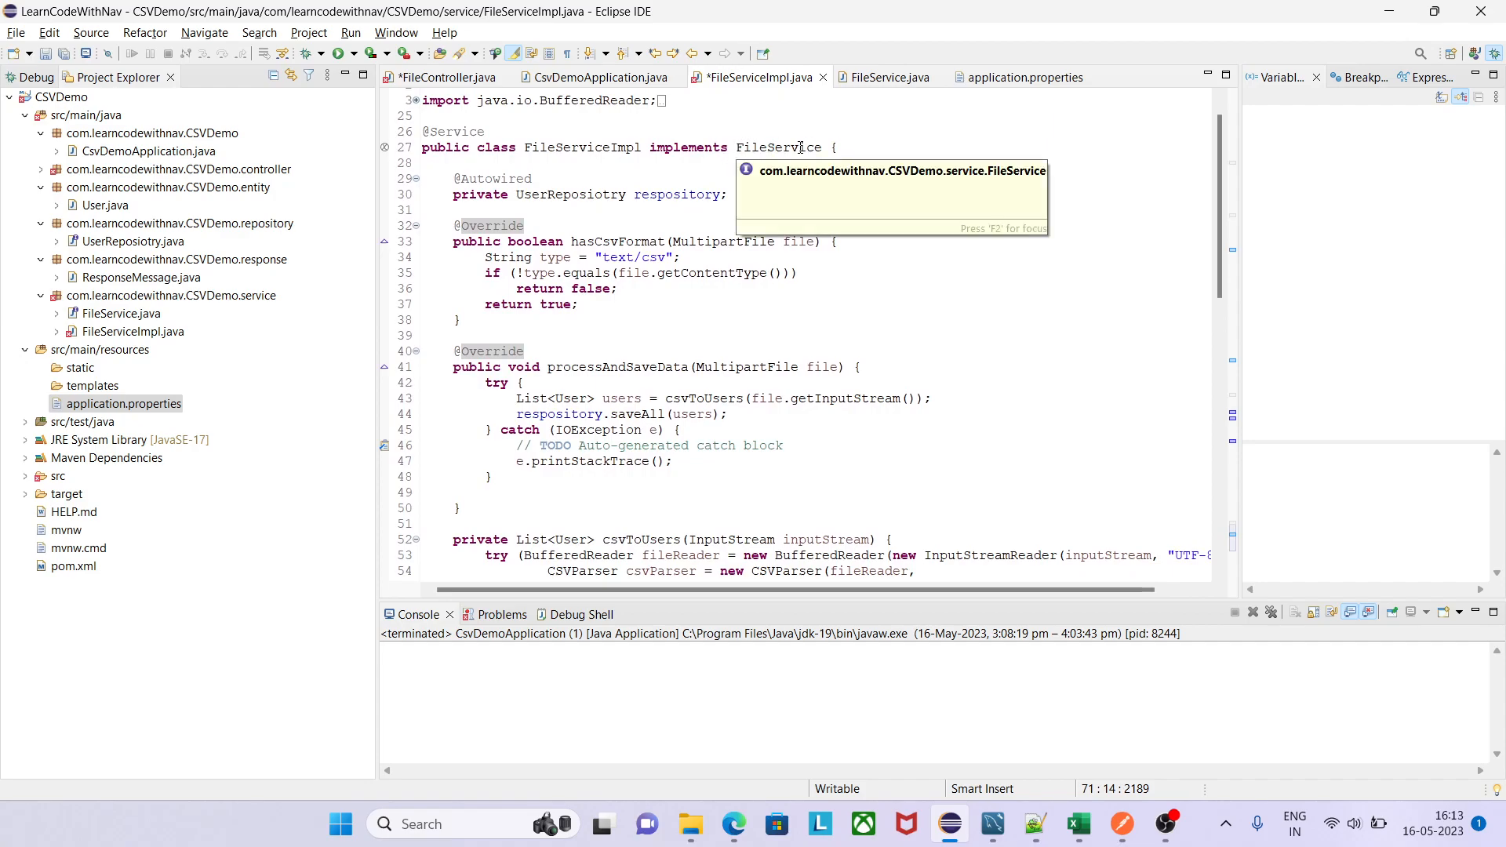
mouse_move(610, 170)
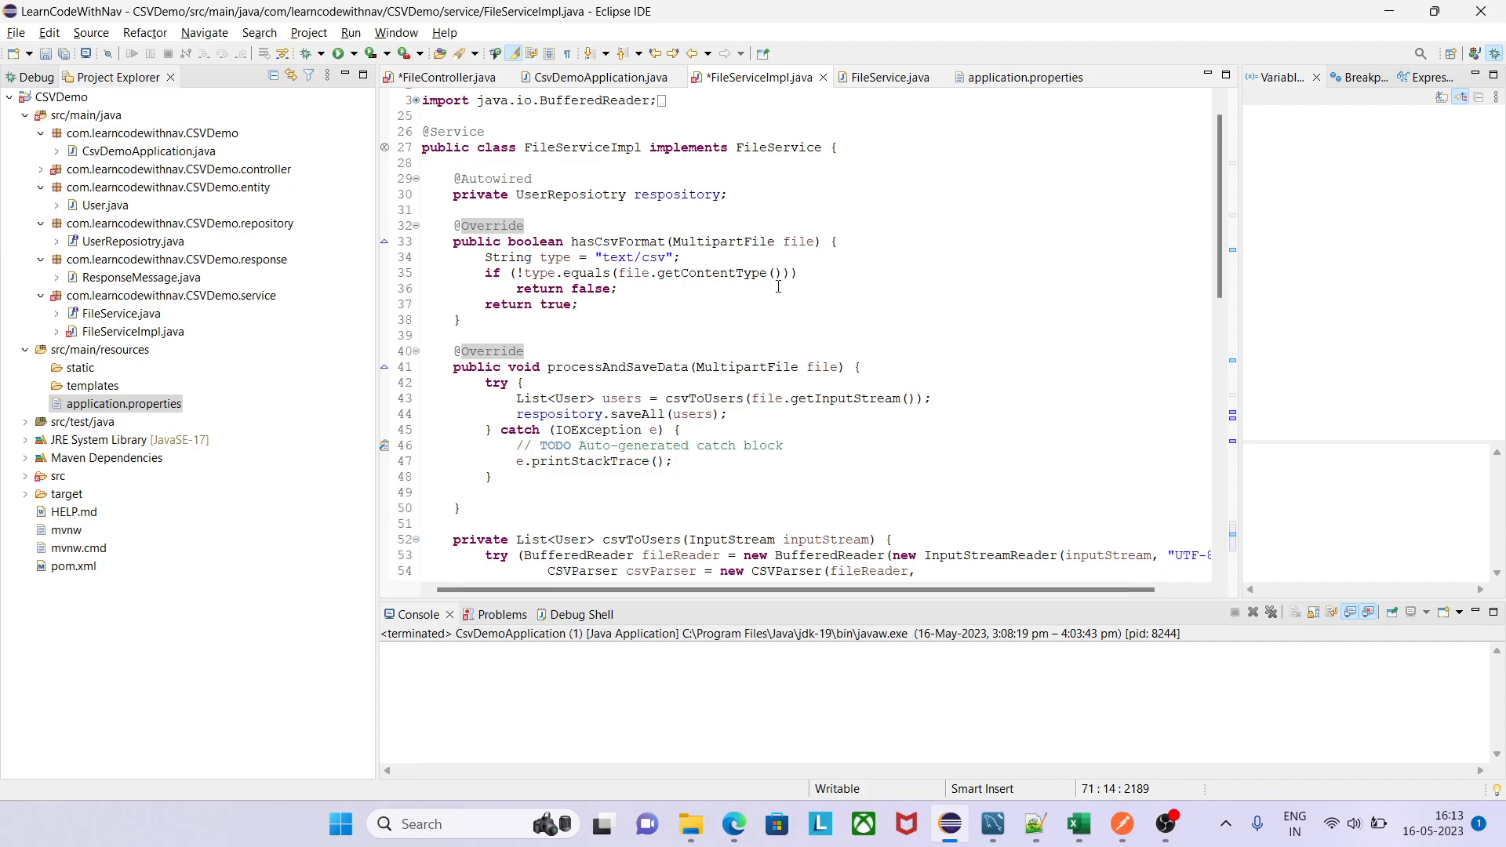
scroll("down", 3)
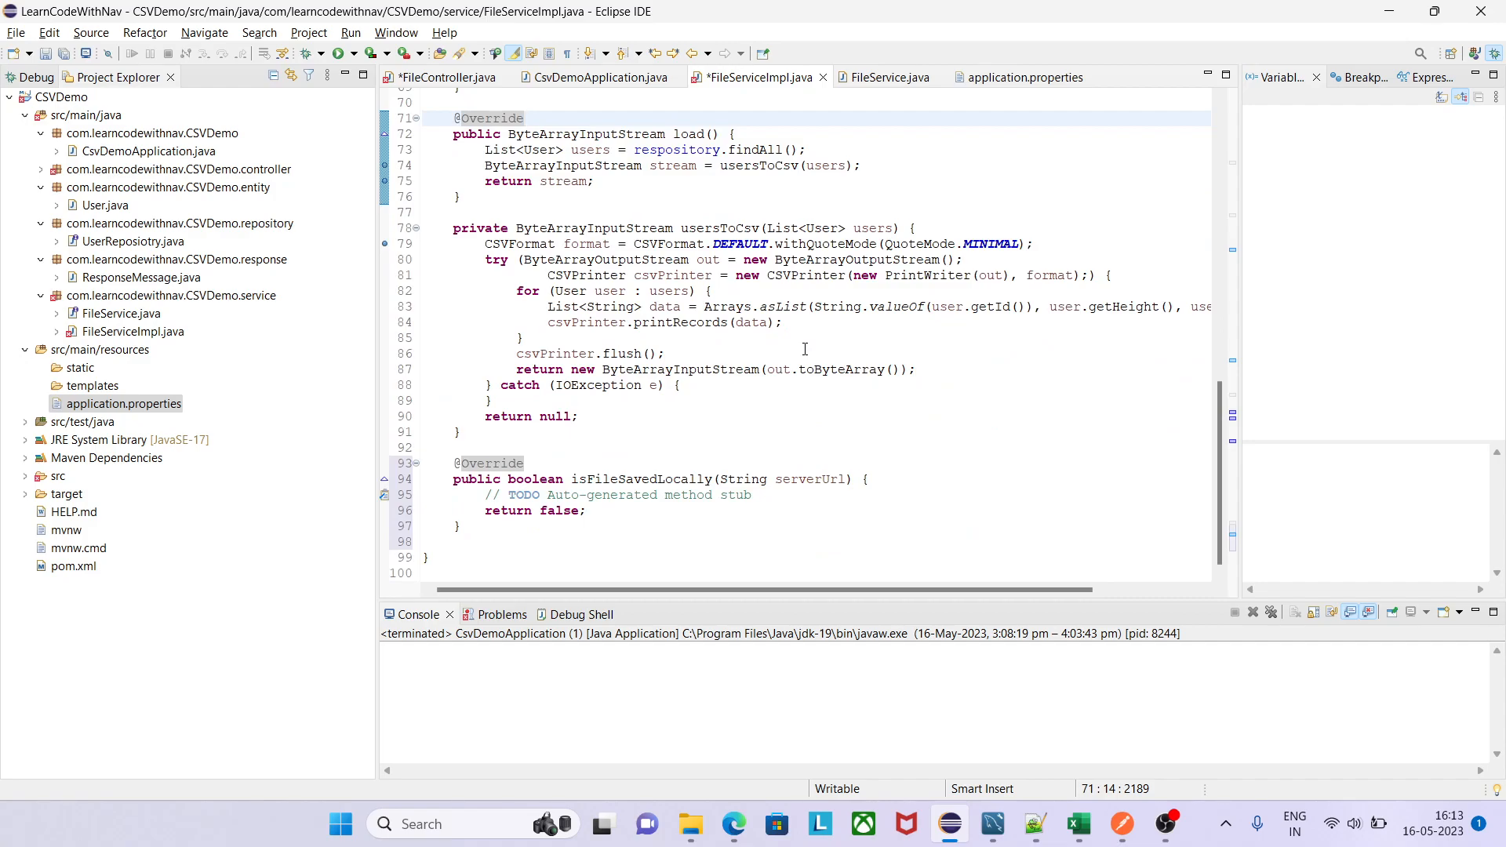
type("//")
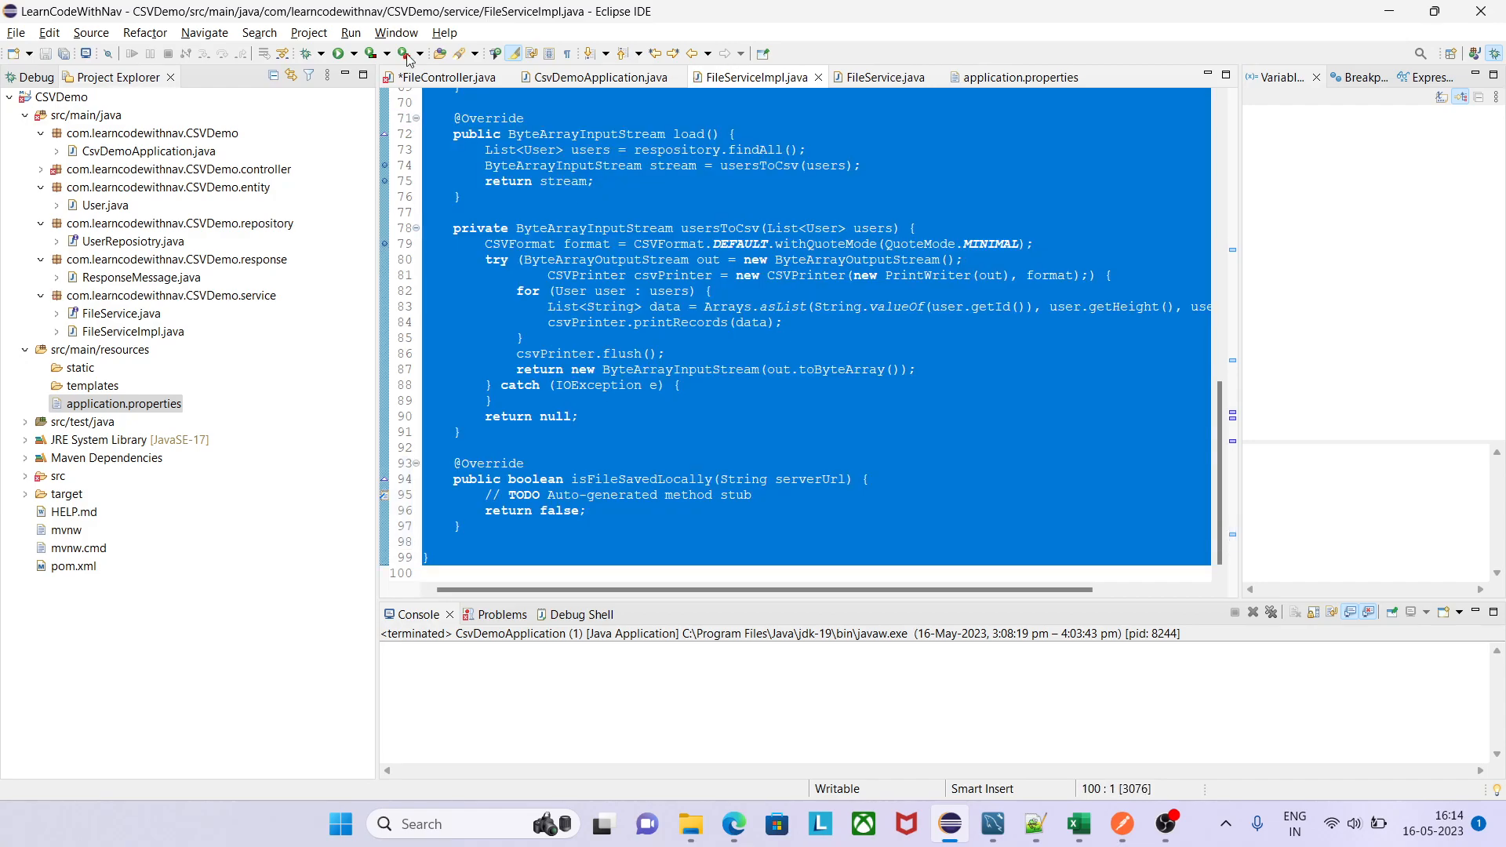
Step: Open the FileServiceImpl implementation of isFileSavedLocally from the controller call
left_click(444, 76)
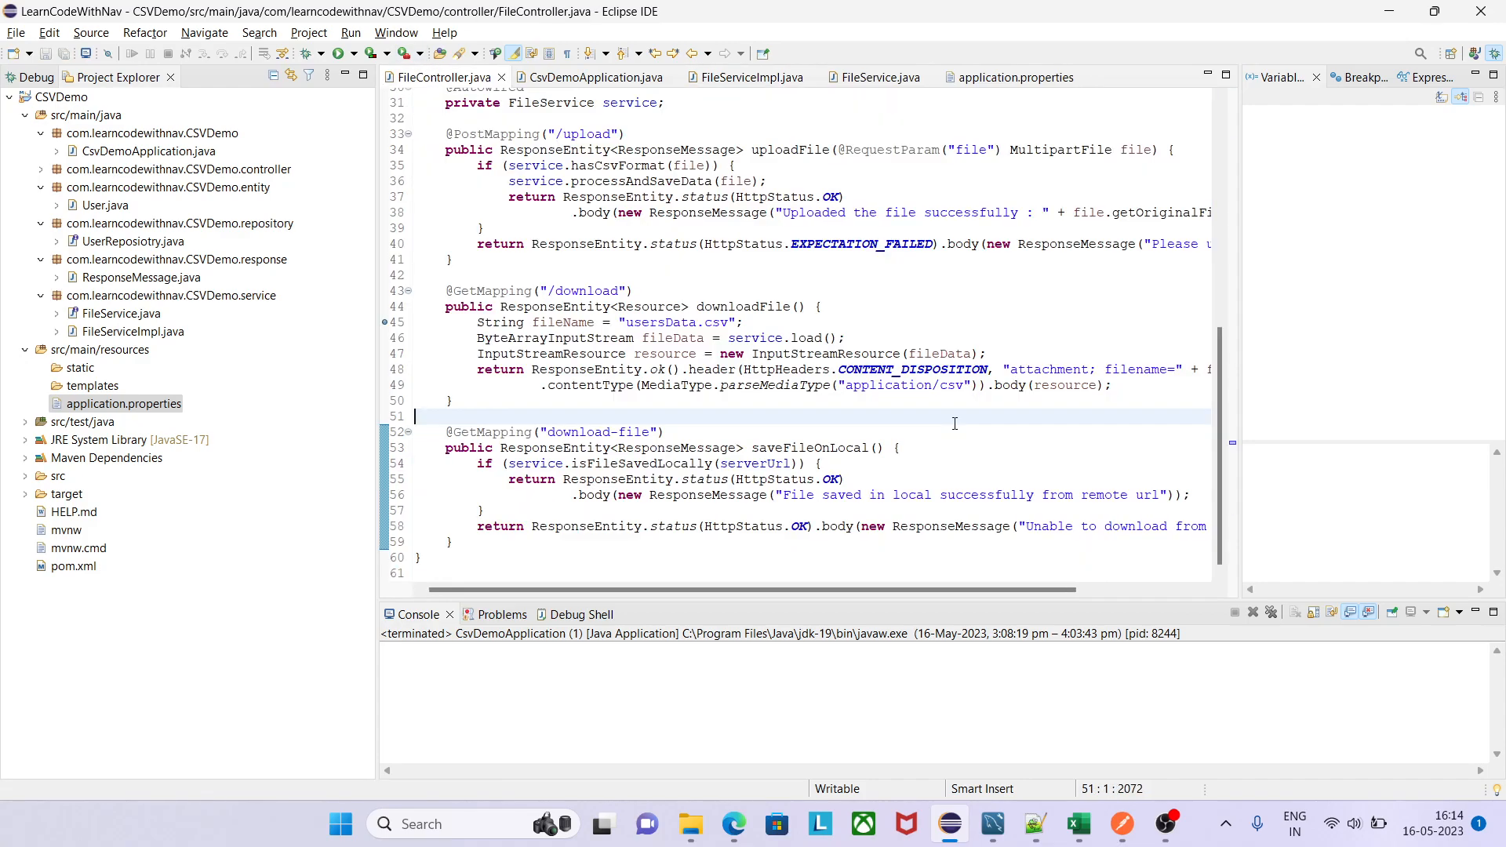
double_click(577, 431)
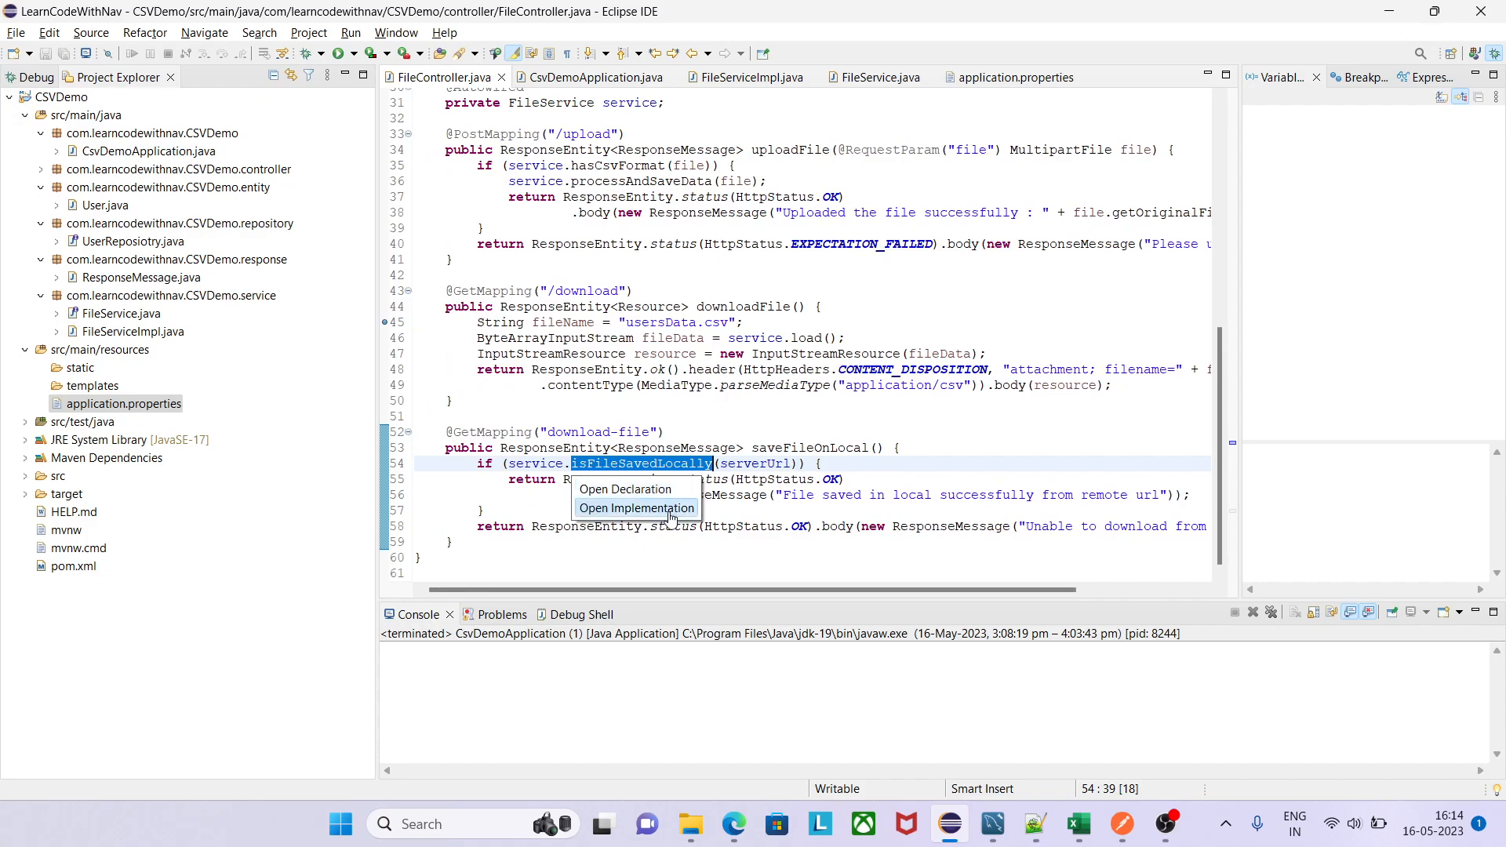
left_click(636, 508)
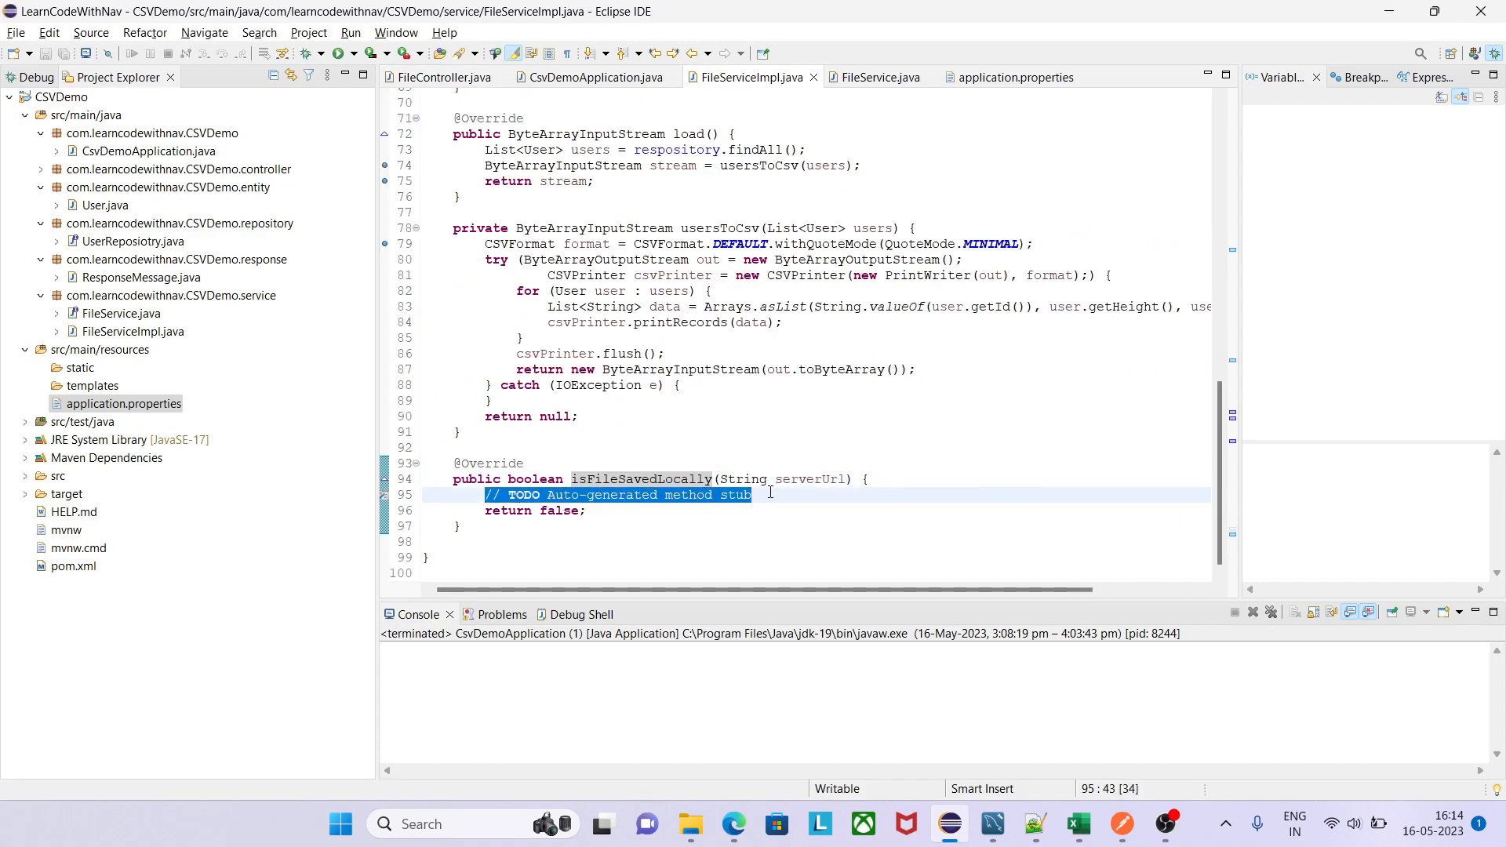
Step: Replace the TODO comment with boolean isFileSaved=false; in isFileSavedLocally
key("Delete")
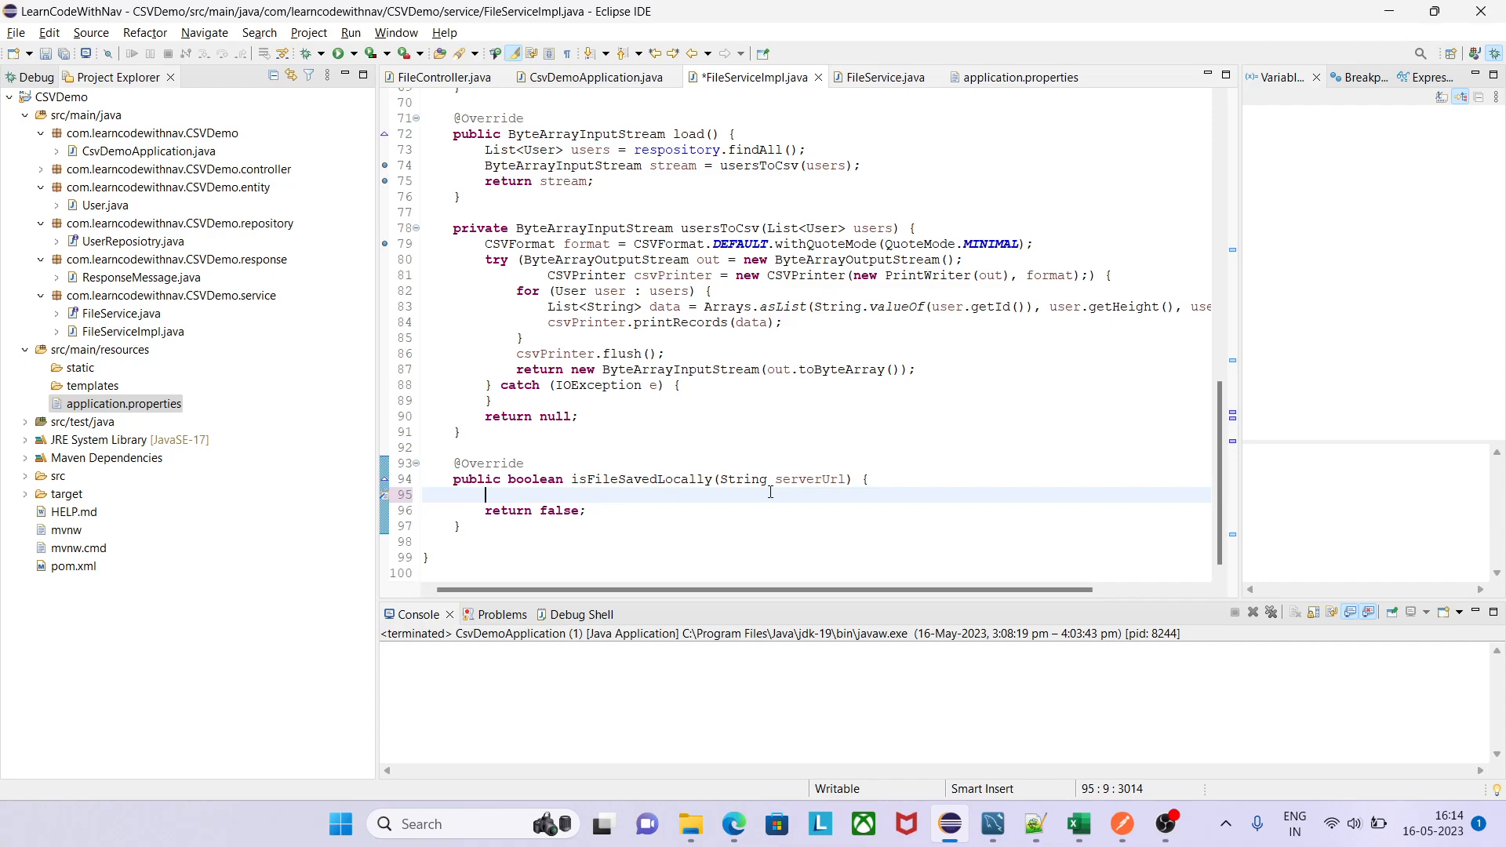
type("boolean")
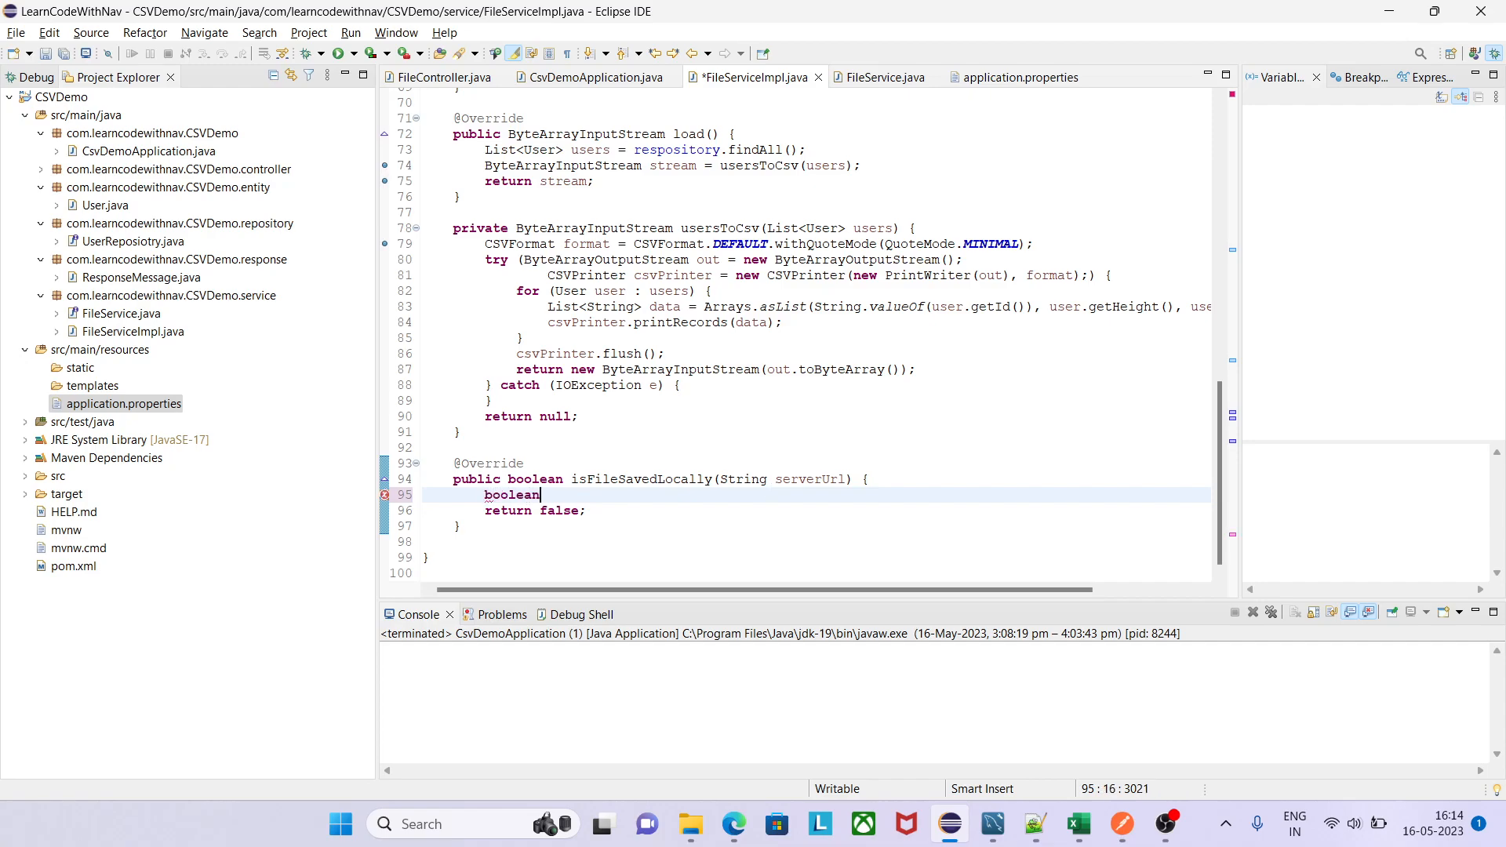
type("isF")
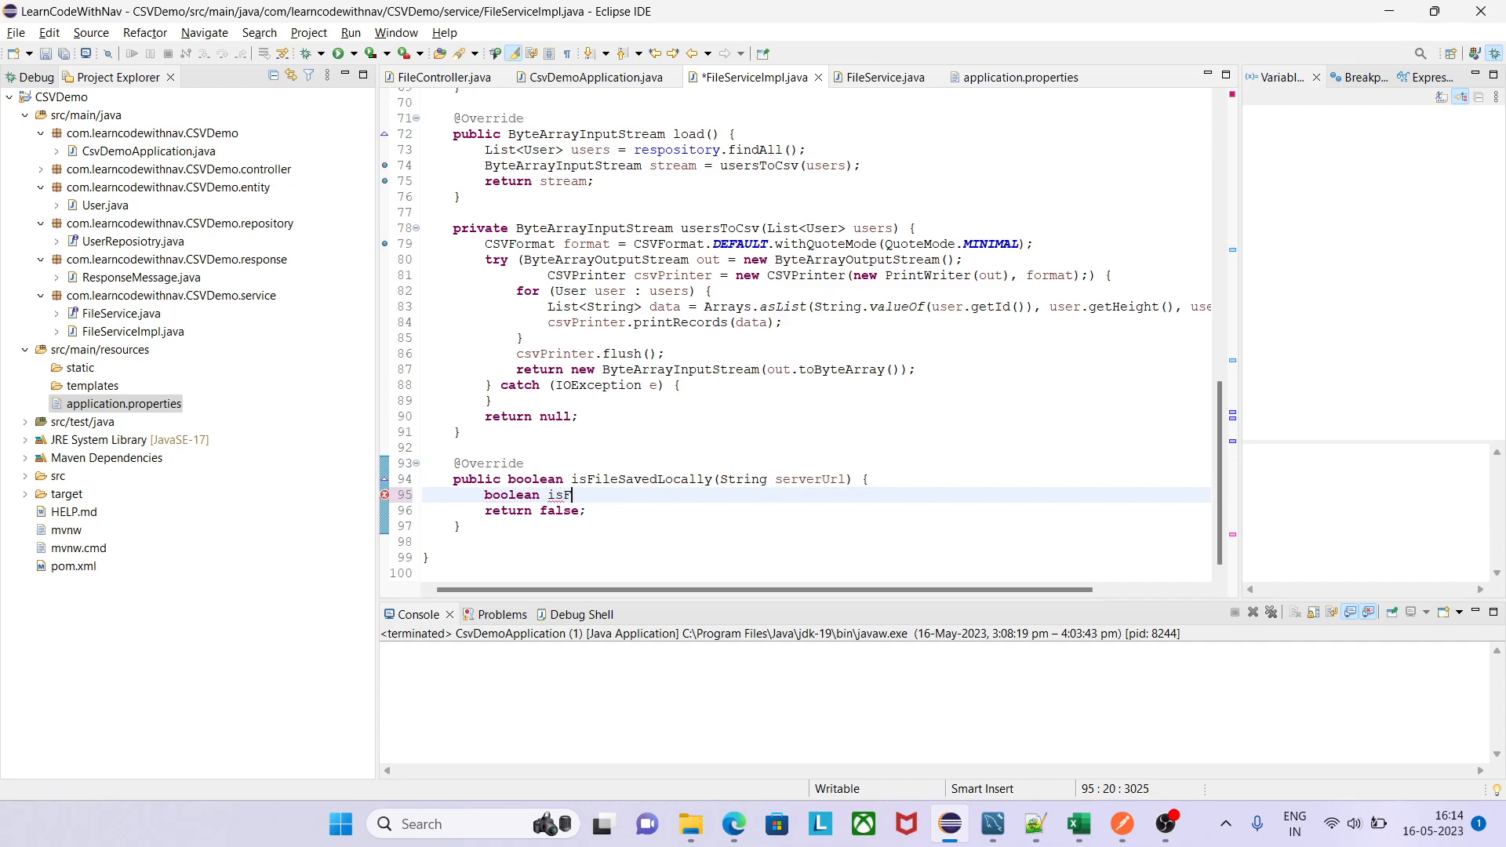
type("ileSaved=")
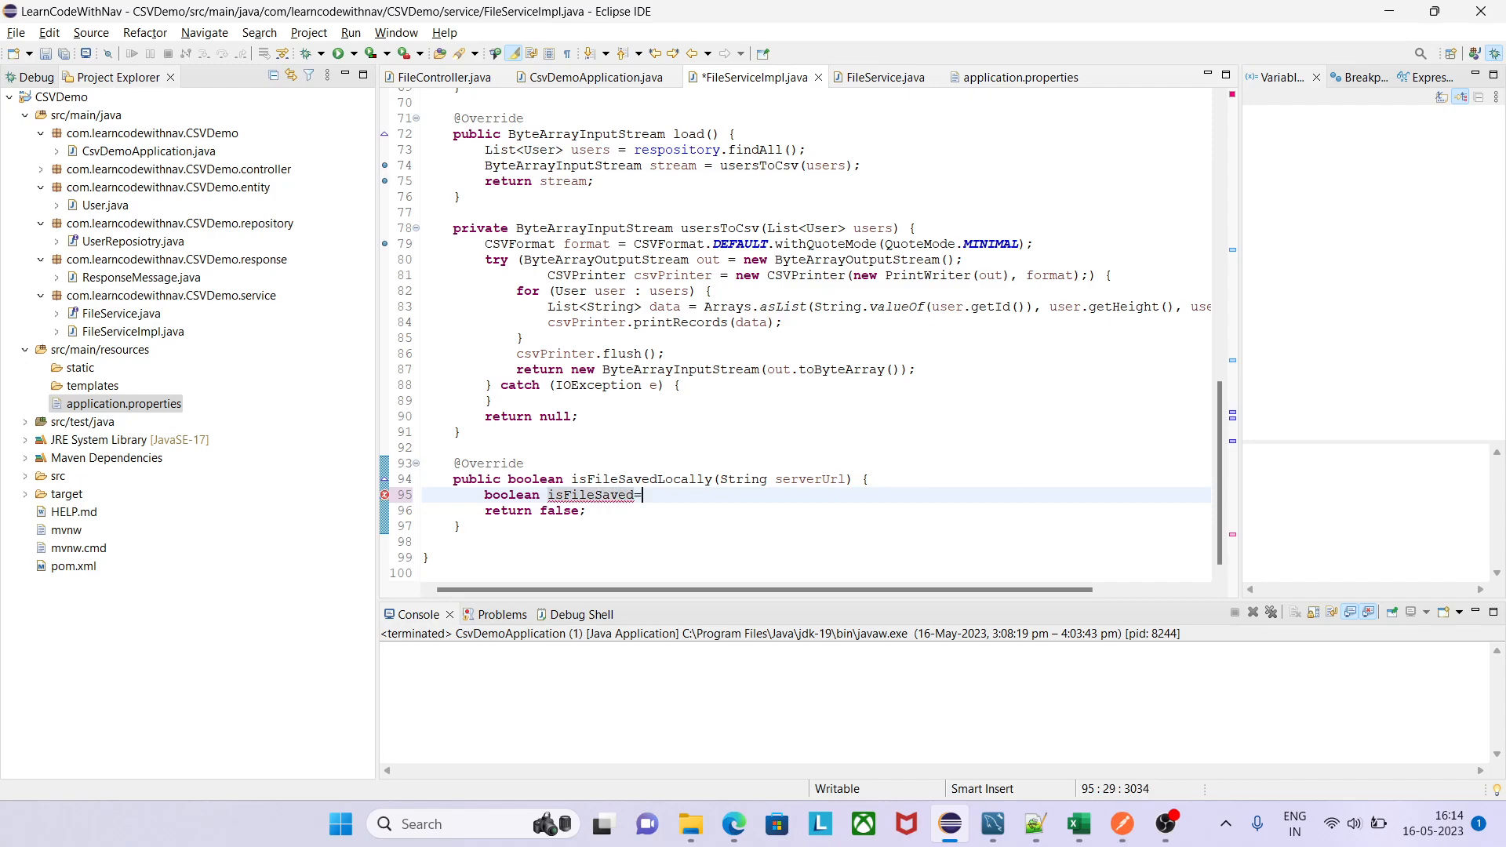
type("false;")
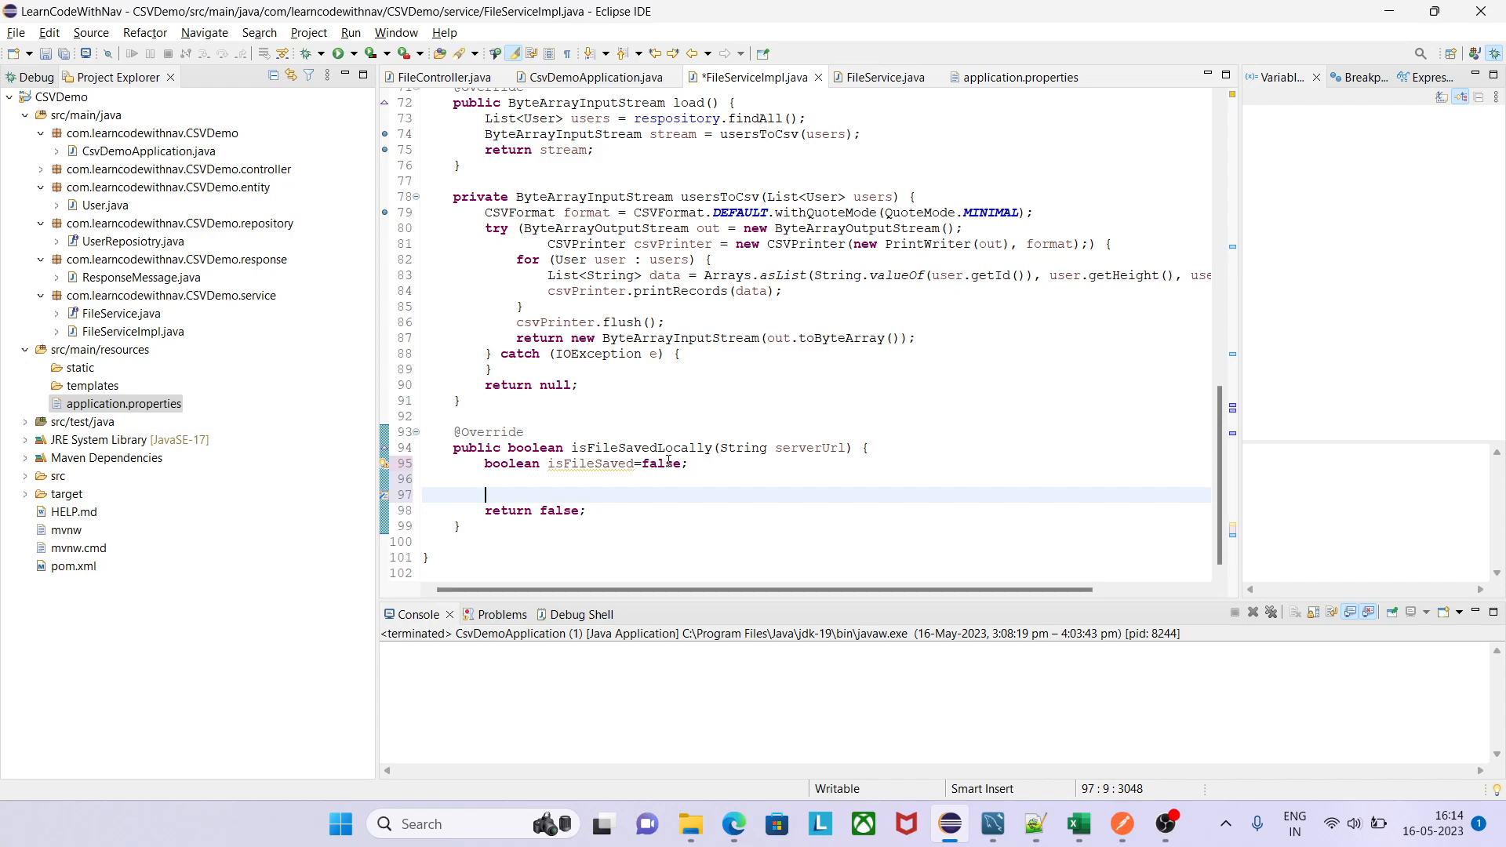
Step: Declare String fileName=""; on the line below the flag
double_click(660, 463)
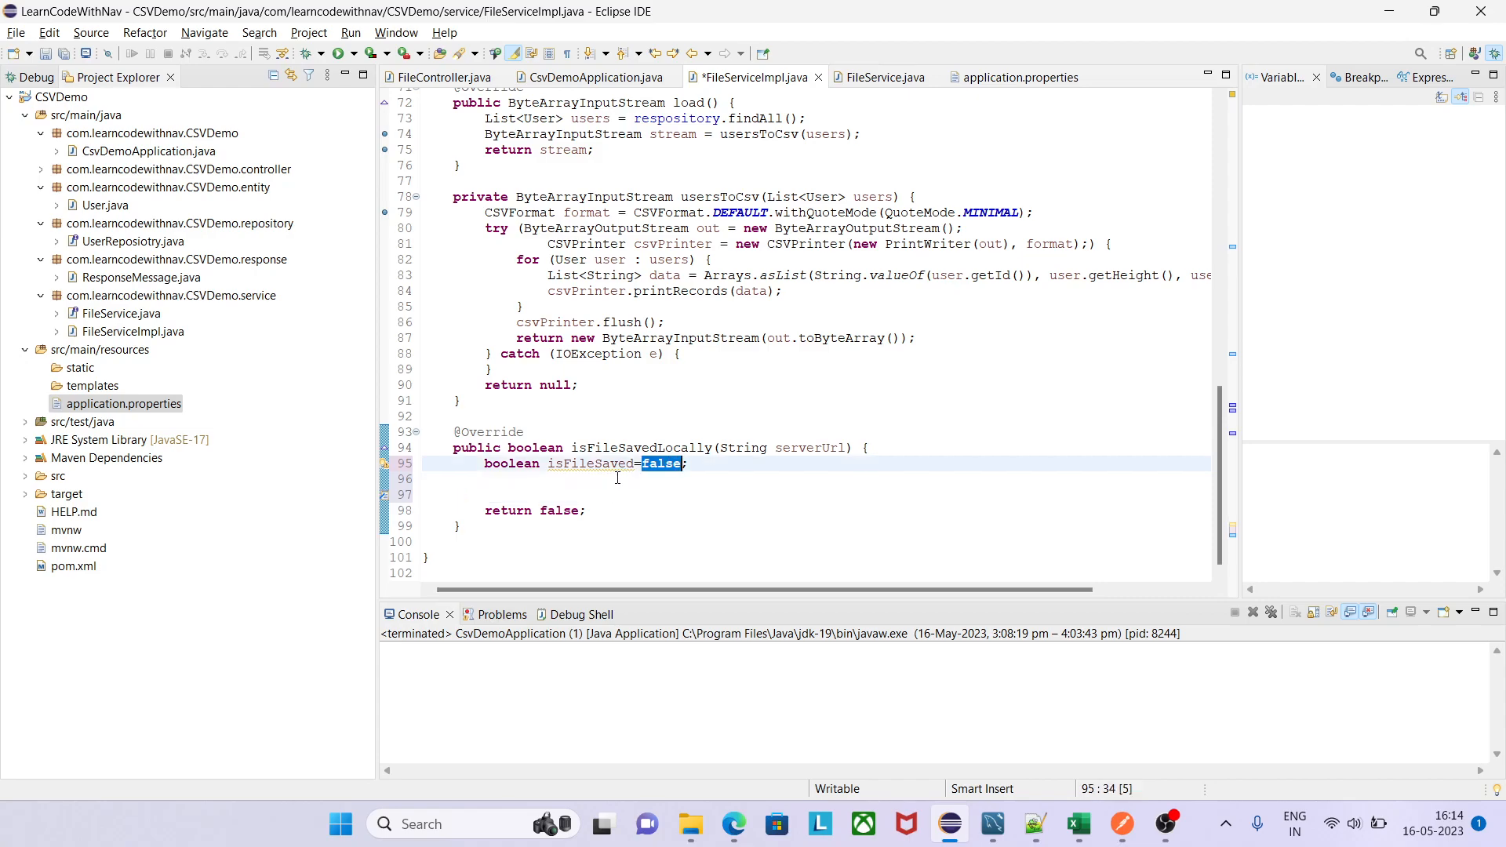
left_click(616, 478)
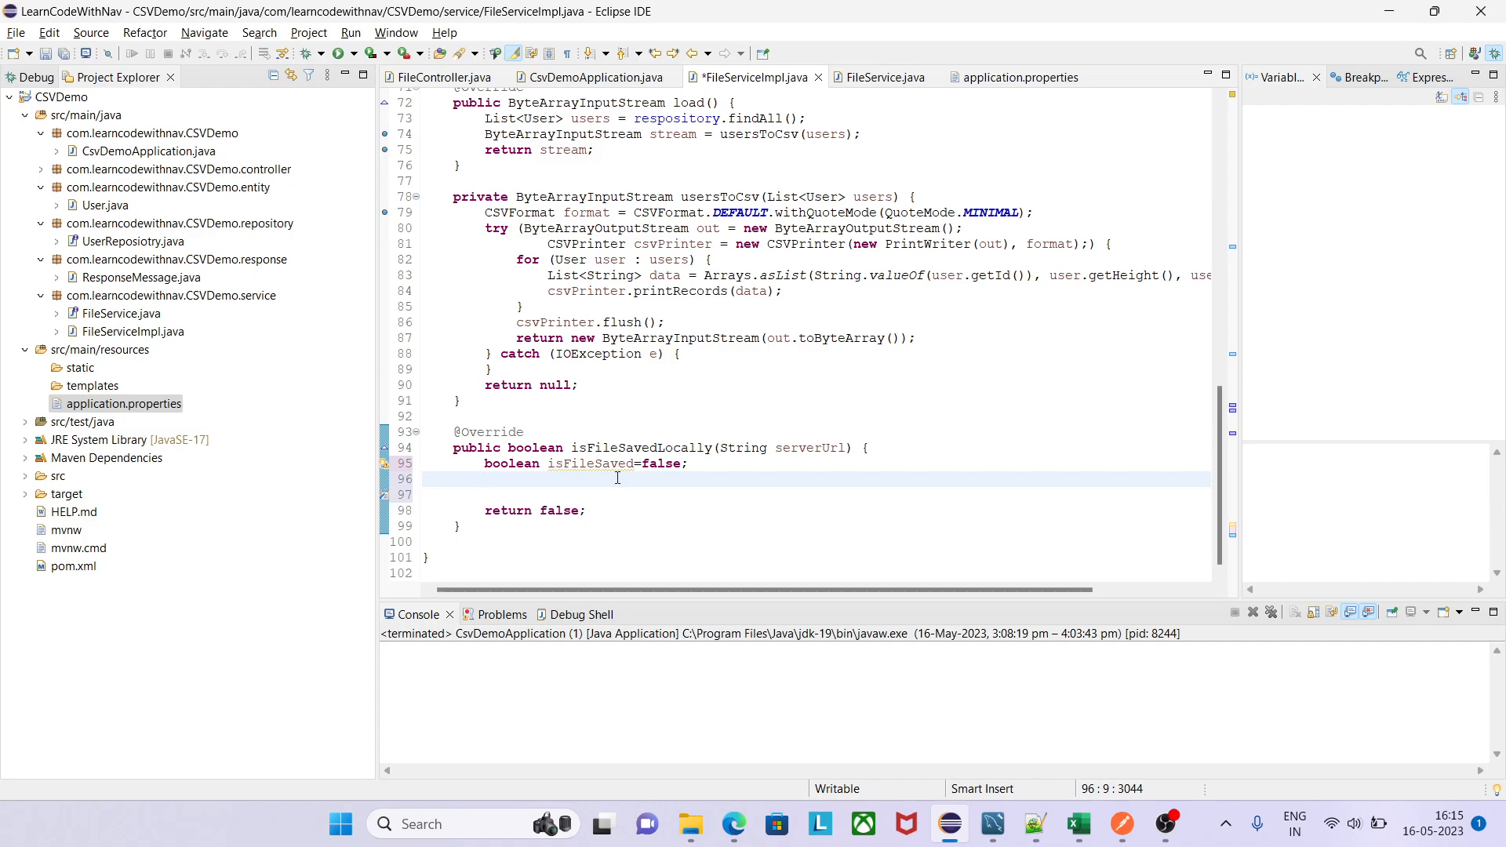
type("String")
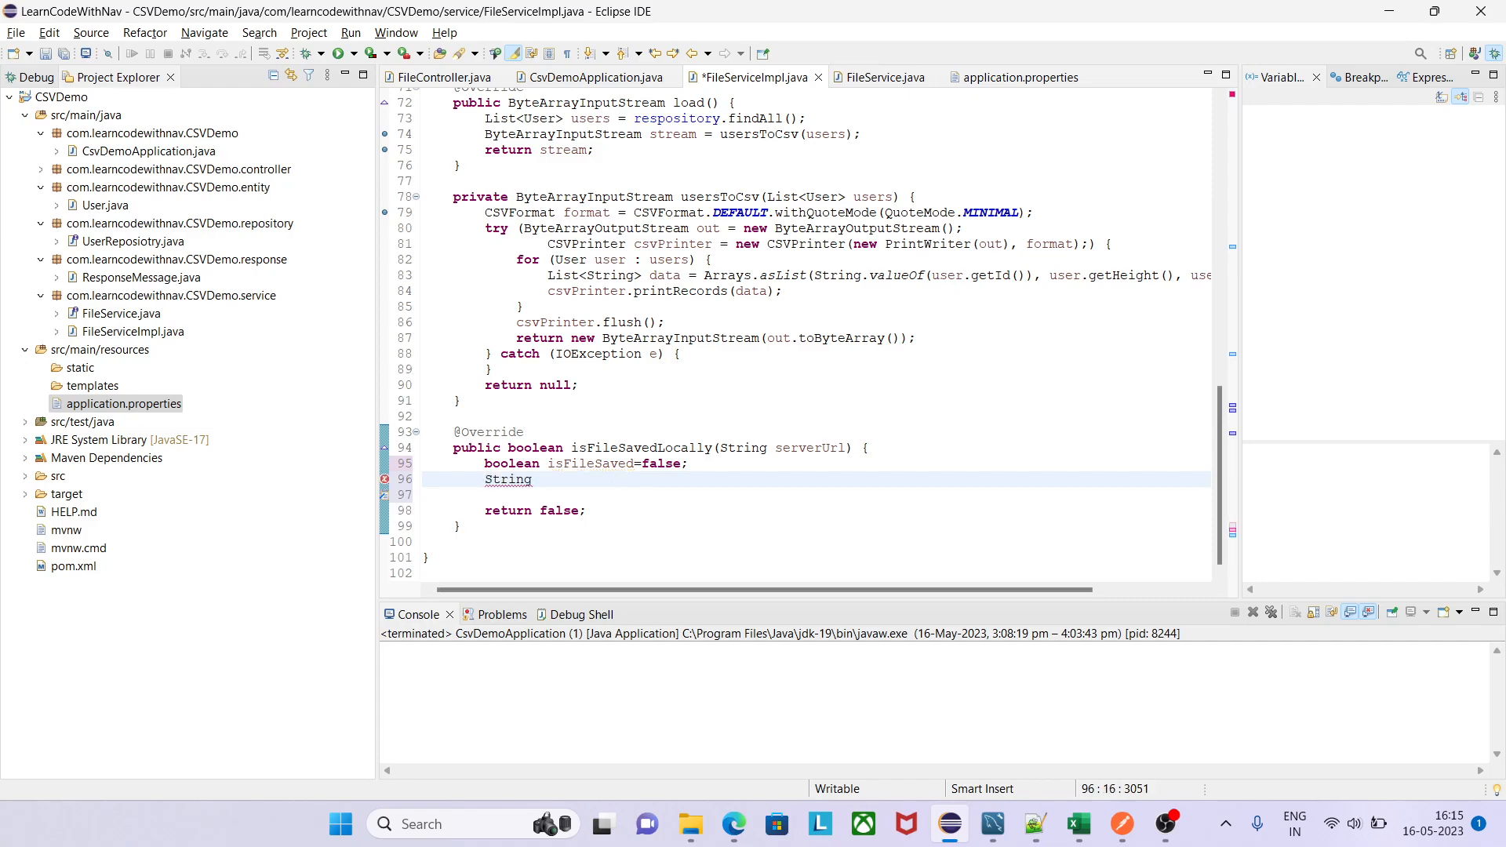
type("fileName=\"")
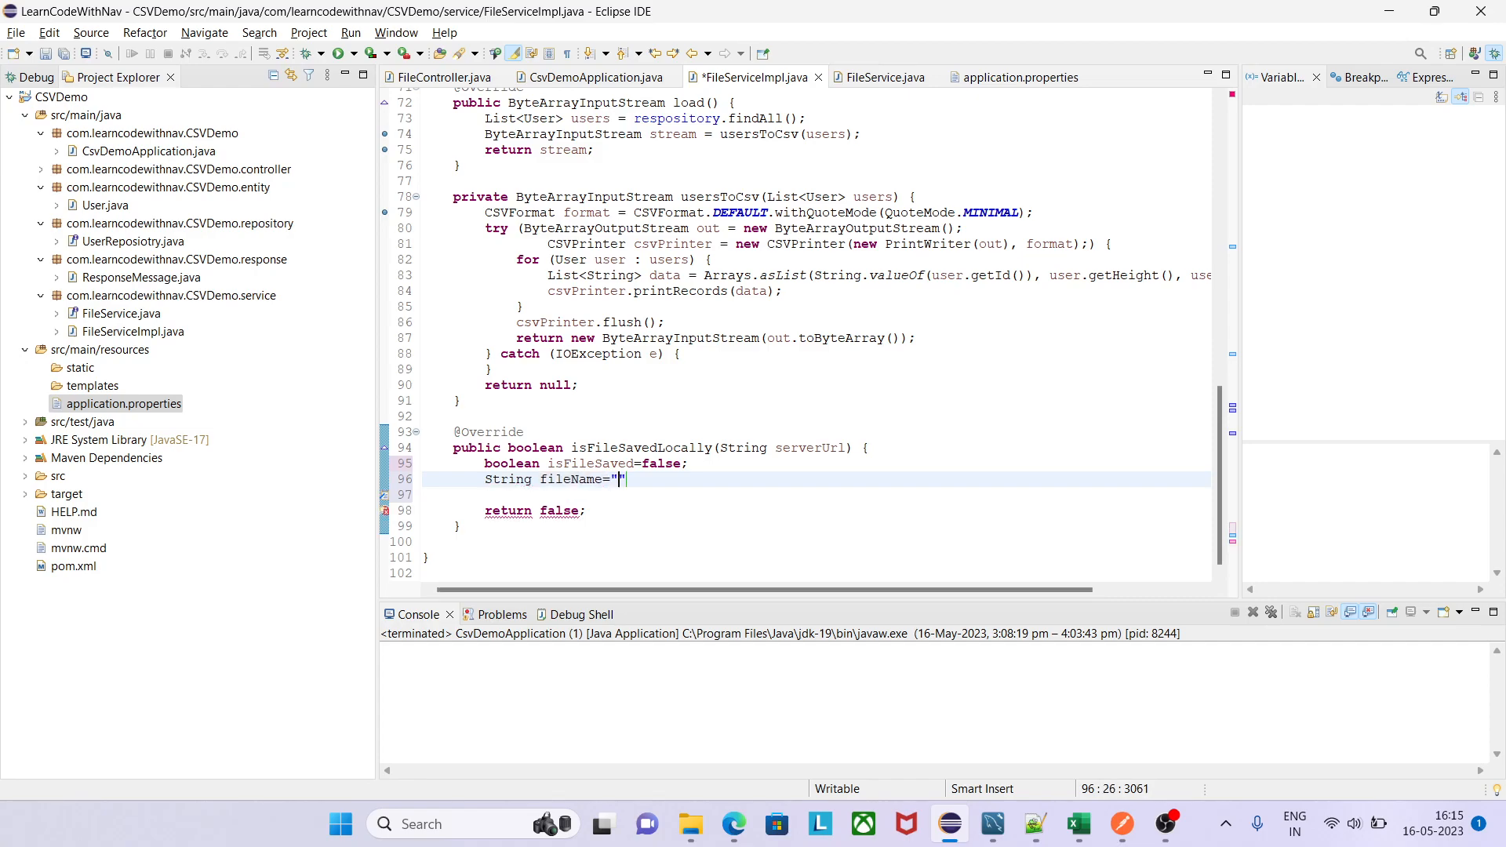
type("\";")
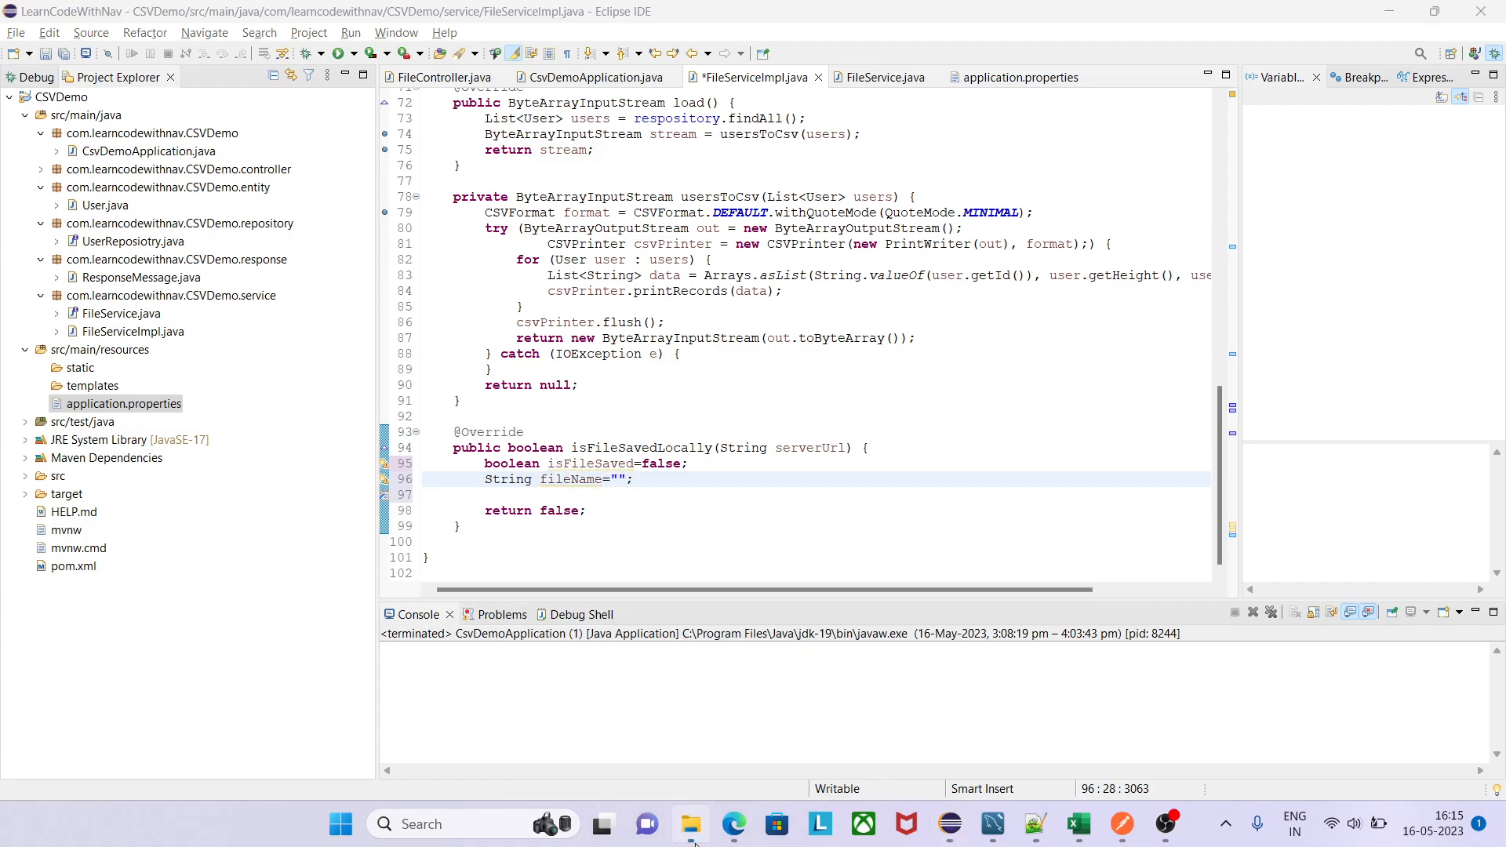
Step: Create a new folder named Downloaded at the root of the C: drive
left_click(690, 823)
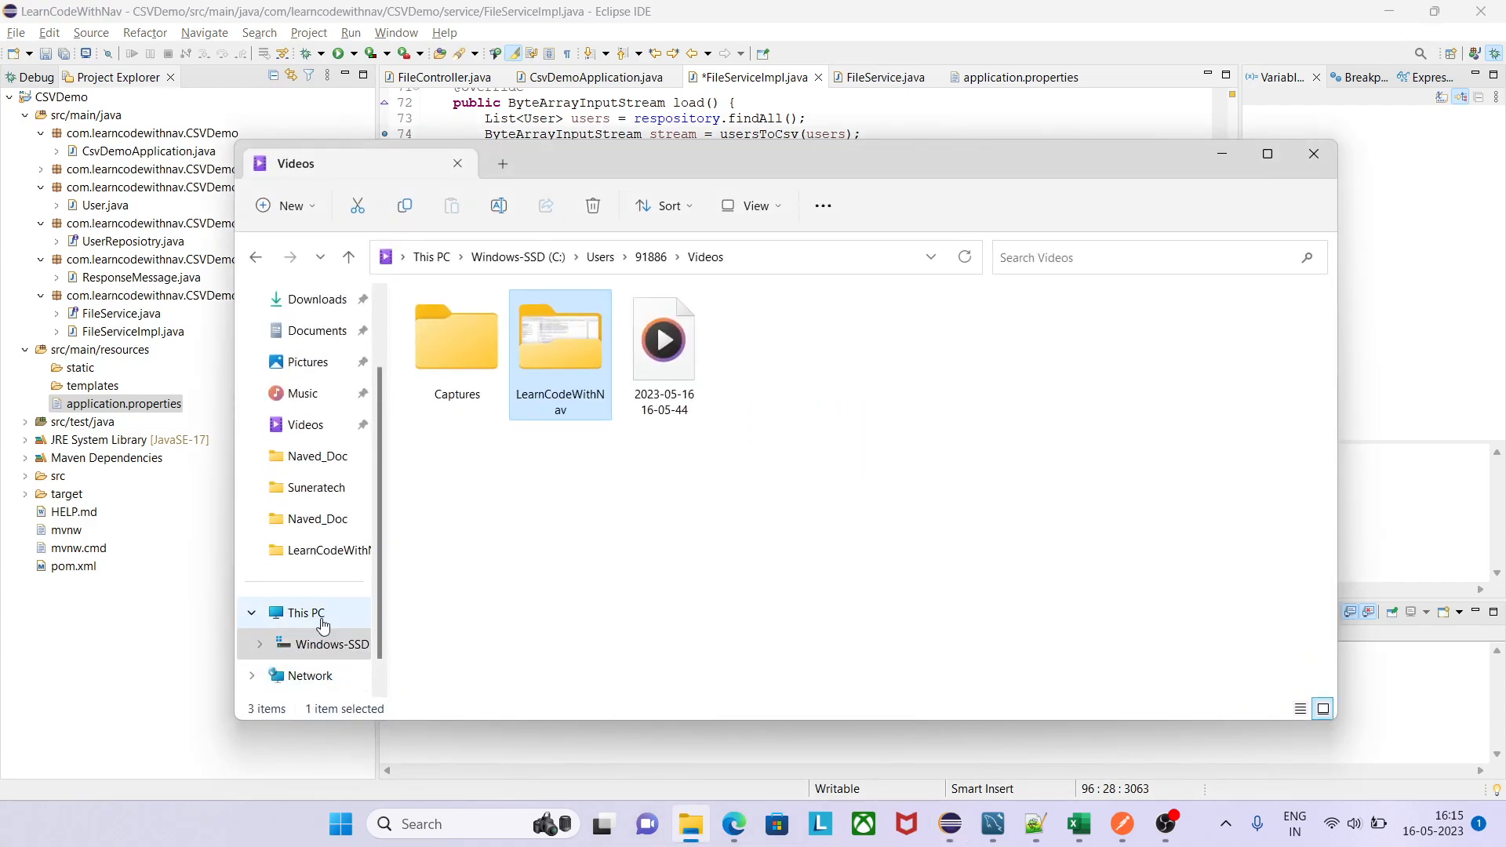
left_click(304, 614)
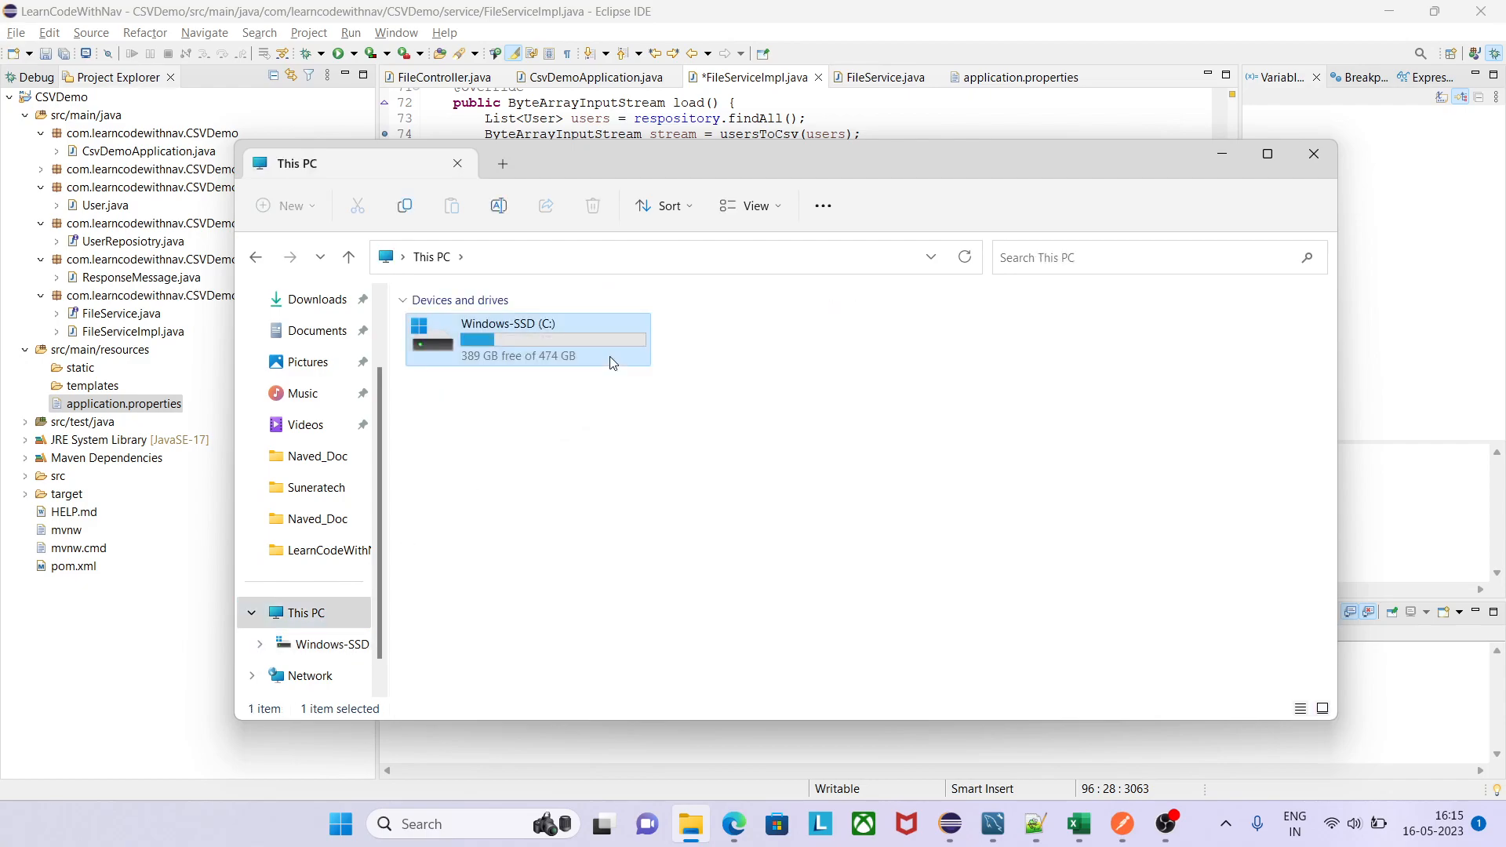
double_click(527, 339)
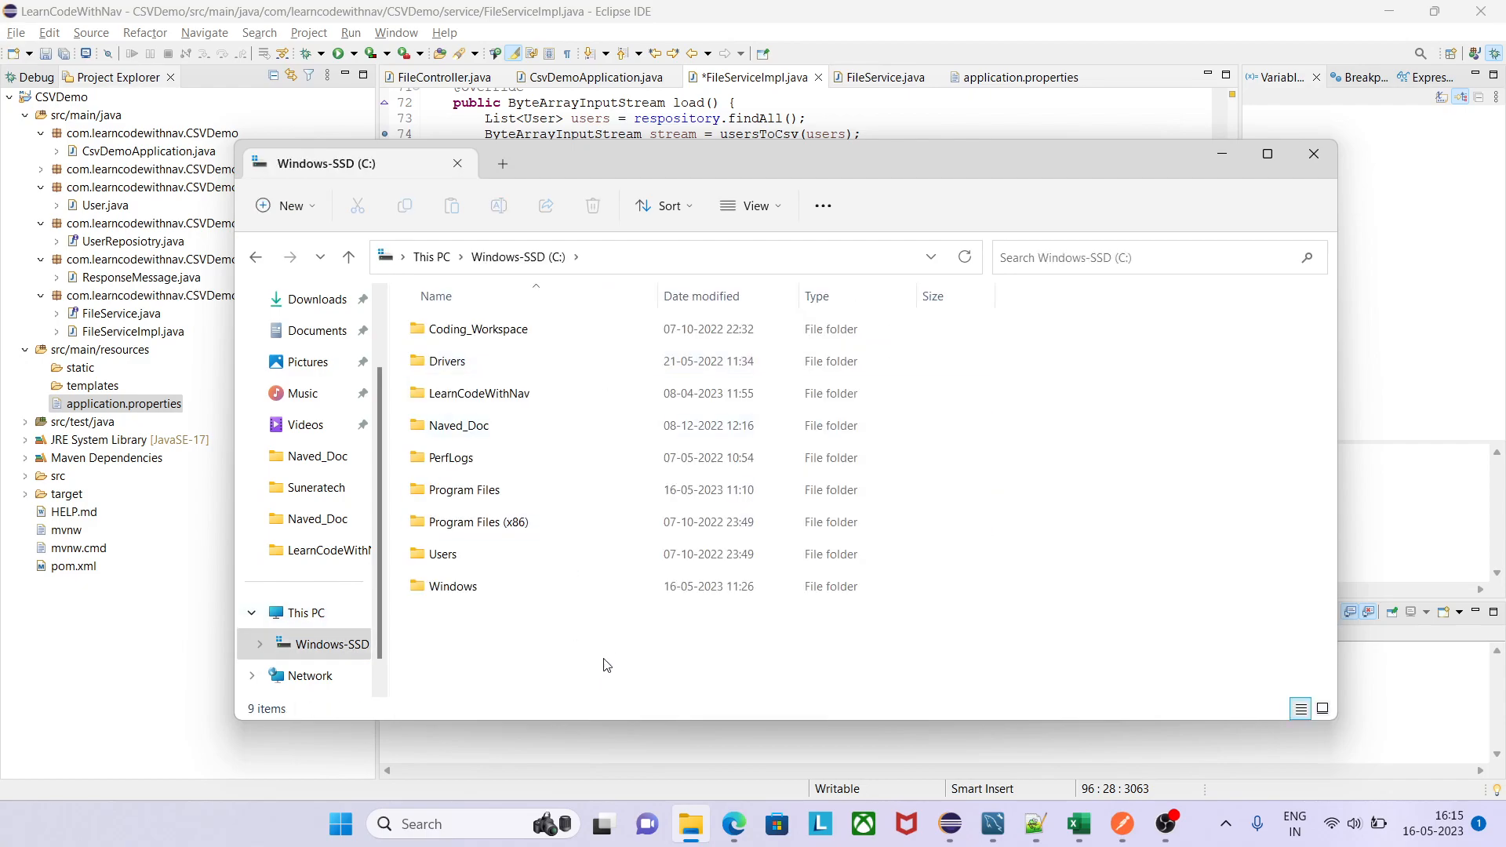
right_click(606, 665)
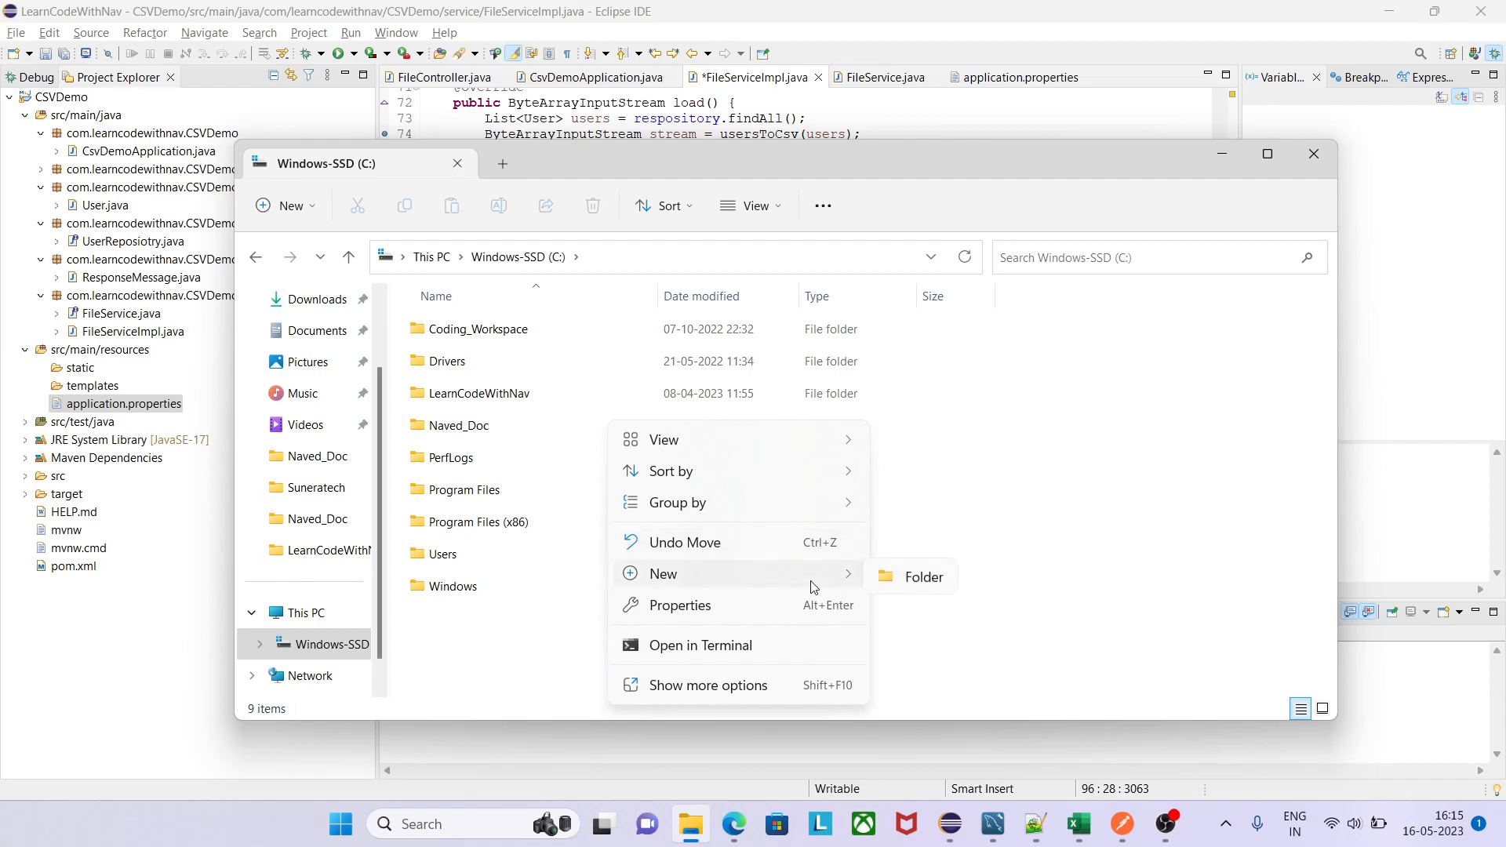
left_click(924, 576)
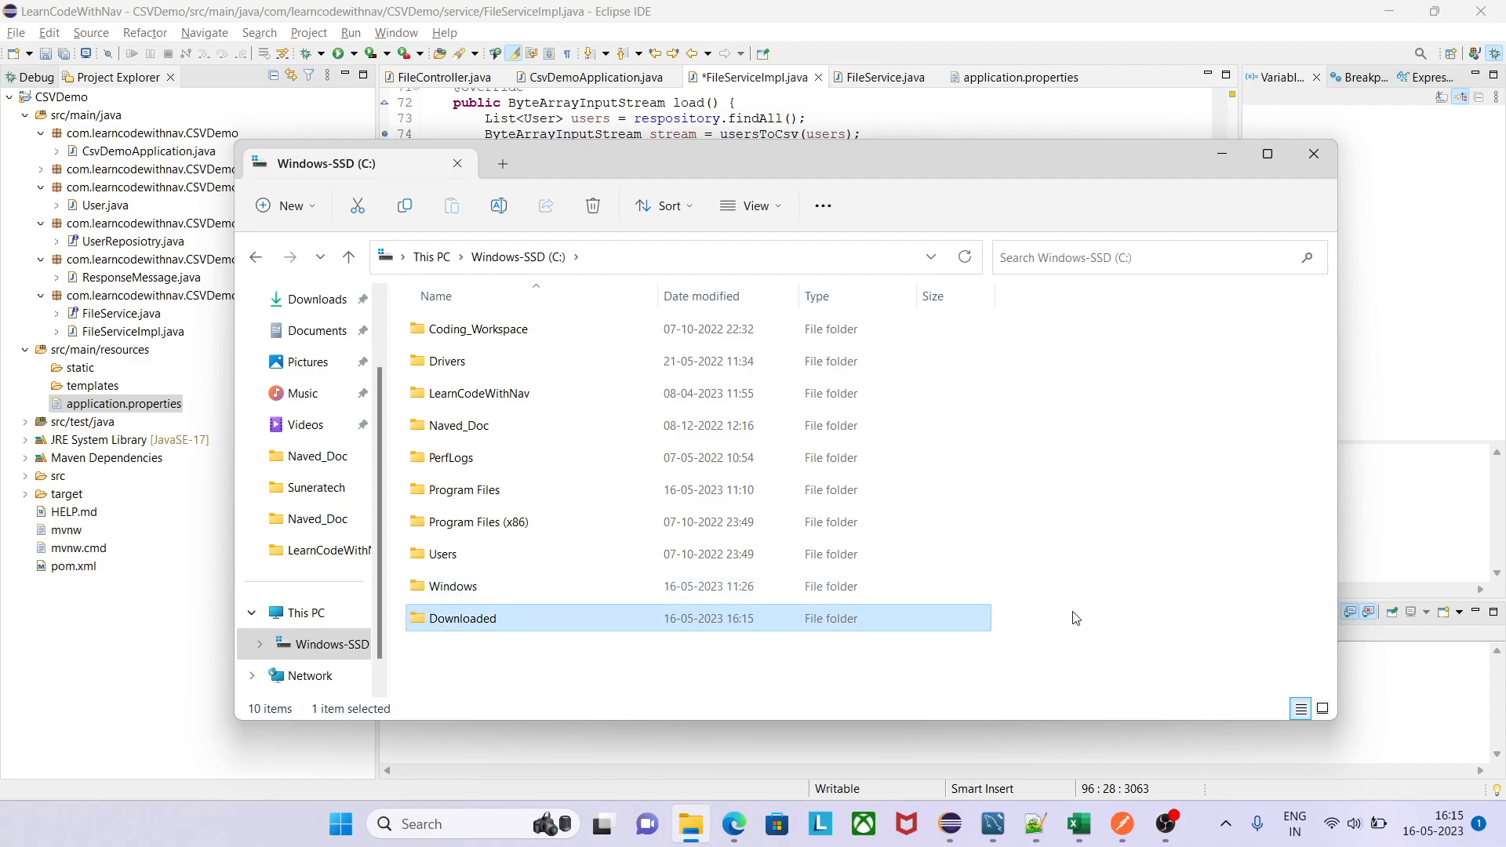
Step: Copy the Downloaded folder's full path and return to Eclipse
double_click(464, 618)
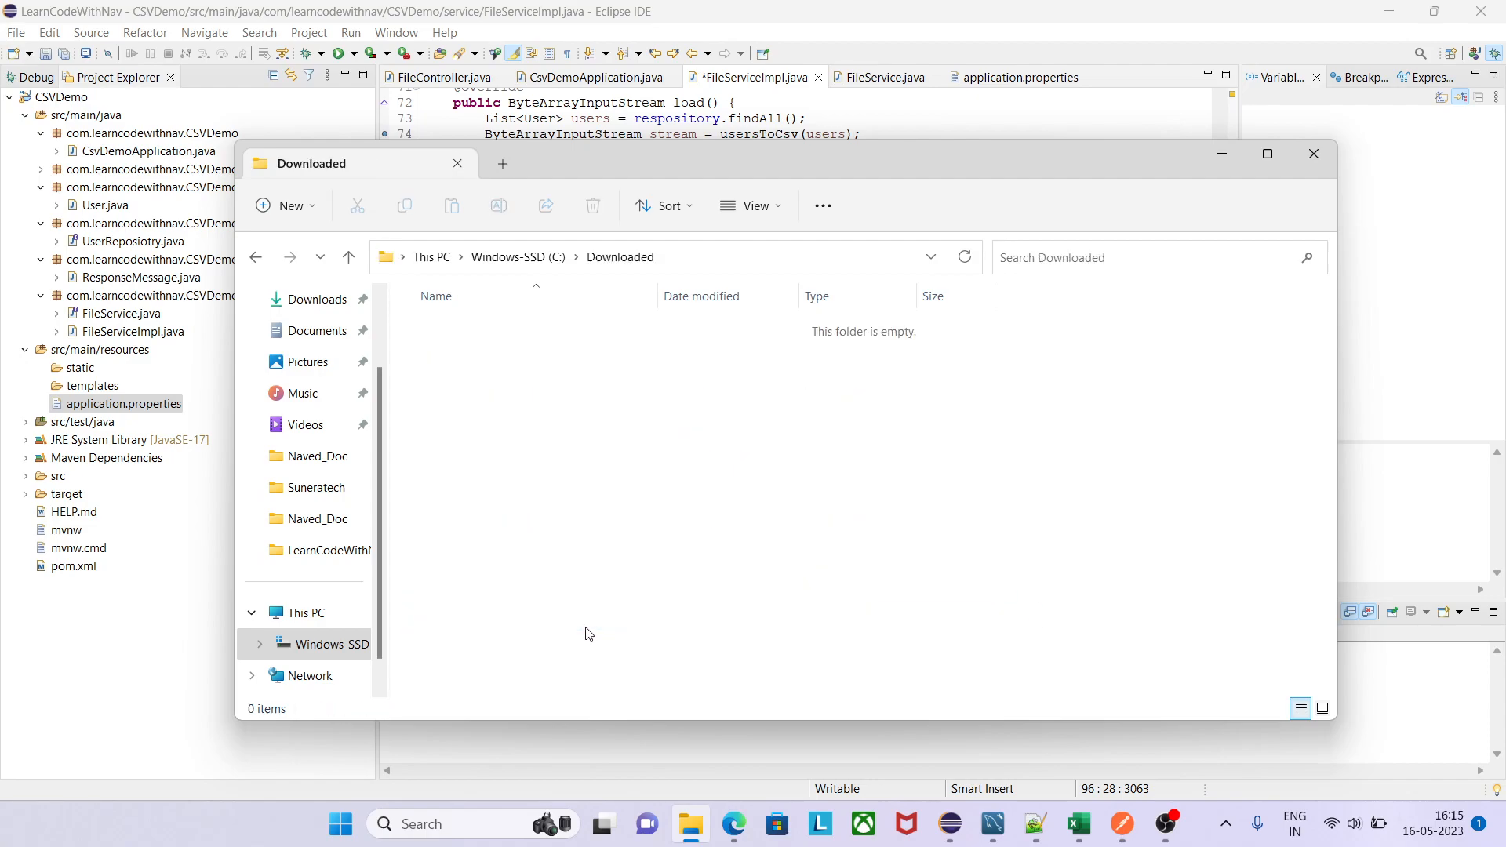
mouse_move(672, 468)
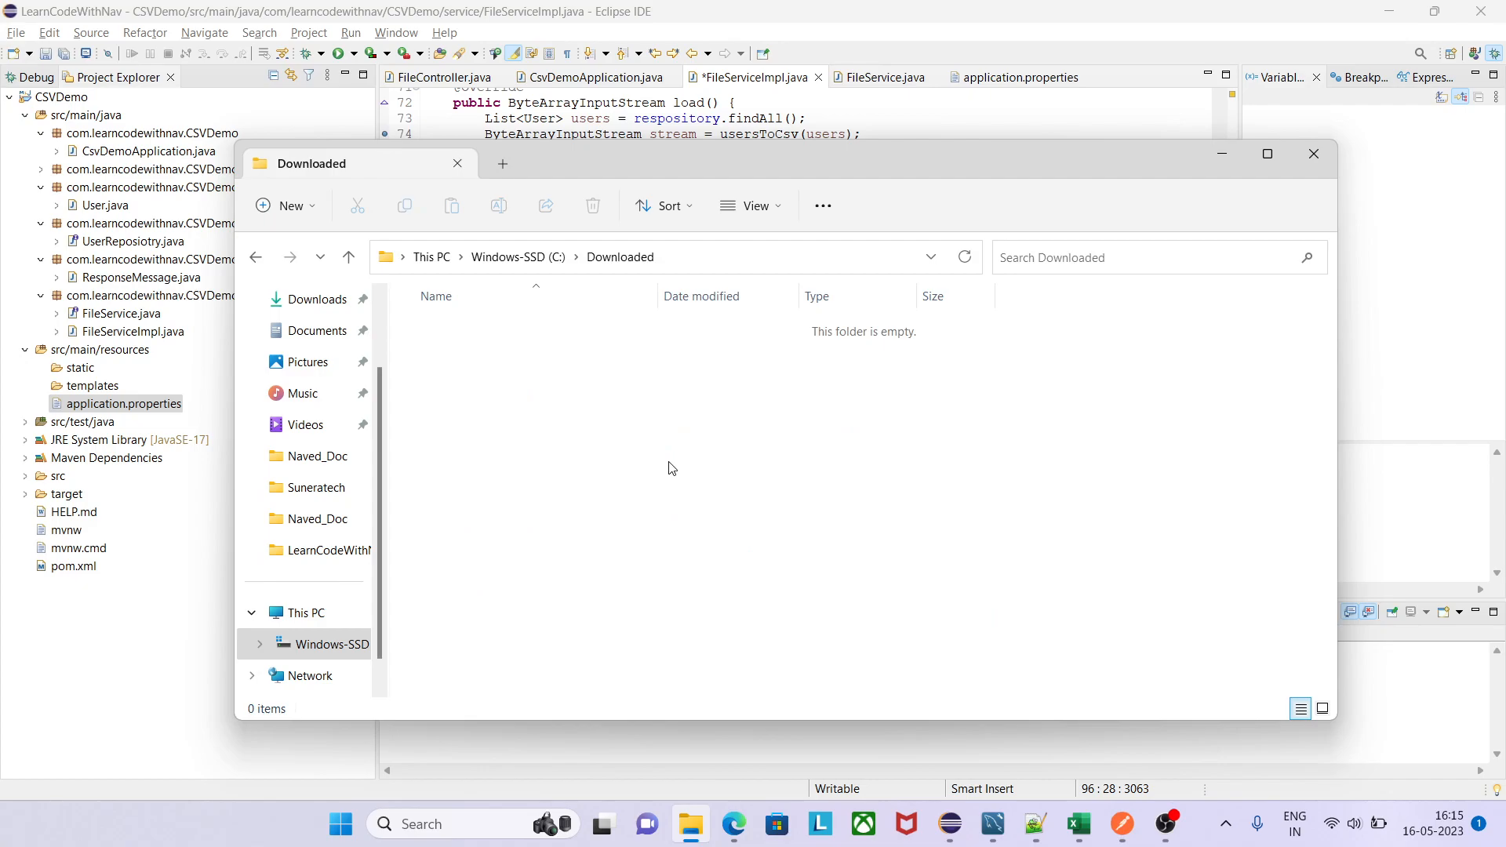
left_click(673, 255)
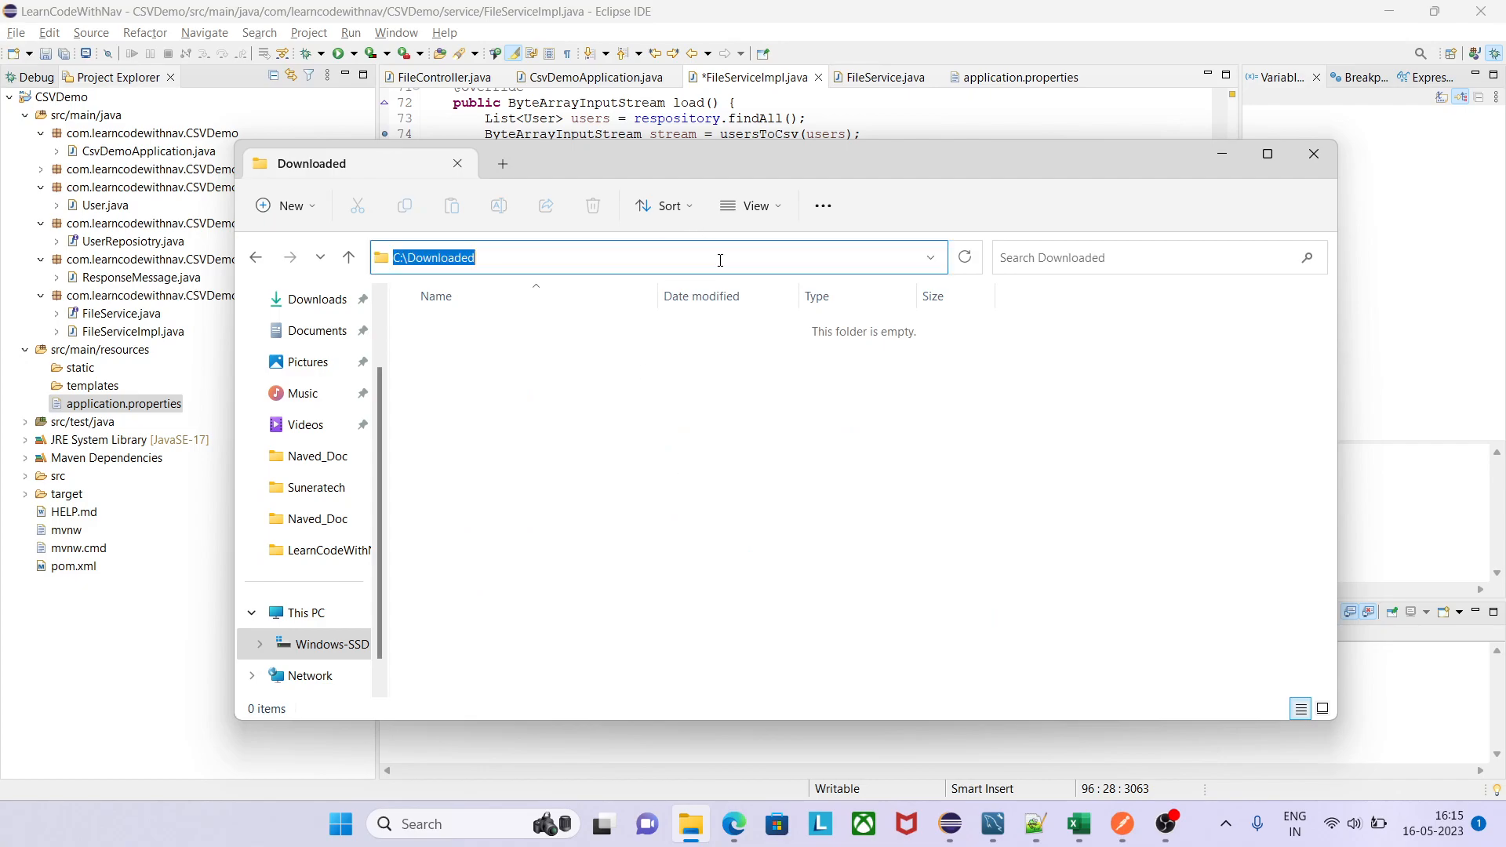
left_click(1313, 154)
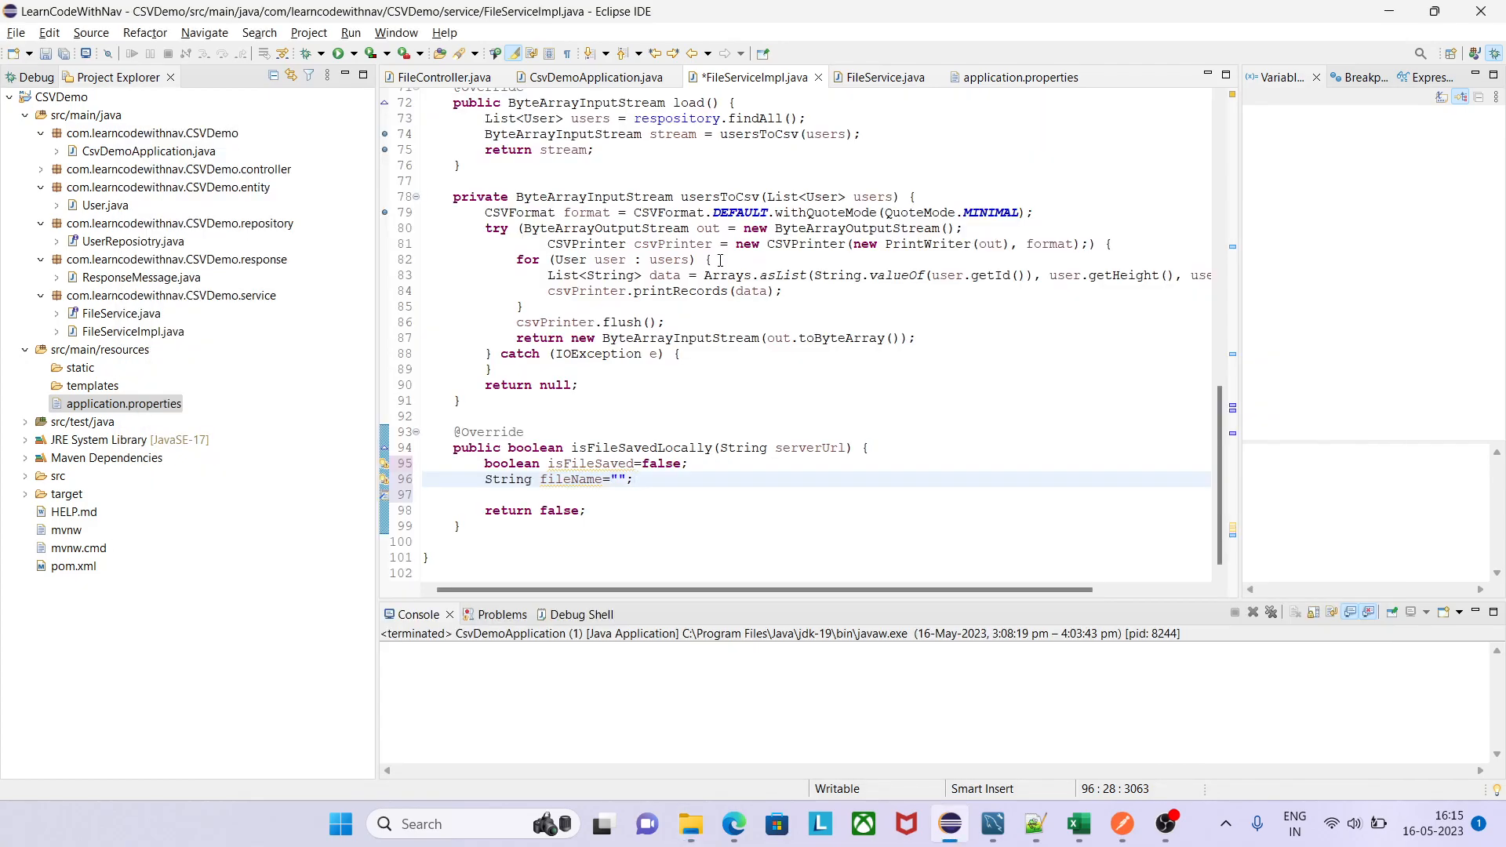
Step: Set fileName to the save path C:\\Downloaded\\abc.csv
type("C:\\\\Downloaded")
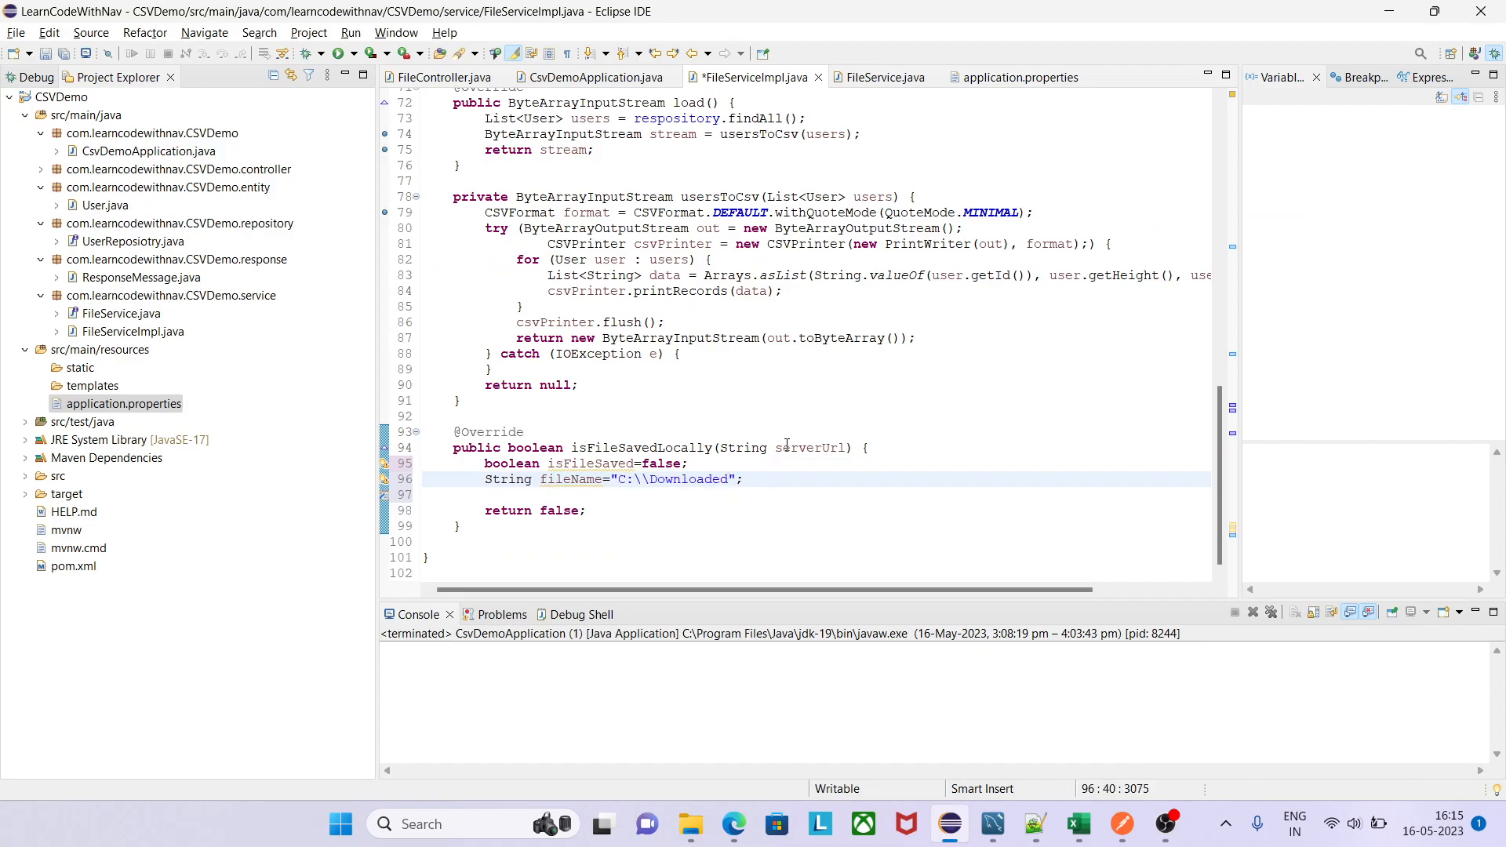
type("\\\\")
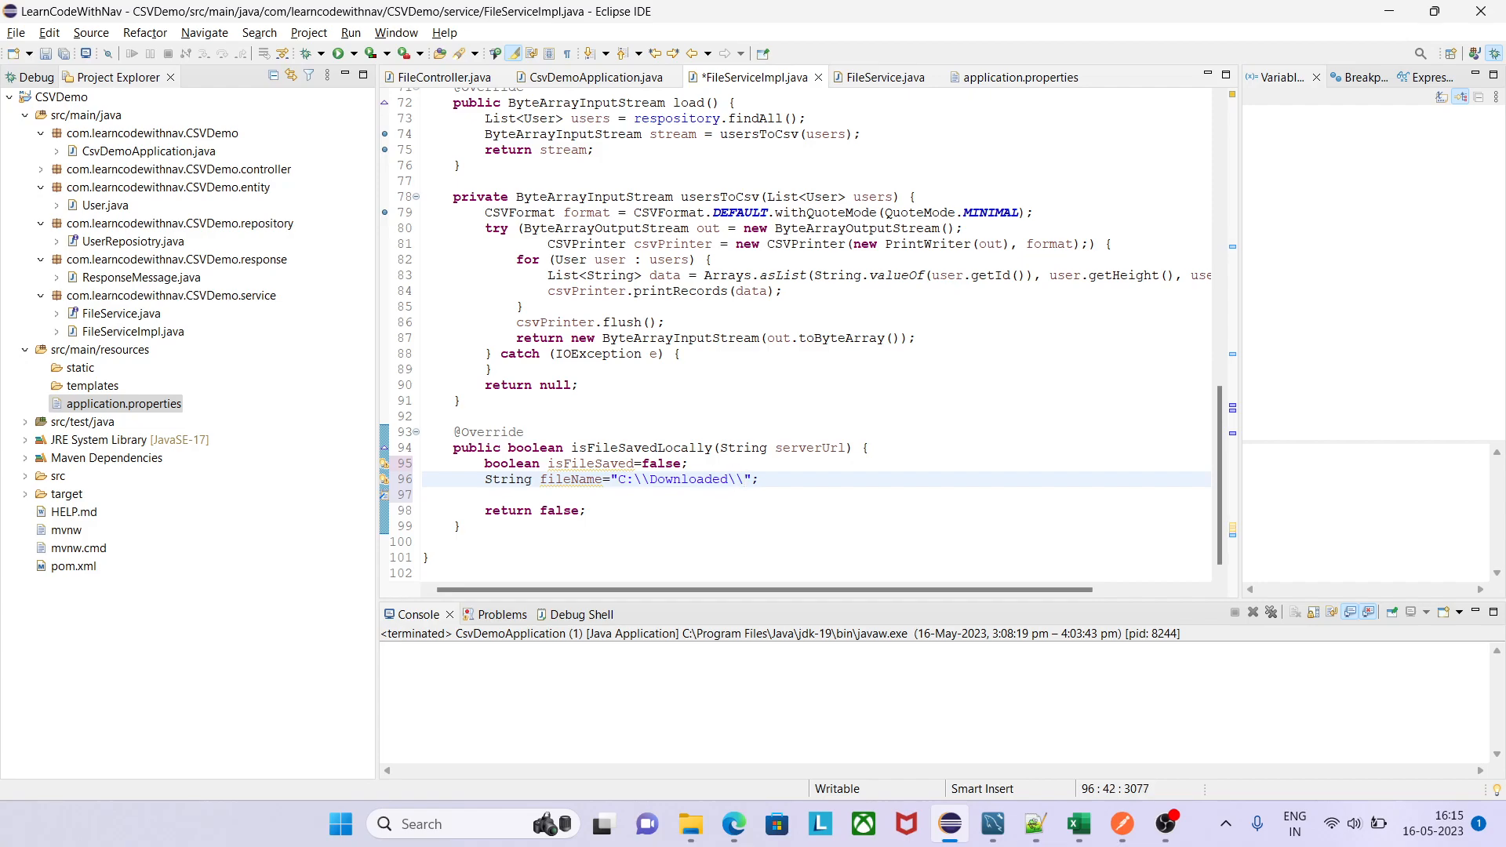
type("abc.")
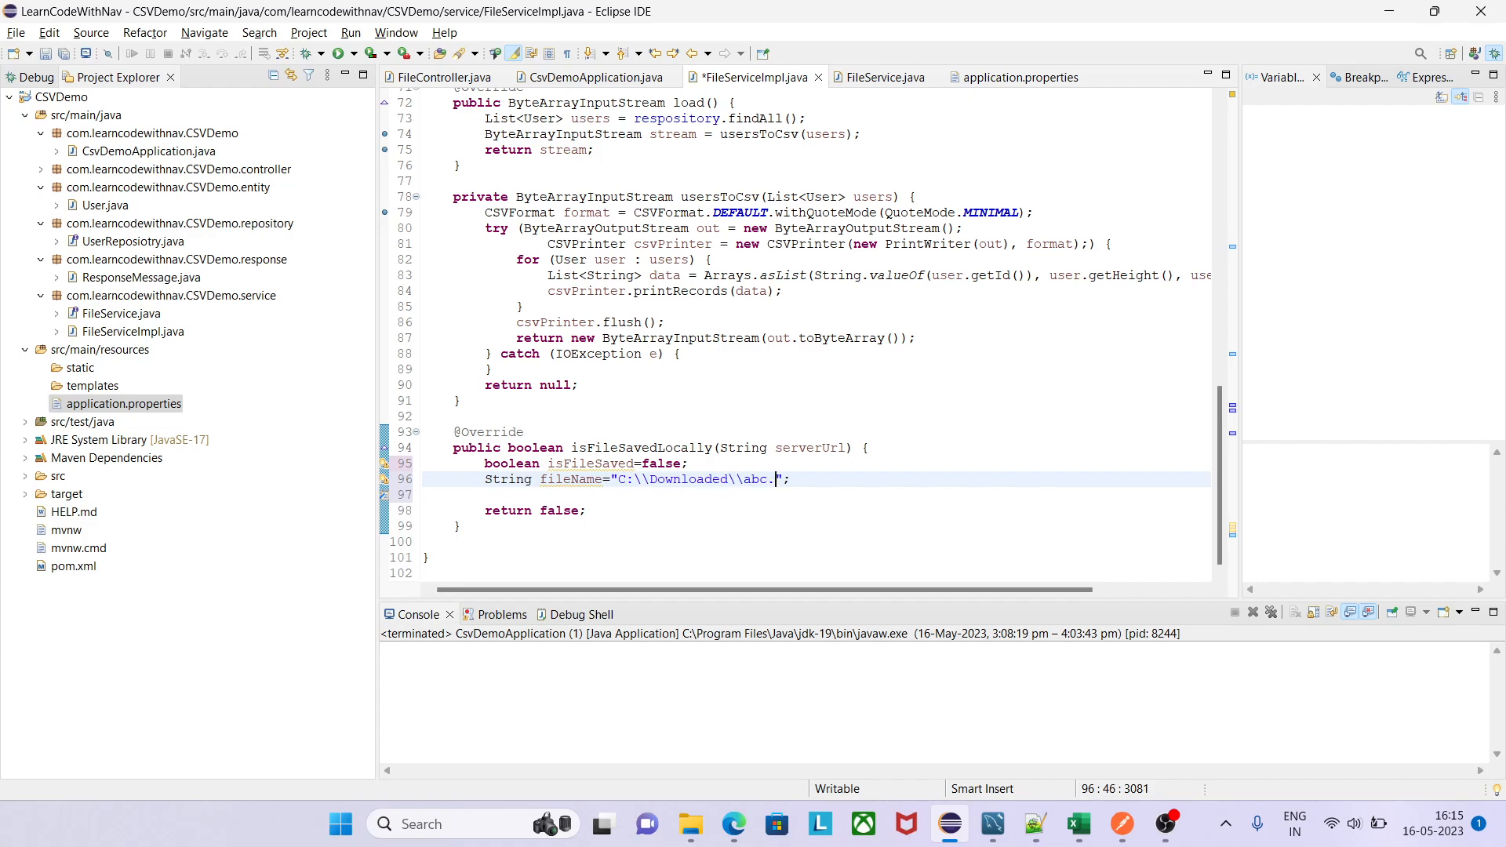
type("csv")
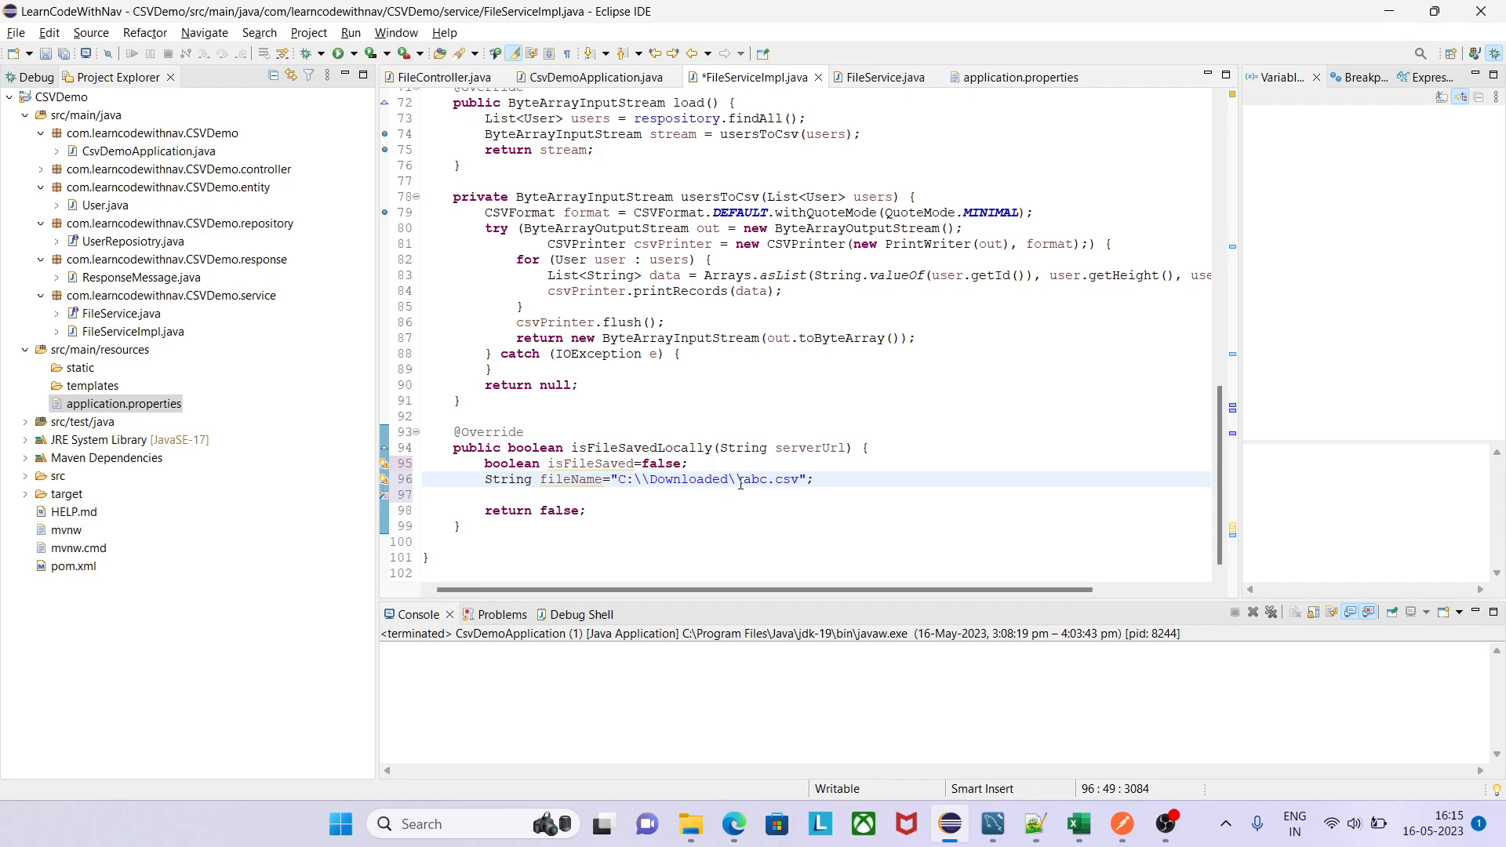
type("\\")
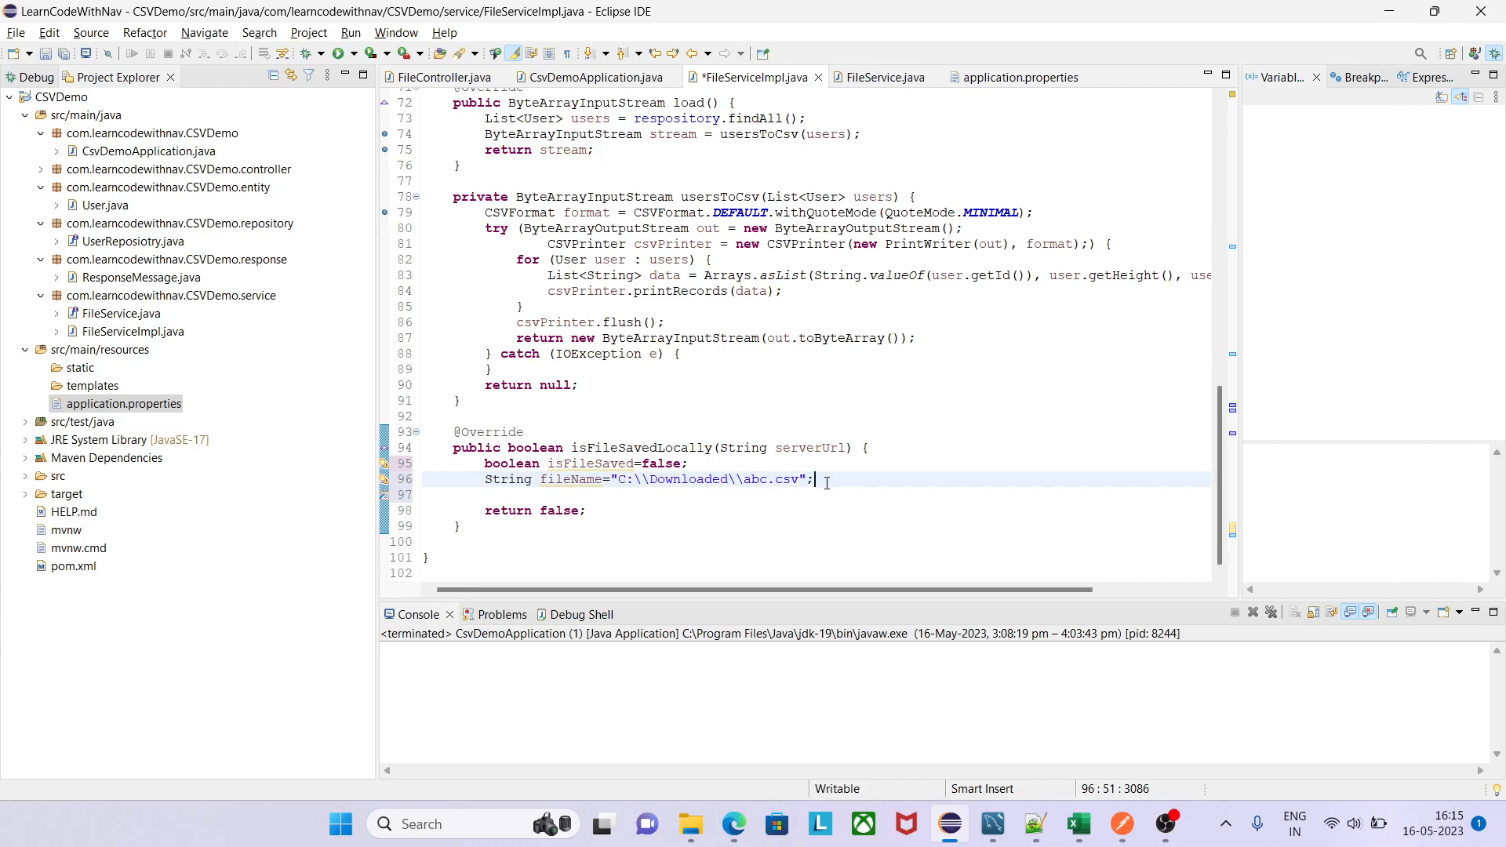
key("enter")
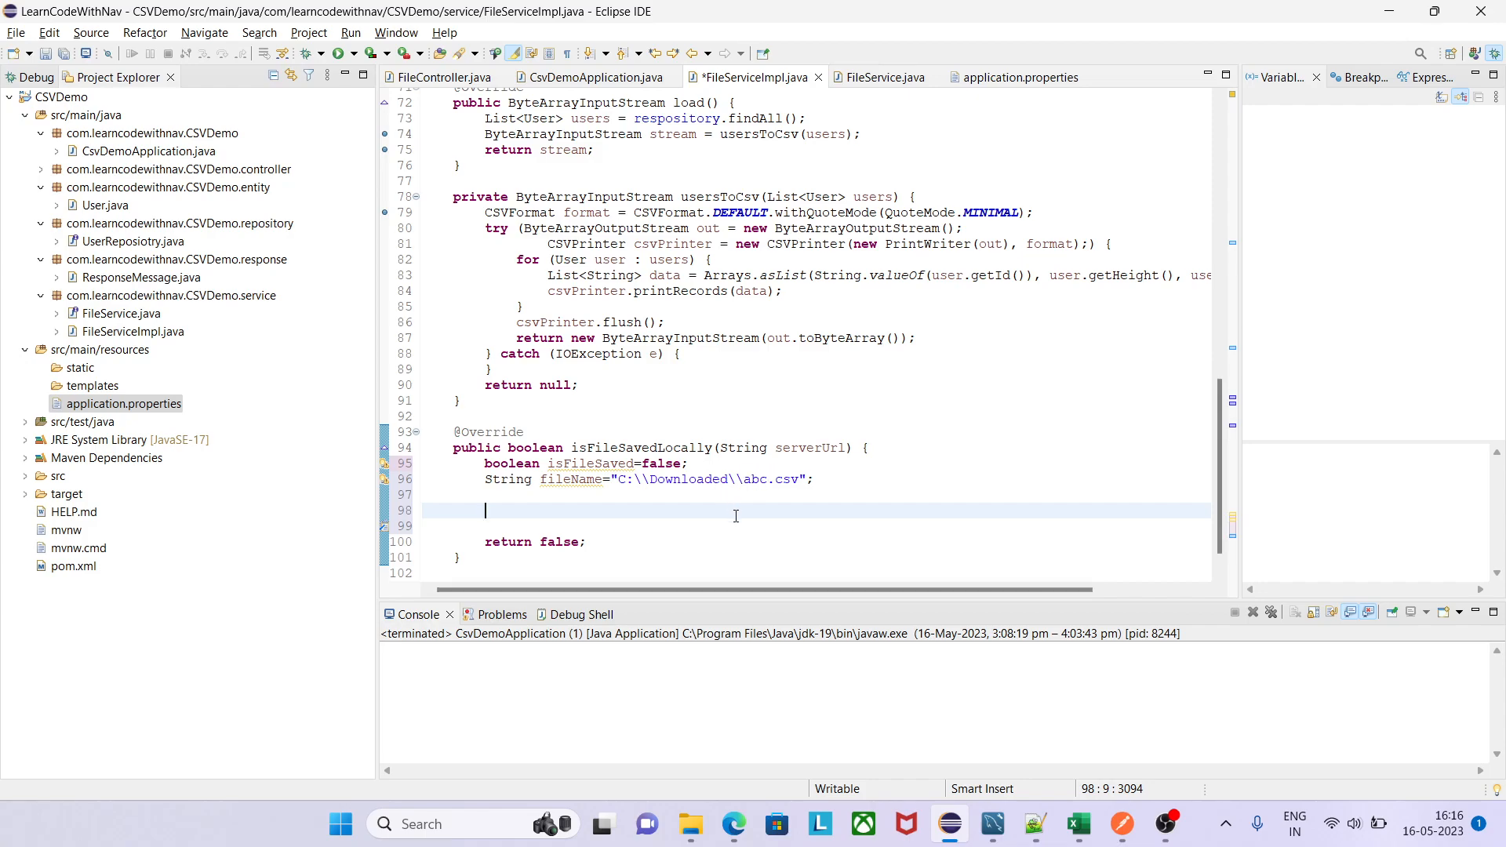
Step: Declare BufferedInputStream in=null; using autocomplete
type("Bu")
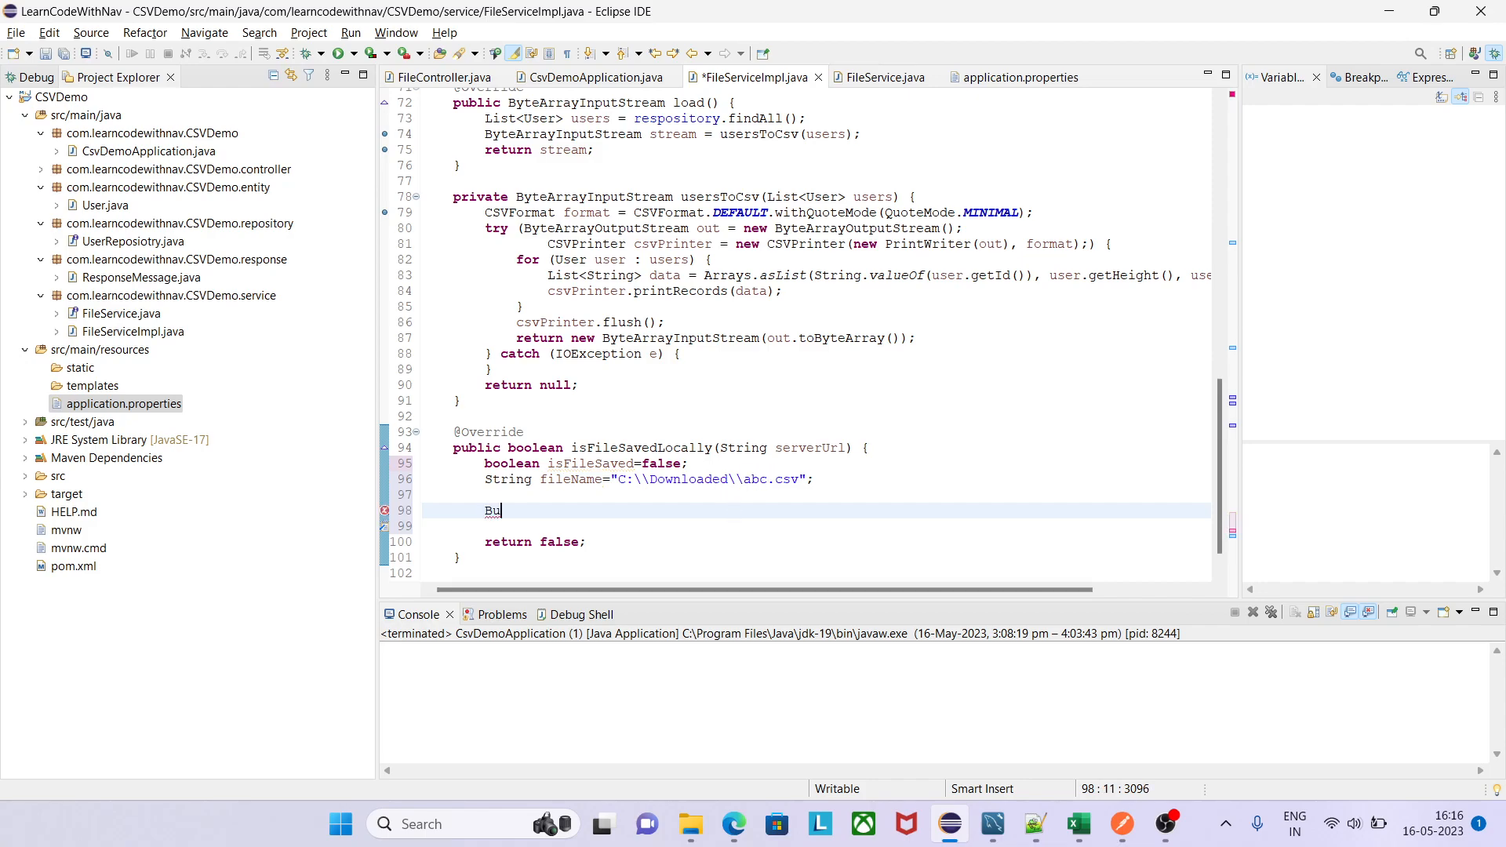
type("ff")
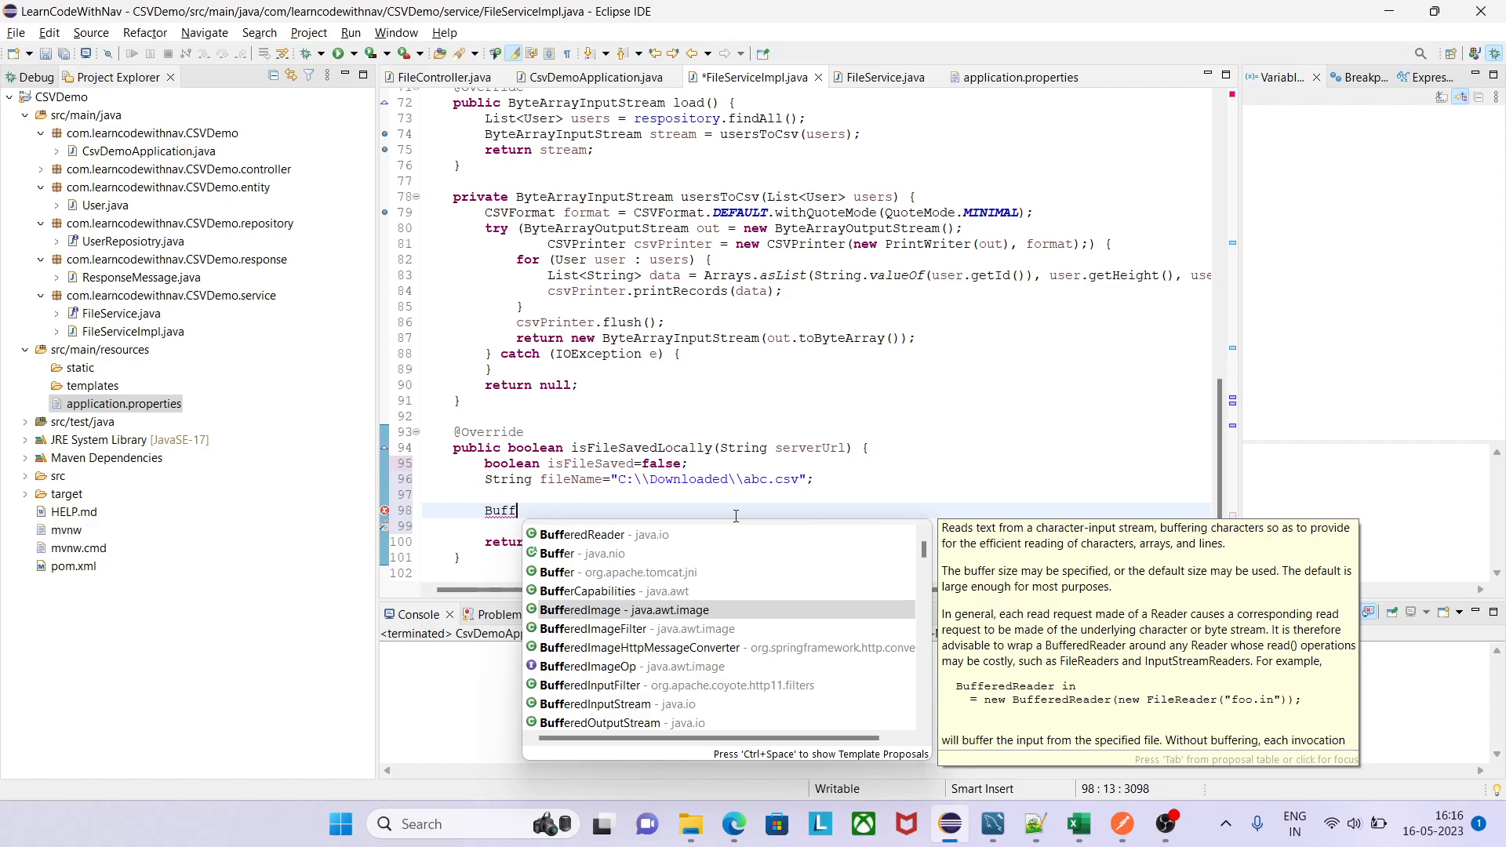
left_click(614, 704)
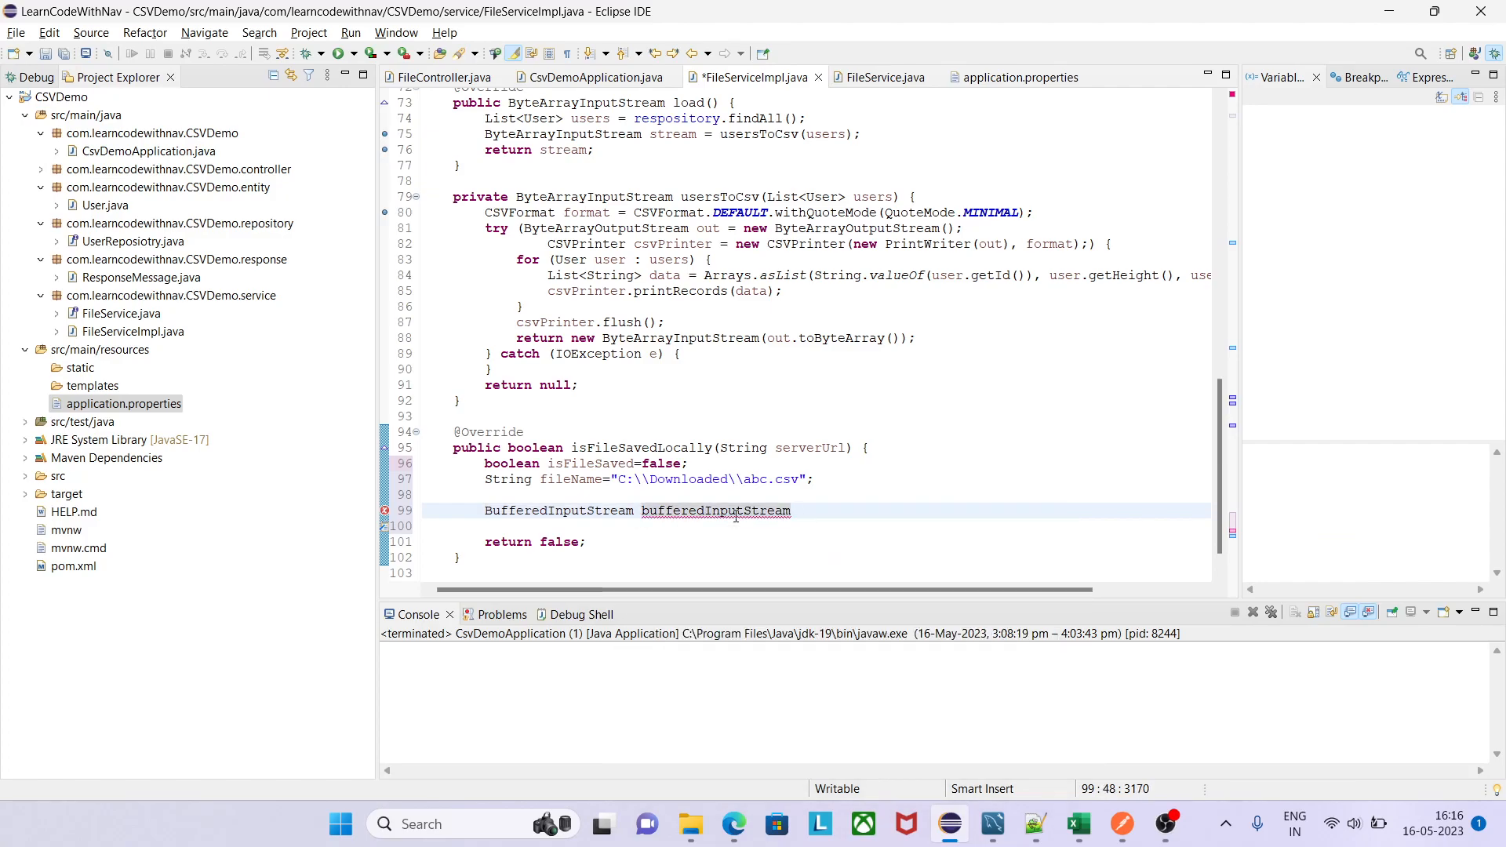
double_click(716, 510)
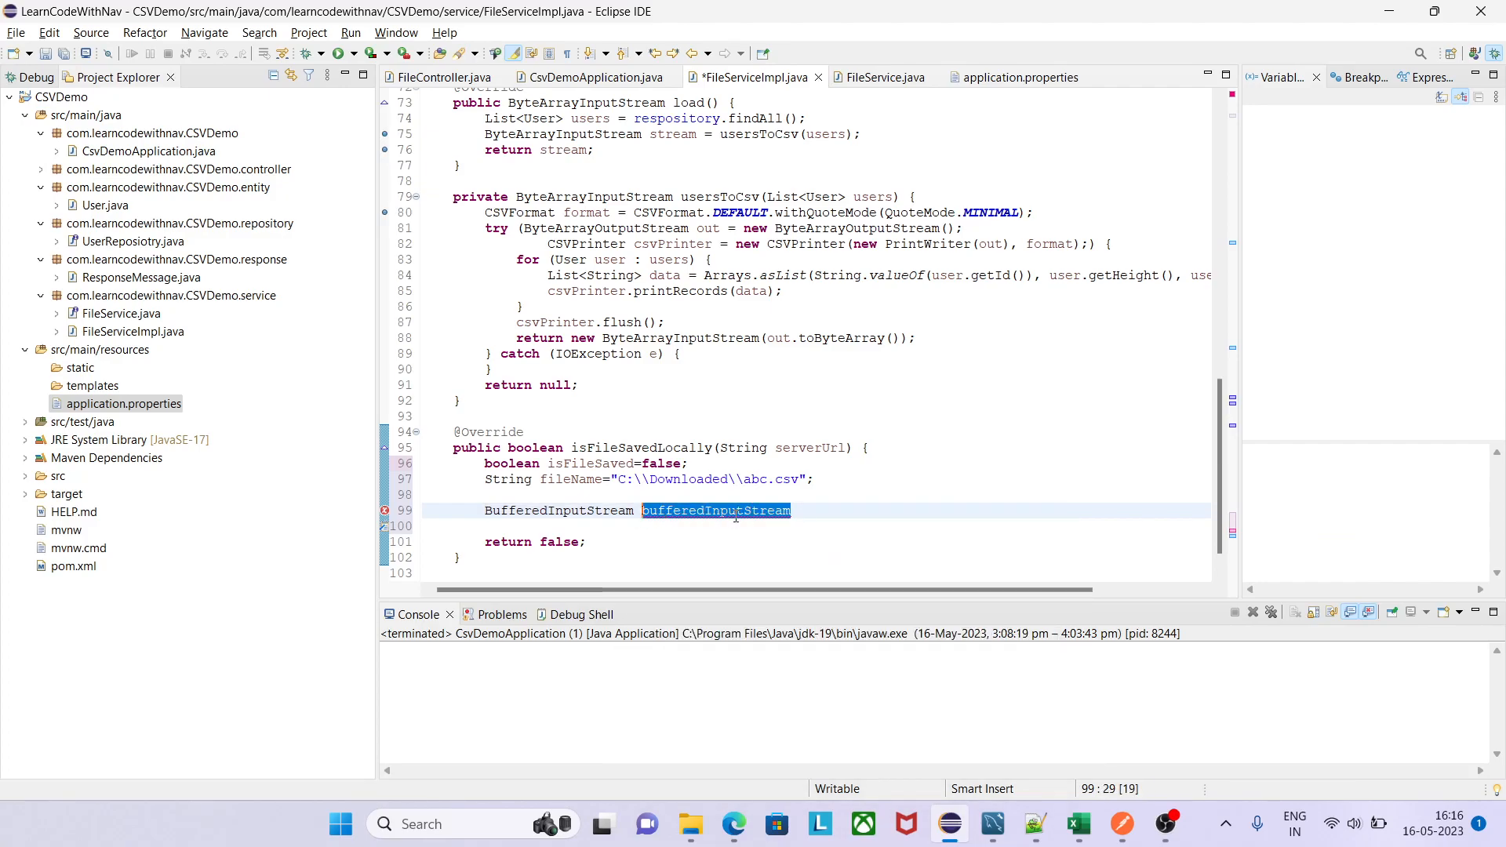
type("in=")
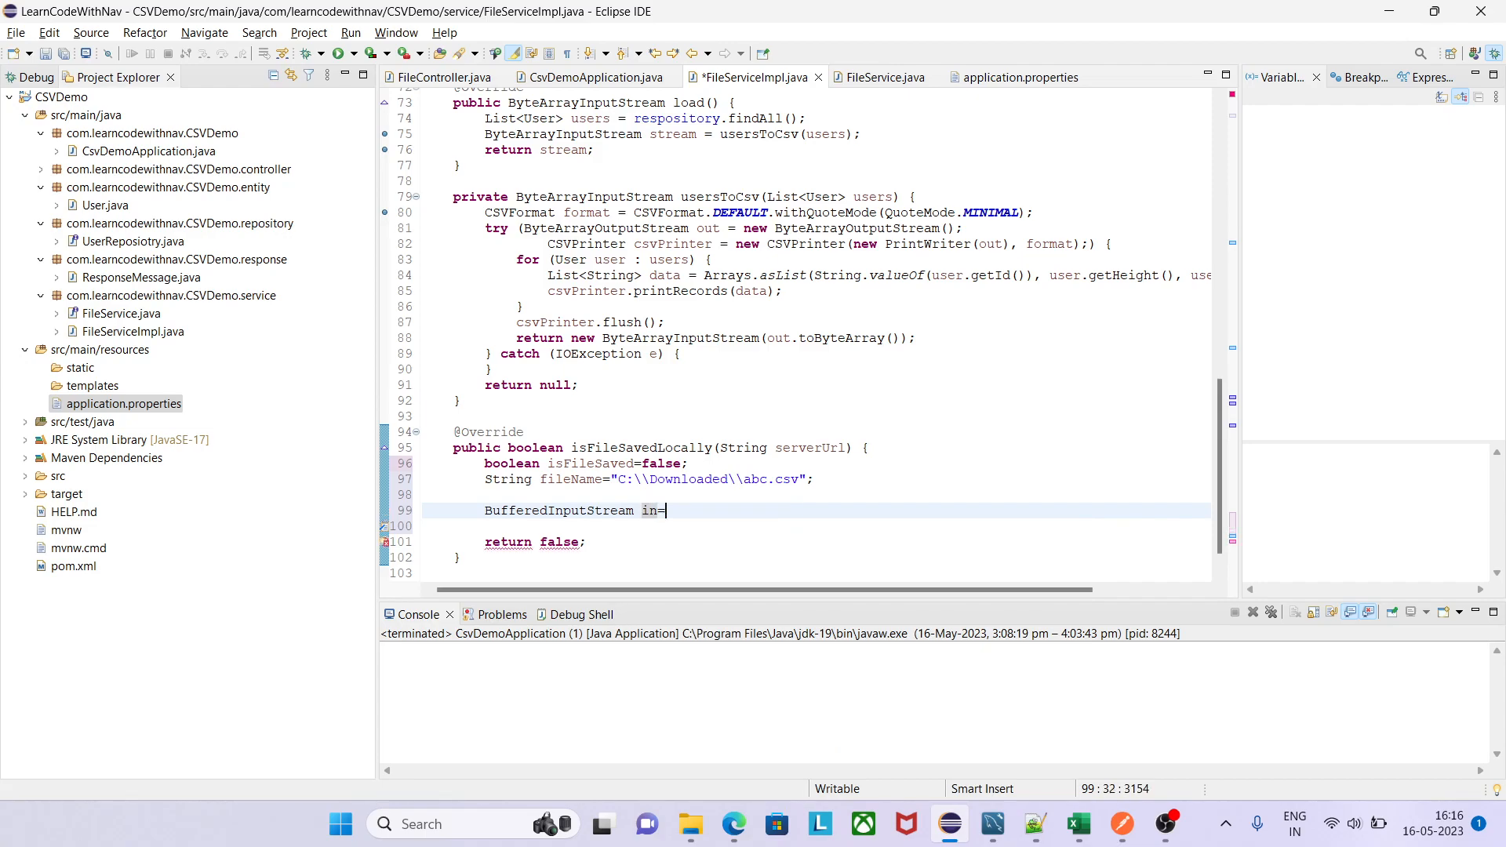
type("null;")
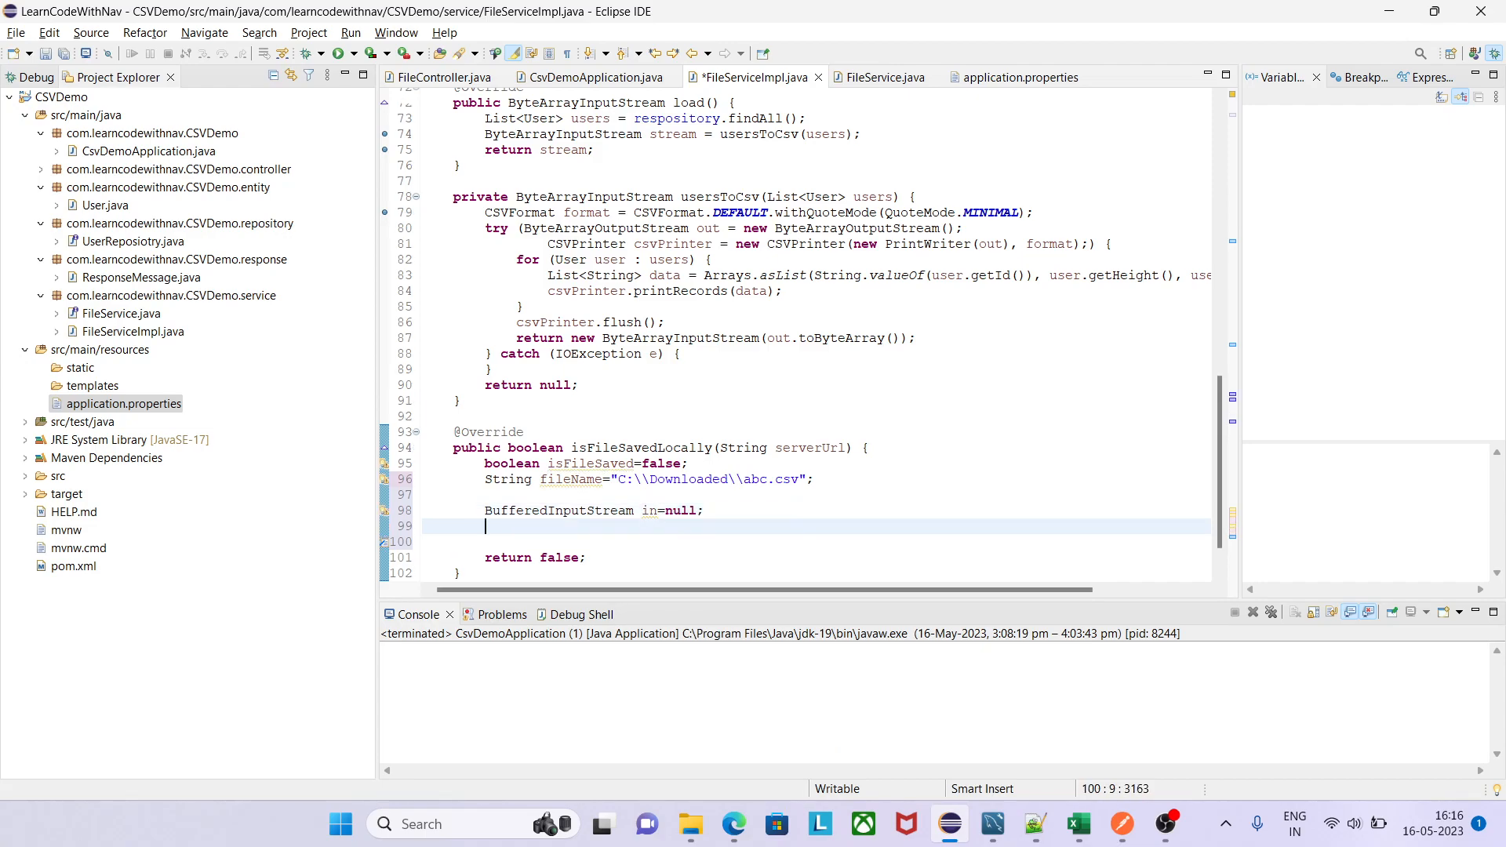
Step: Declare FileOutputStream fout=null; and start an empty try block
type("Fi")
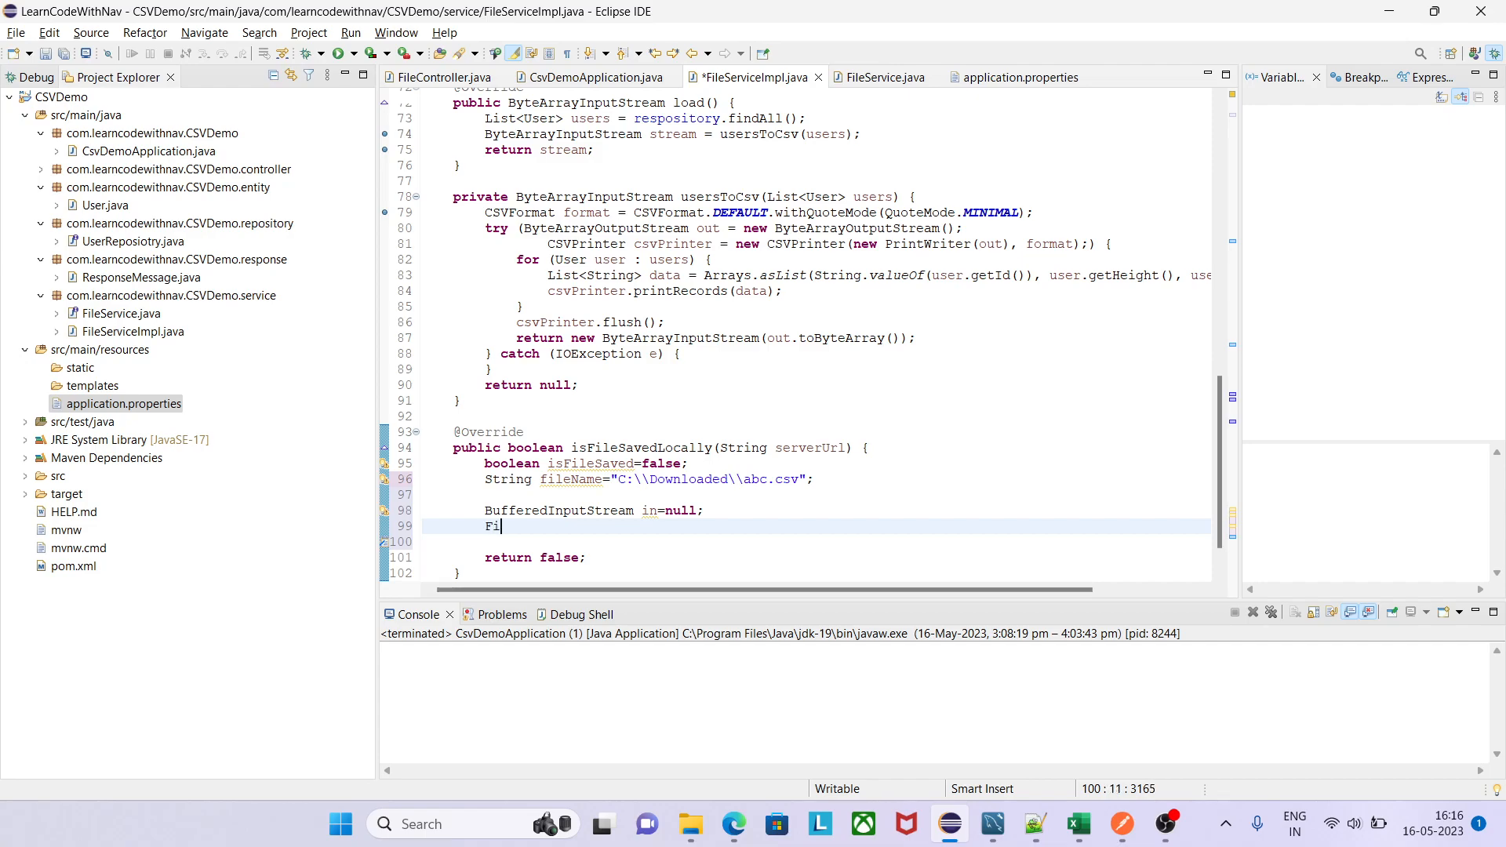
type("leOP")
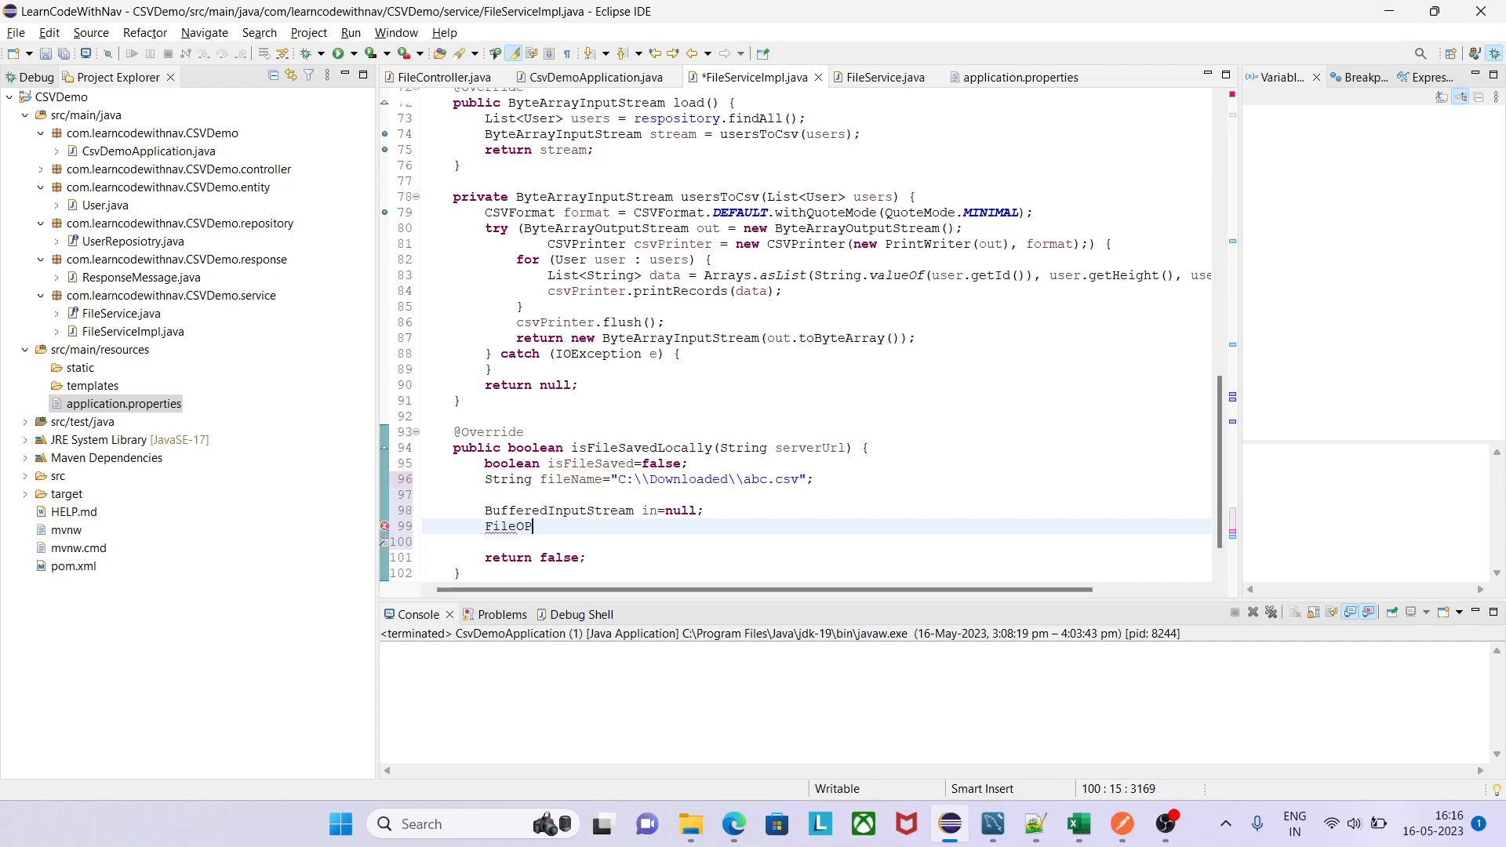
type("utputStream")
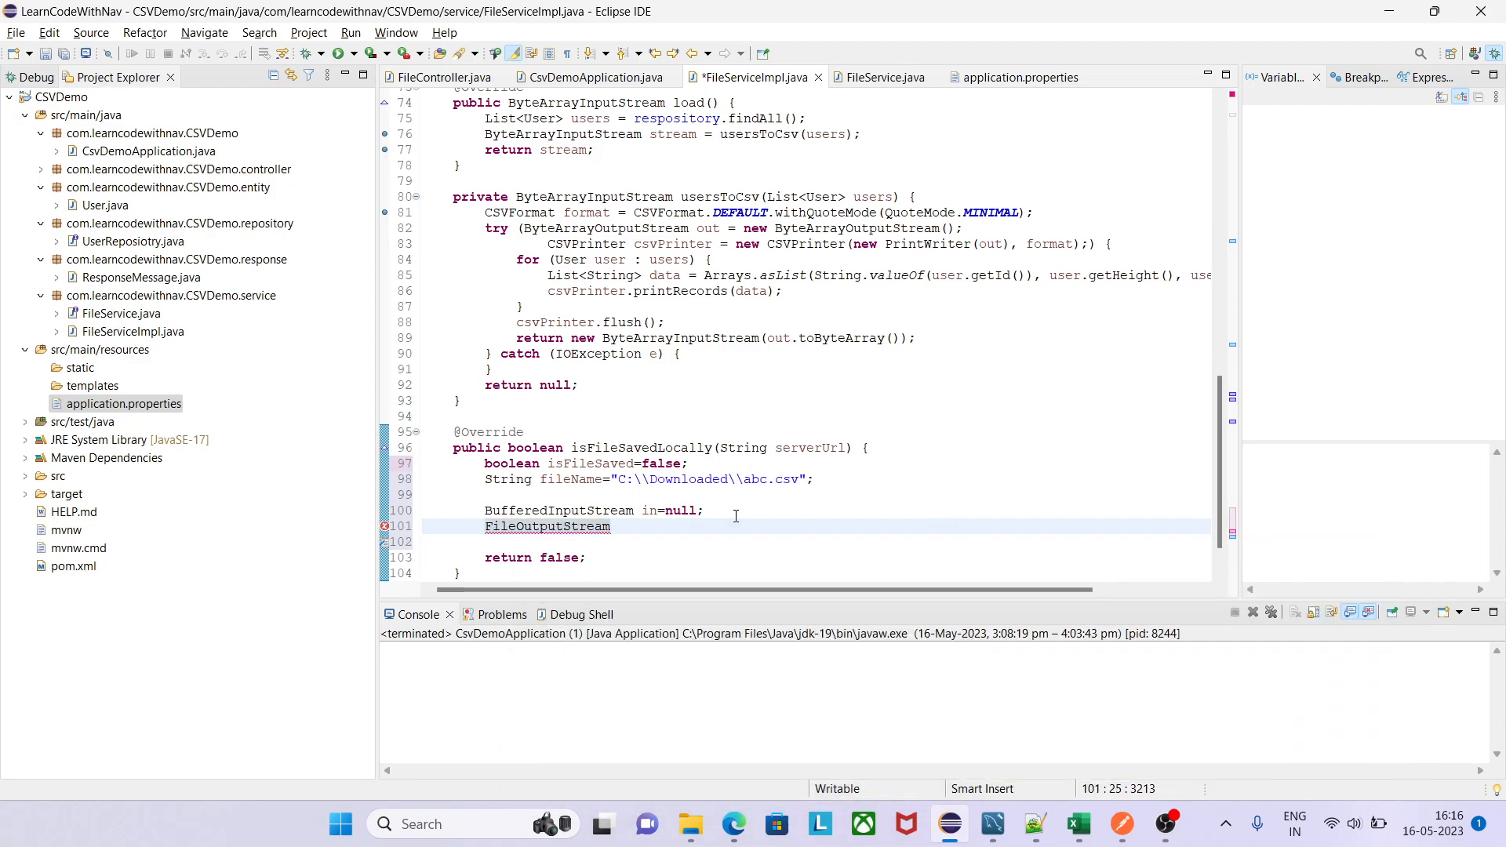
type("fou")
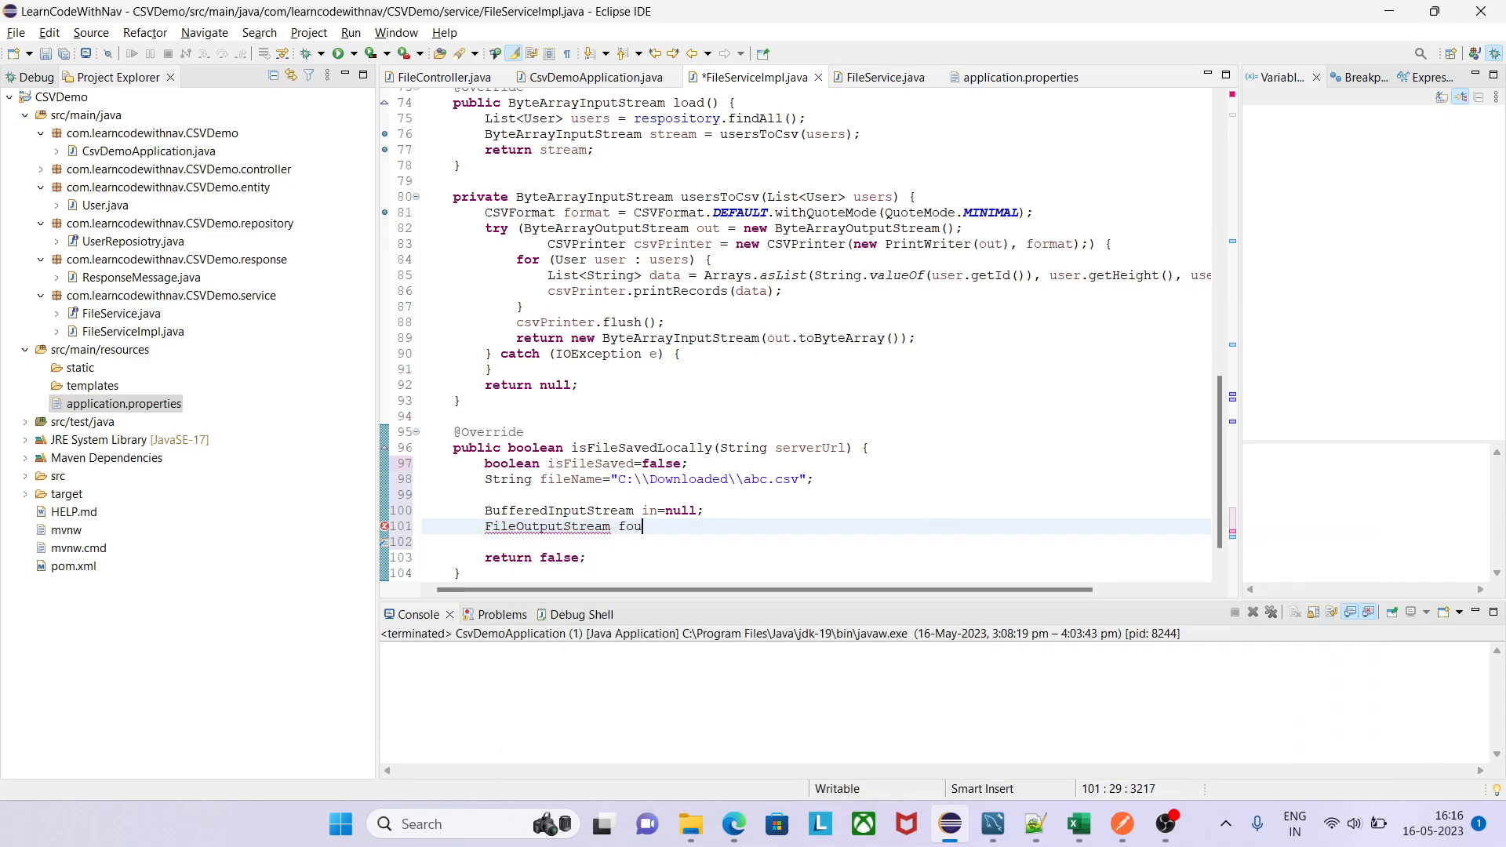
type("t=null;")
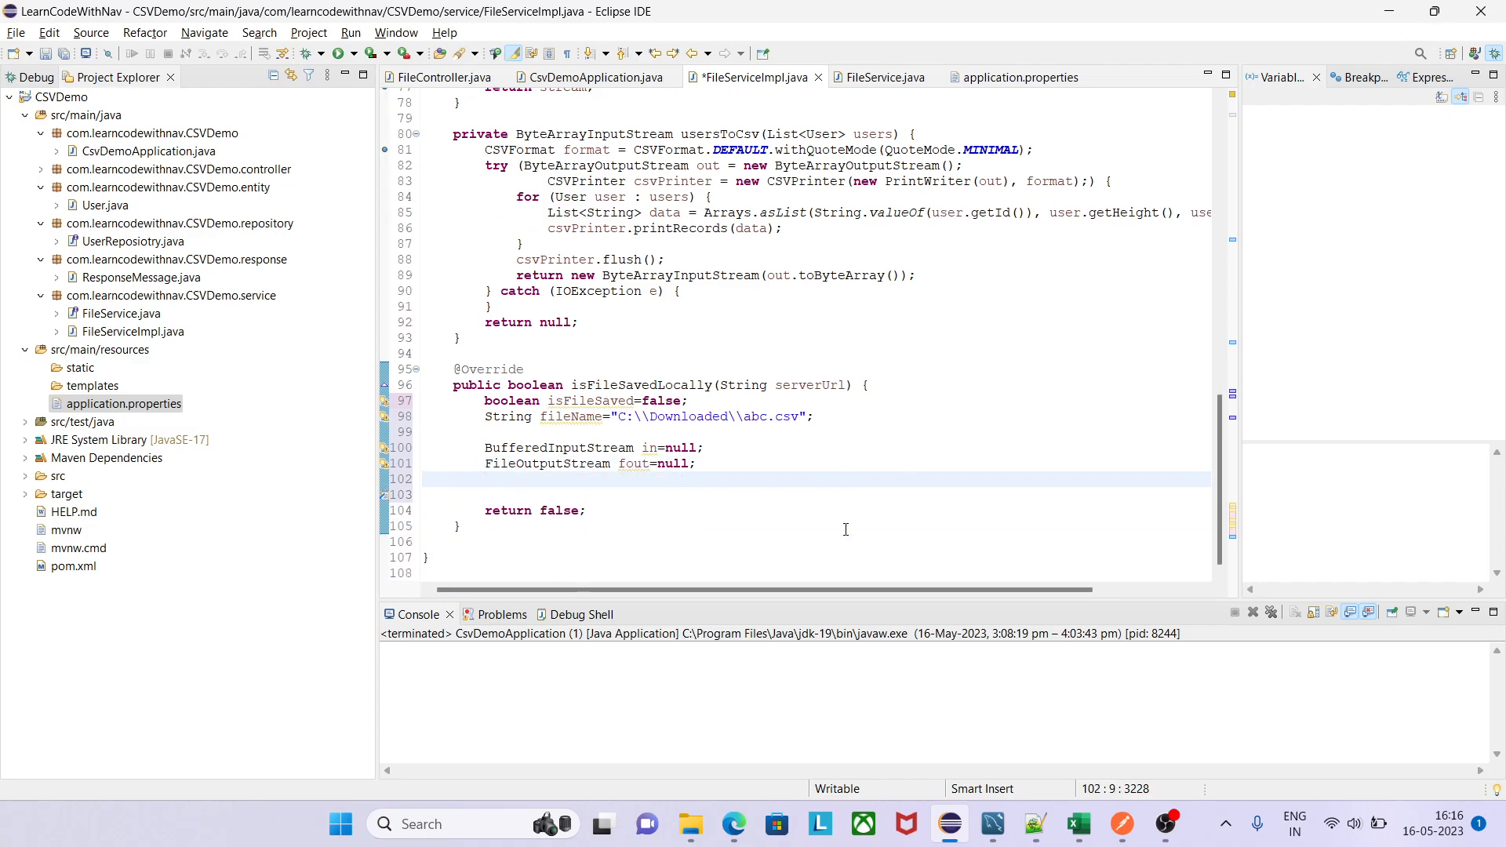
type("try {")
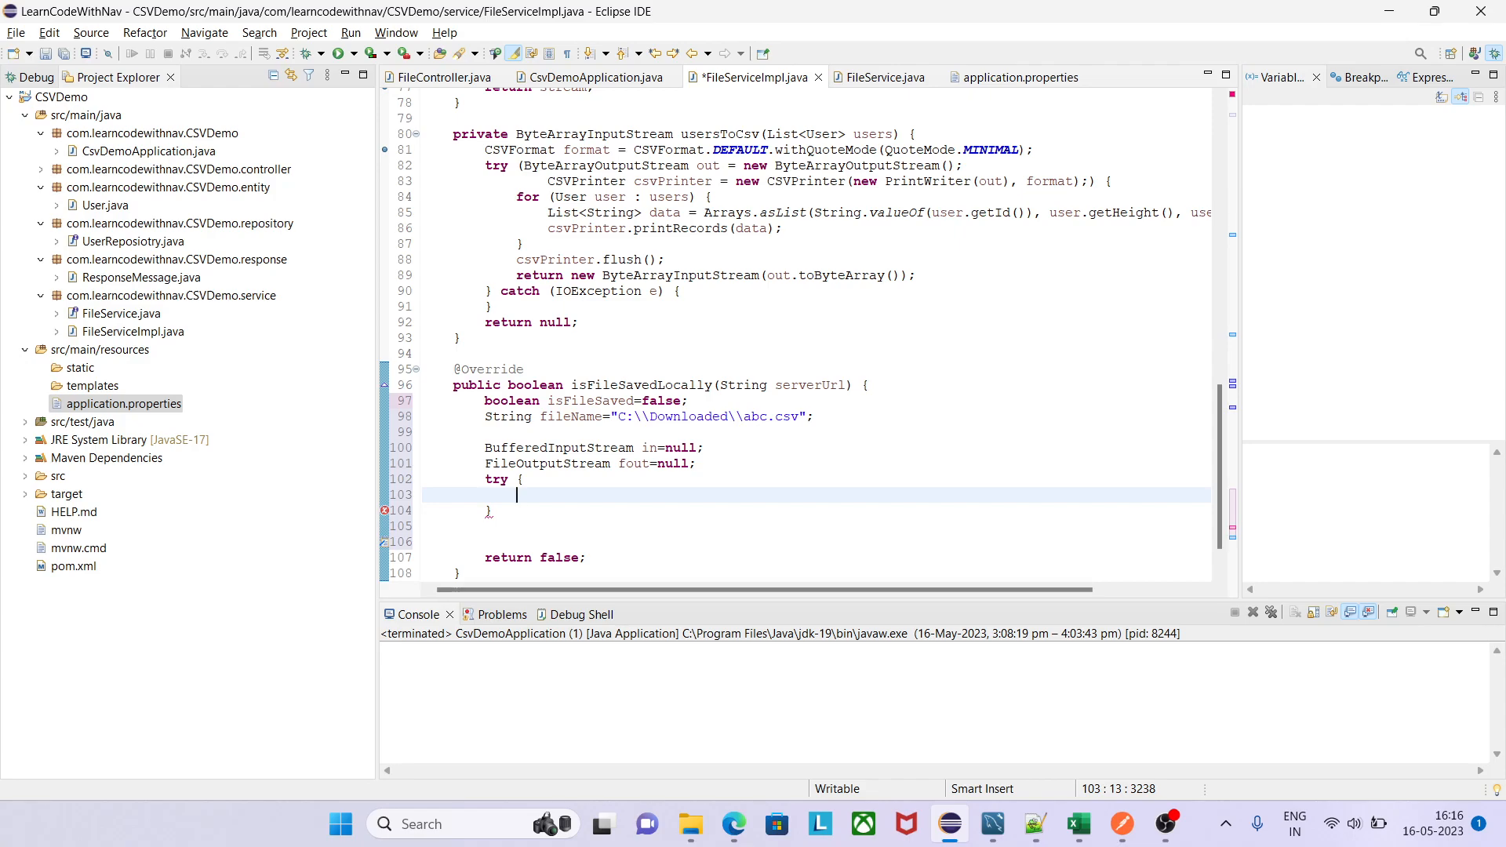
Step: Assign in=new BufferedInputStream(new URL(serverUrl).openStream()) and fout=new FileOutputStream(fileName)
type("in")
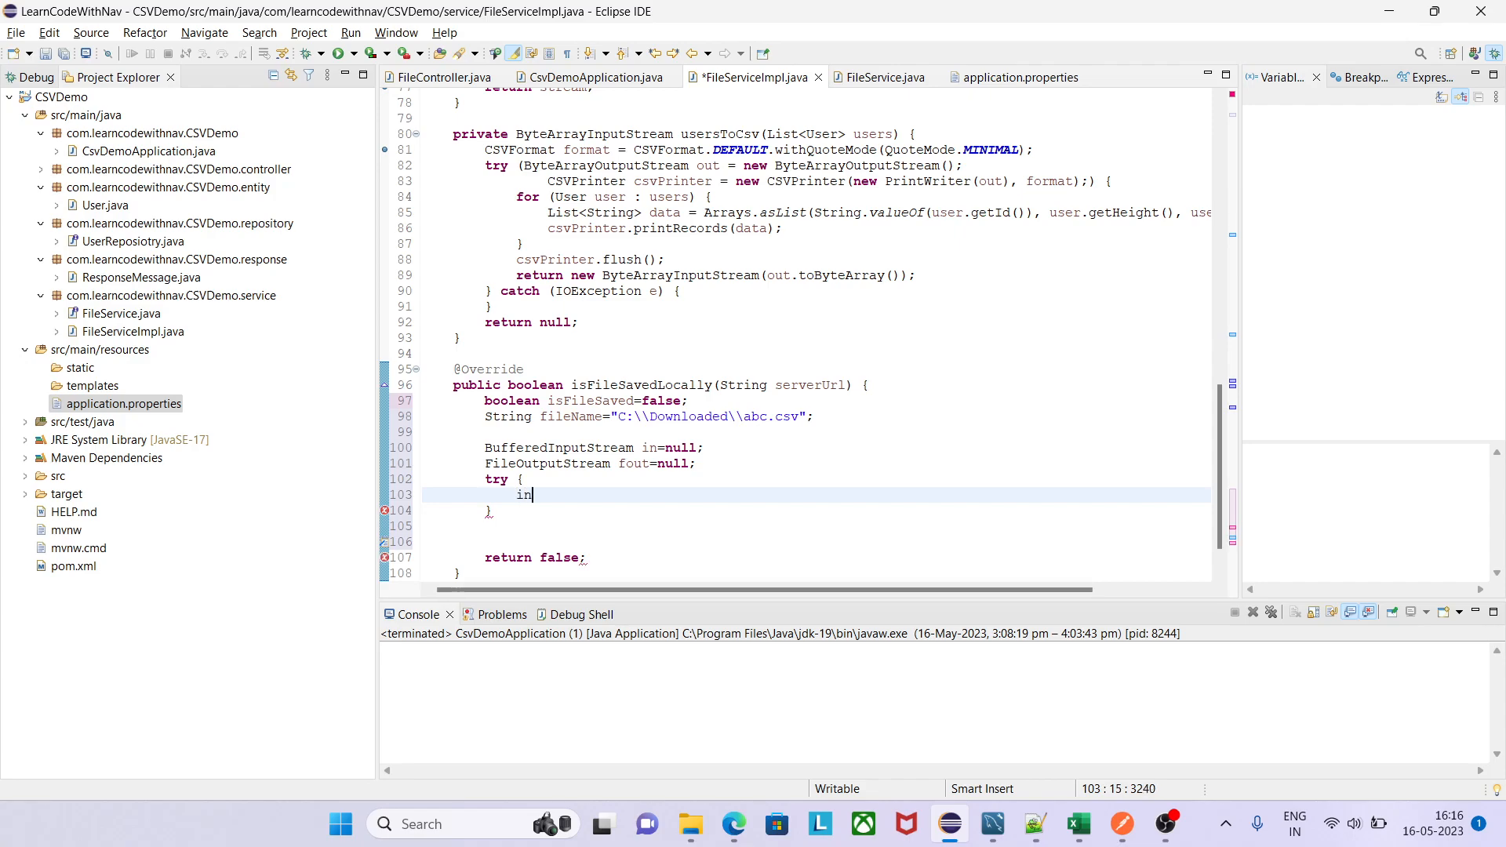
type("=new BufferedInputStream(new URL(serverUrl")
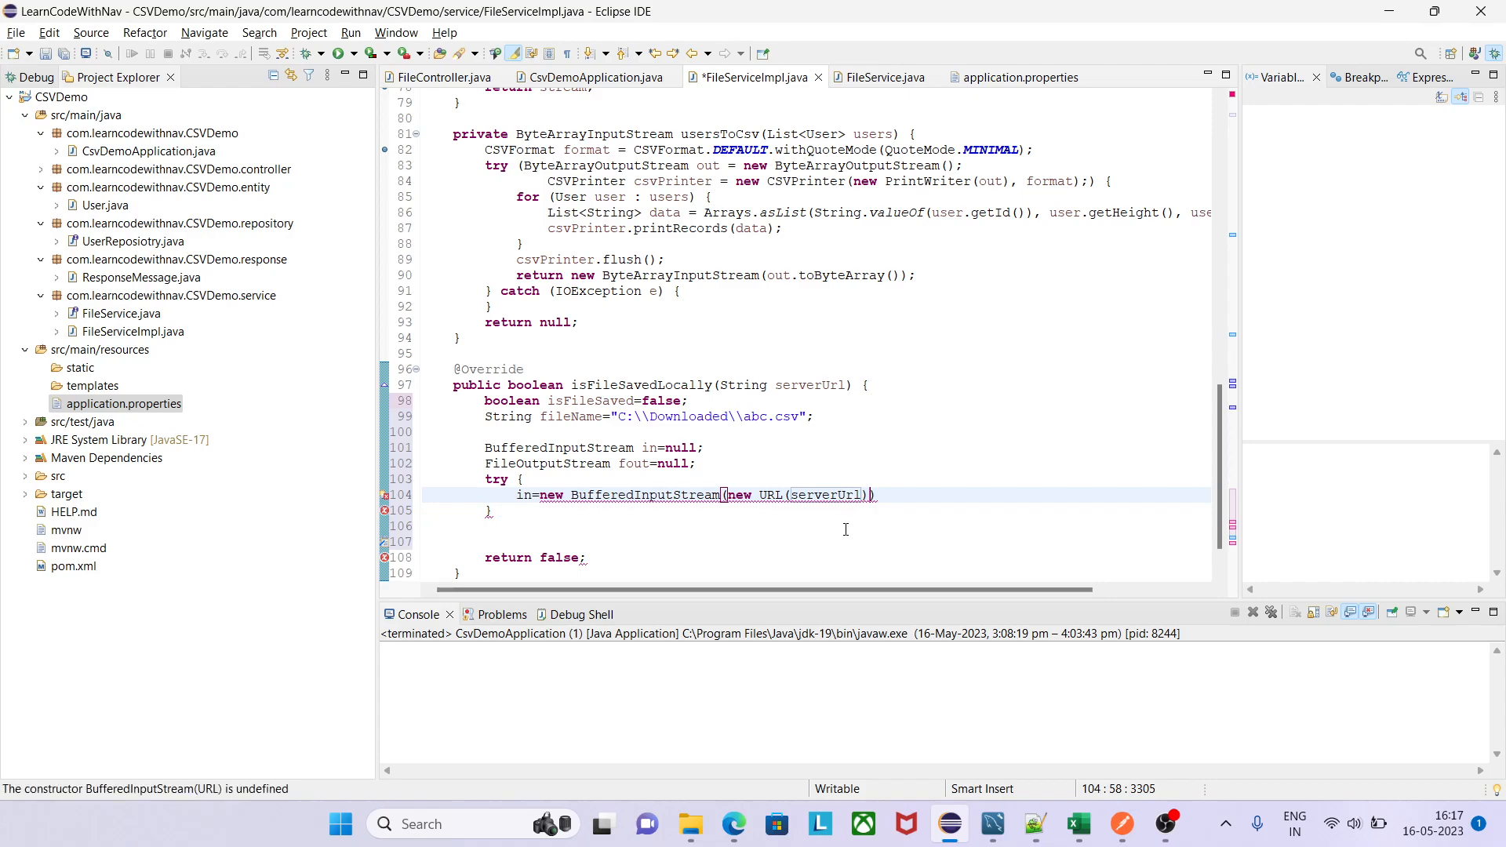
type(".openStream(")
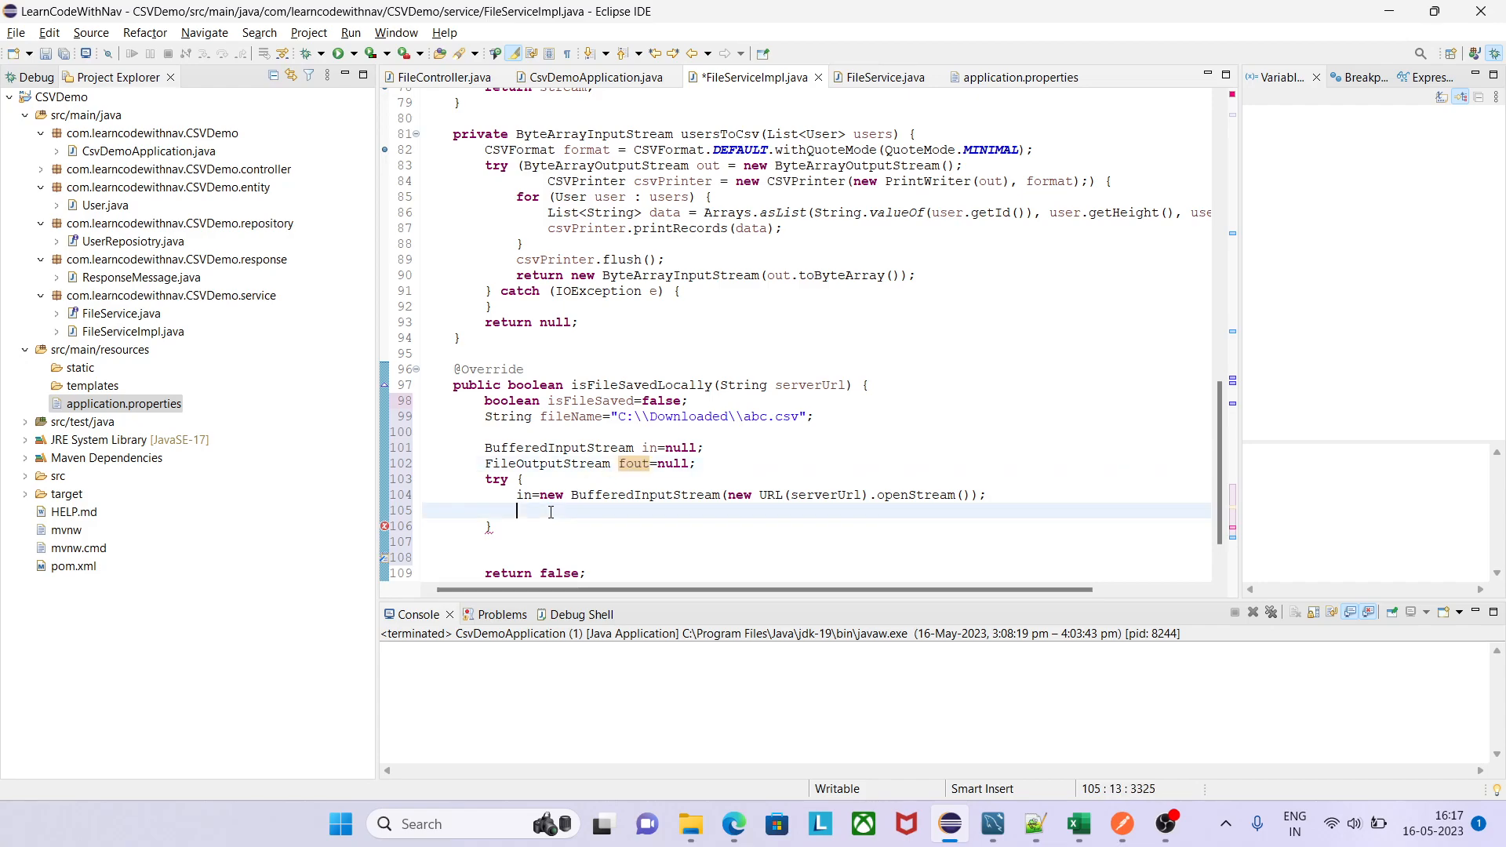
type("fout=new FileOutputStream(fileName);")
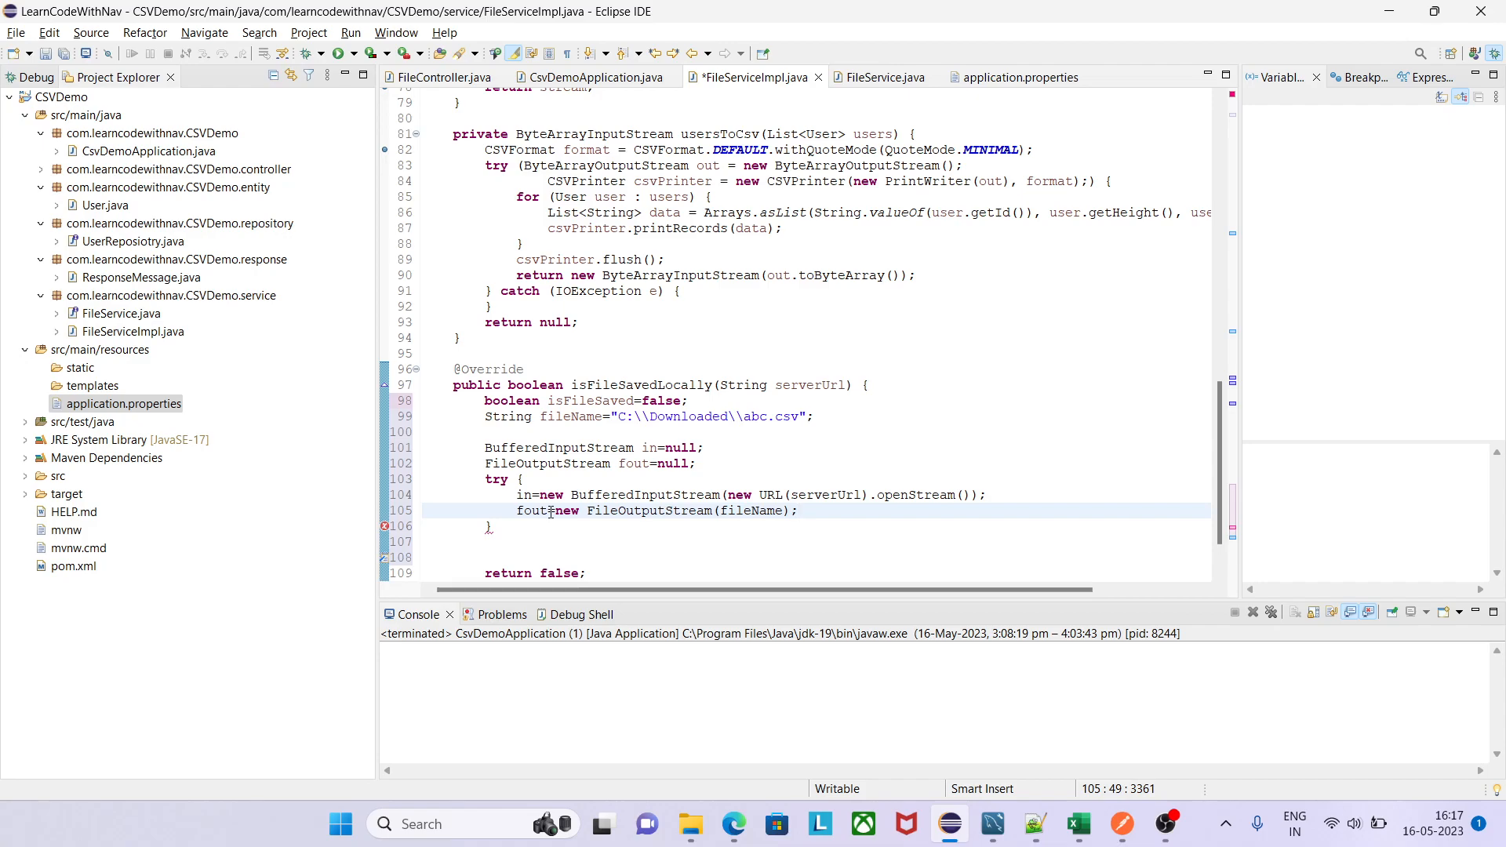
Step: Add a catch (Exception ex) {} clause after the try block
left_click(491, 526)
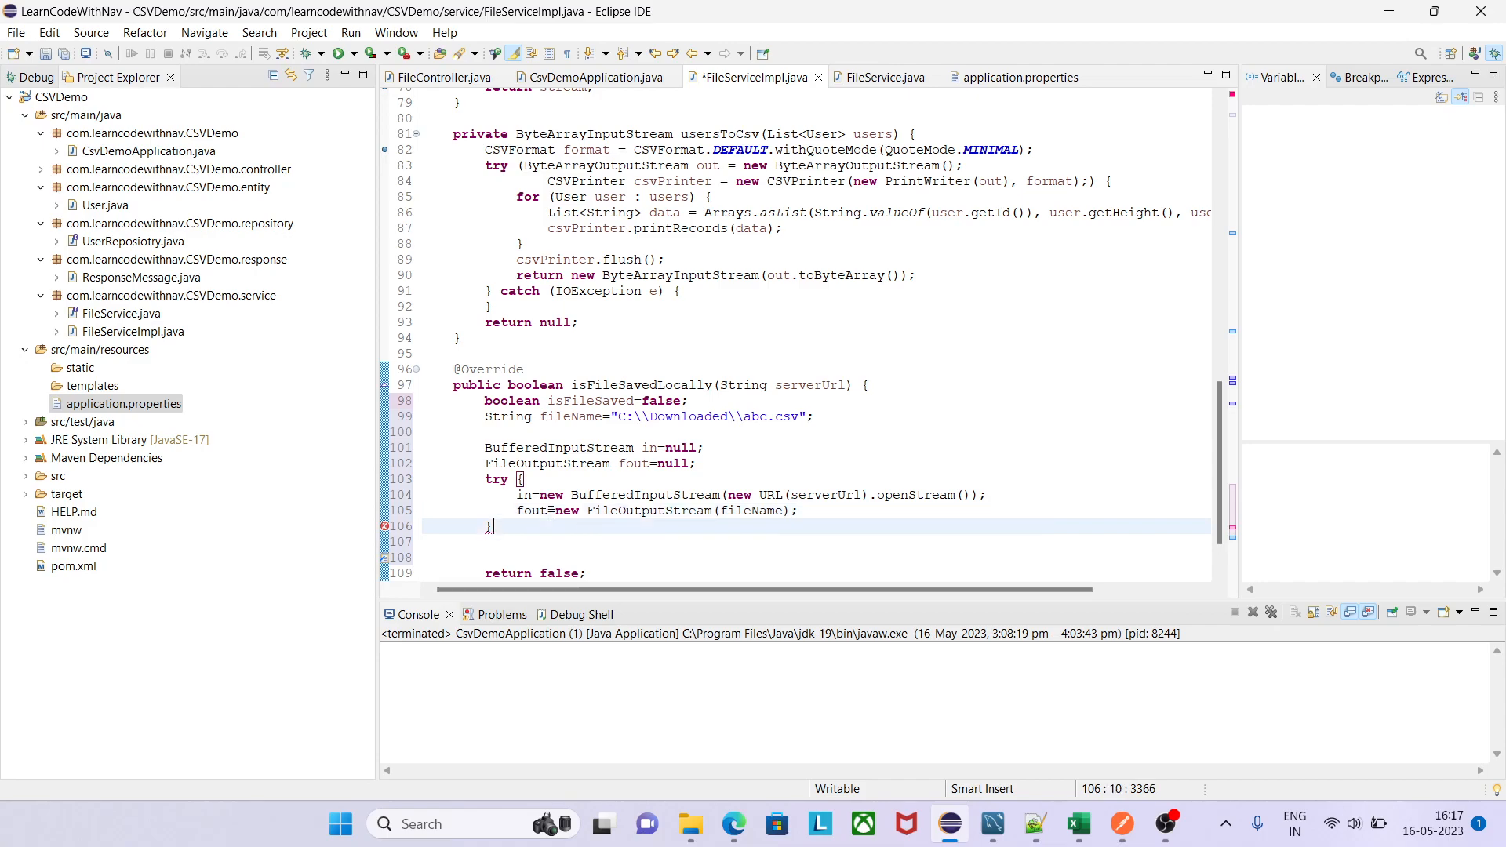
type("catch")
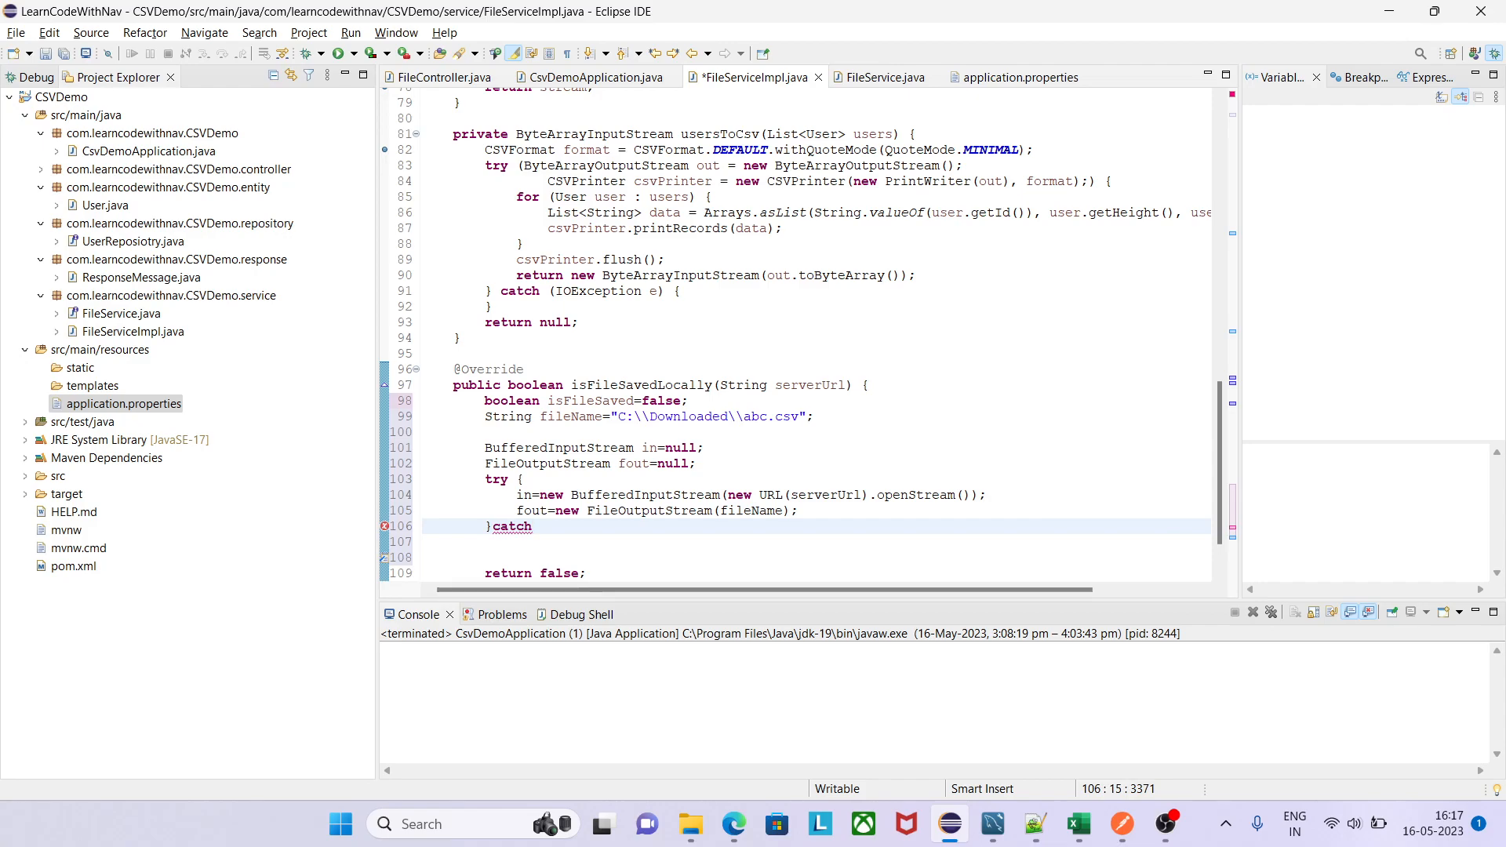
type("()")
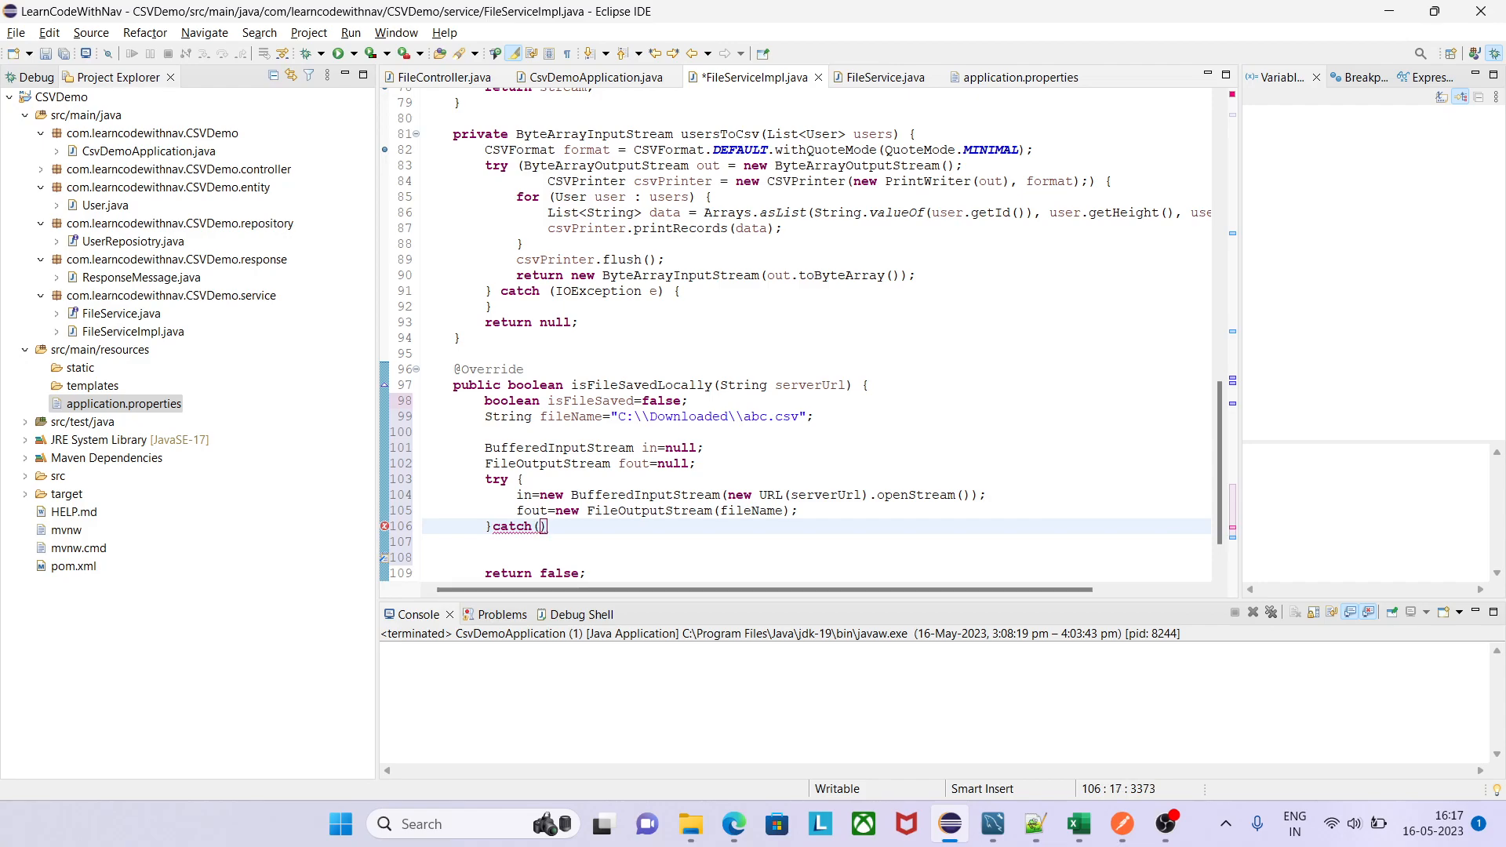
type("{}")
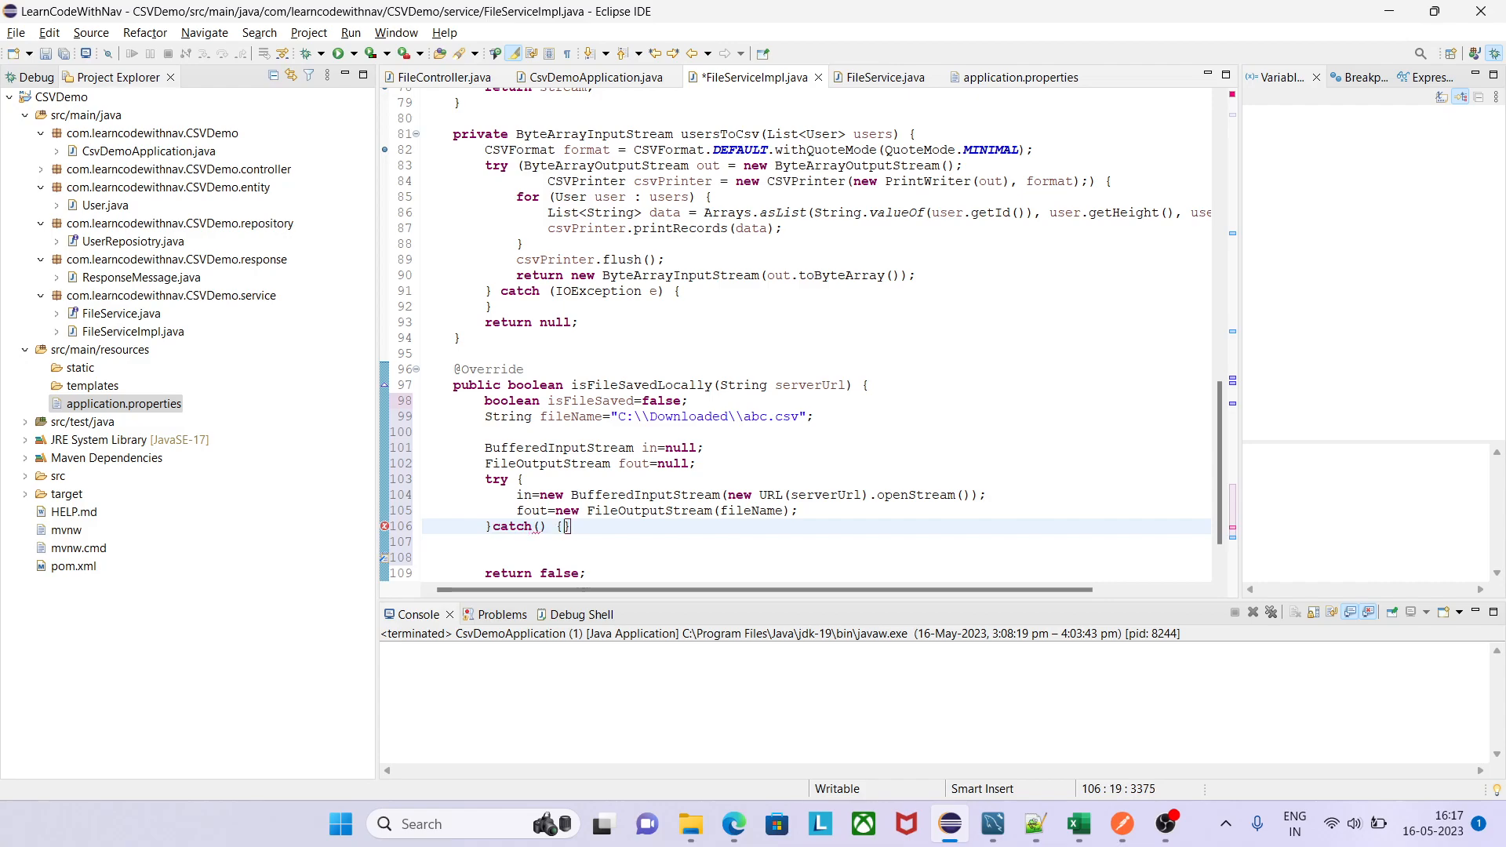
type("e")
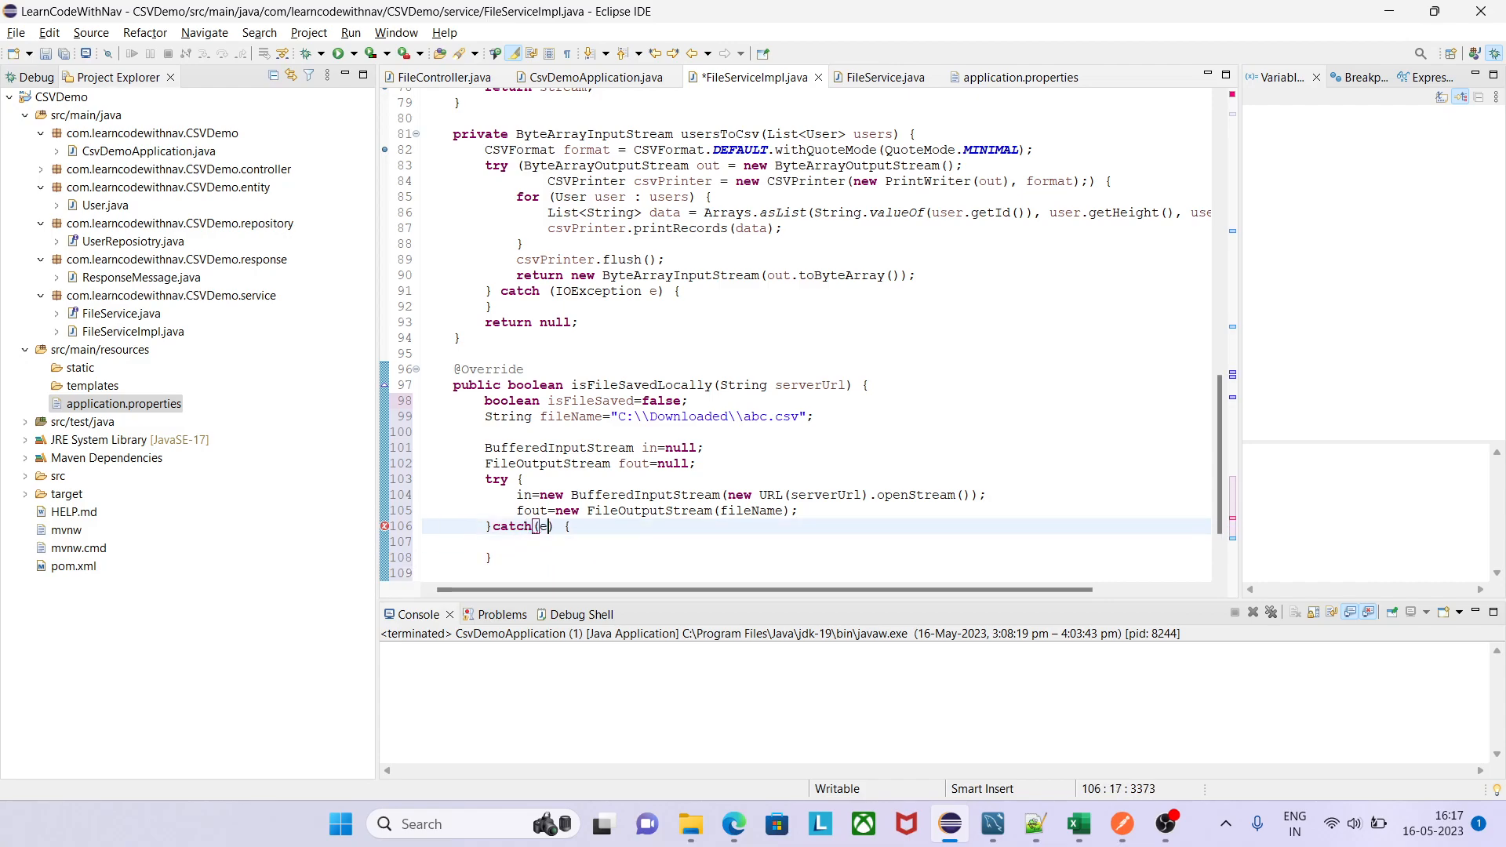
type("exce")
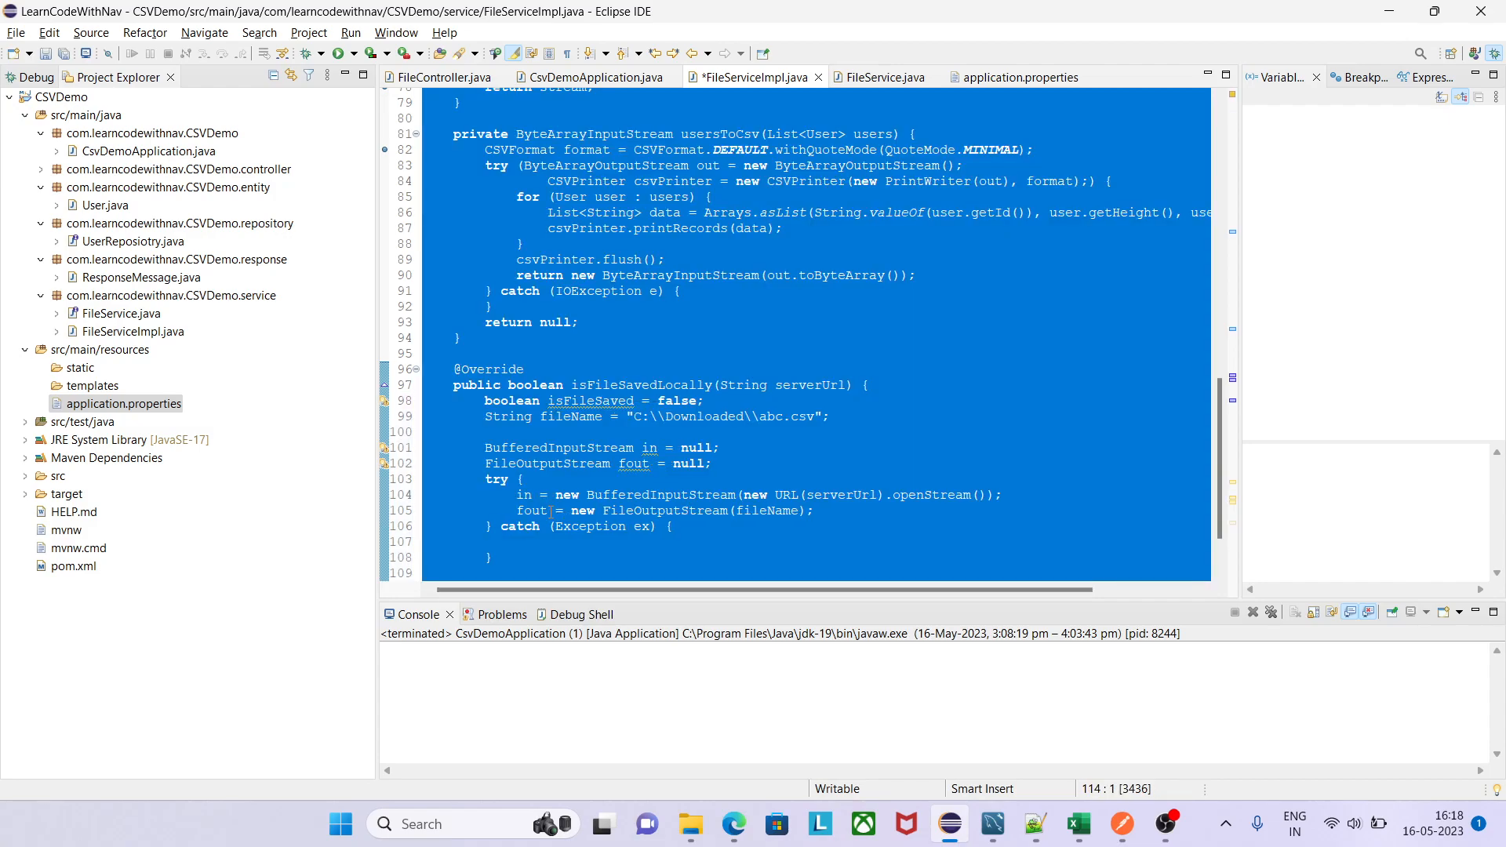
Step: Declare byte data[]=new byte[1024]; and int count; after the stream setup
key("ctrl+s")
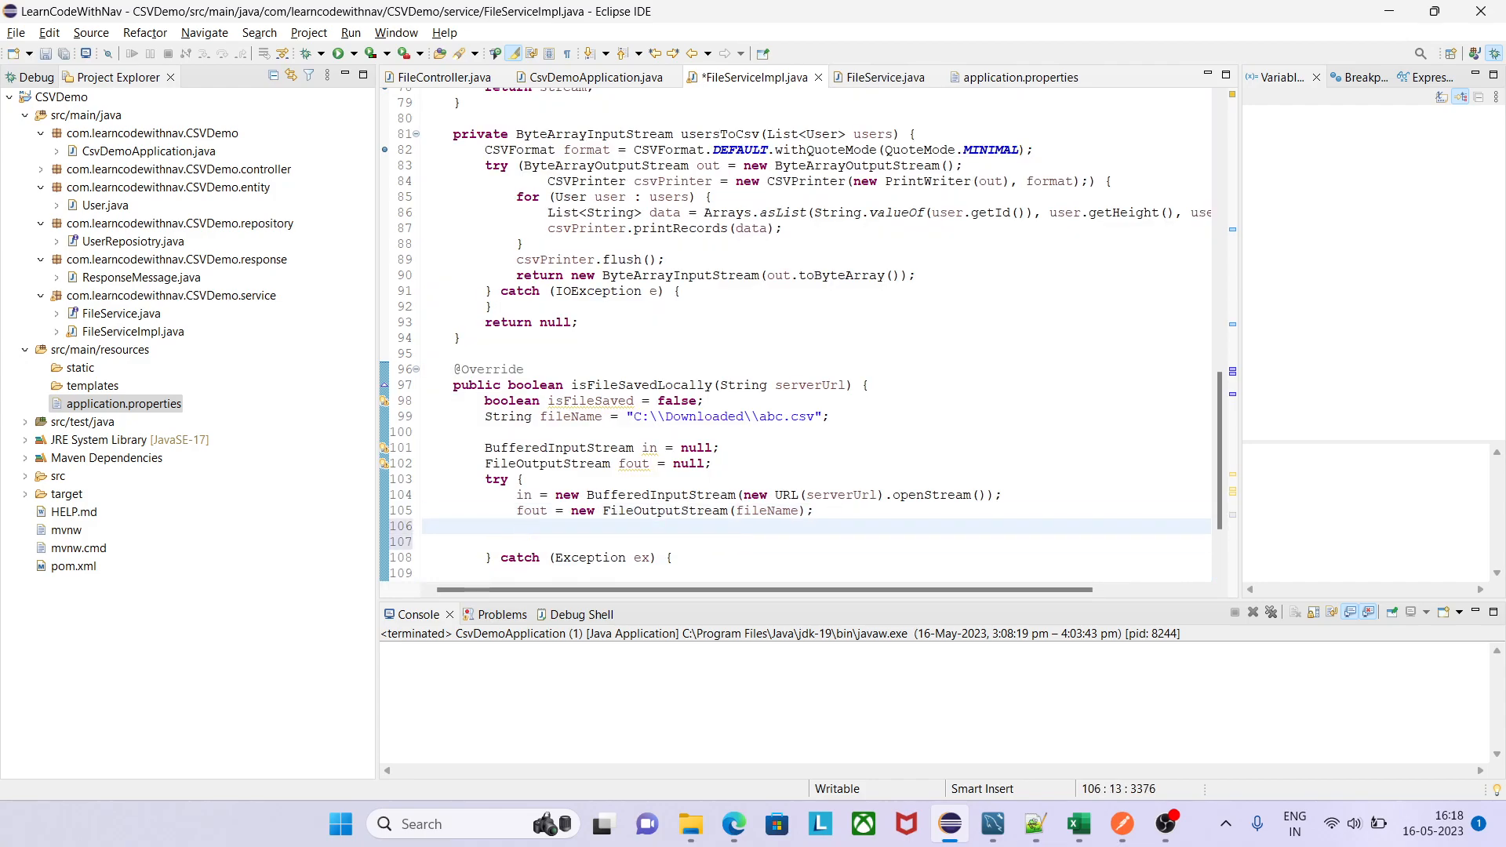
type("b")
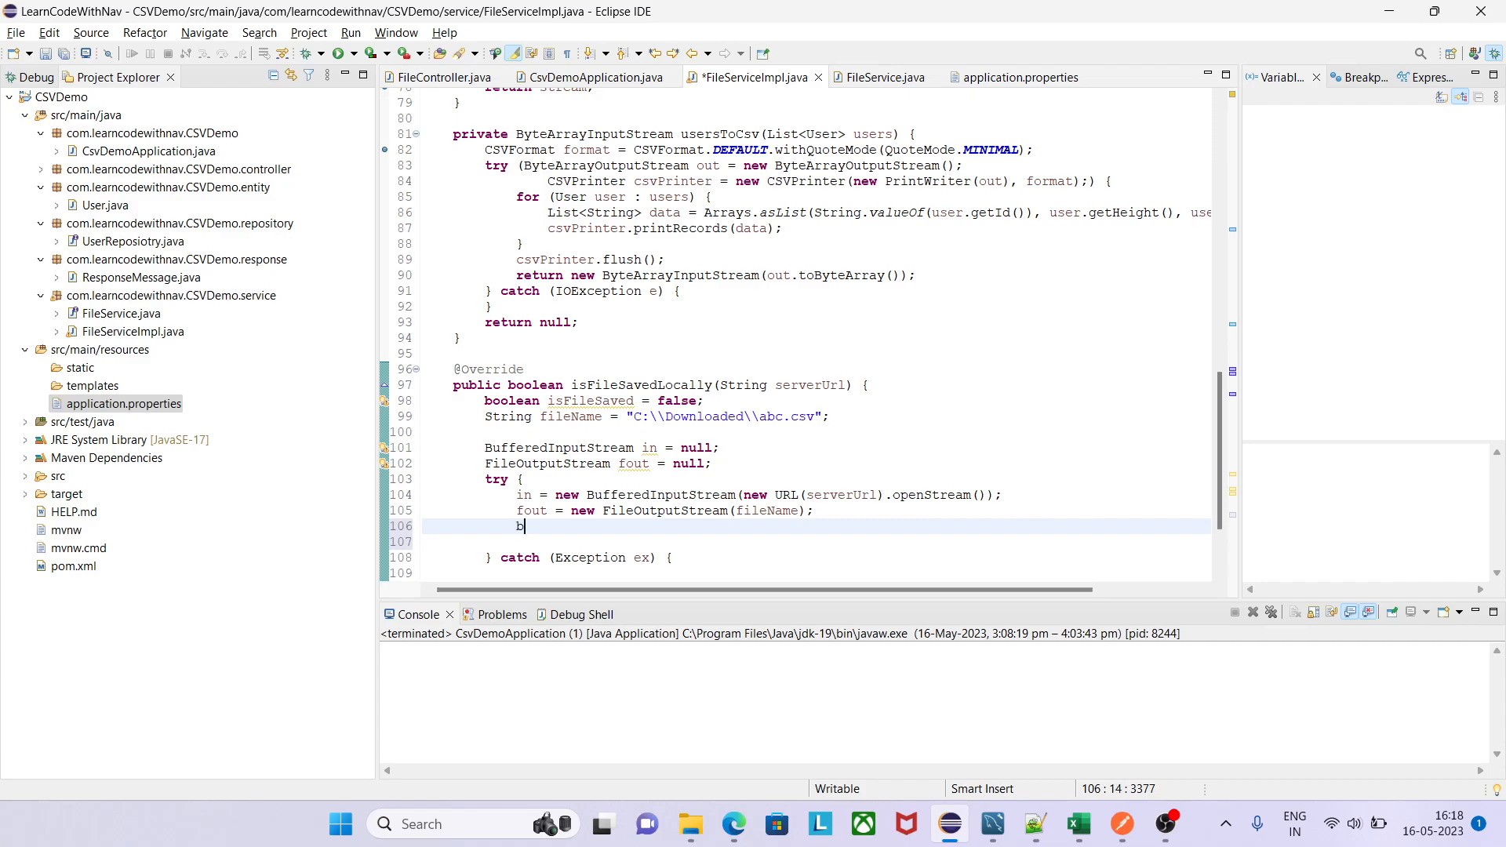
type("yte")
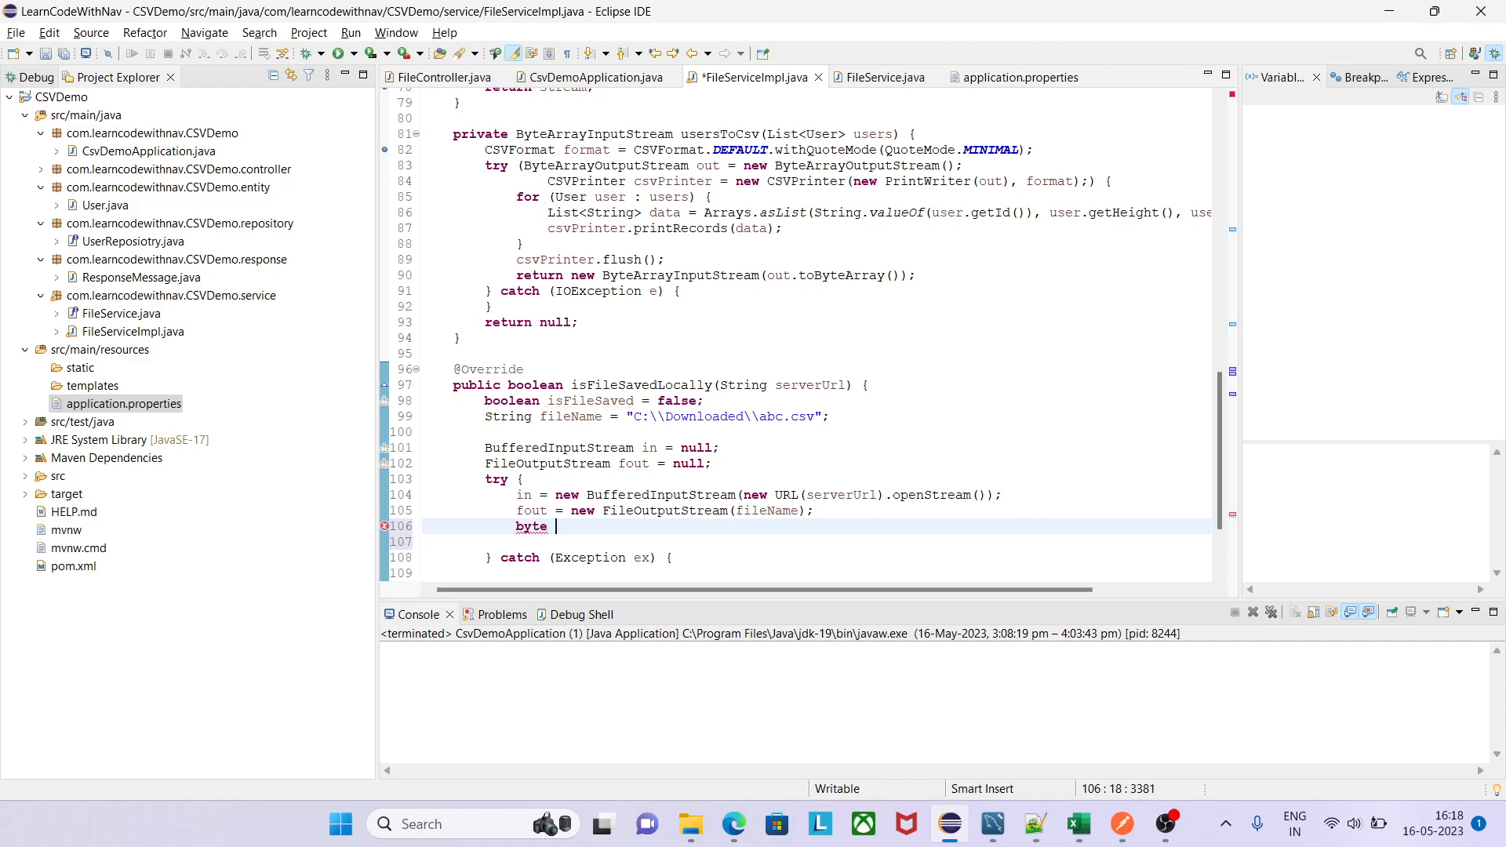
type("data")
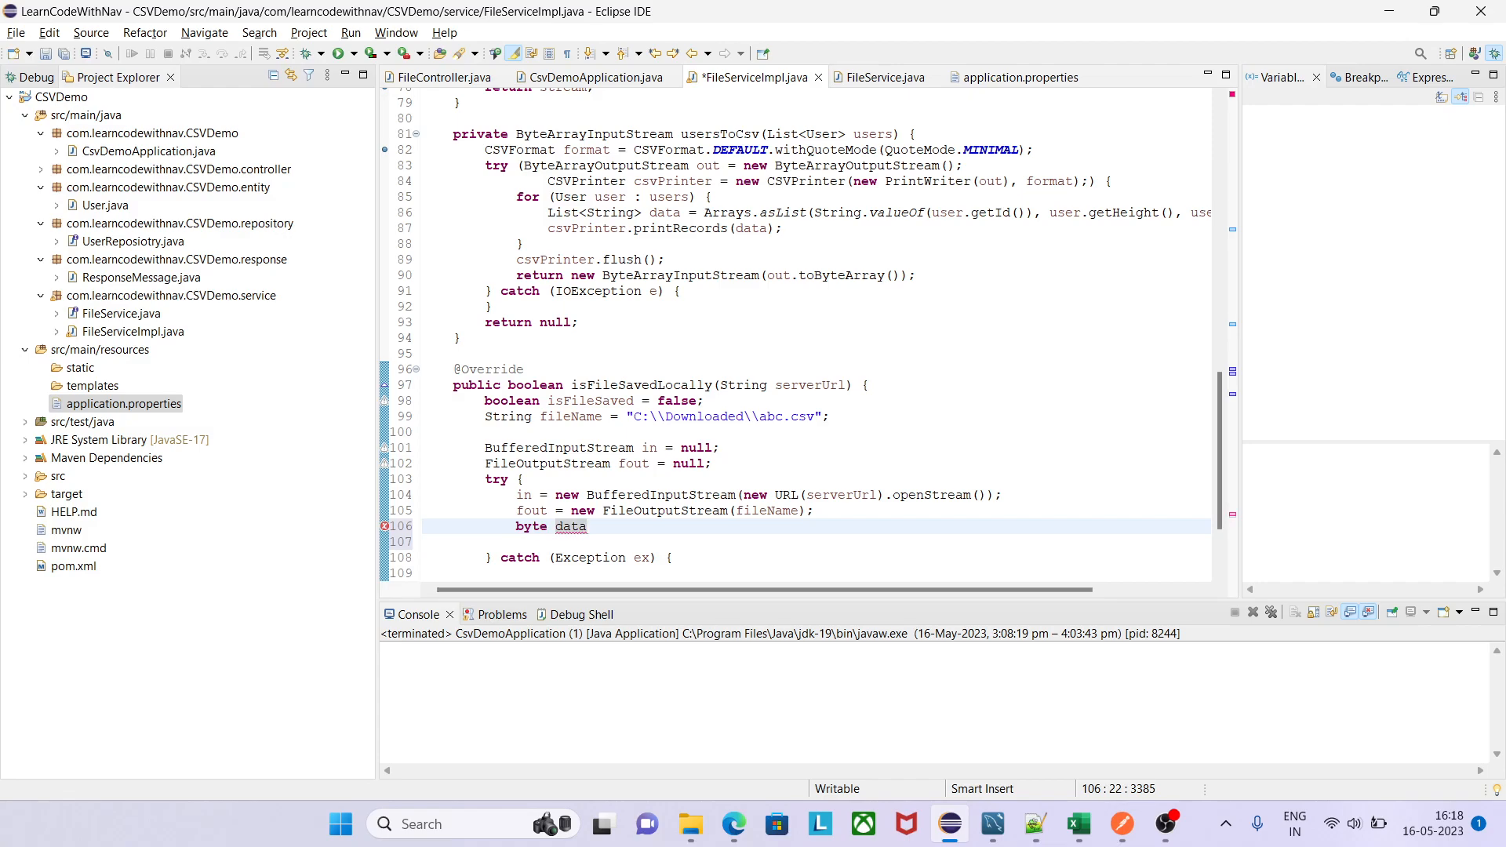
type("[]=")
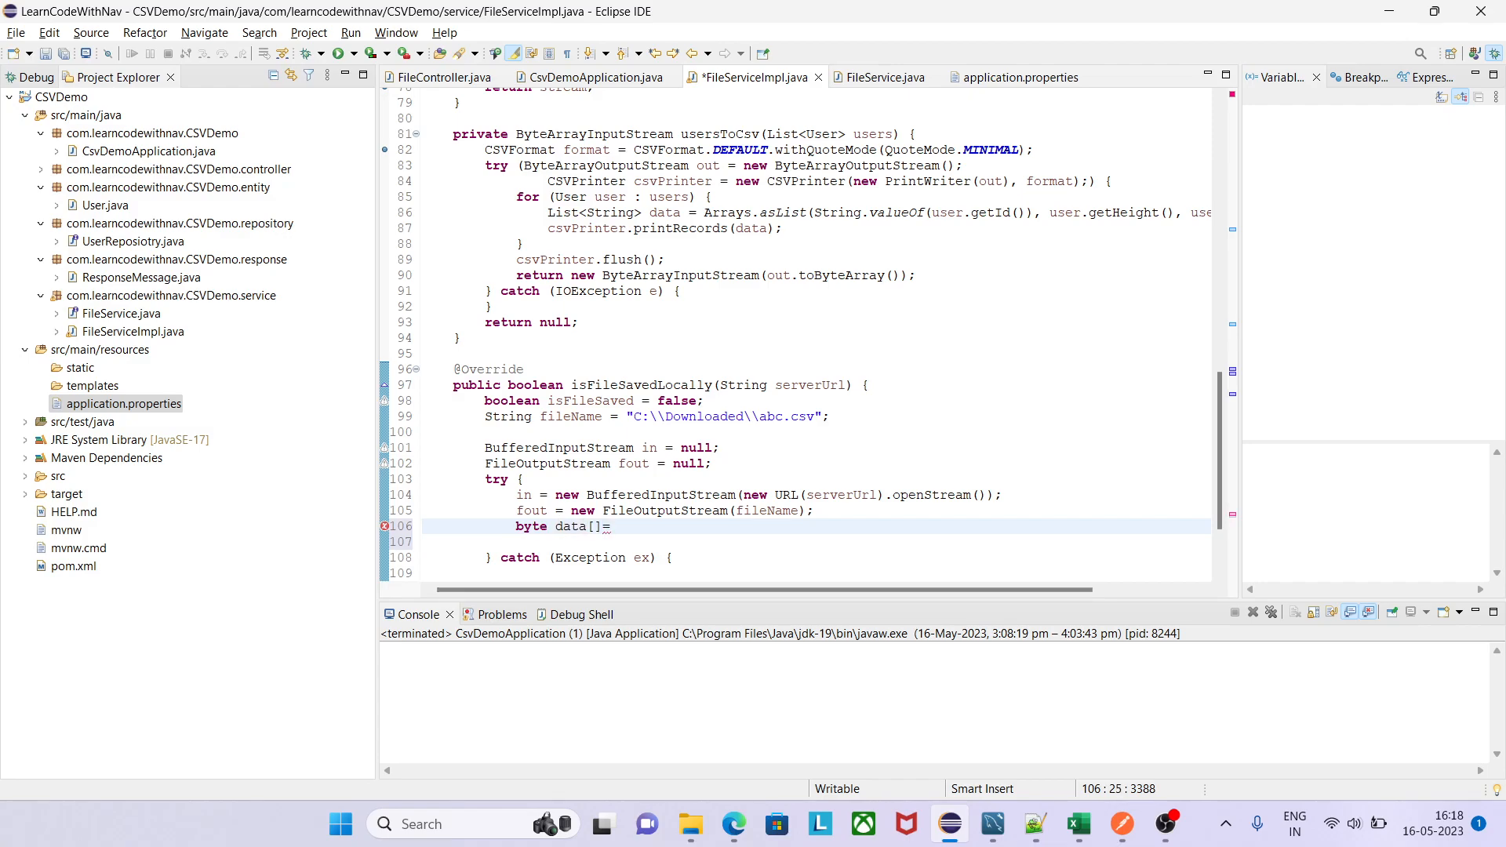
type("new b")
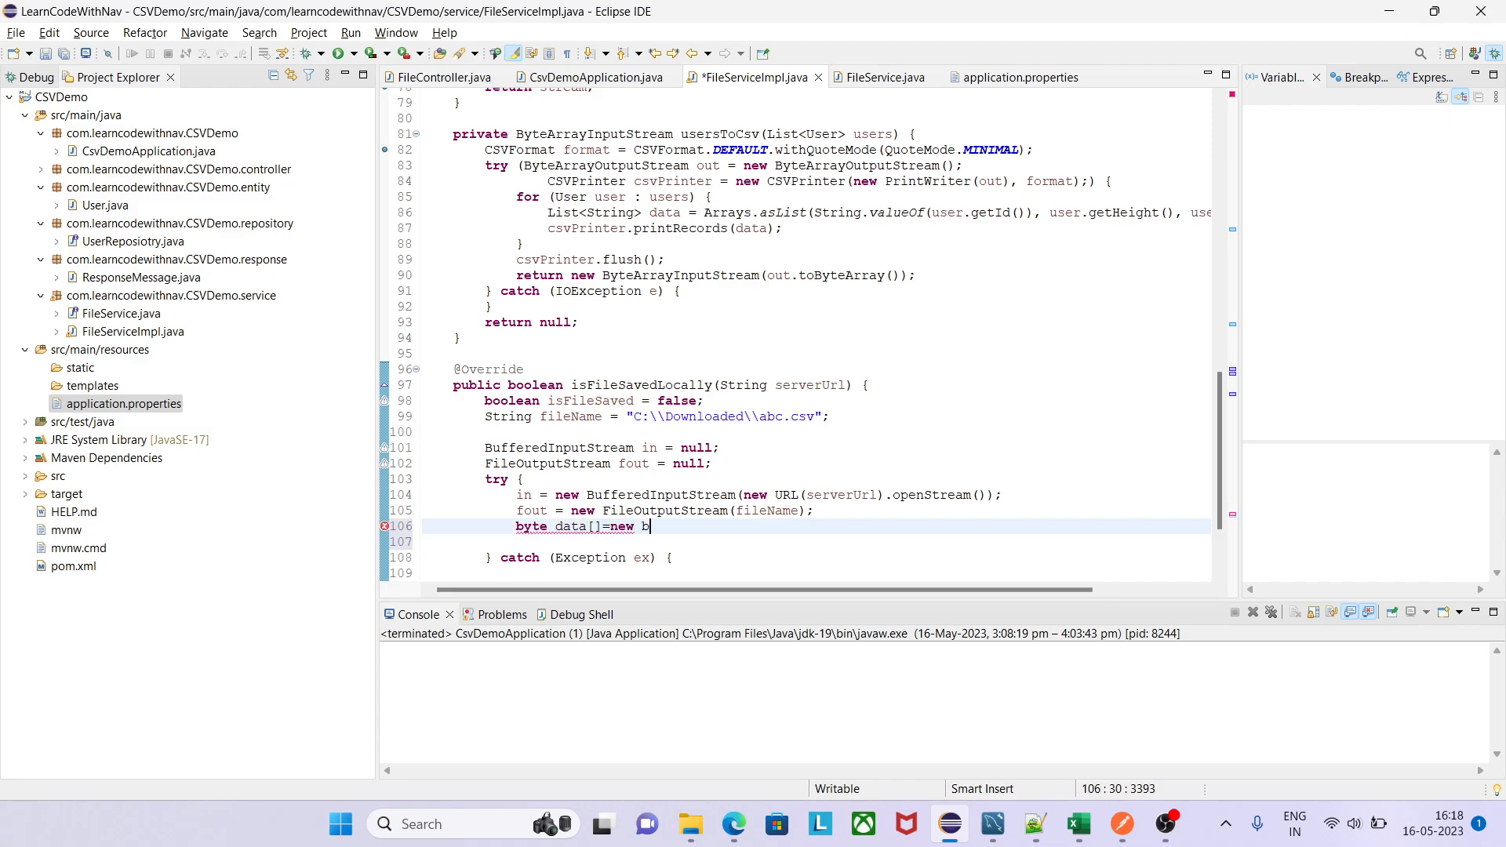
type("yte")
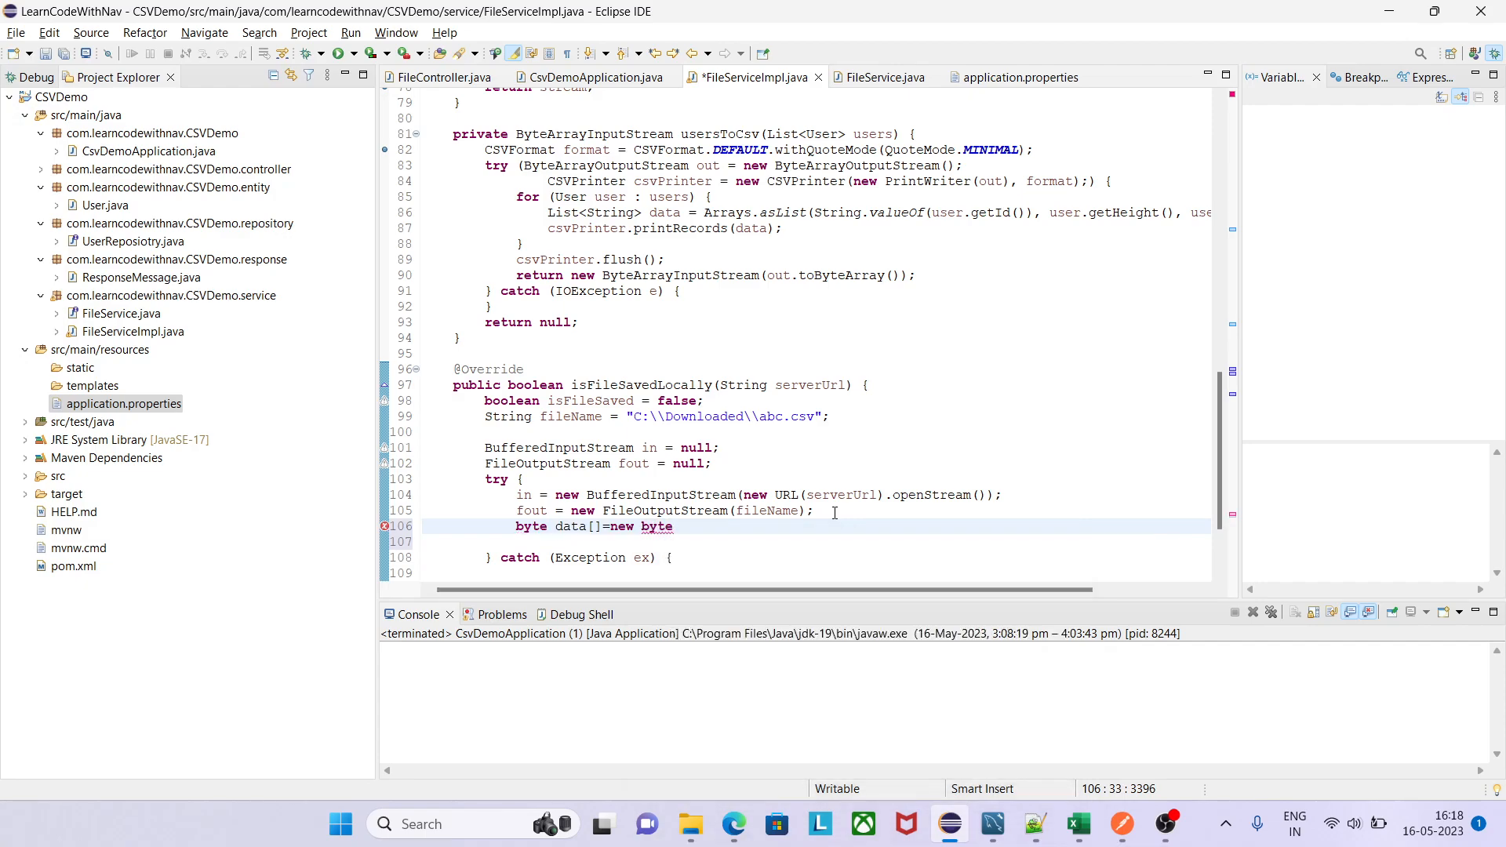
type("[]")
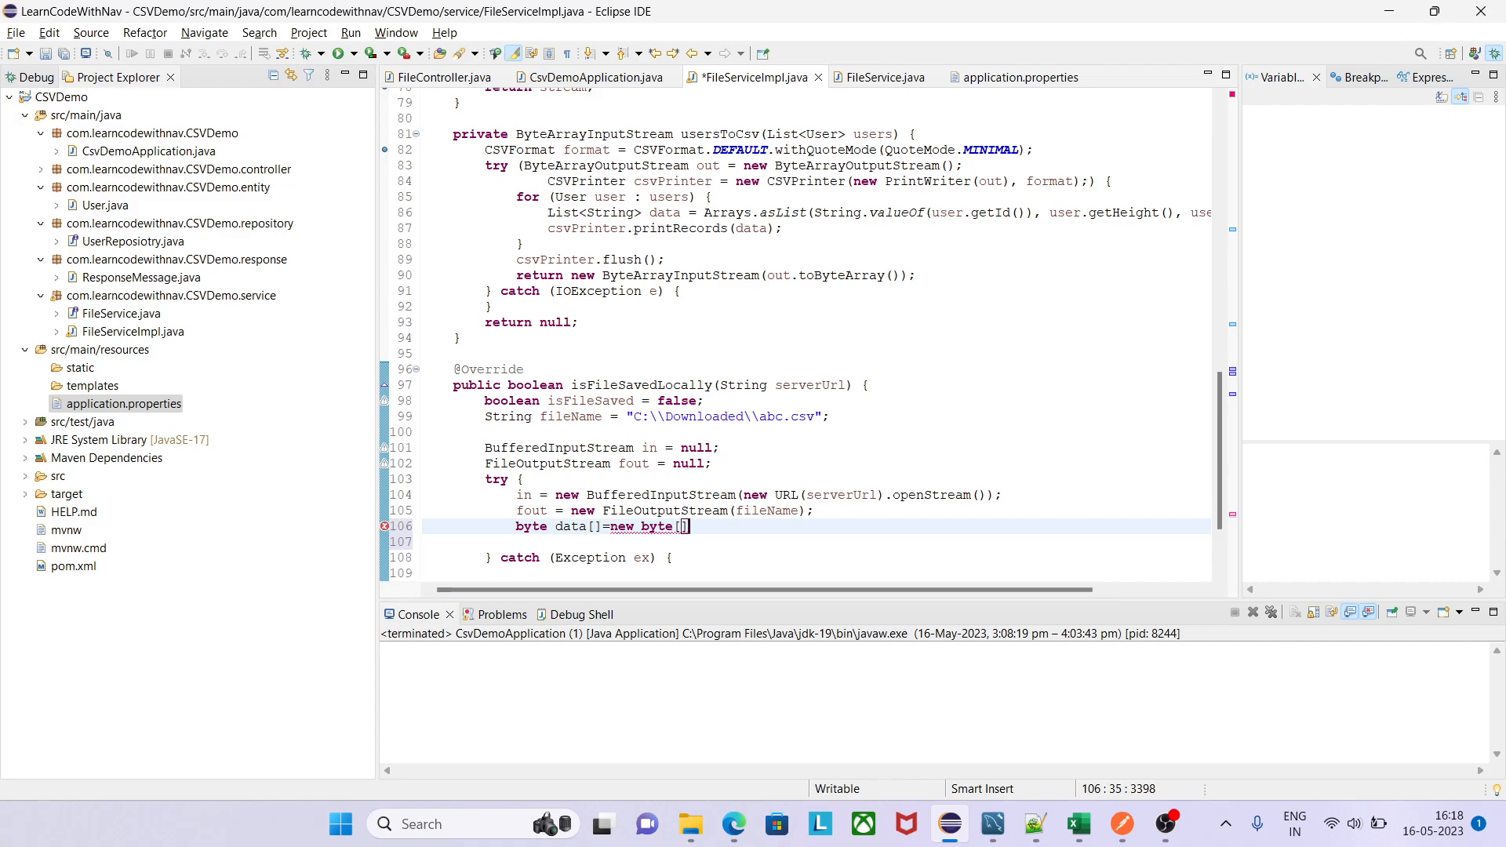
type("1024")
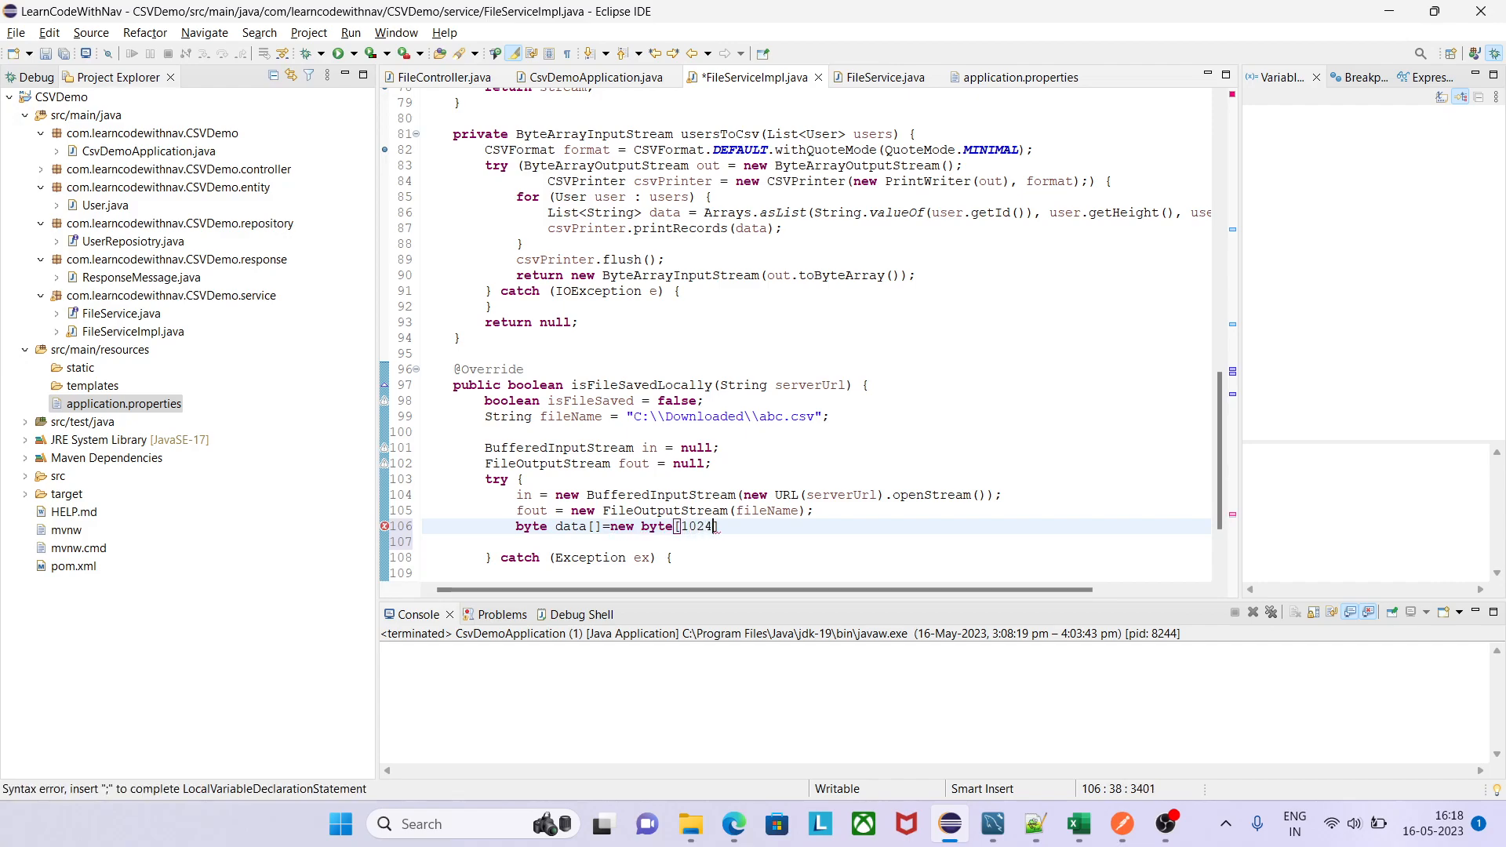
type(";")
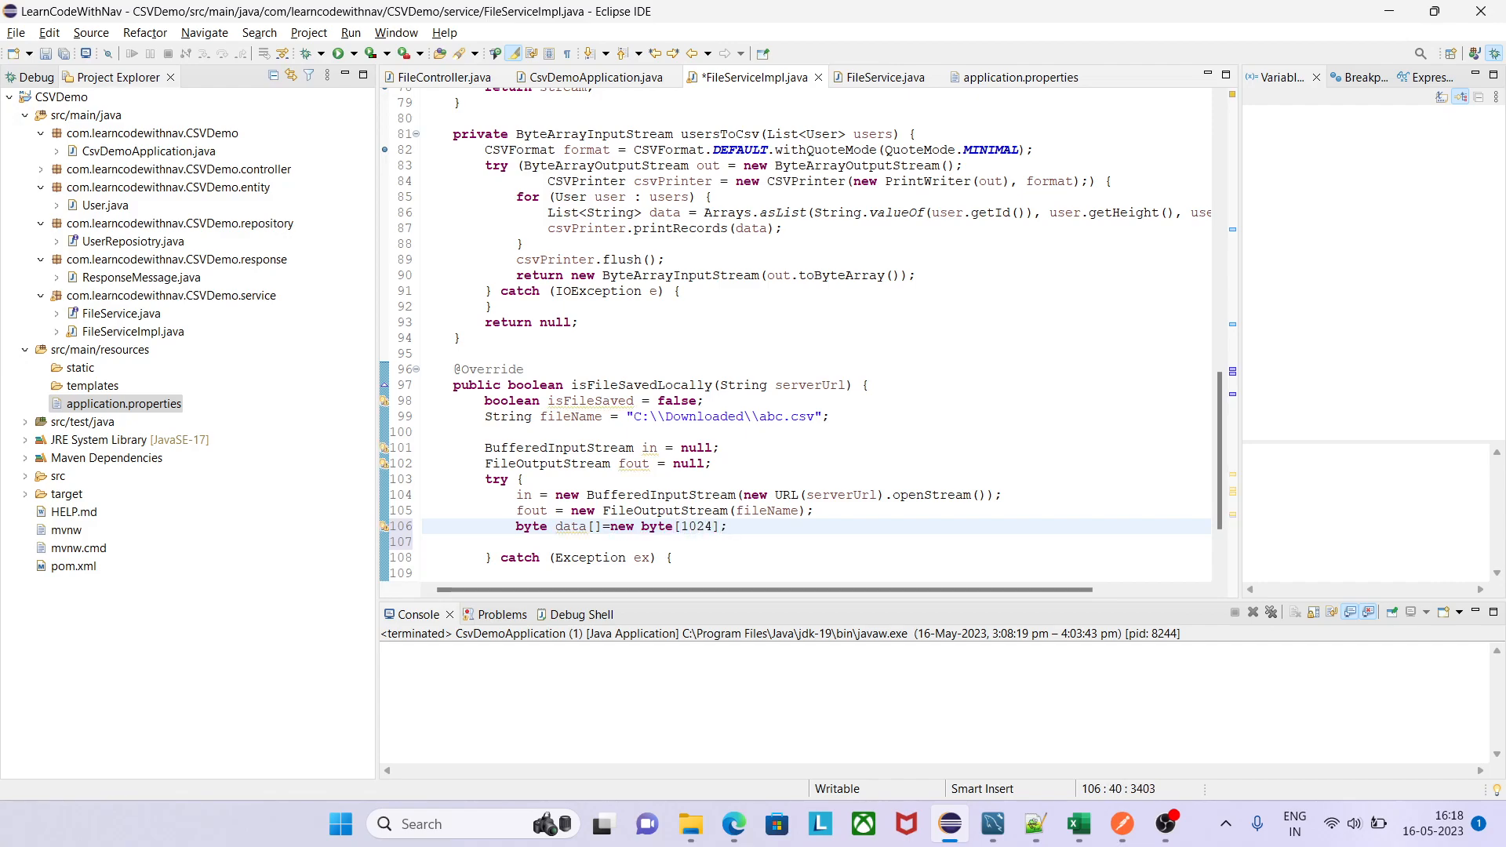
type("int count")
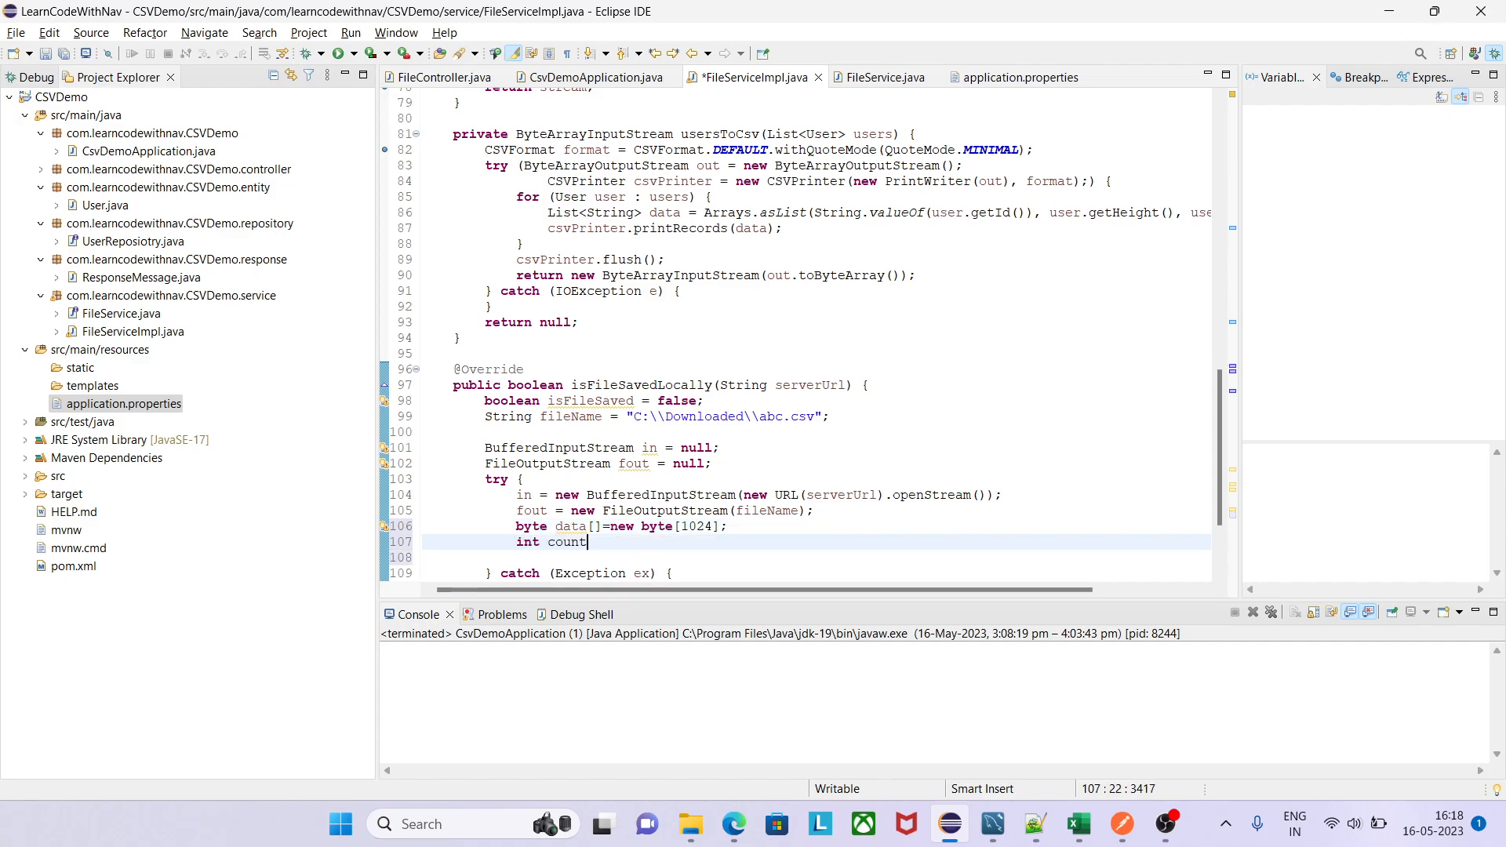
type(";")
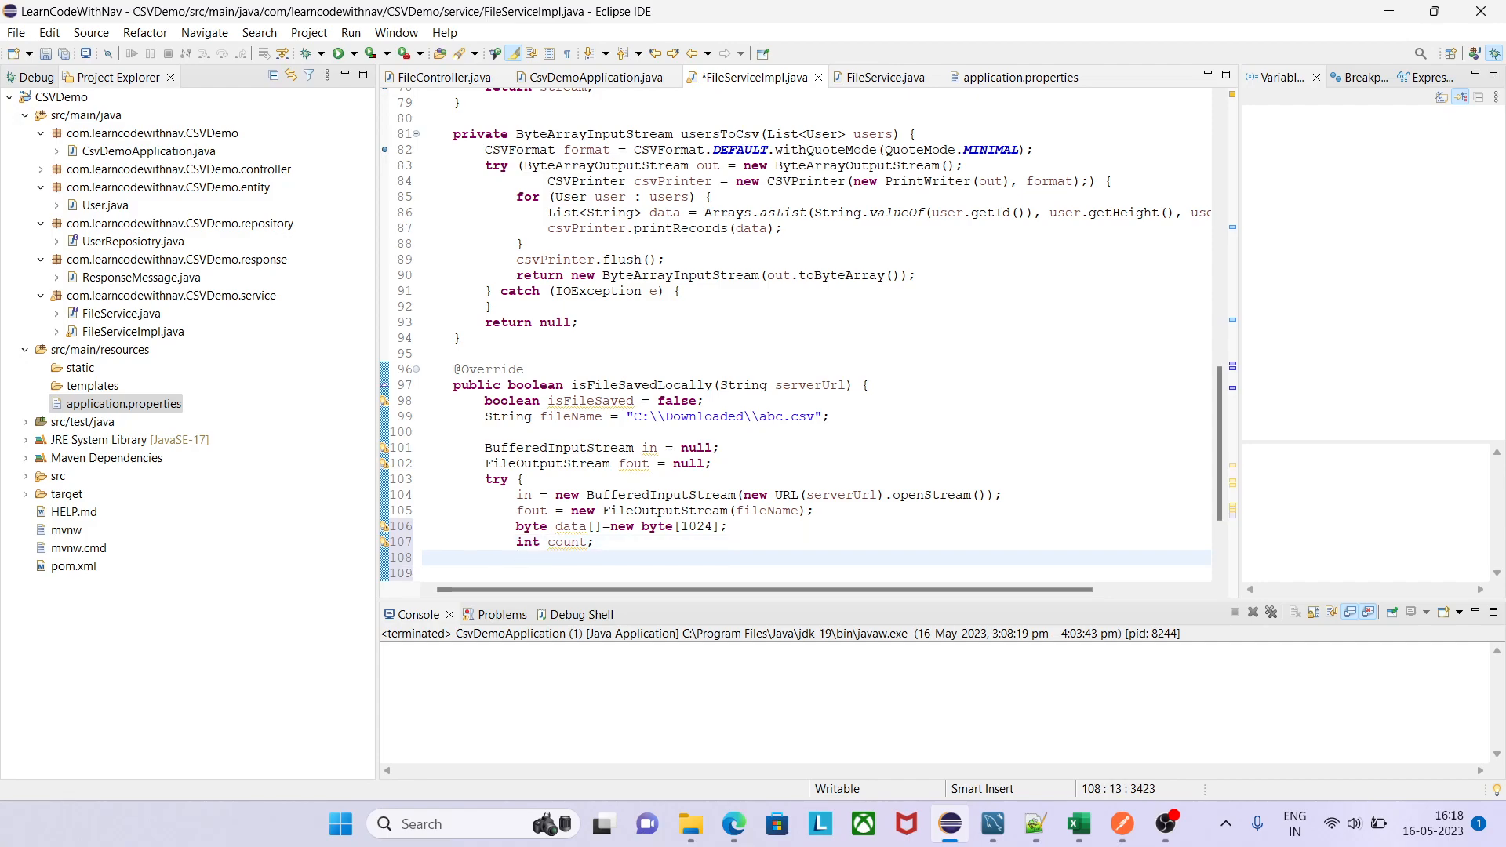
Step: Write the loop header while((count=in.read(data, 0, 1024))!=-1)
type("while ()")
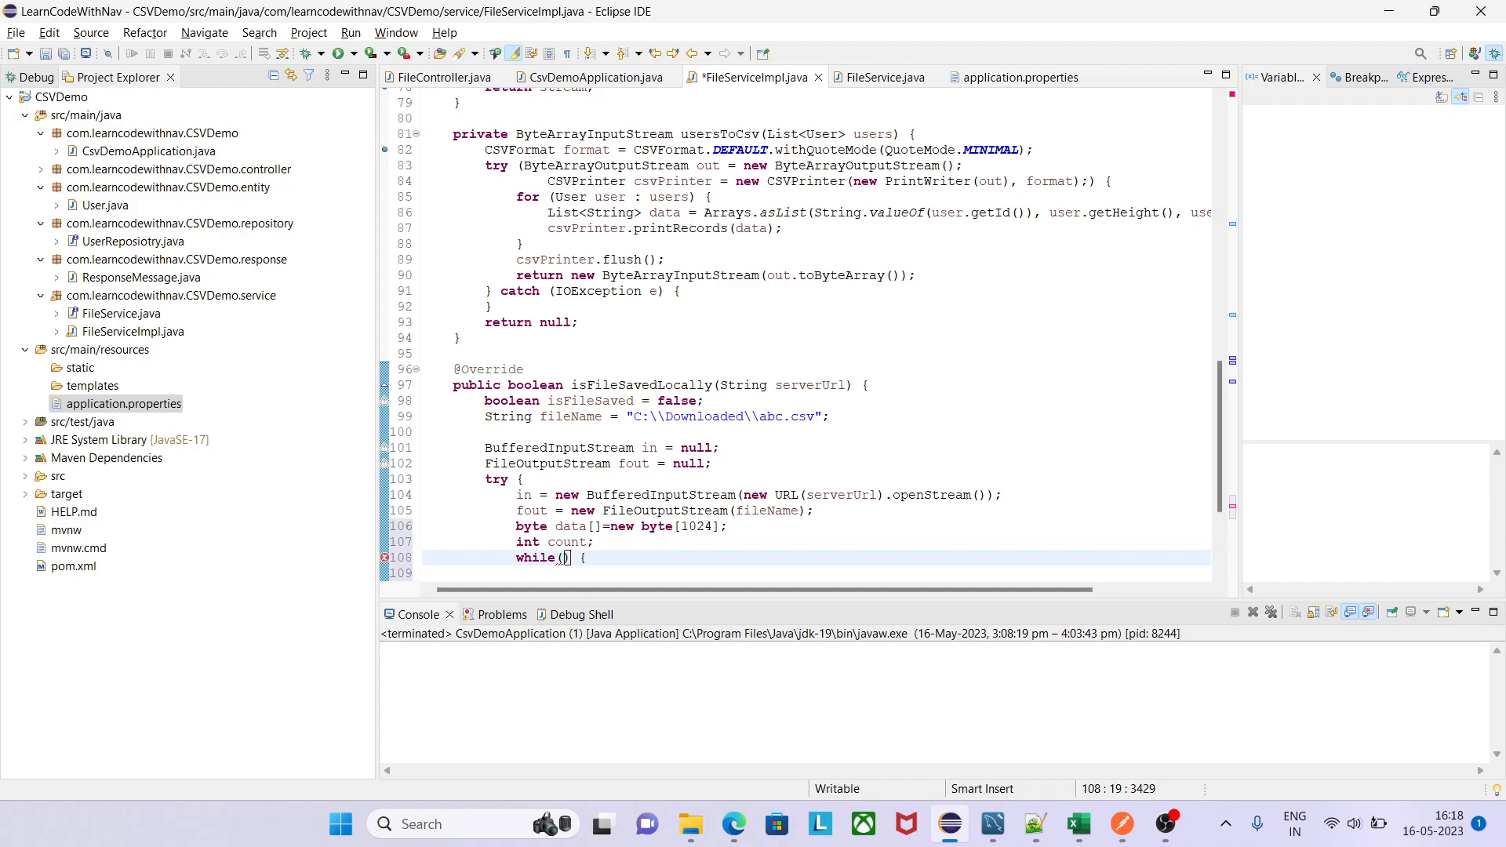
type("()")
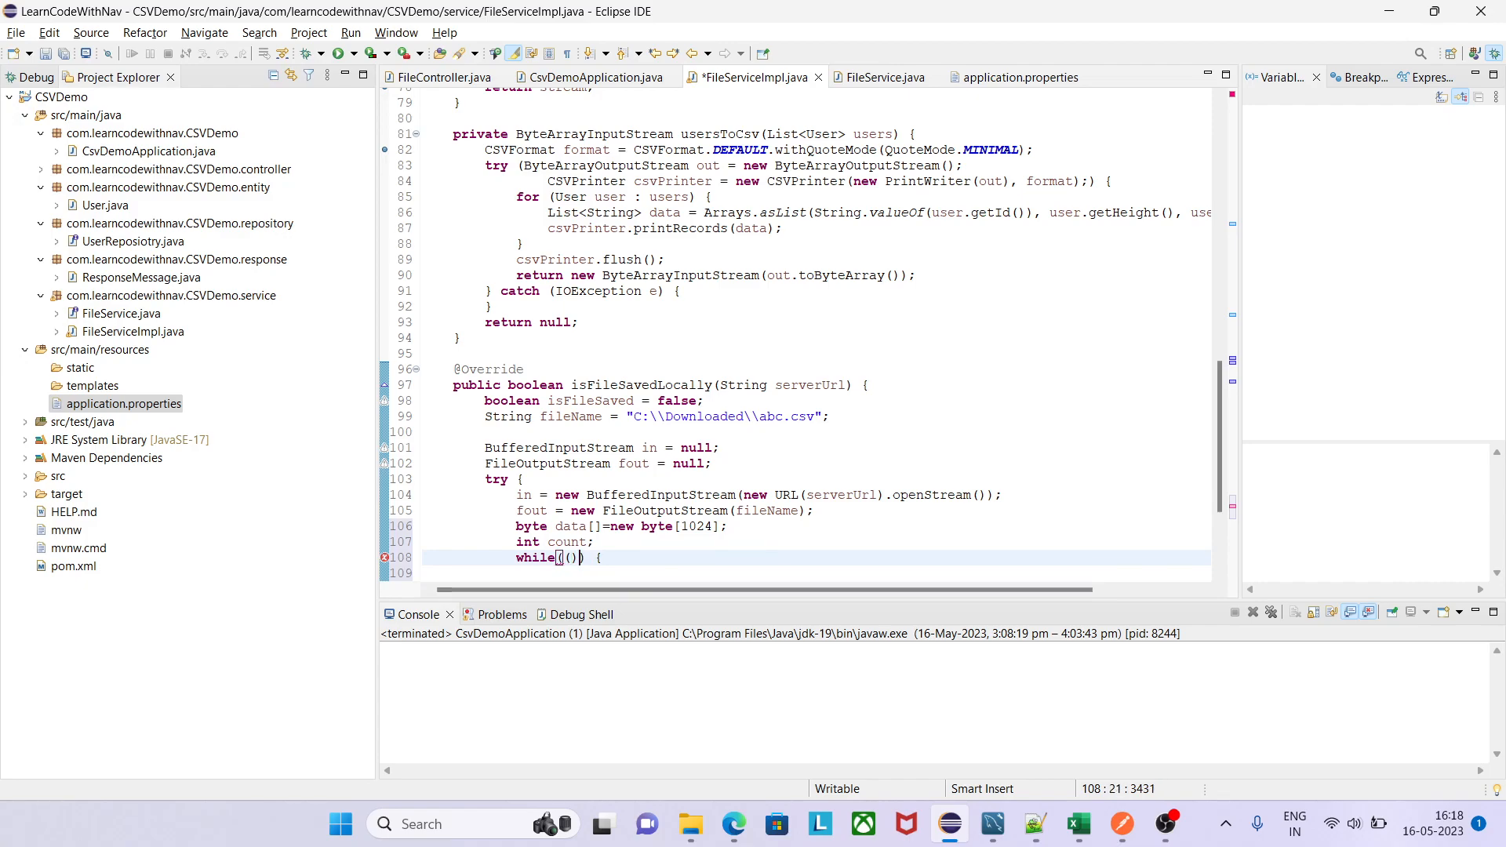
type("count")
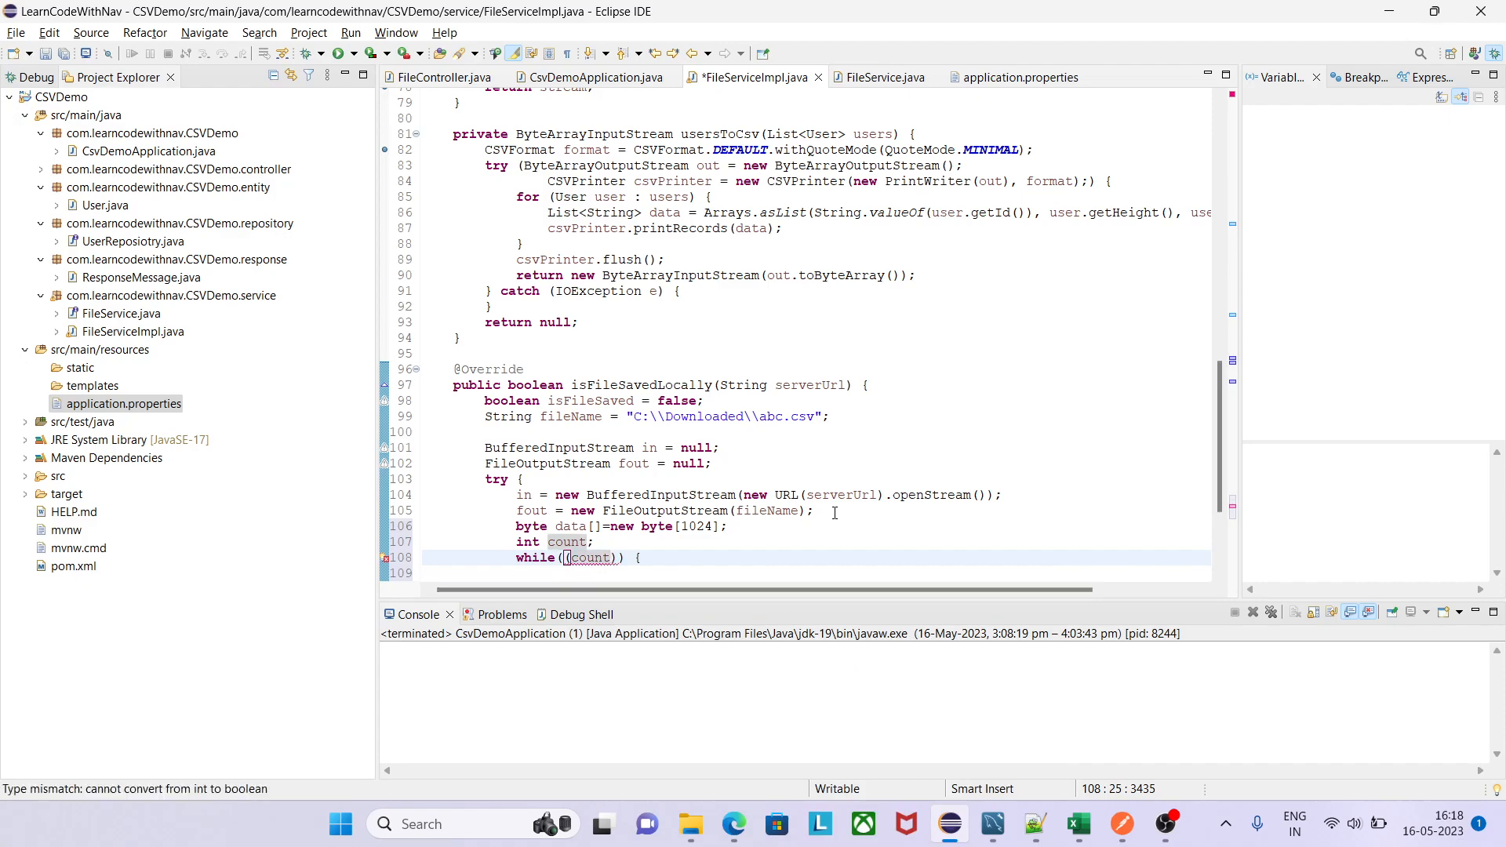
type("=in.read(data")
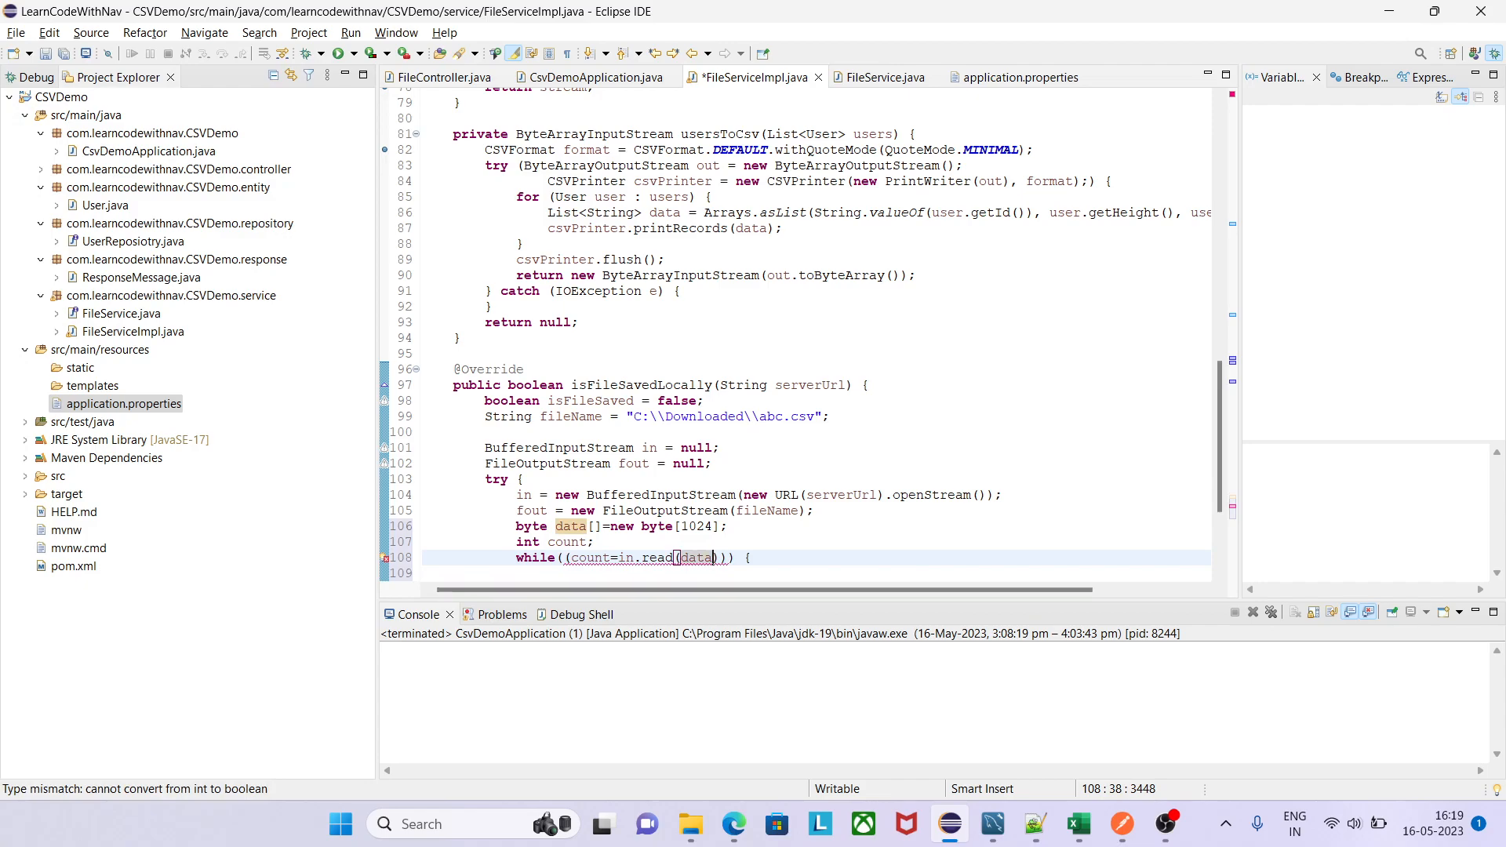
type(",")
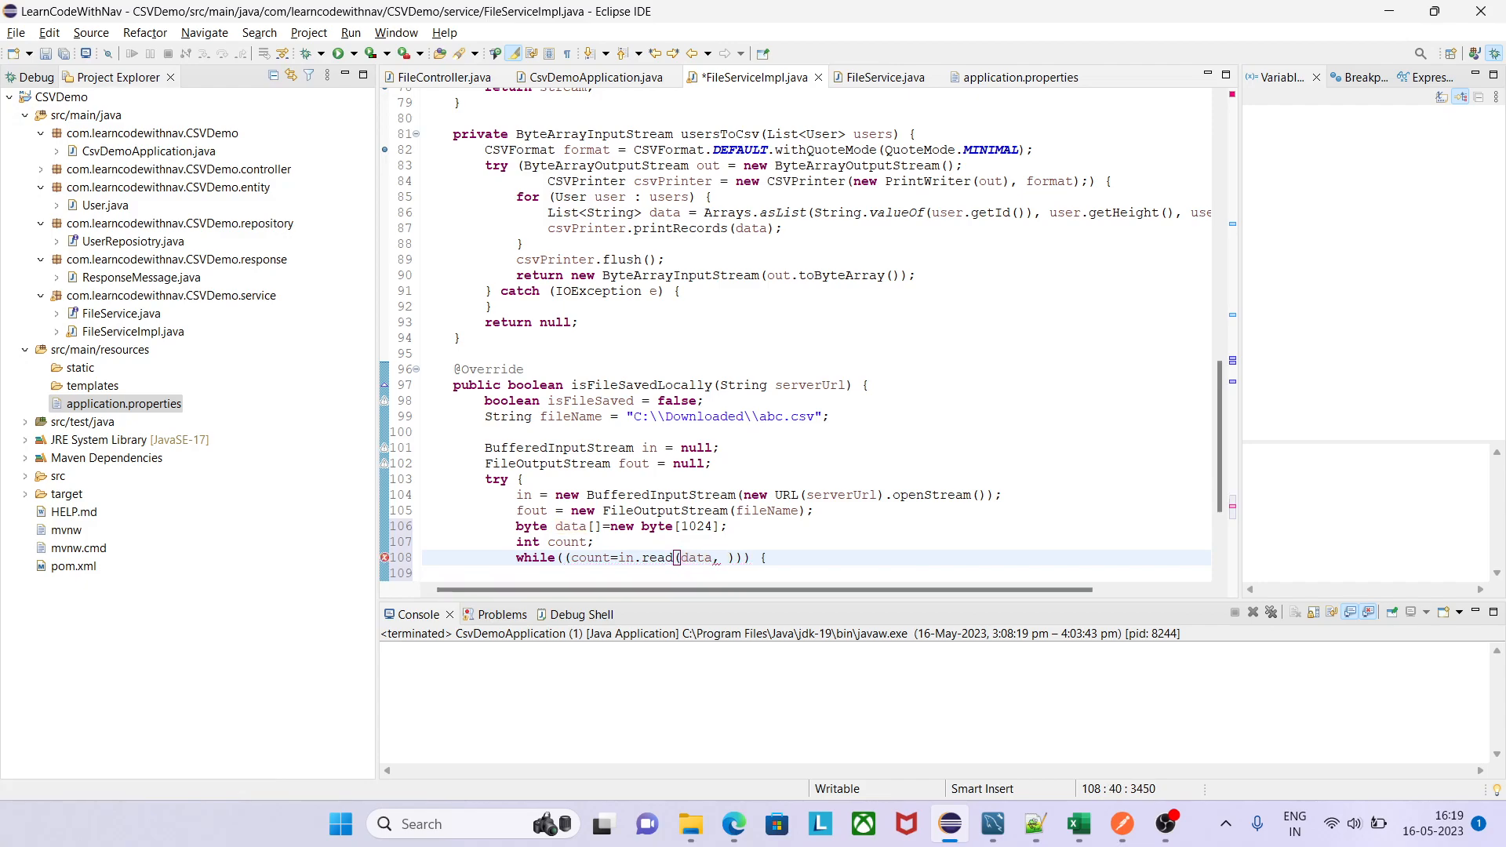
type("0,")
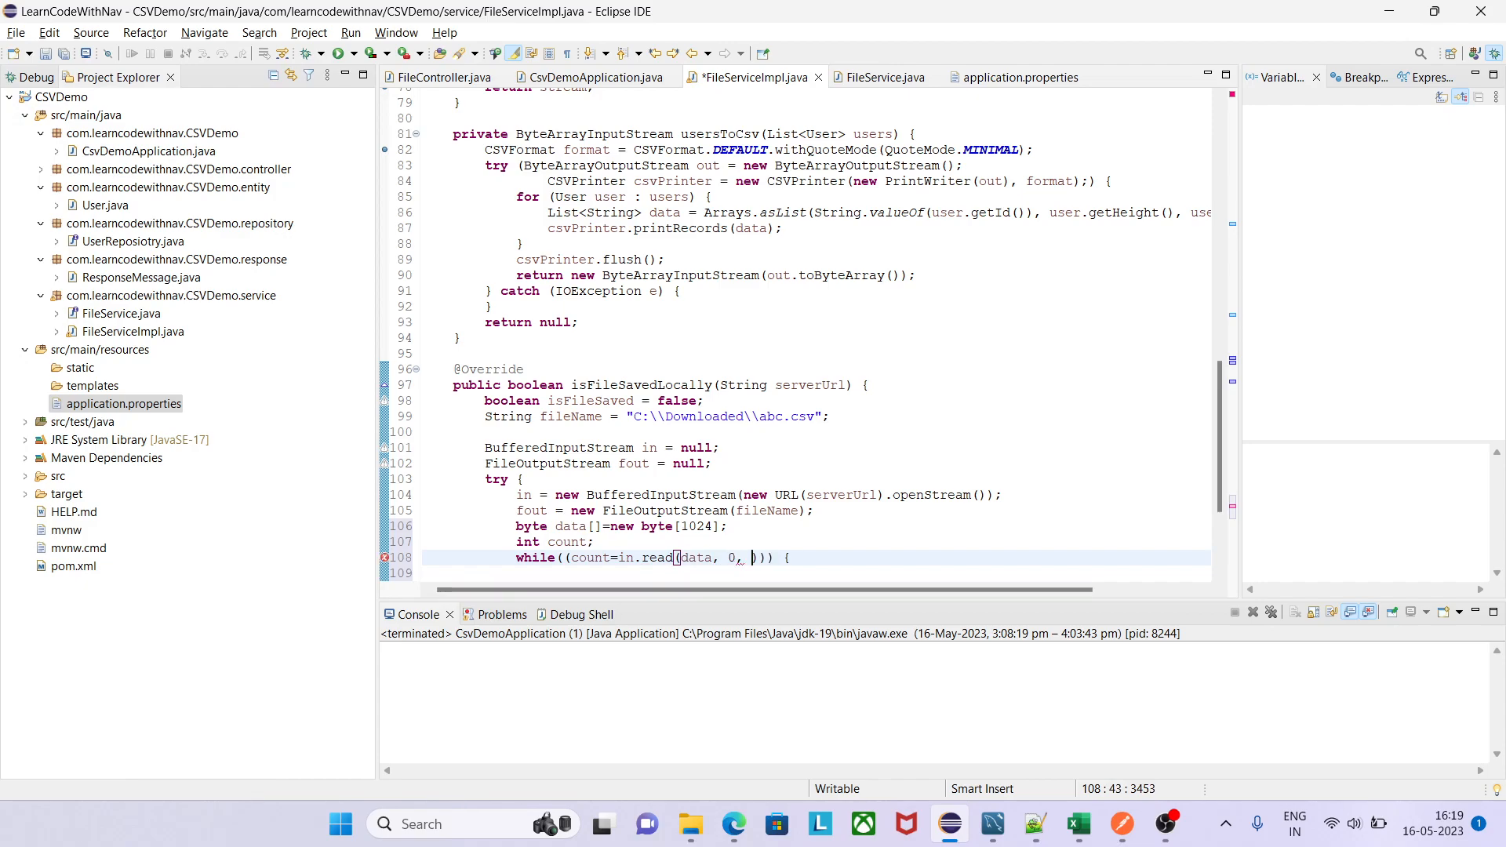
type("1024")
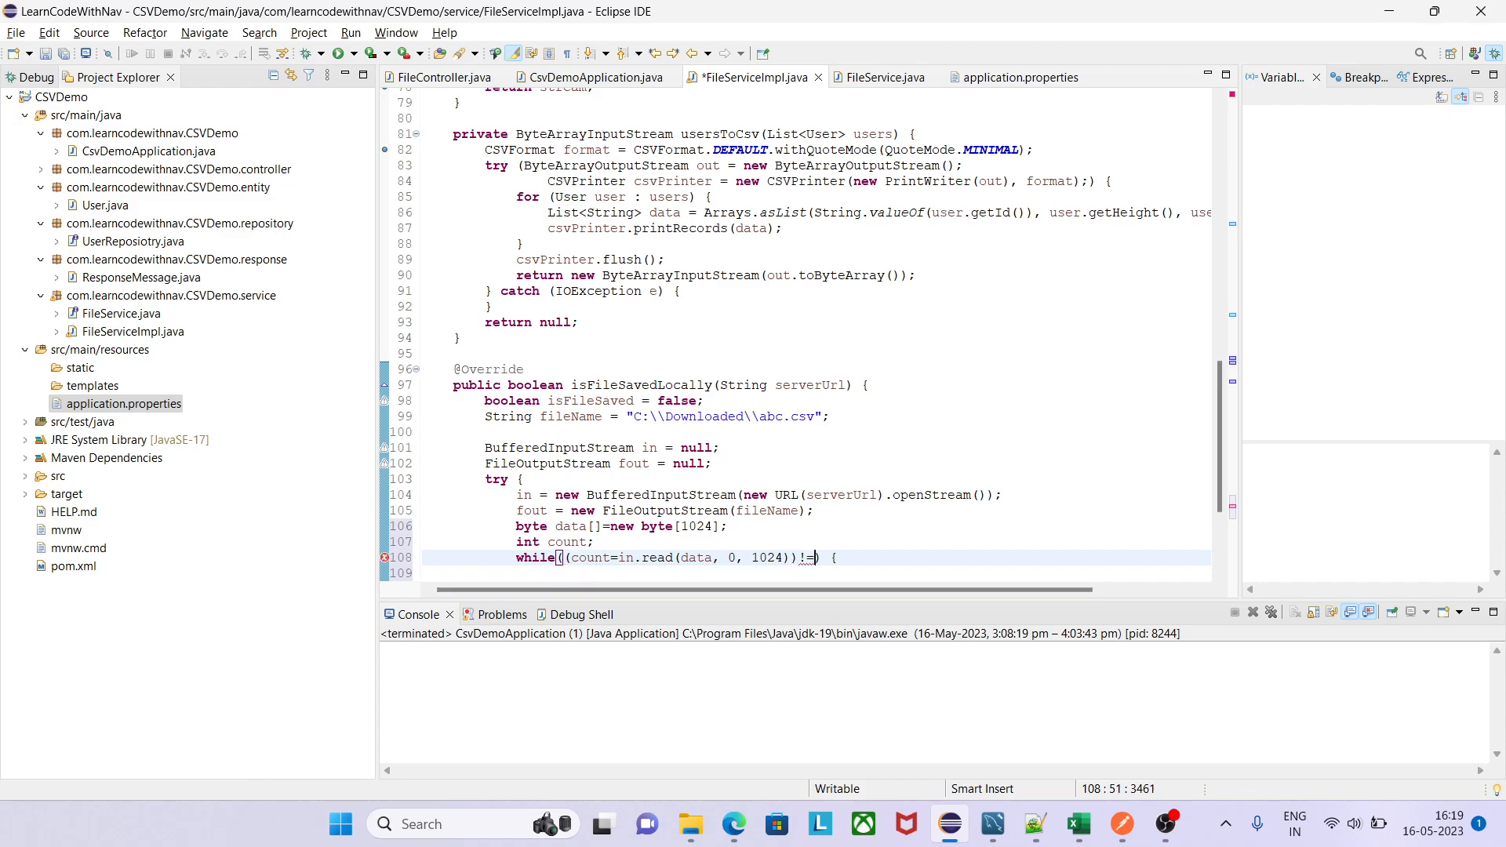
type("-1")
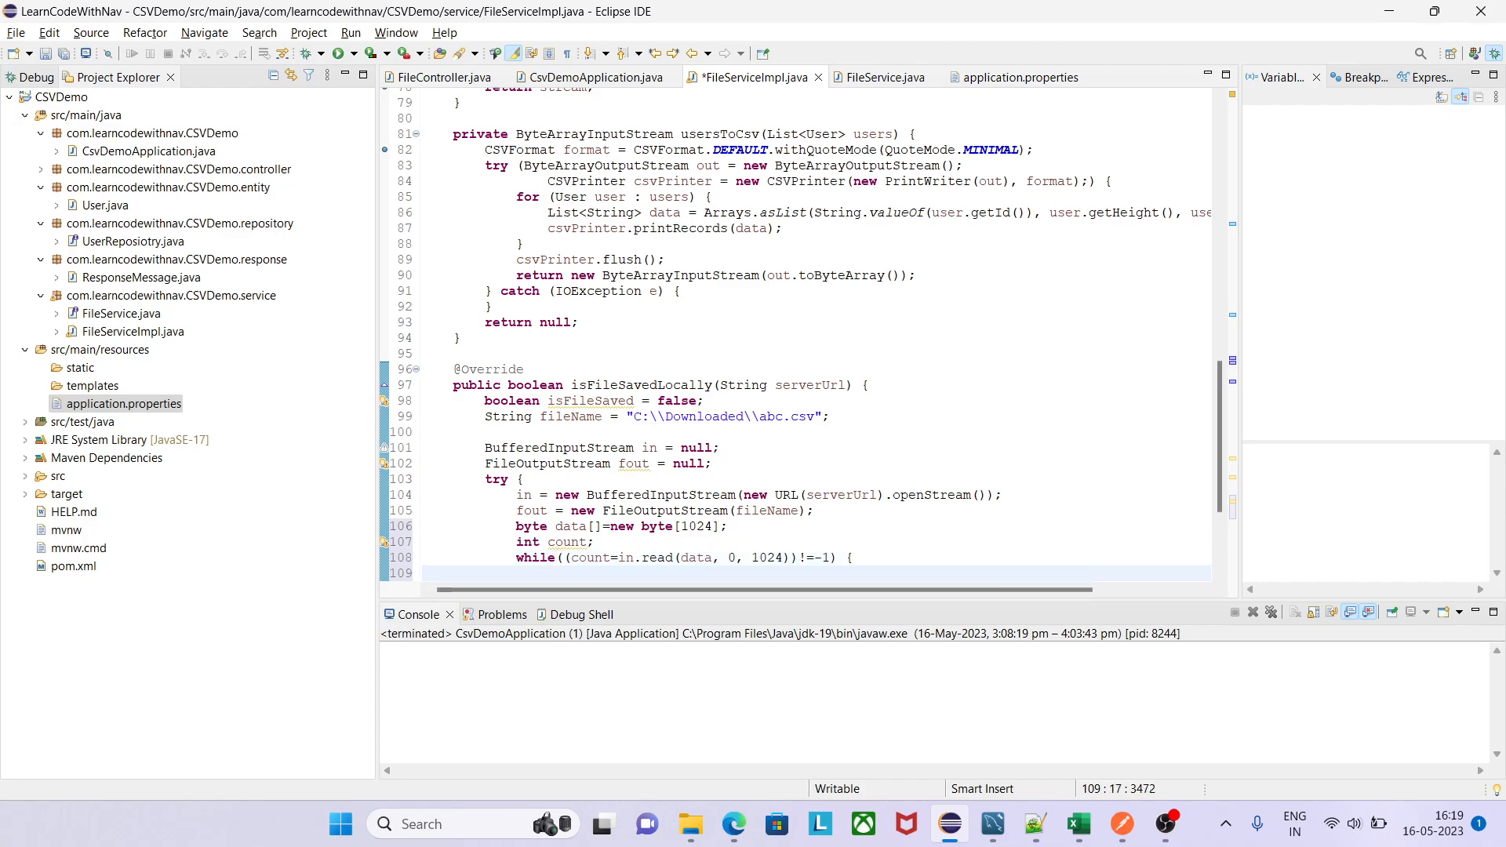
Step: Write fout.write(data, 0, count) in the loop body, then set isFileSaved=true;
type("fout")
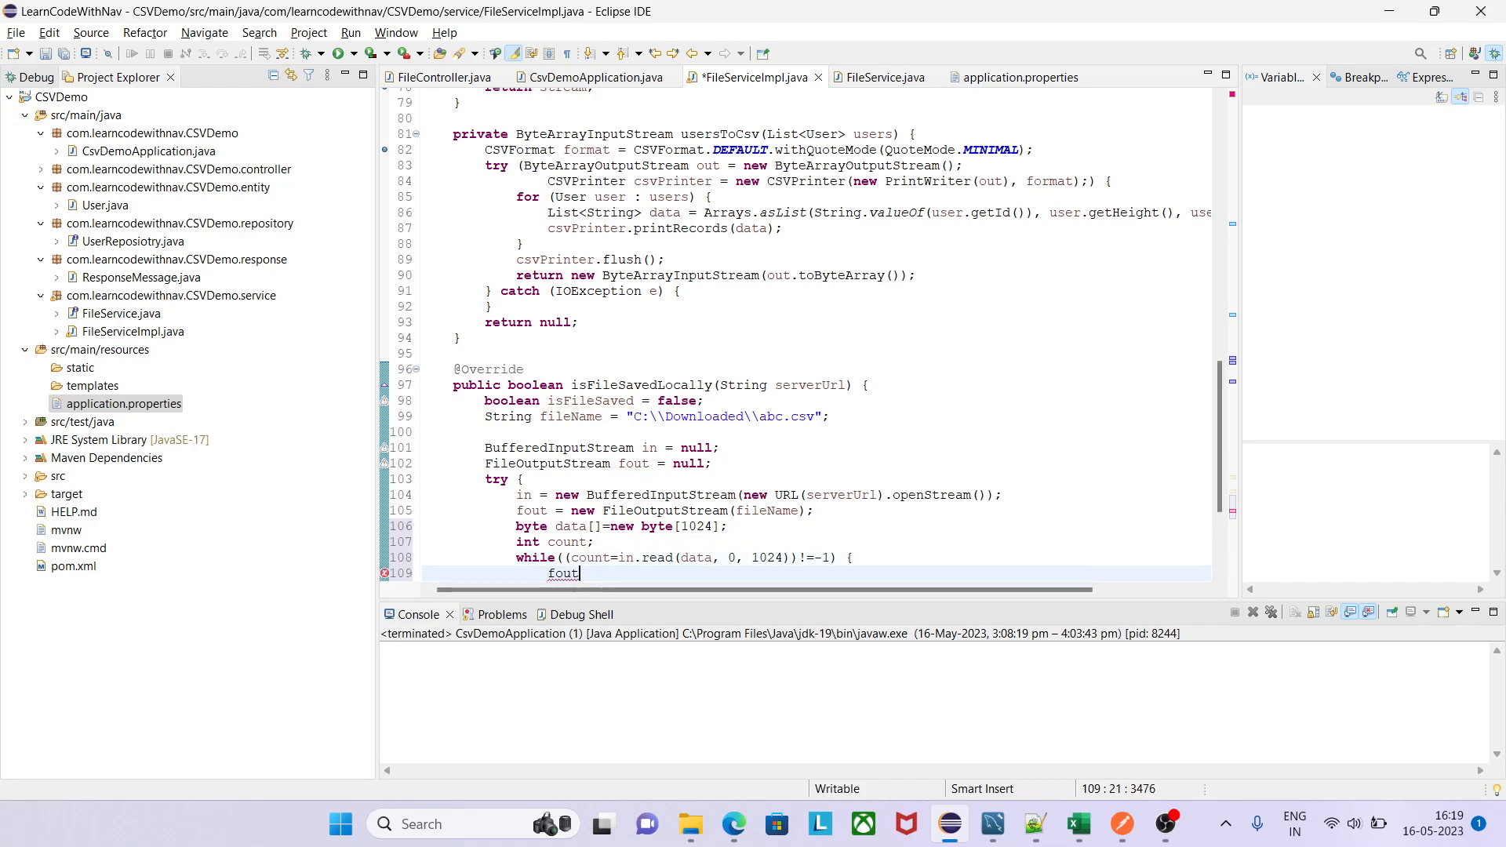
type(".w")
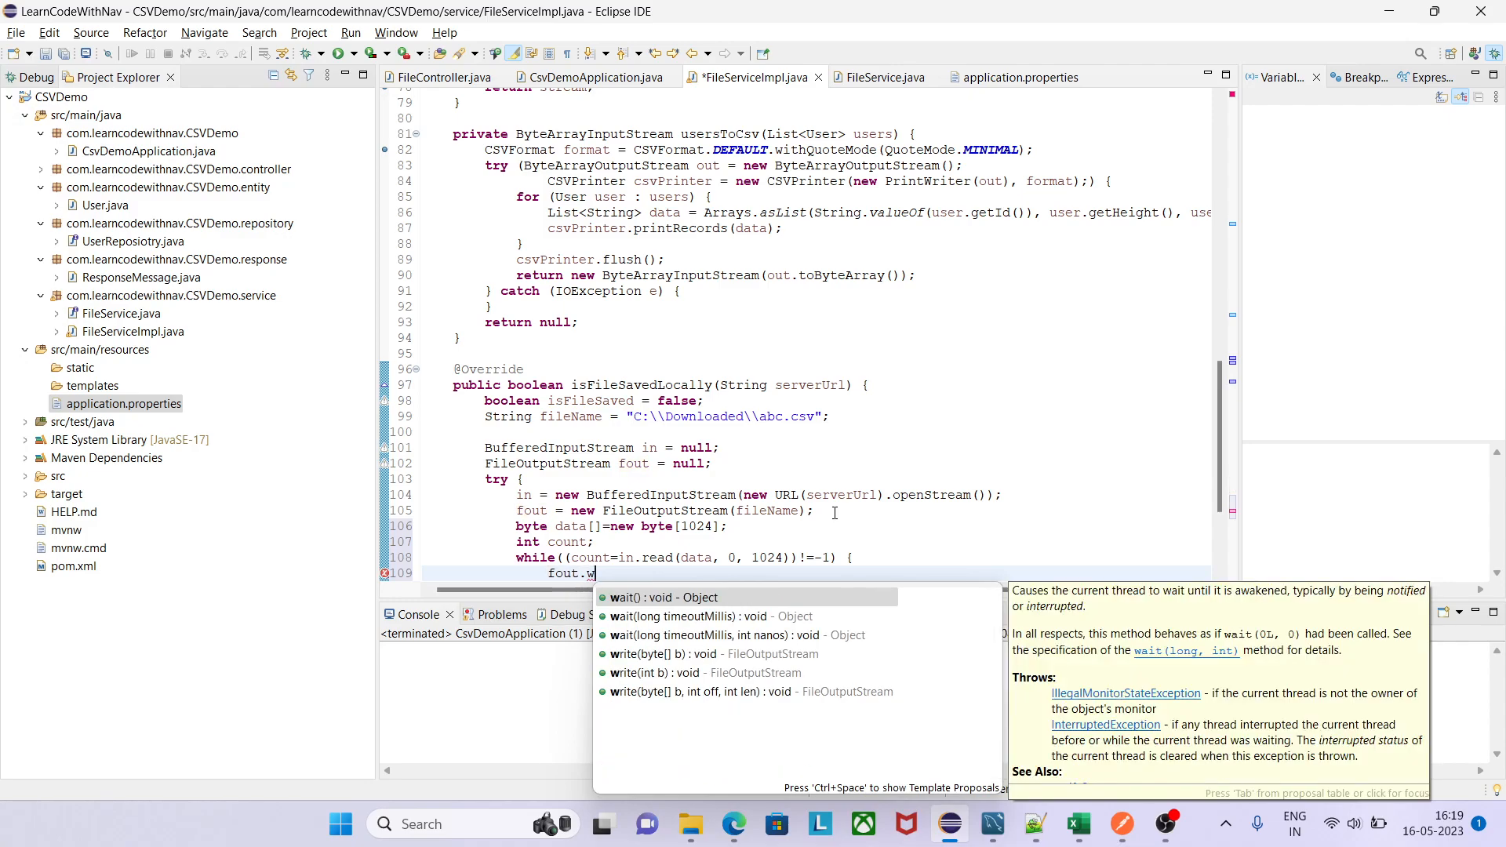
left_click(705, 652)
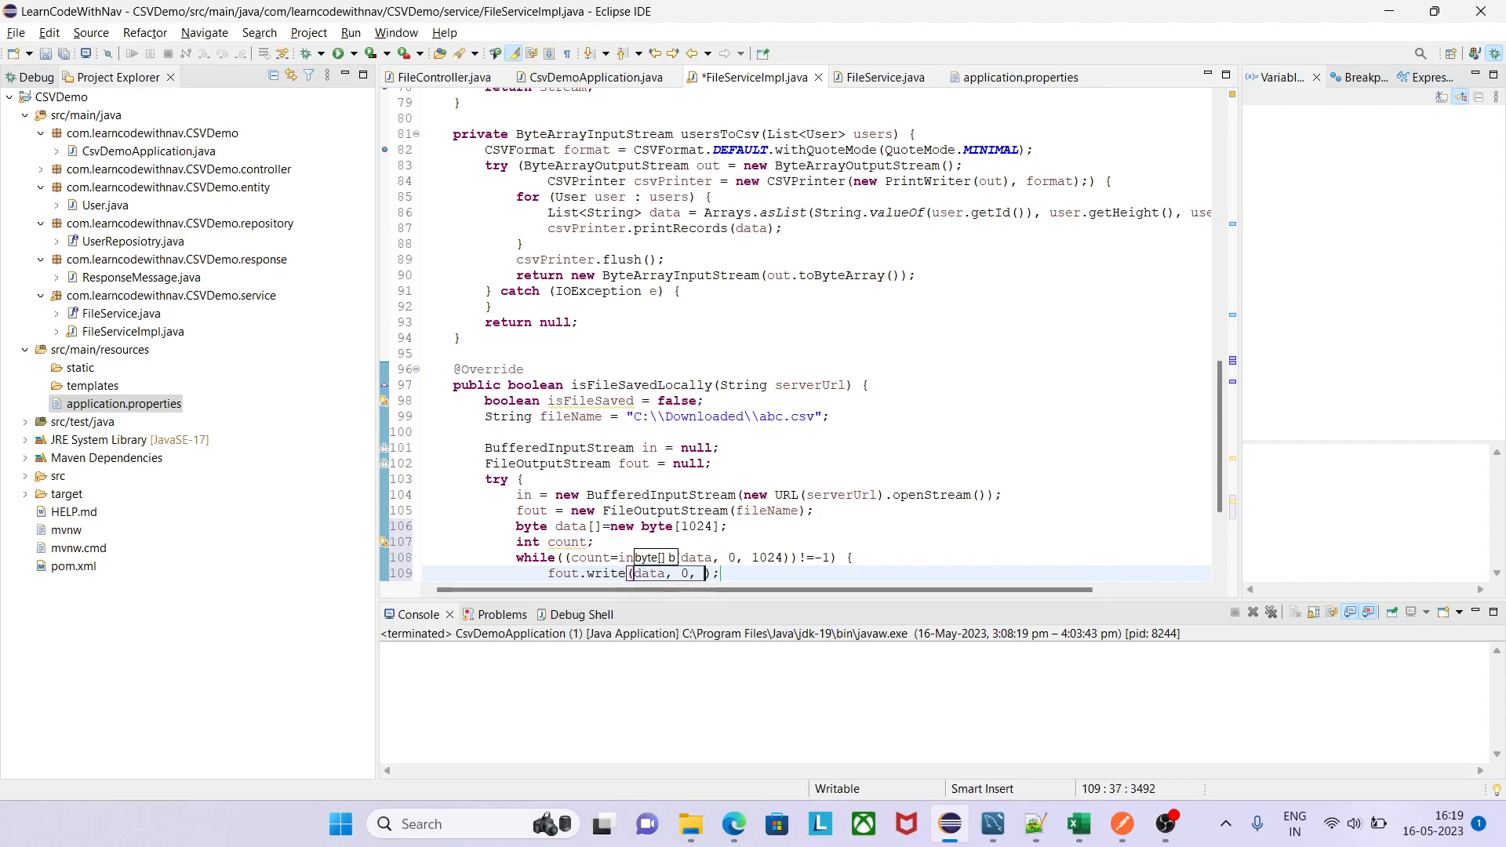
type("count")
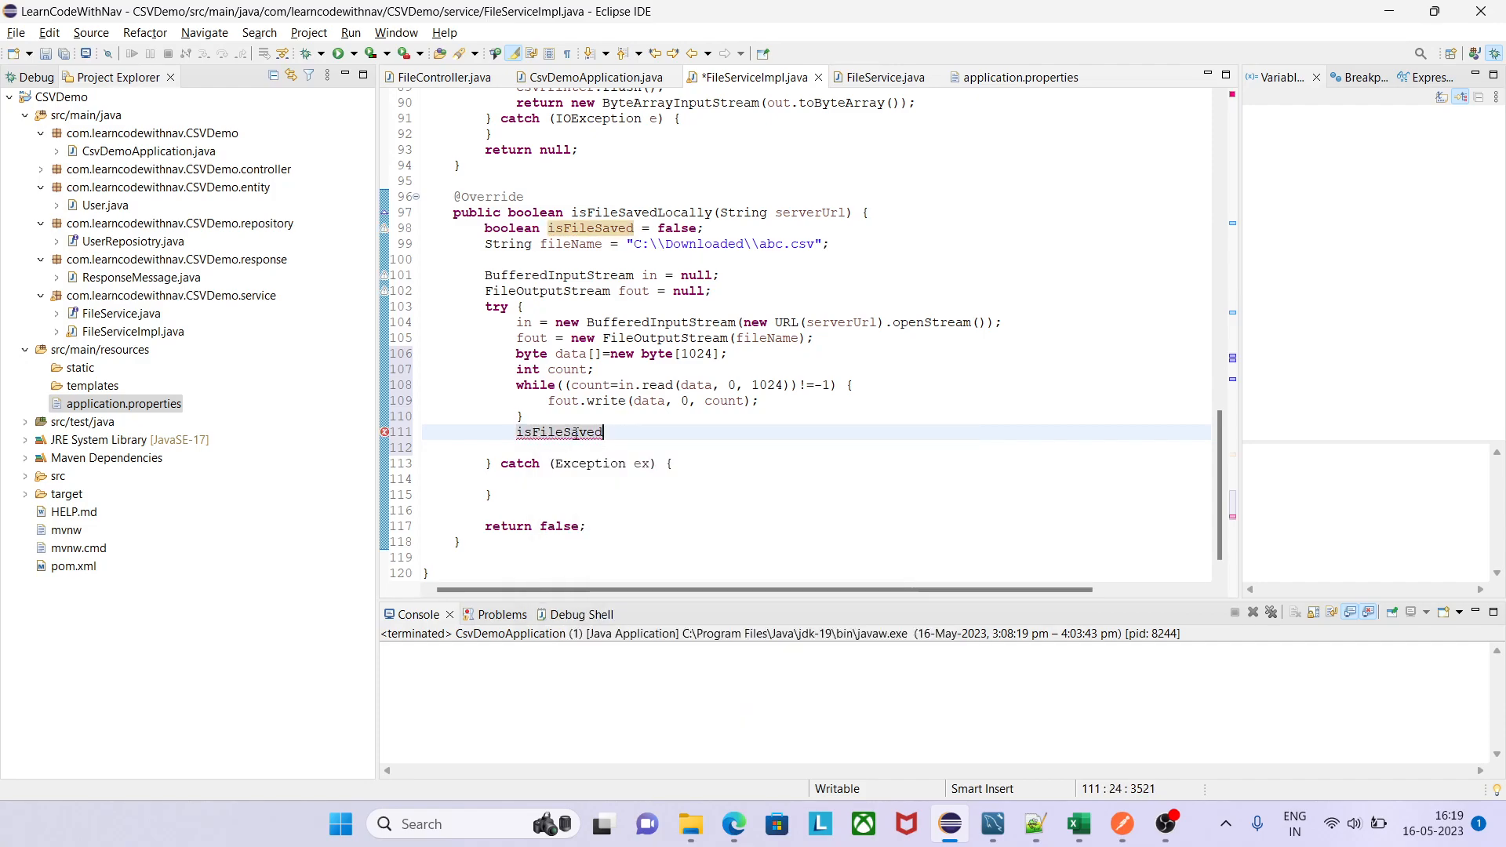
type("=true")
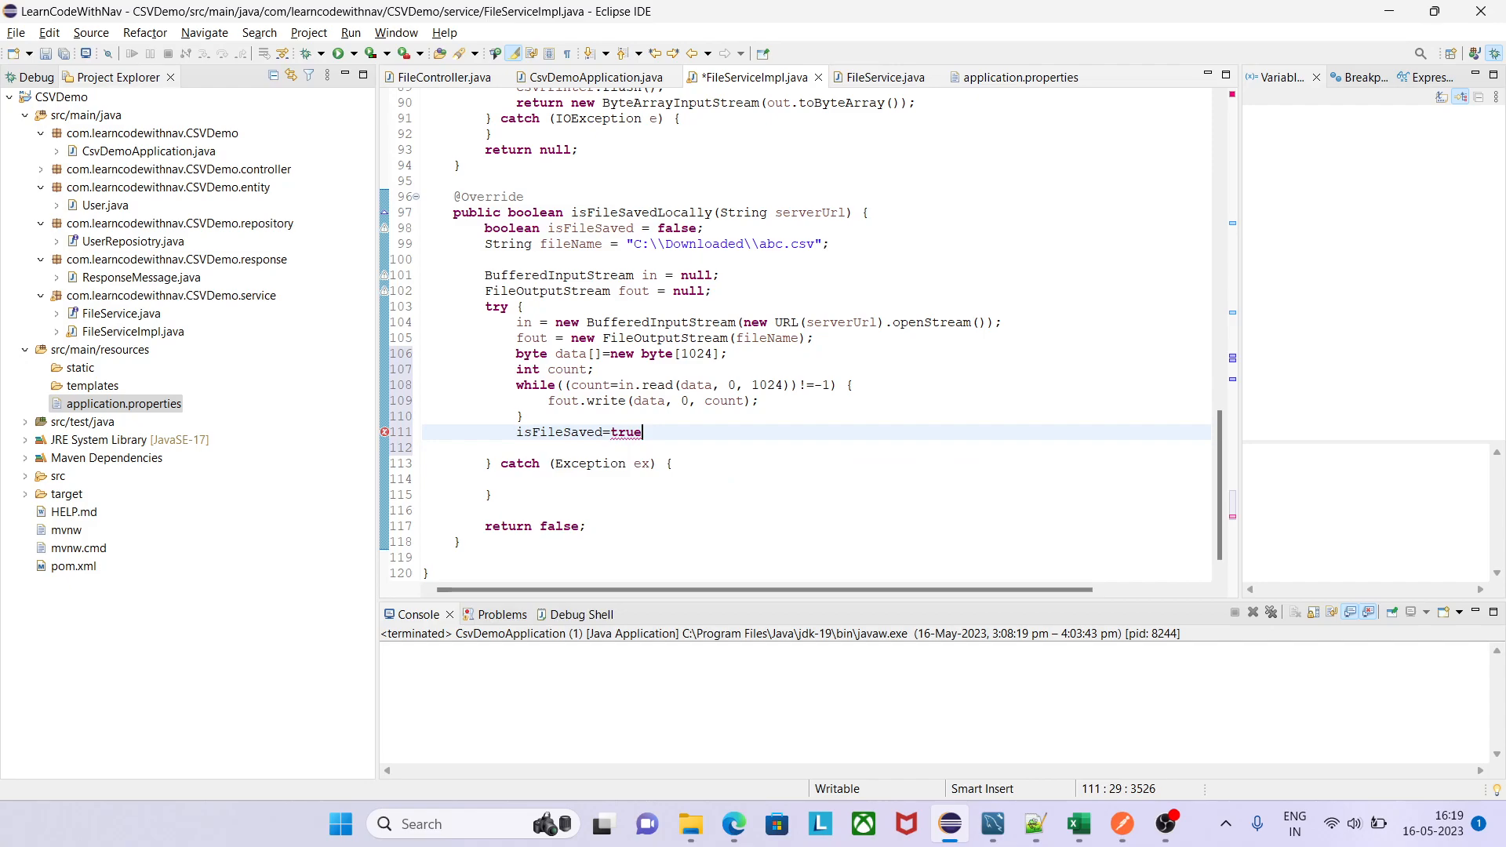
type(";")
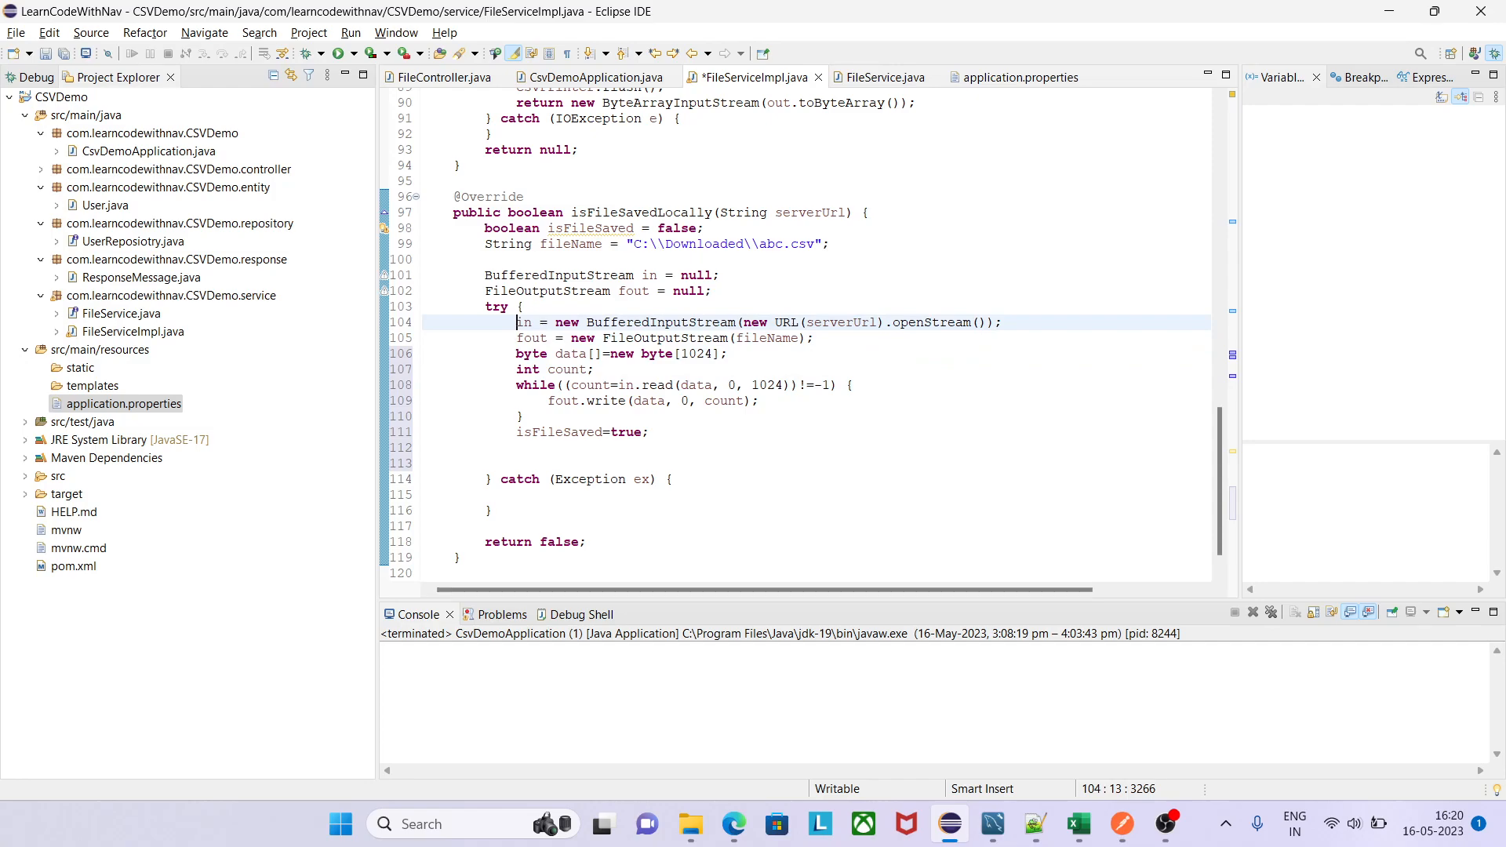
Step: Add a finally block with if(in != null) in.close();
type("try{")
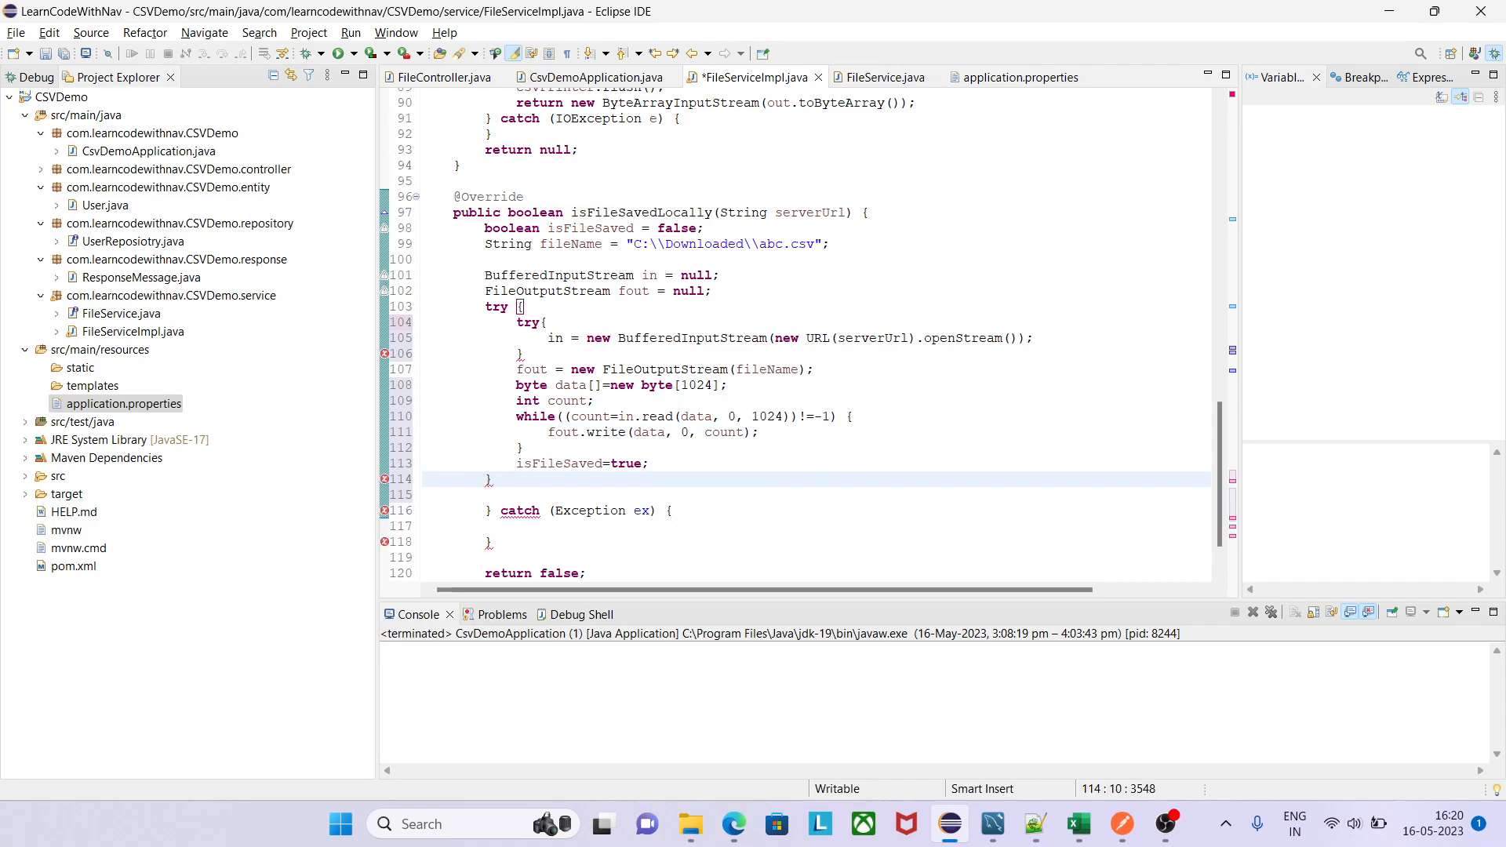
type("finally {")
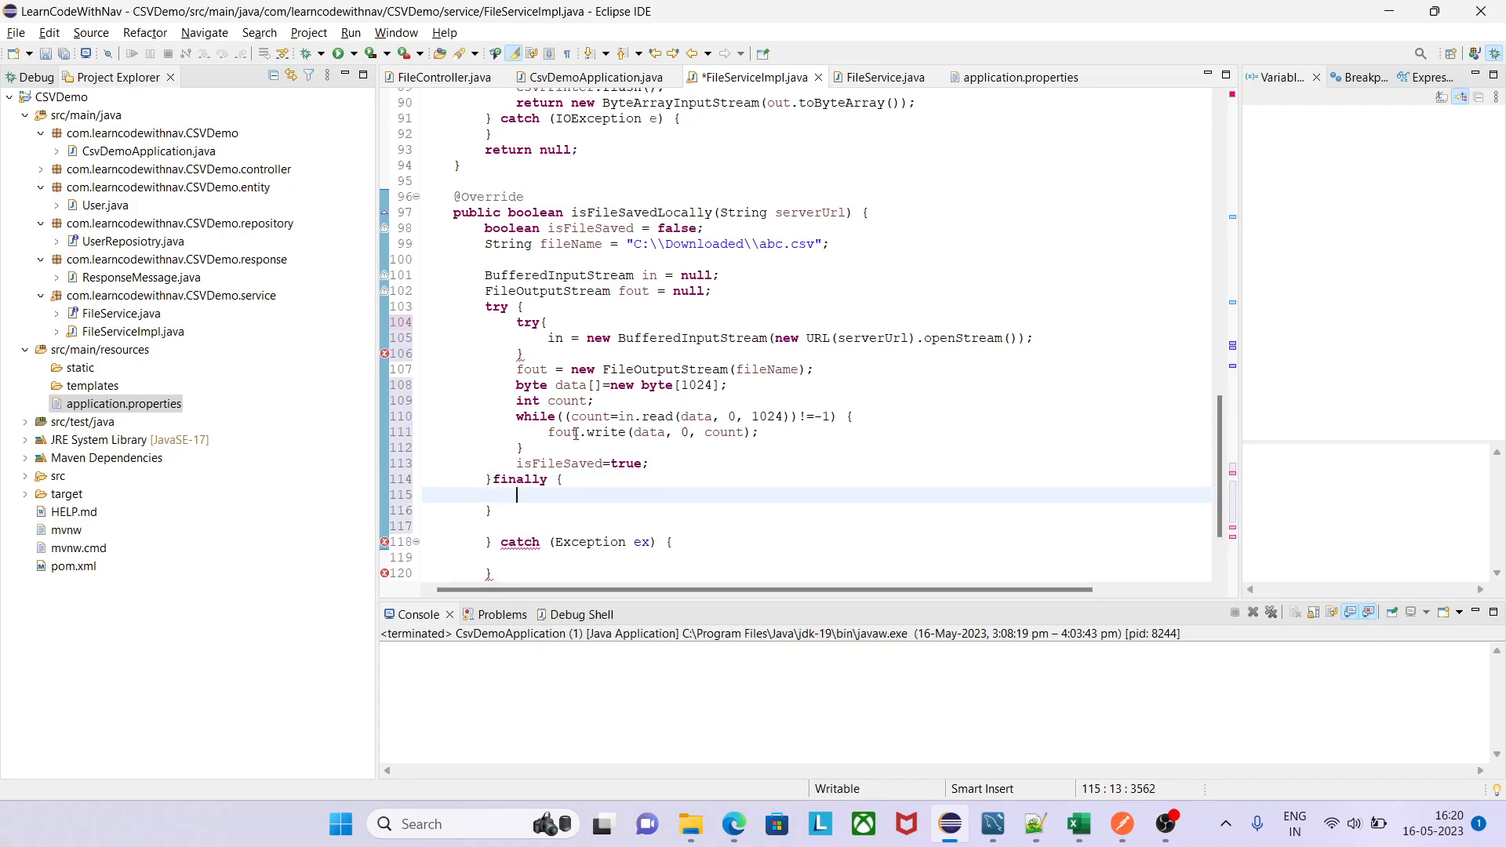
type("if() {")
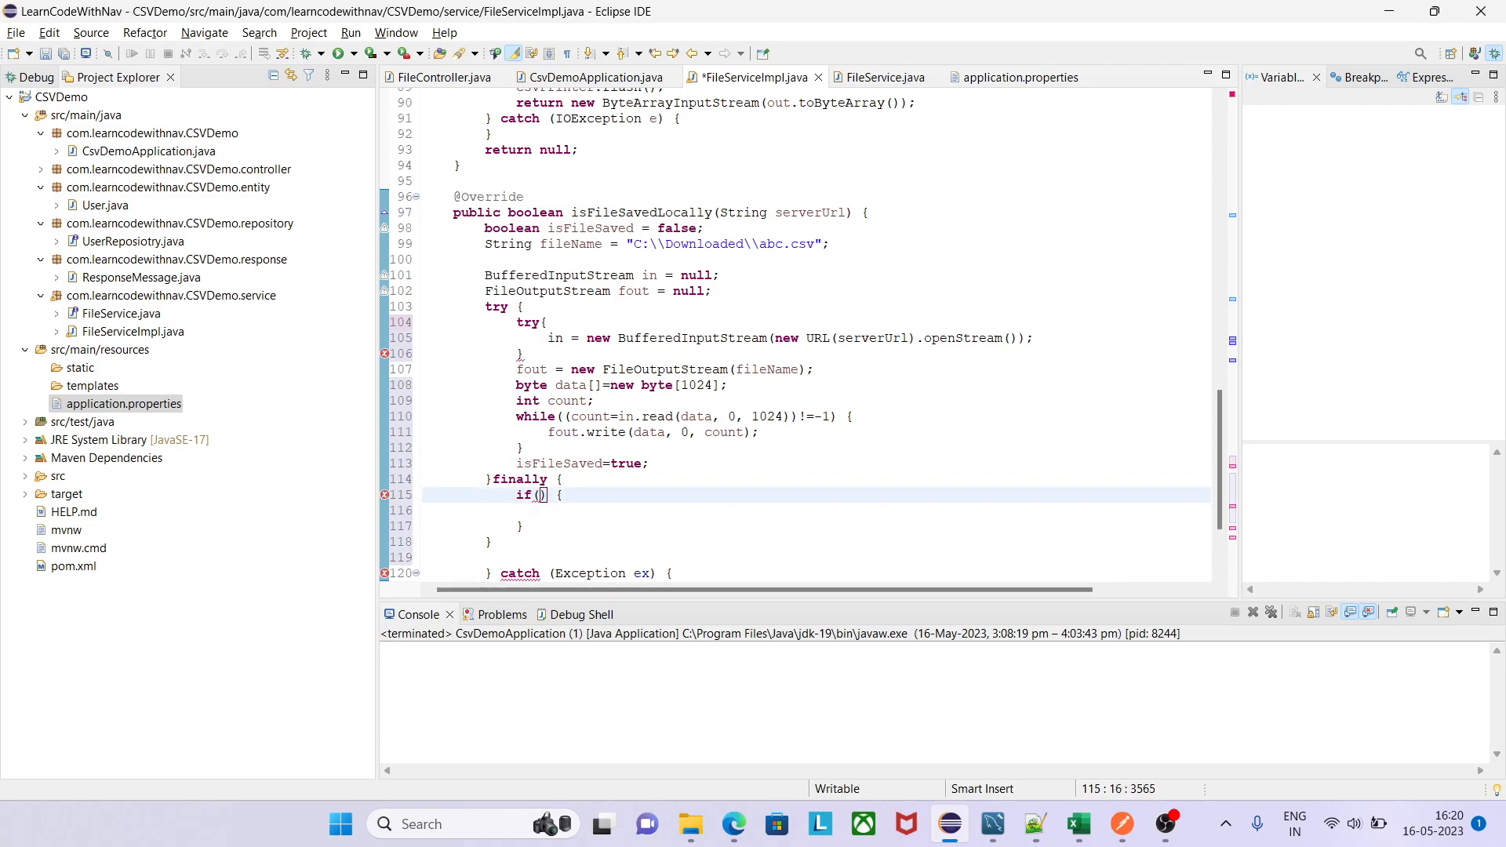
type("in !=null")
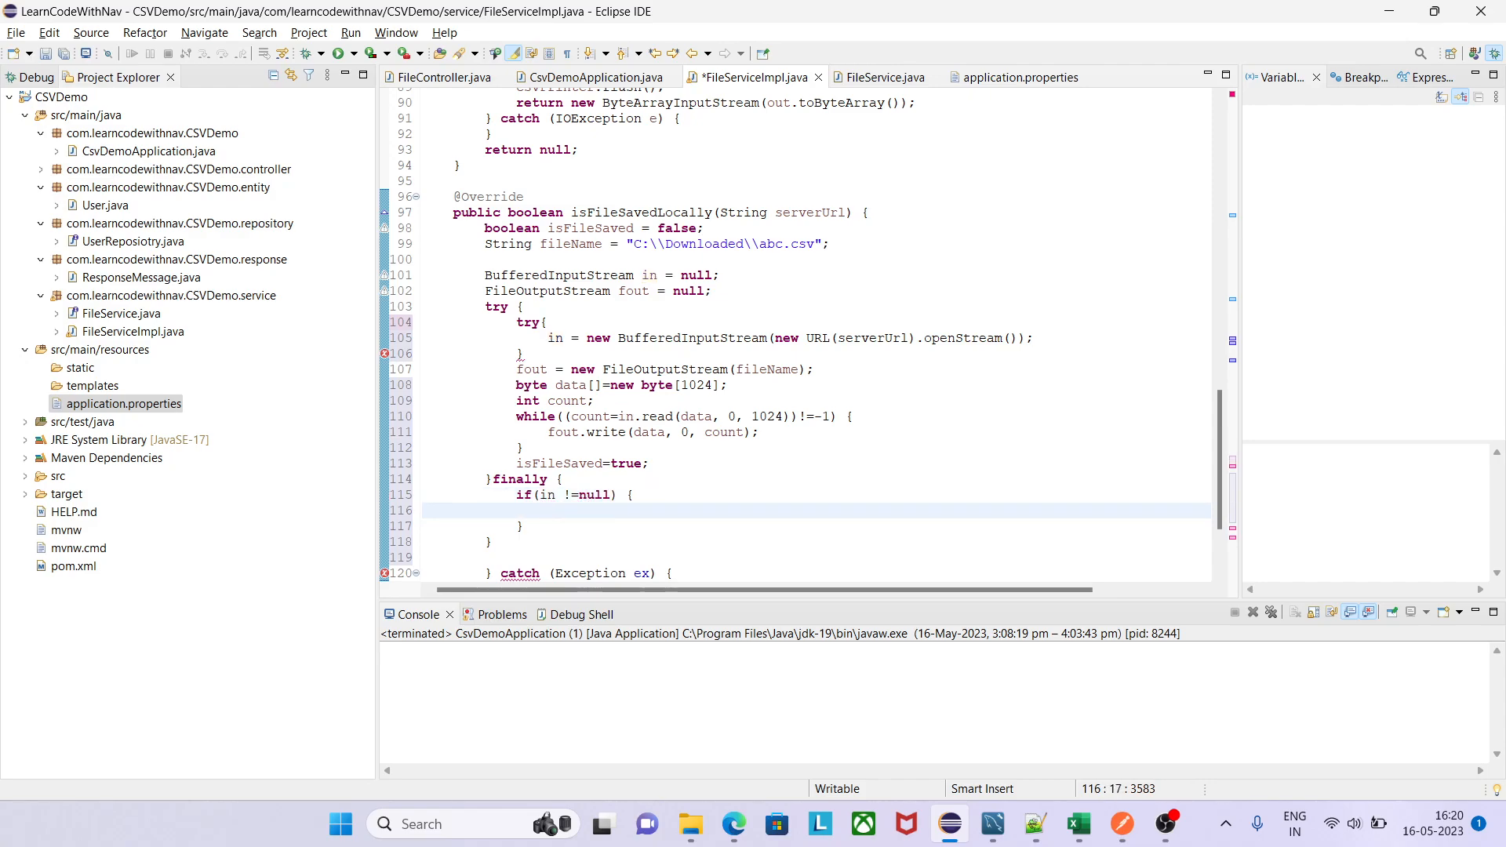
type("in.close();")
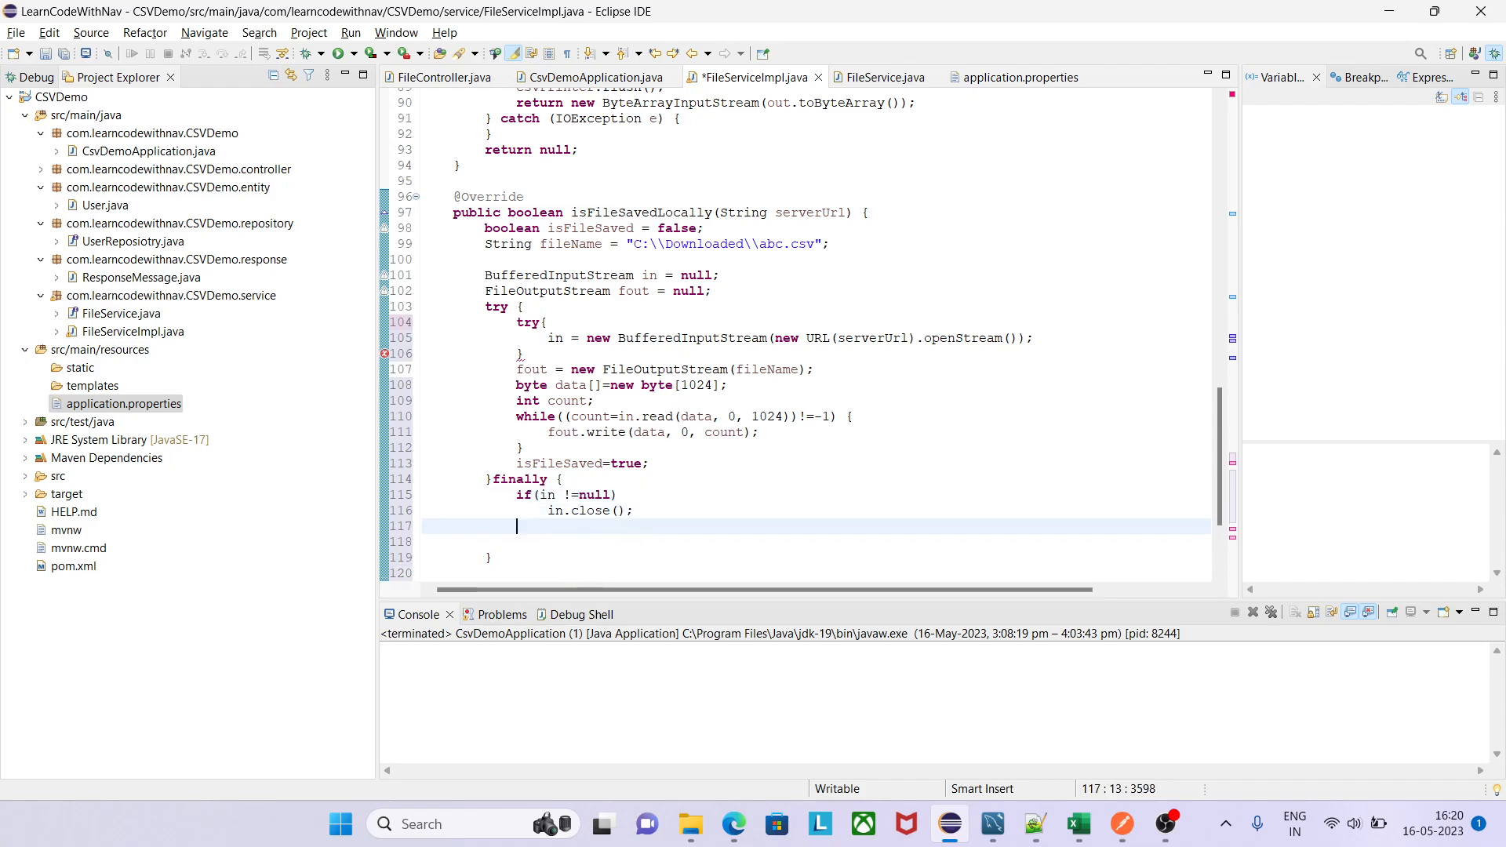
Step: Add if(fout != null) fout.close(); to the finally block
type("if(")
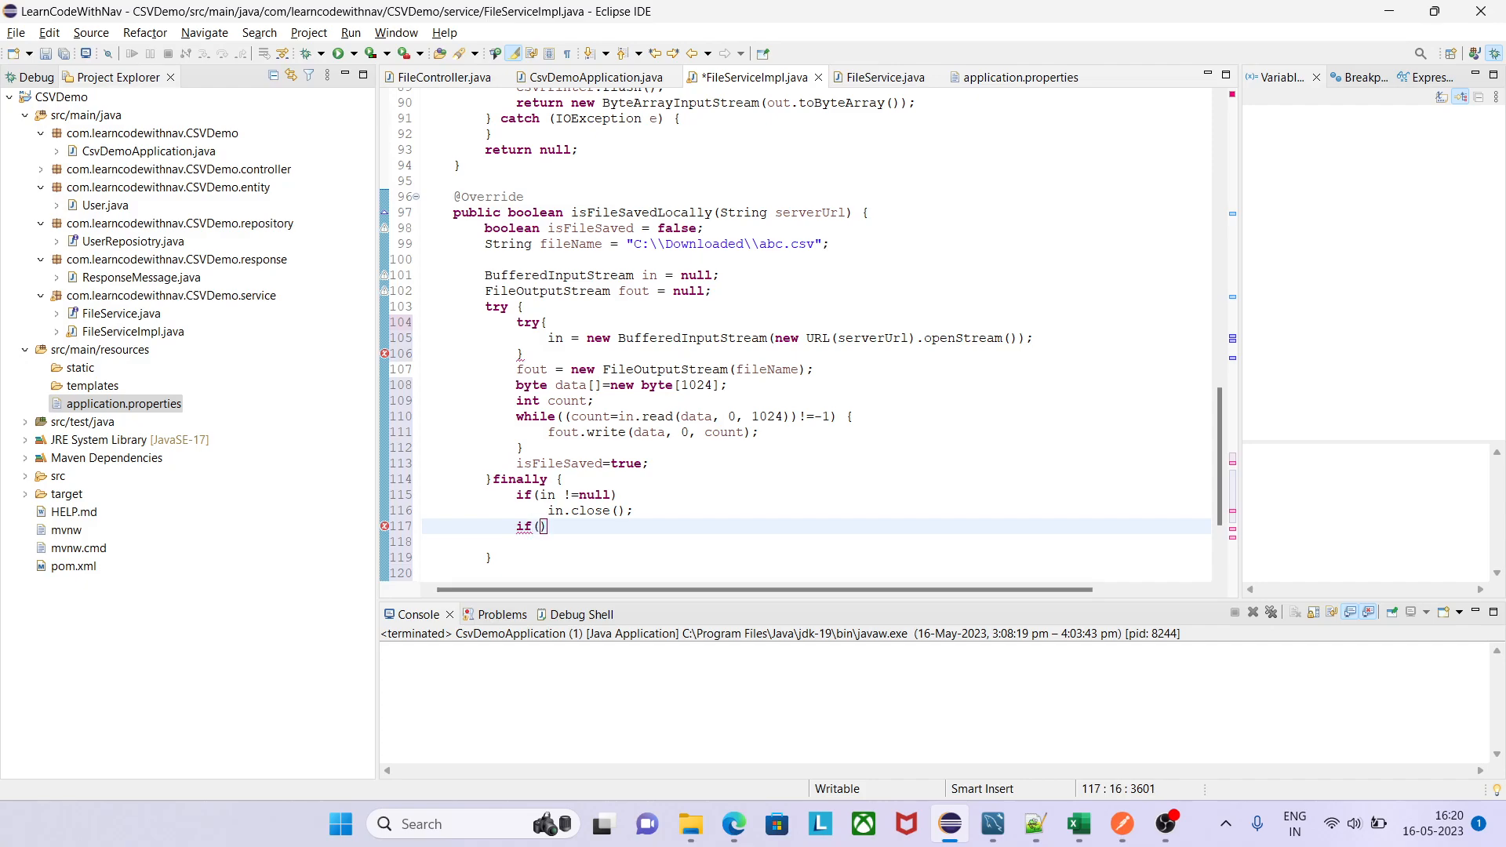
type("fou")
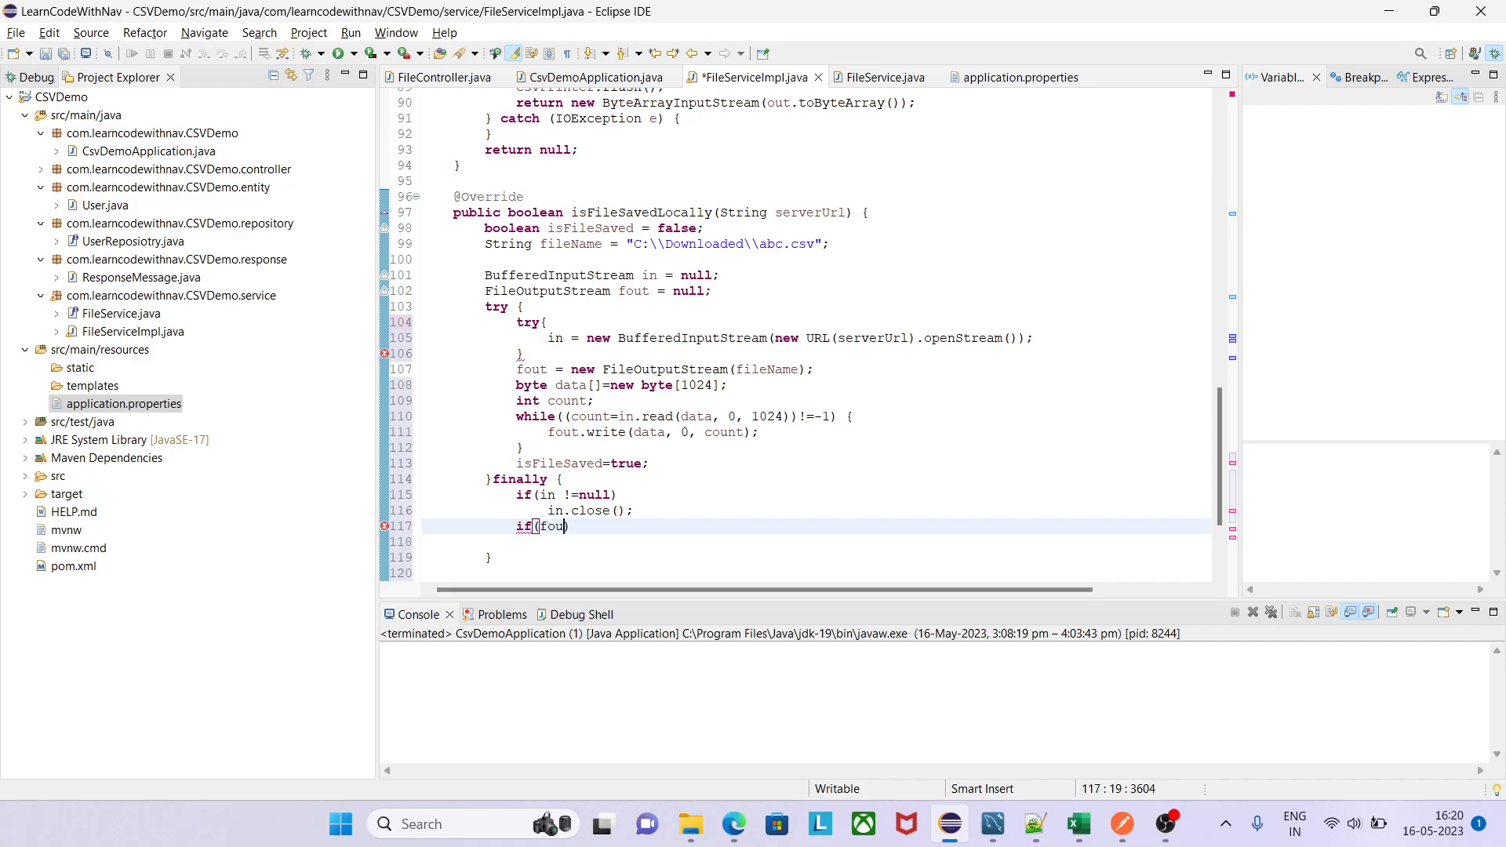
type("t")
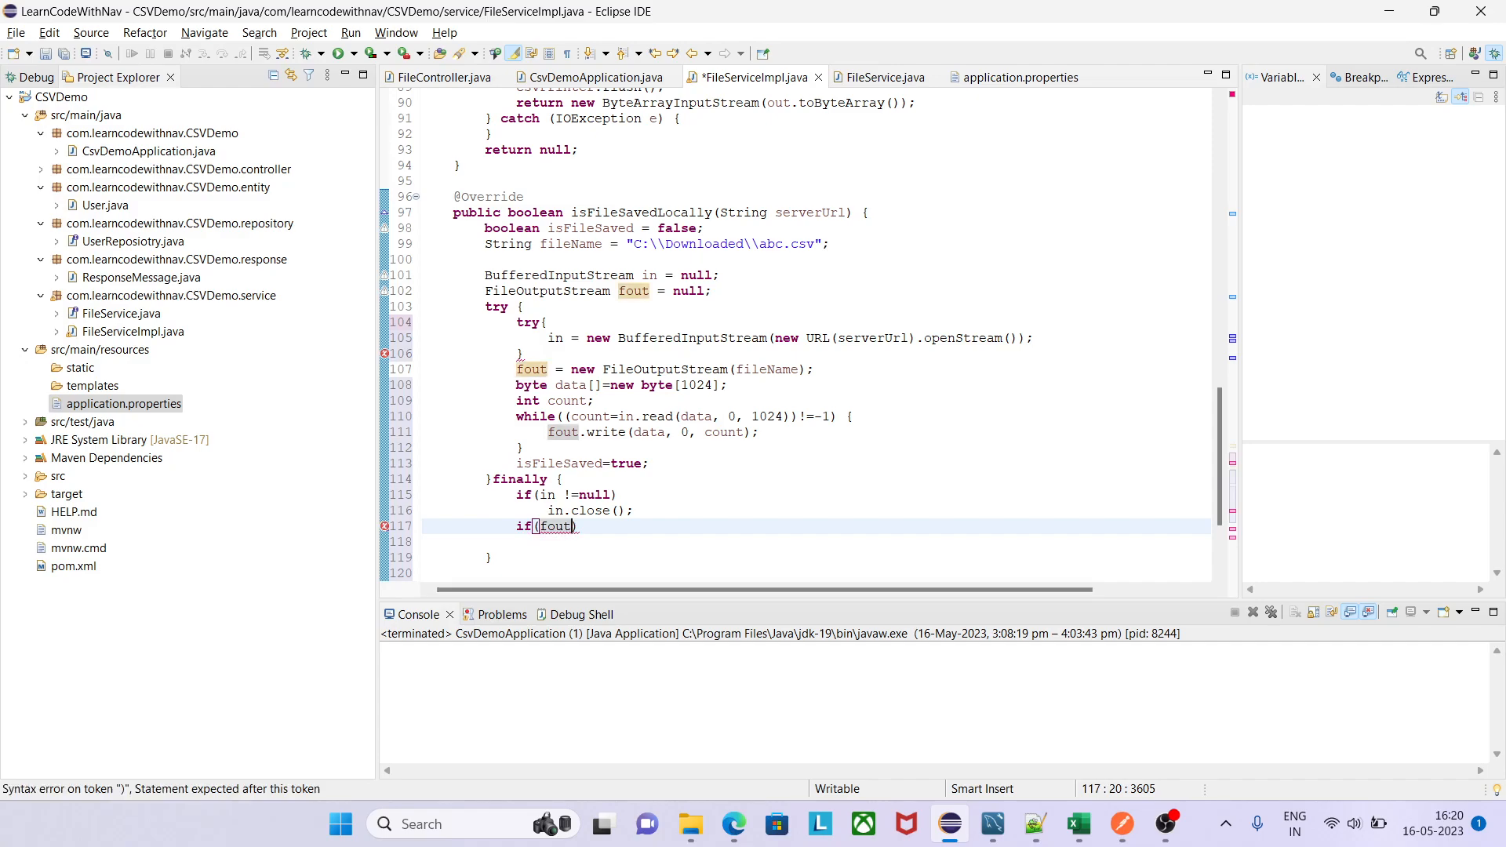
type("!=null")
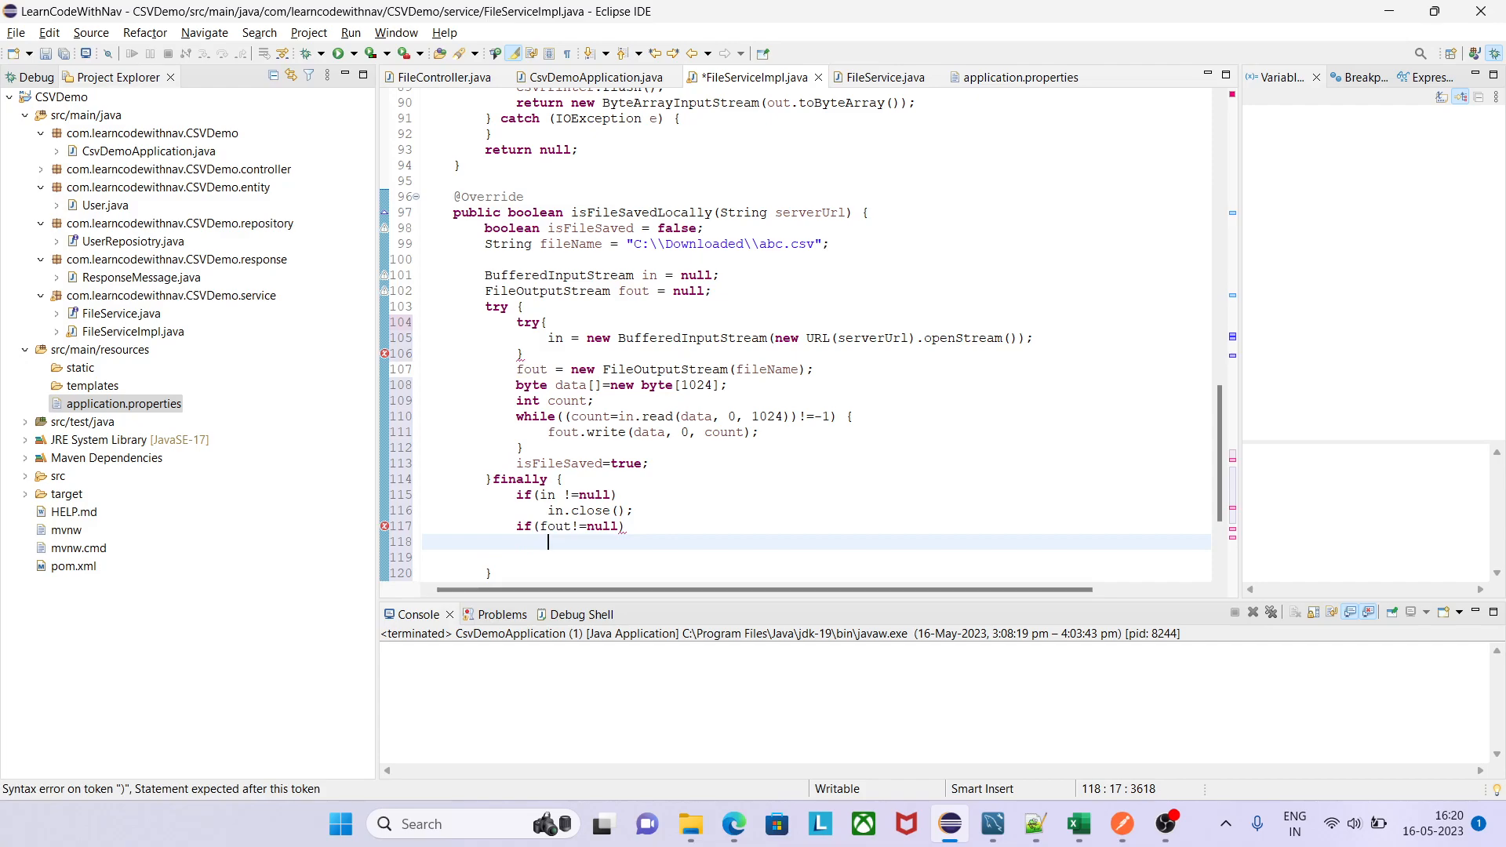
type("fout")
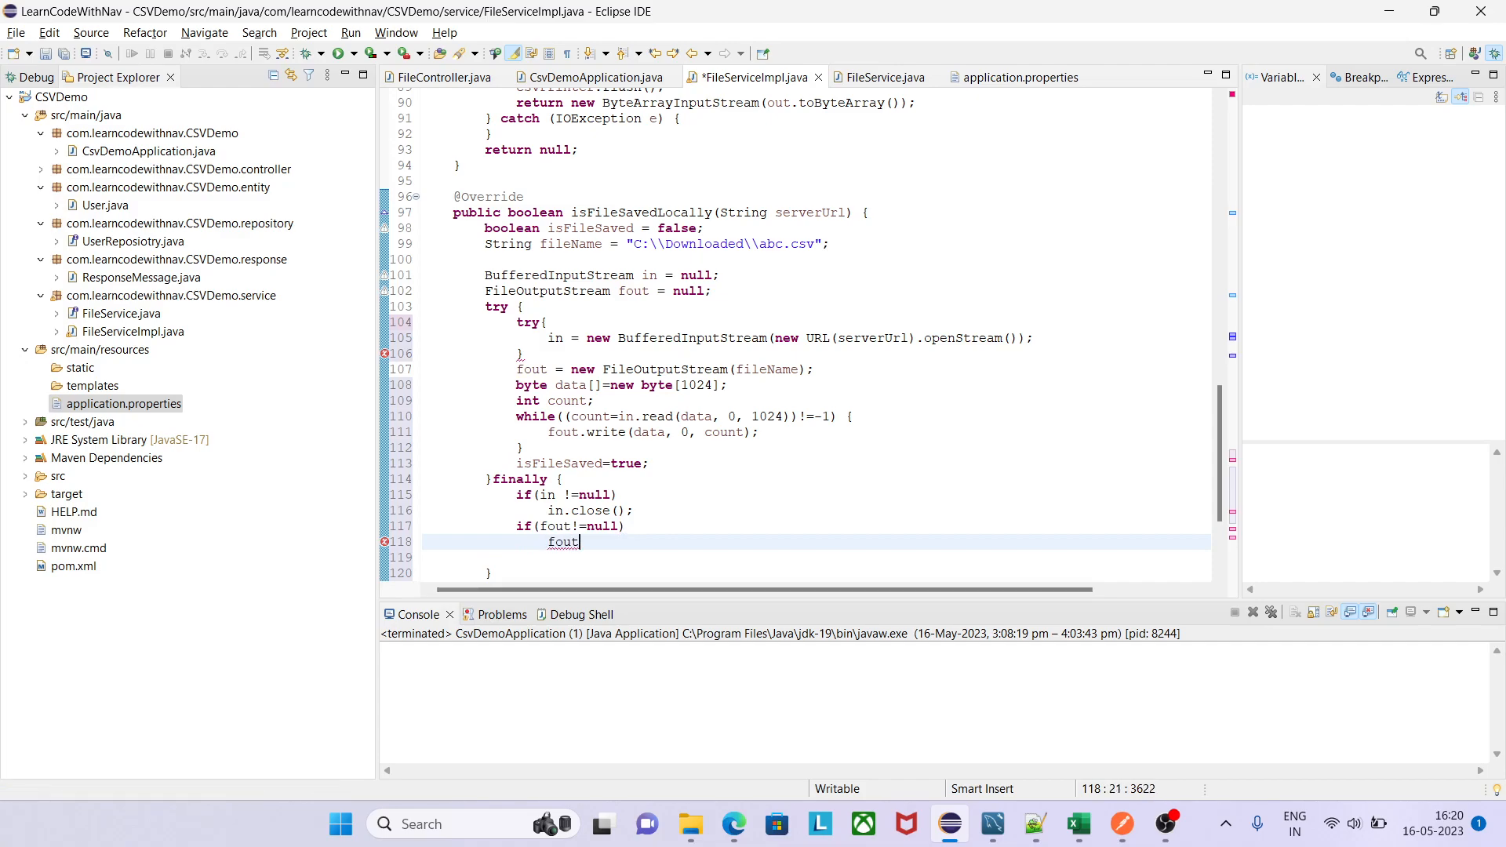
type(".close();")
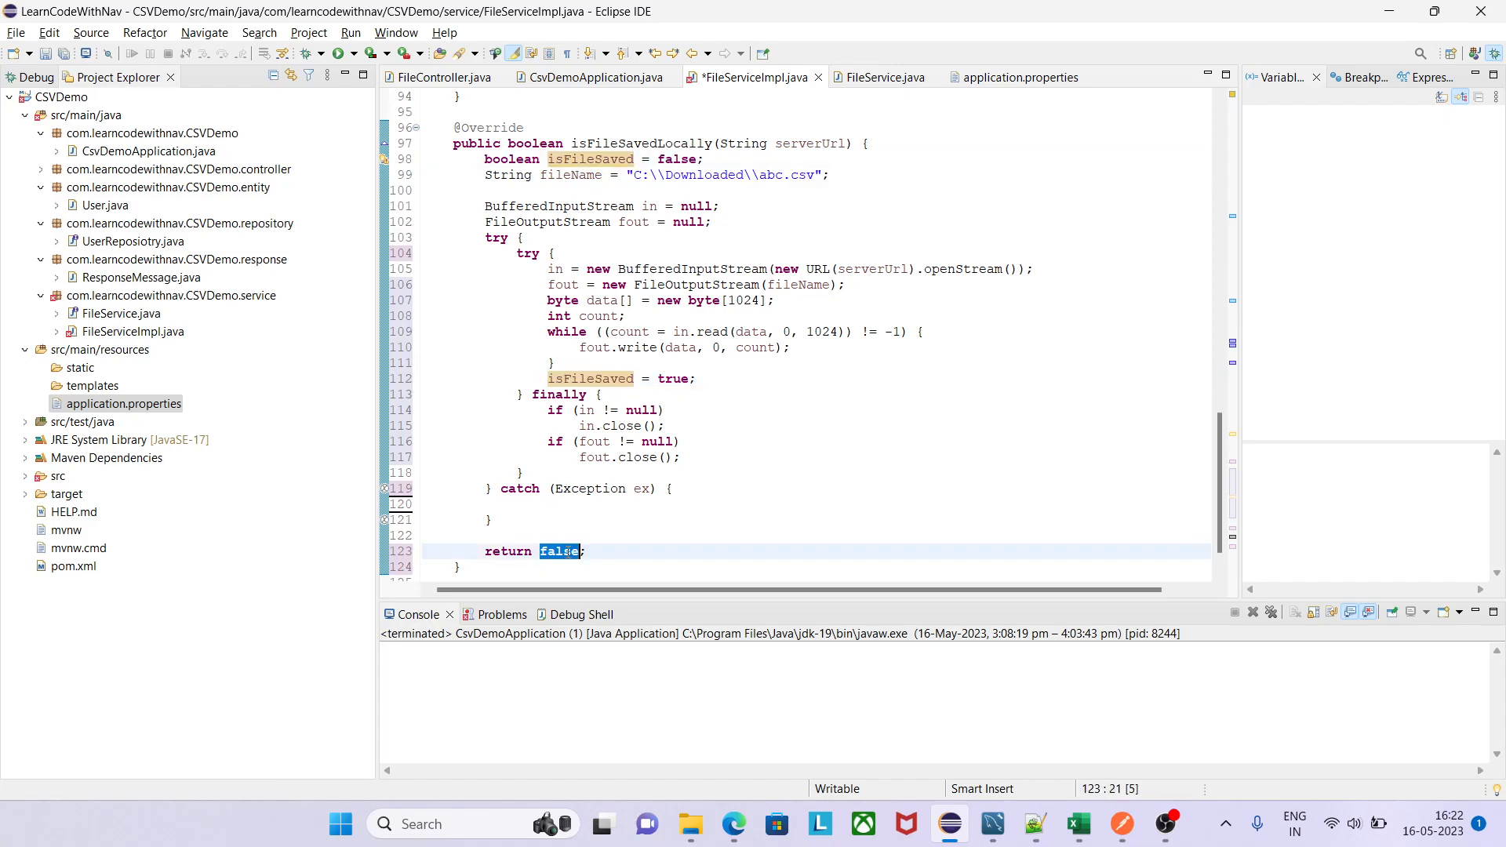
type("isFileSaved")
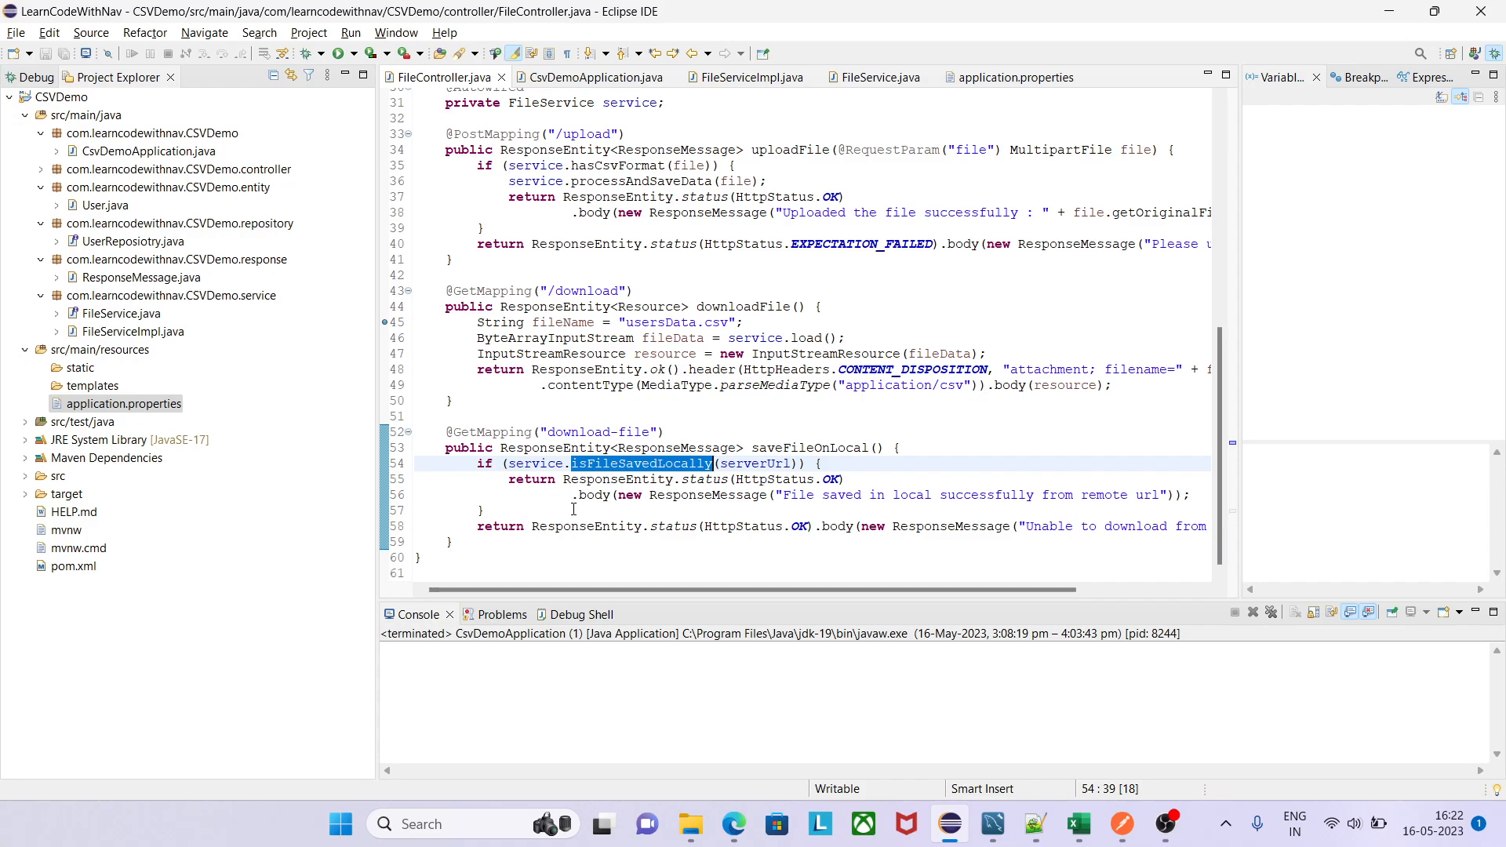
left_click(546, 432)
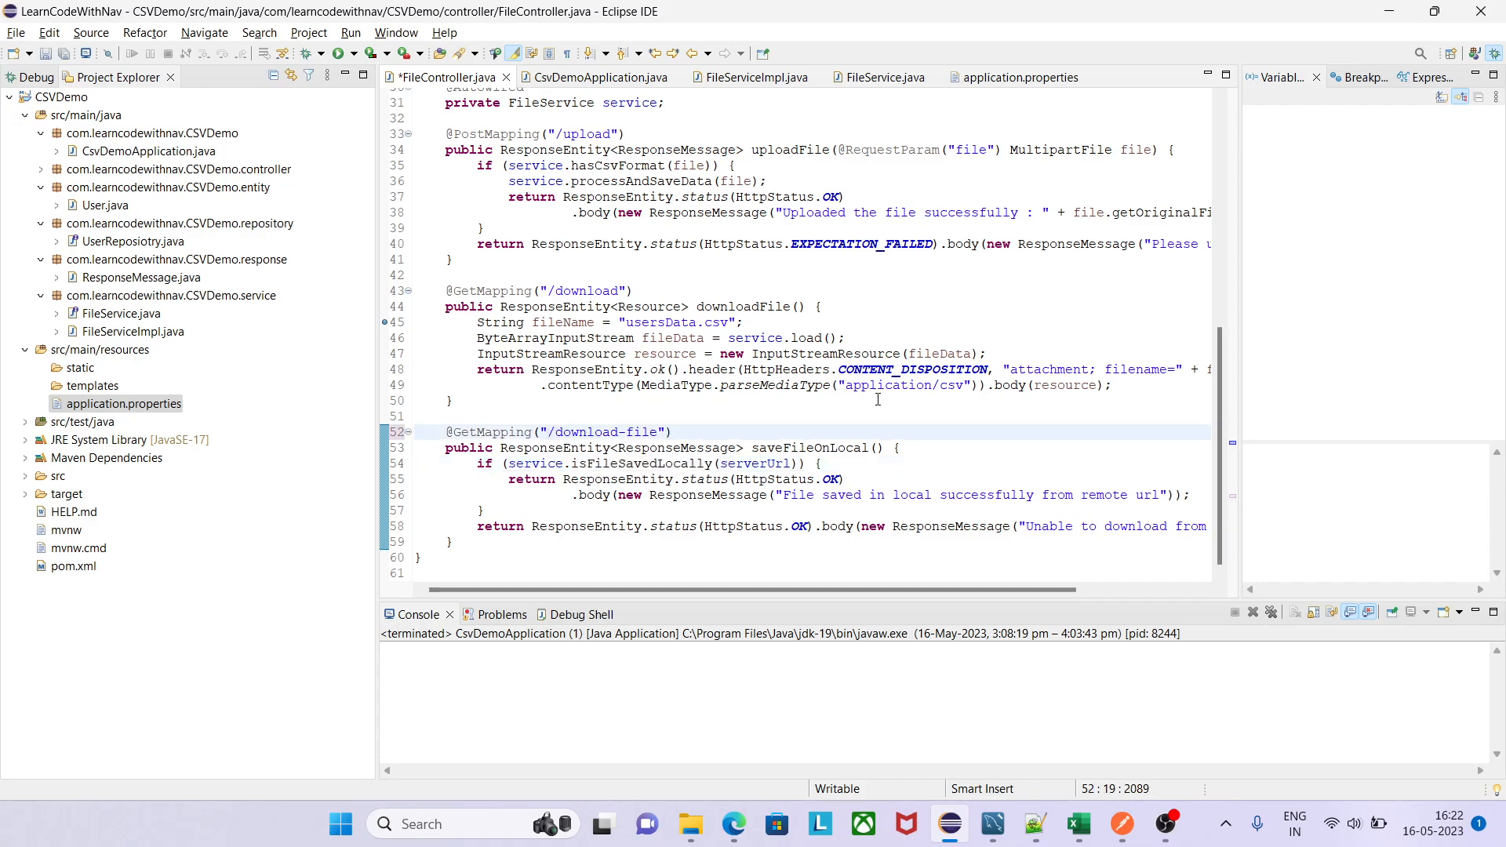
mouse_move(809, 447)
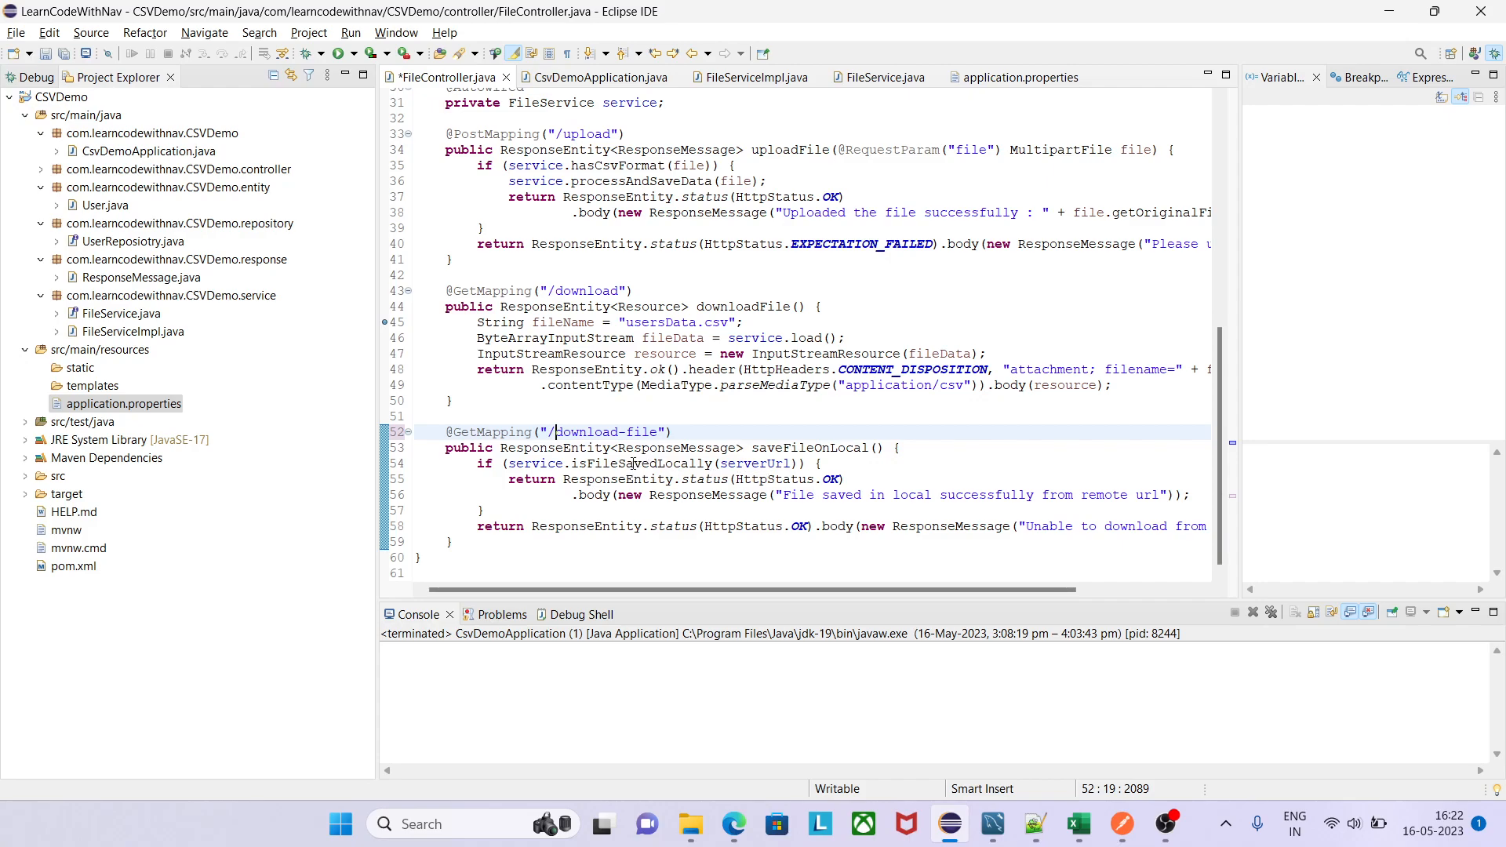
left_click(758, 77)
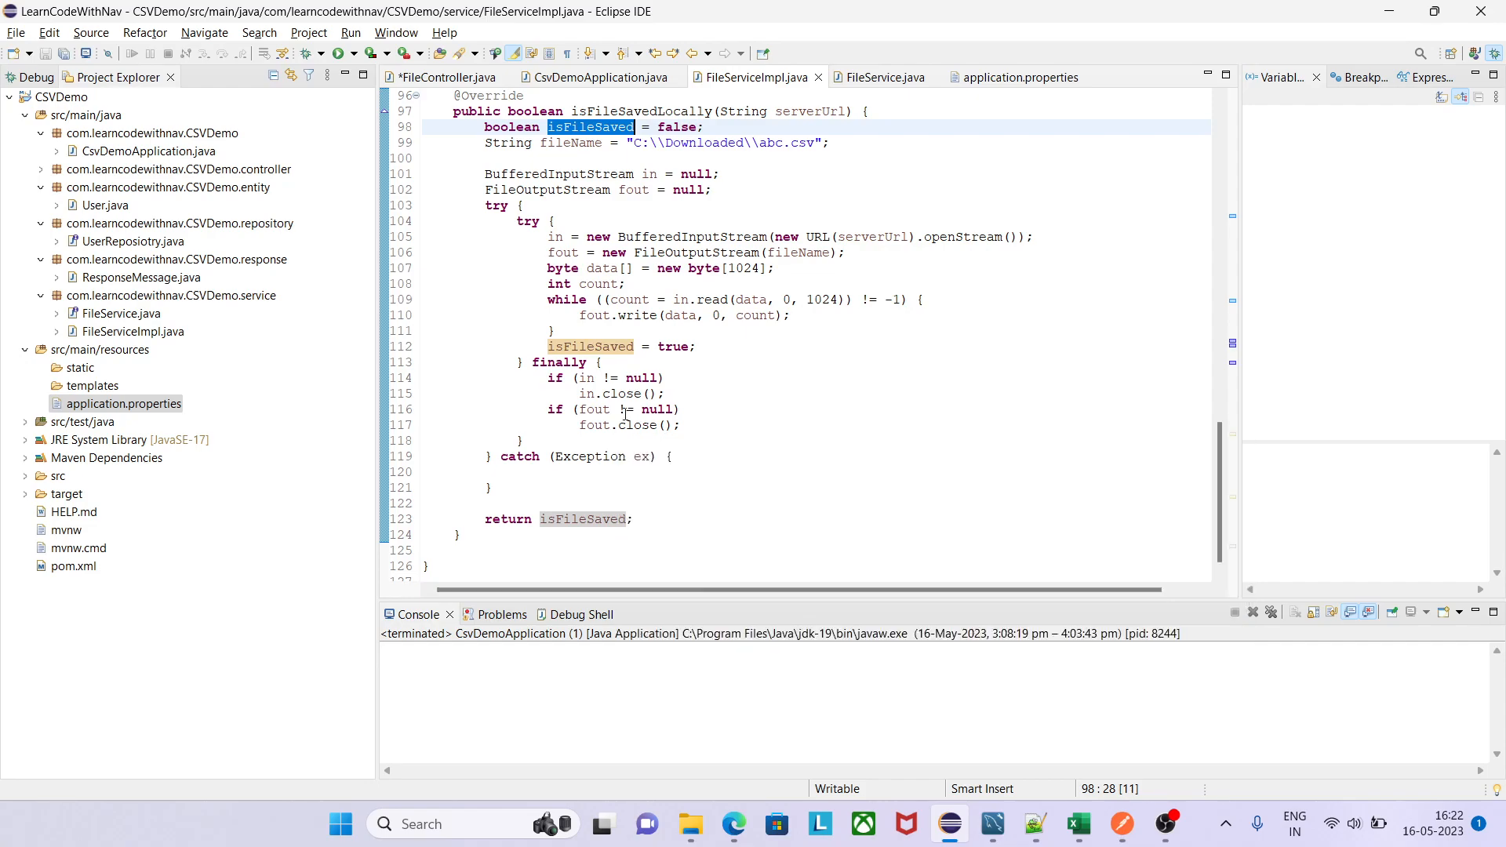
double_click(590, 345)
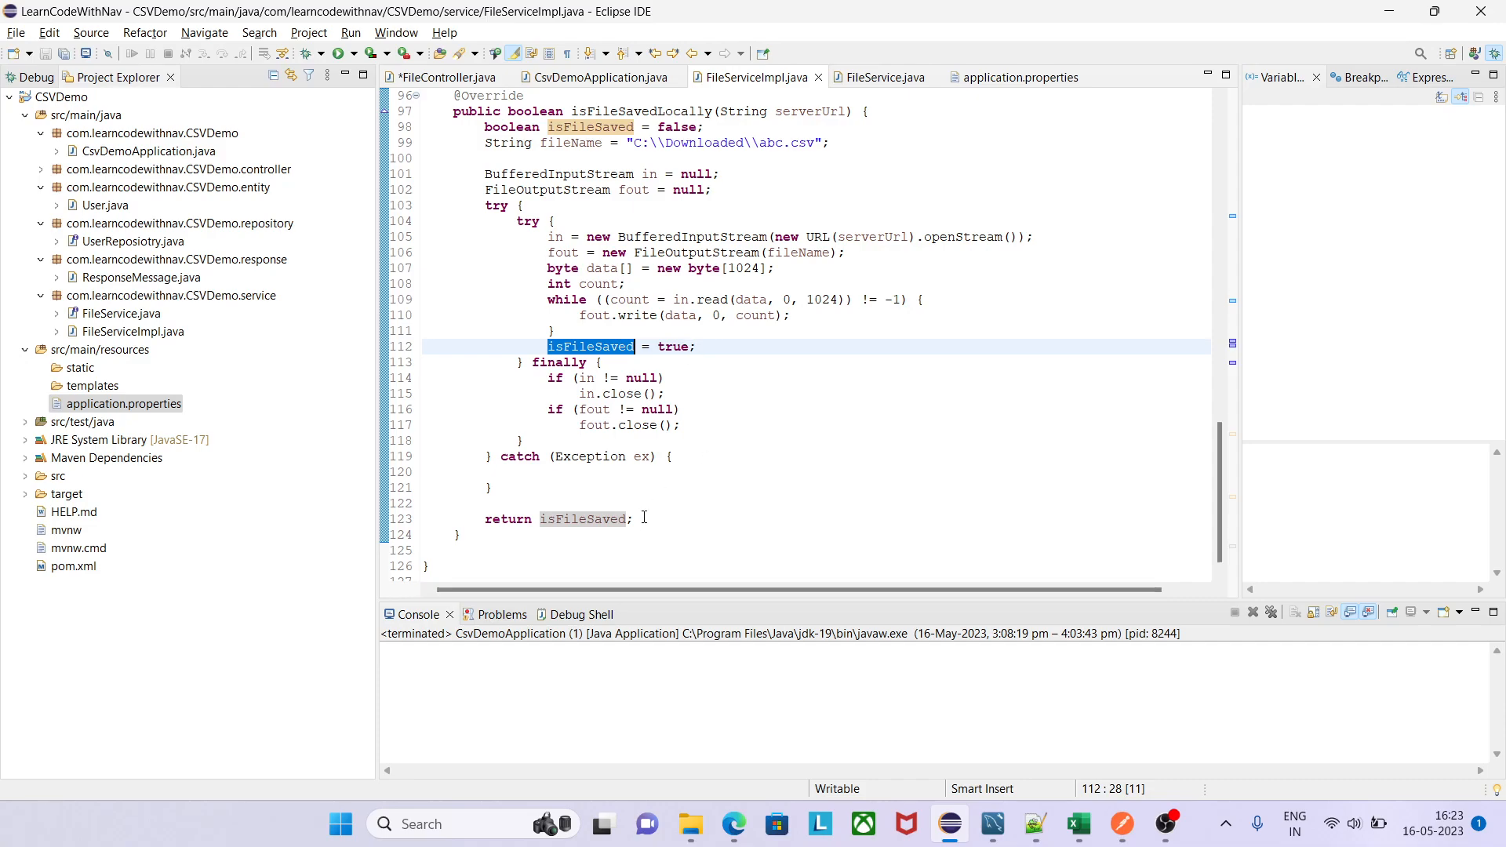
left_click(446, 77)
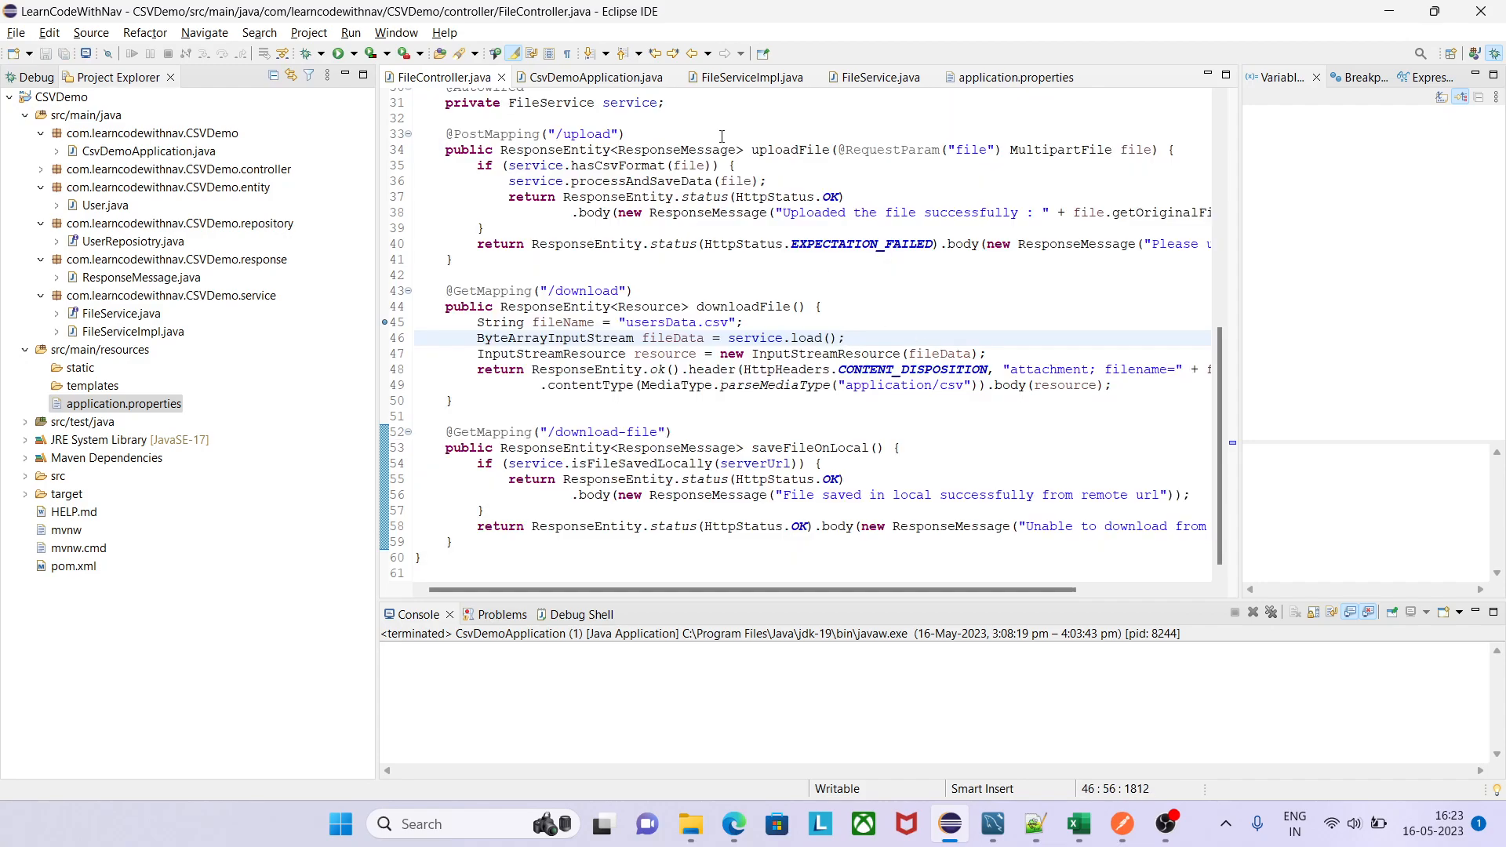
Step: Run CsvDemoApplication as a Java Application again and return to FileController
left_click(590, 77)
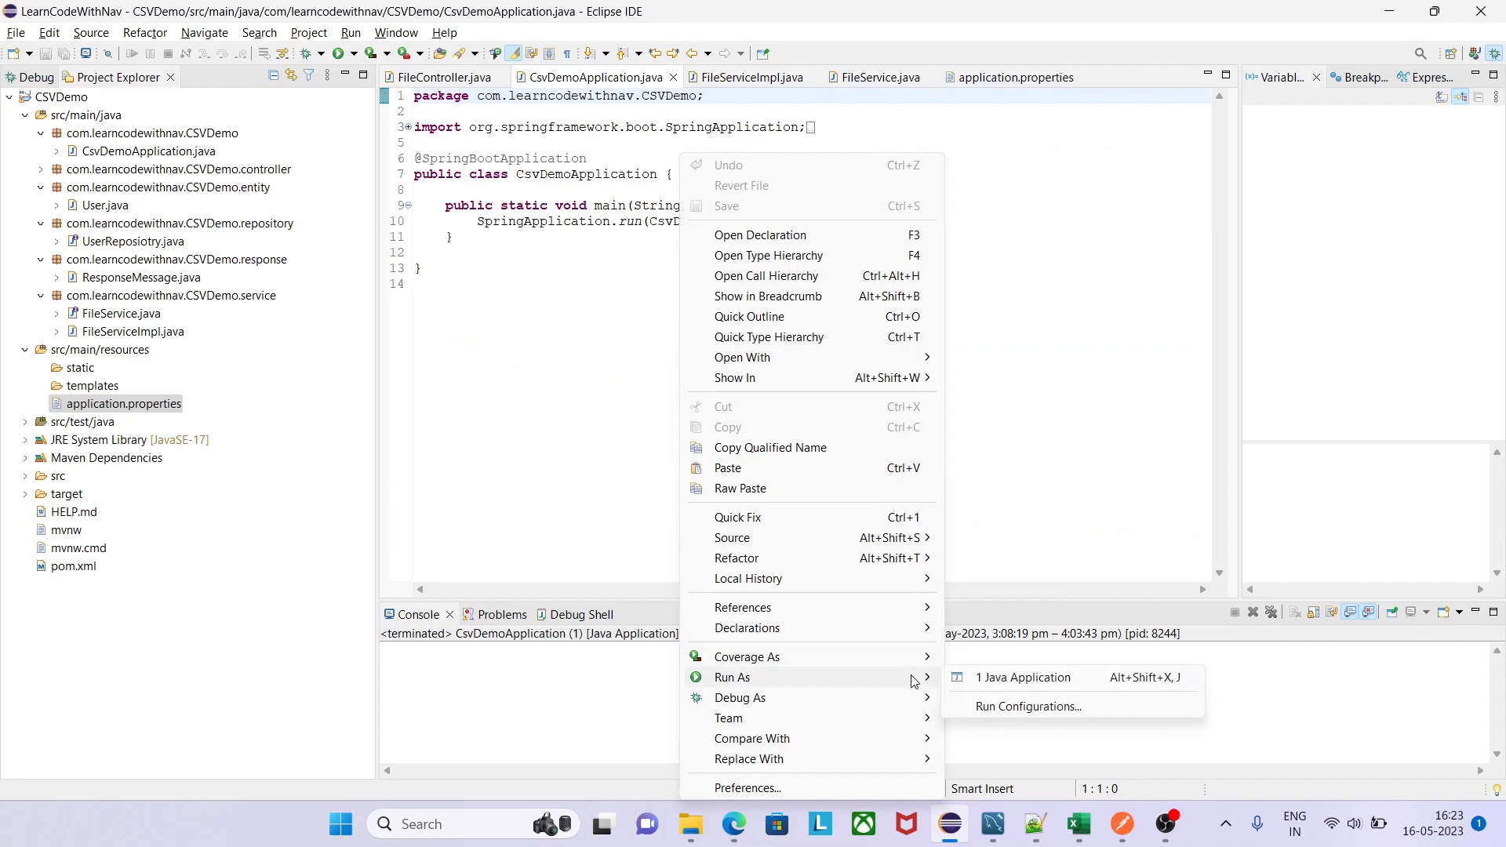
left_click(1023, 678)
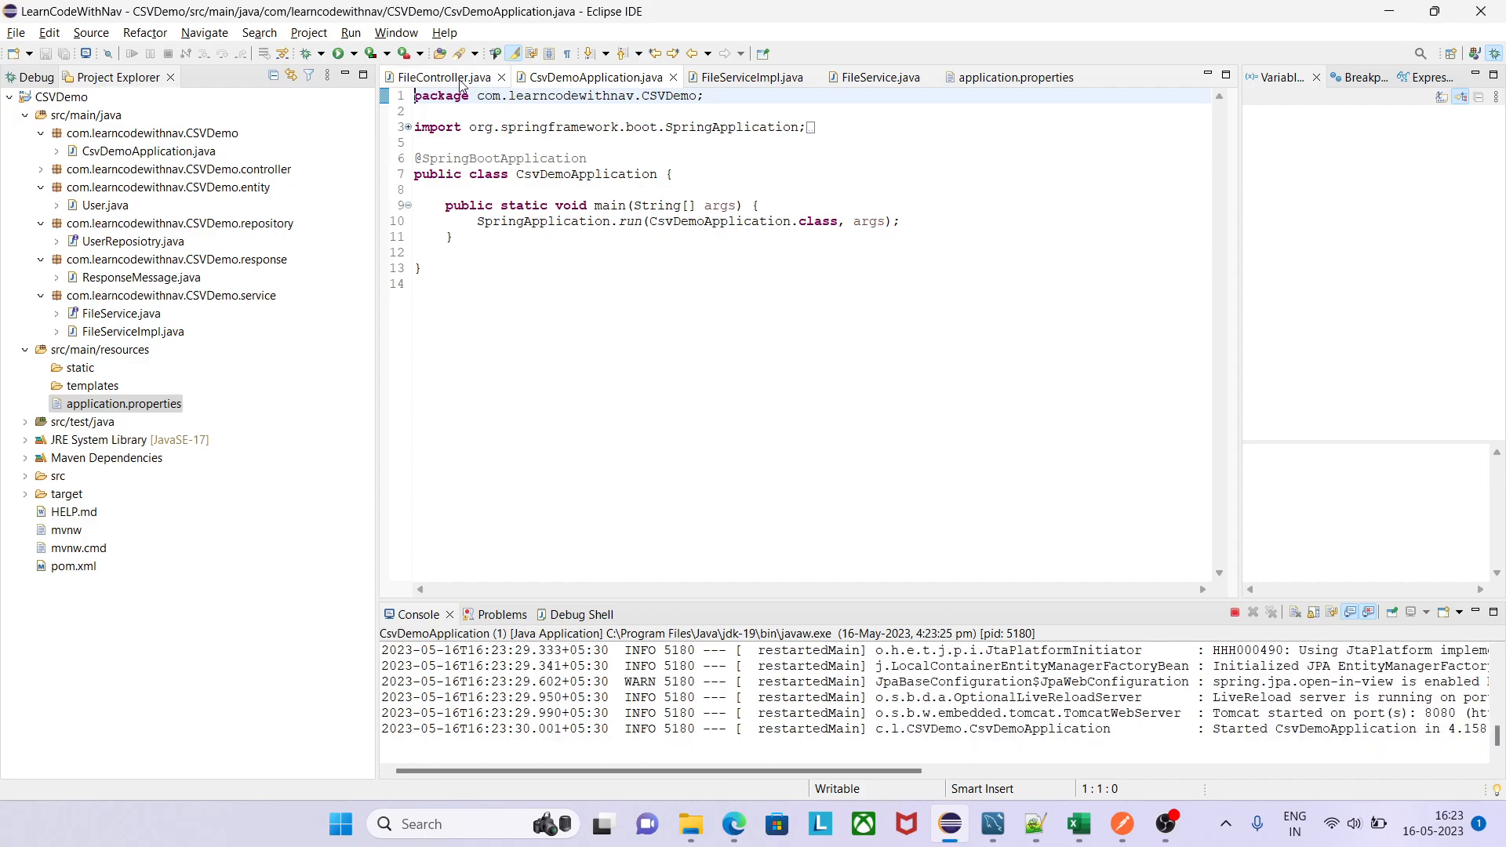
left_click(438, 77)
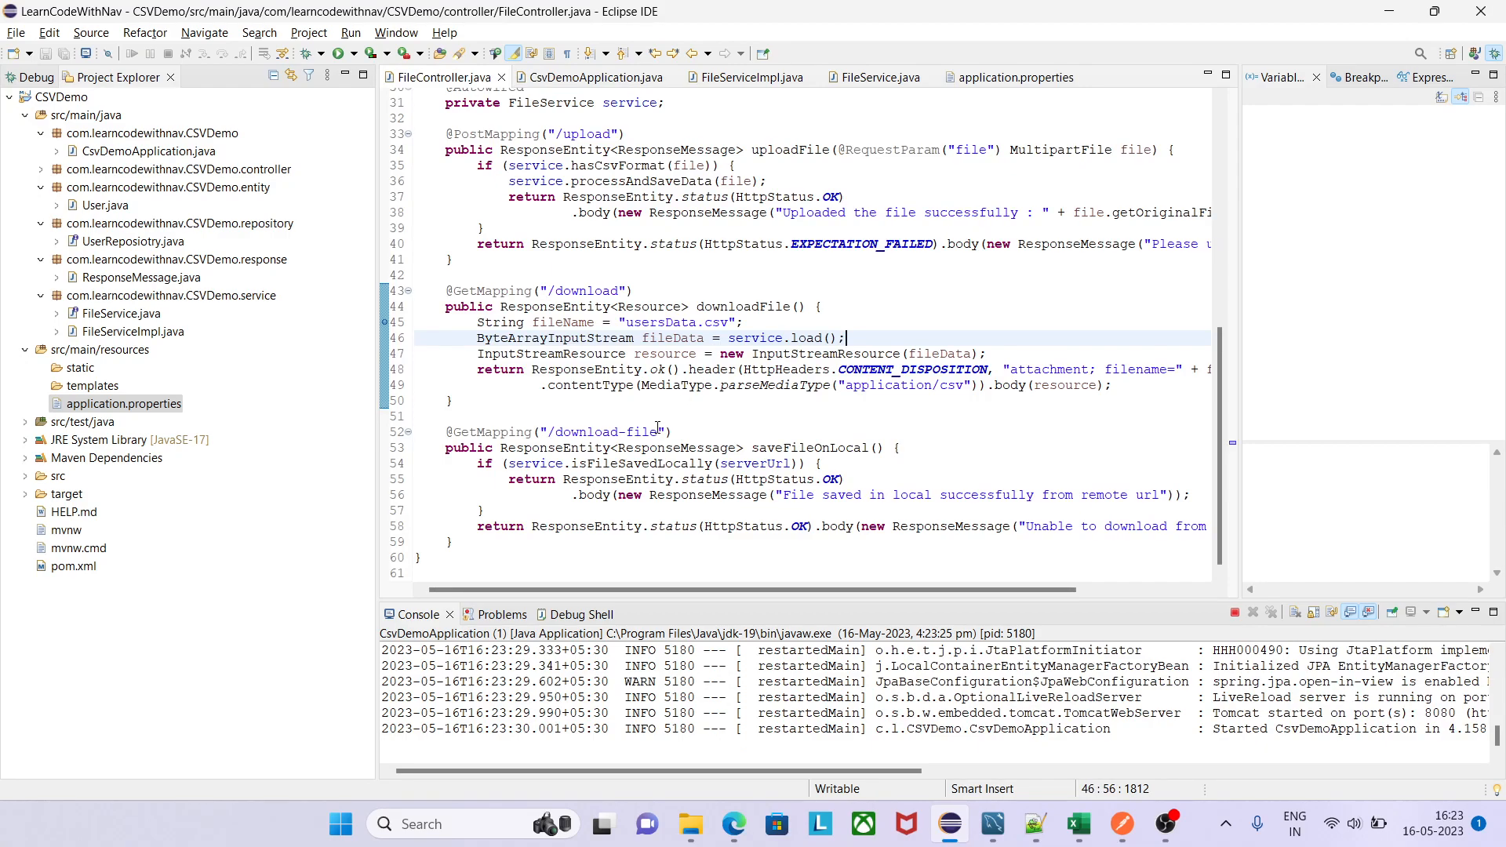
double_click(606, 432)
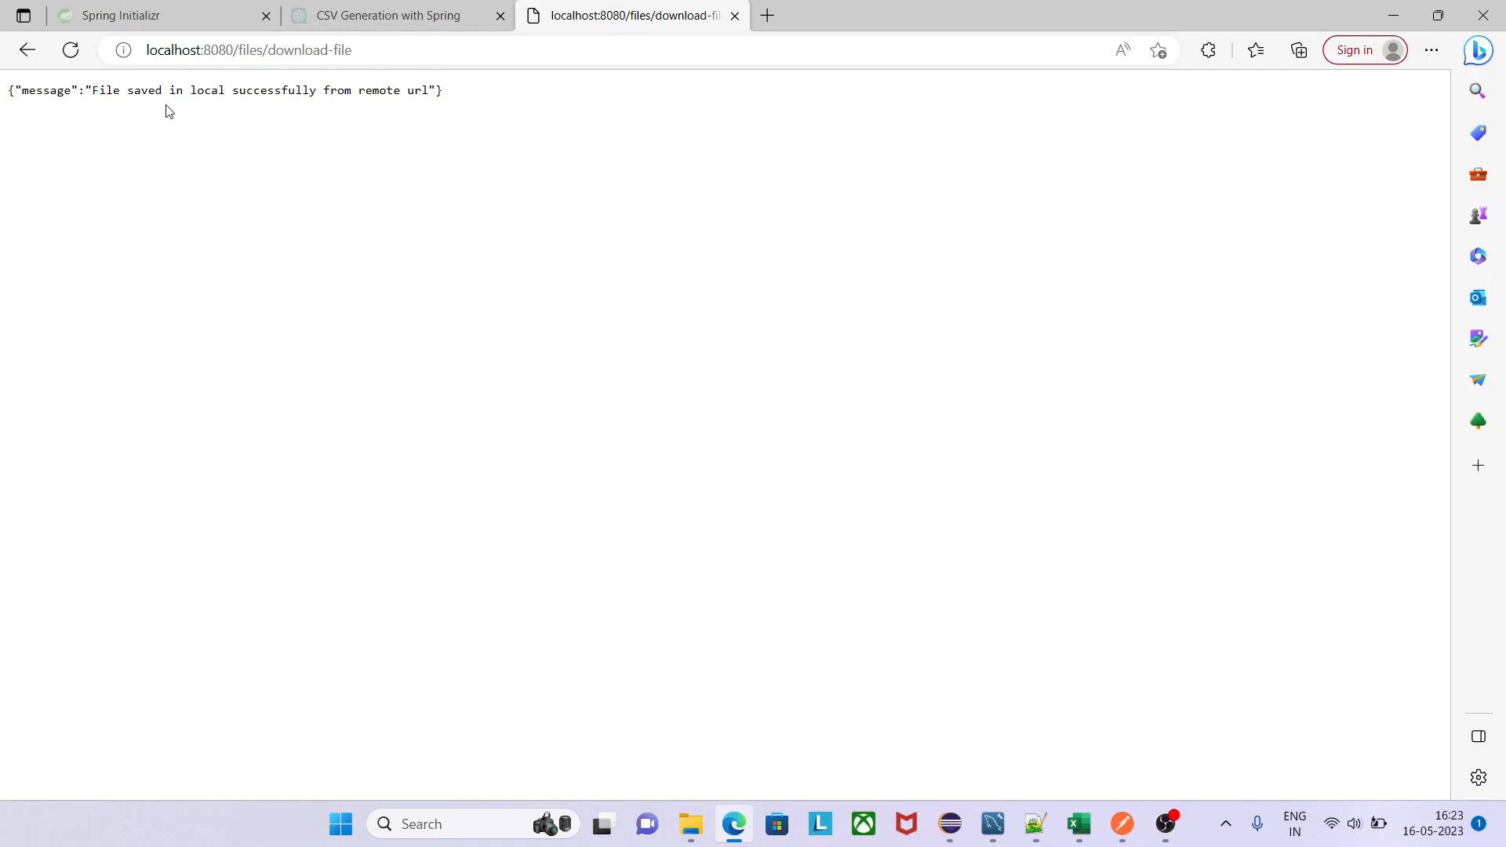
mouse_move(402, 110)
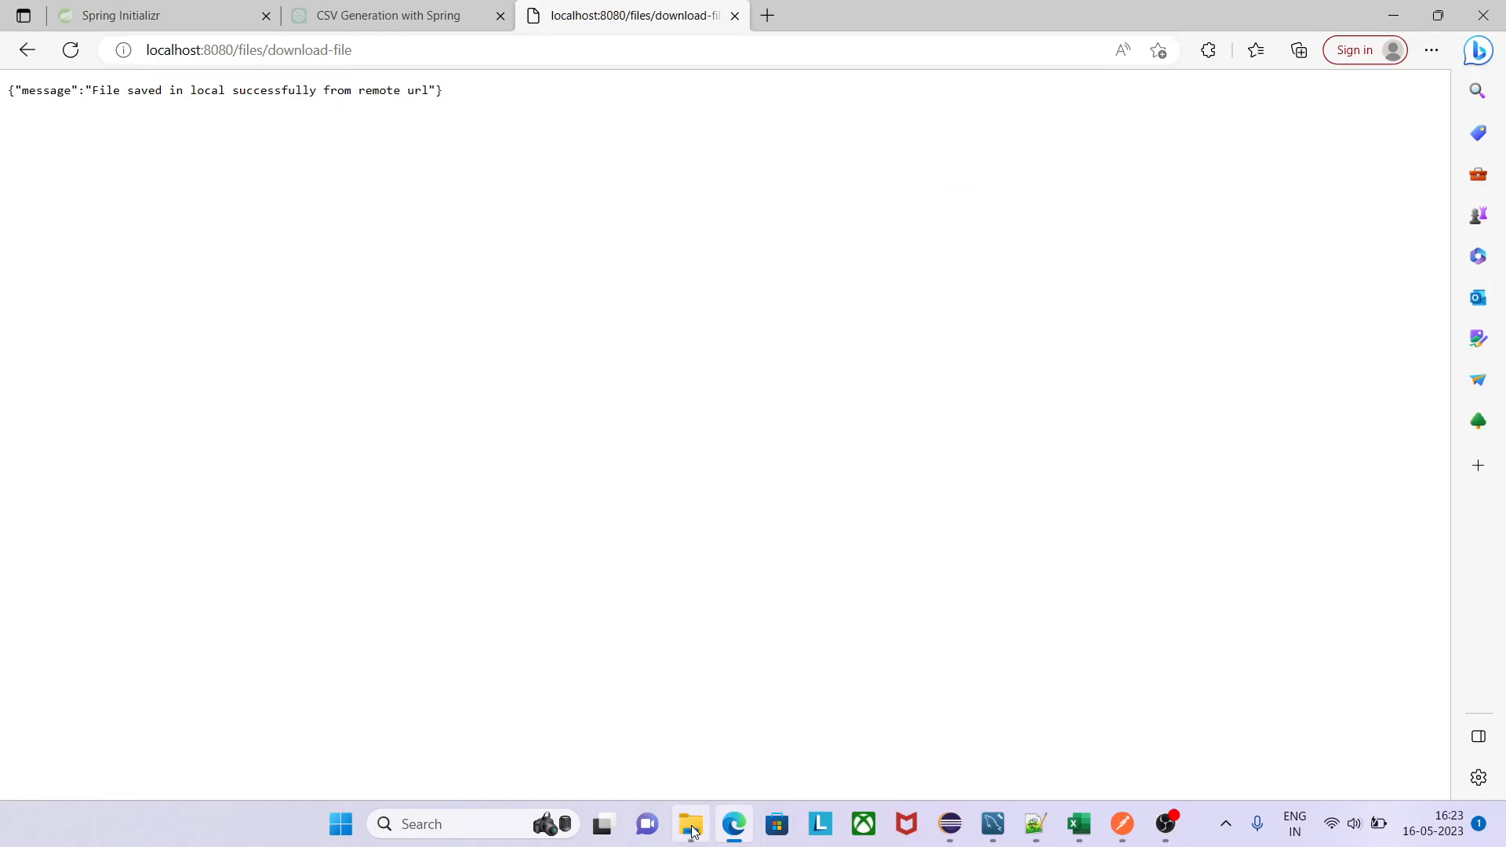
Step: Open abc.csv from C:\Downloaded in Excel
left_click(690, 824)
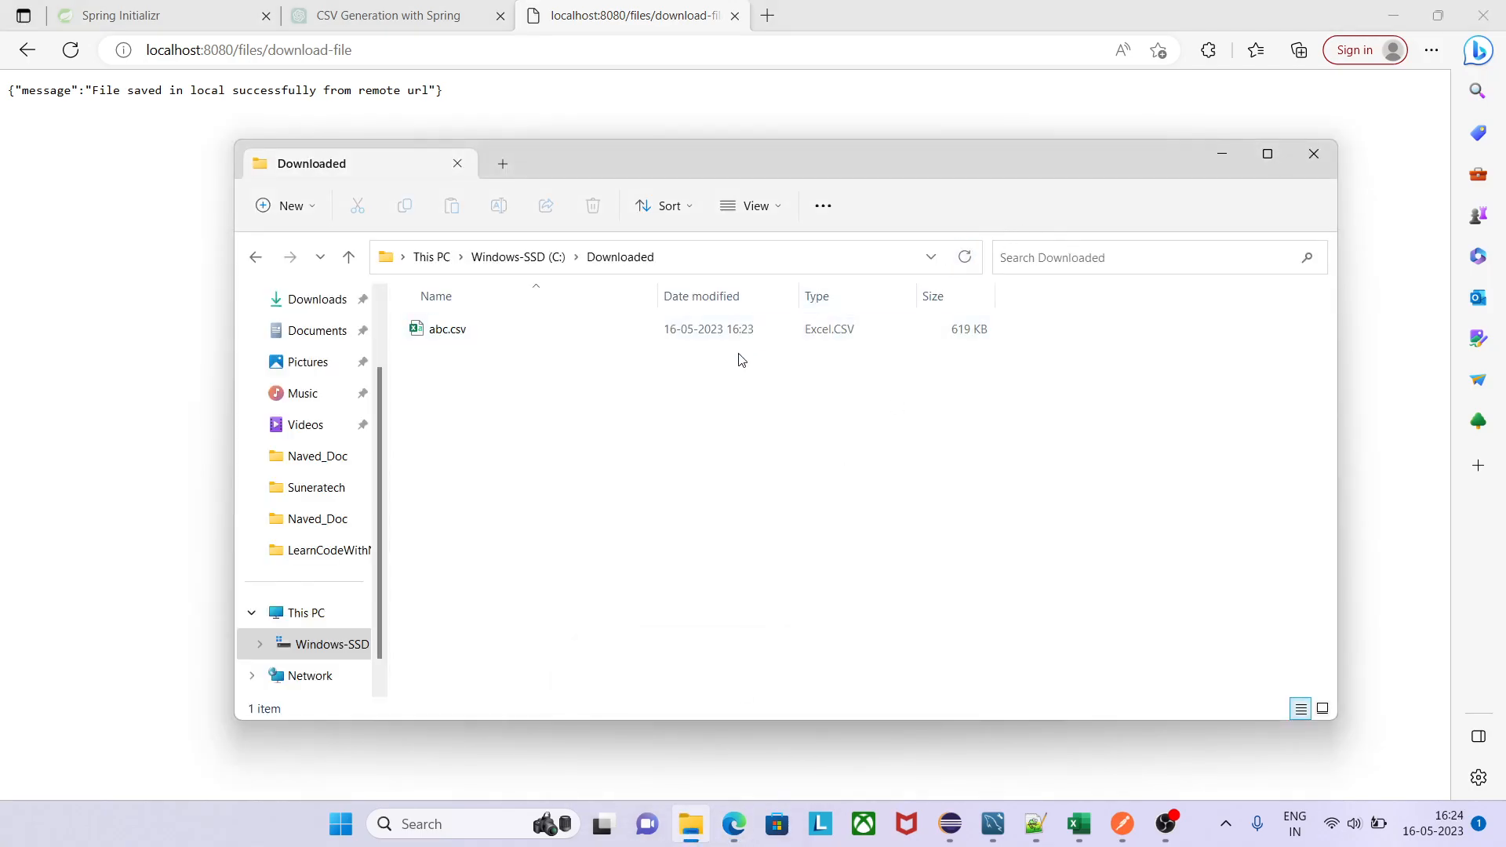
mouse_move(447, 327)
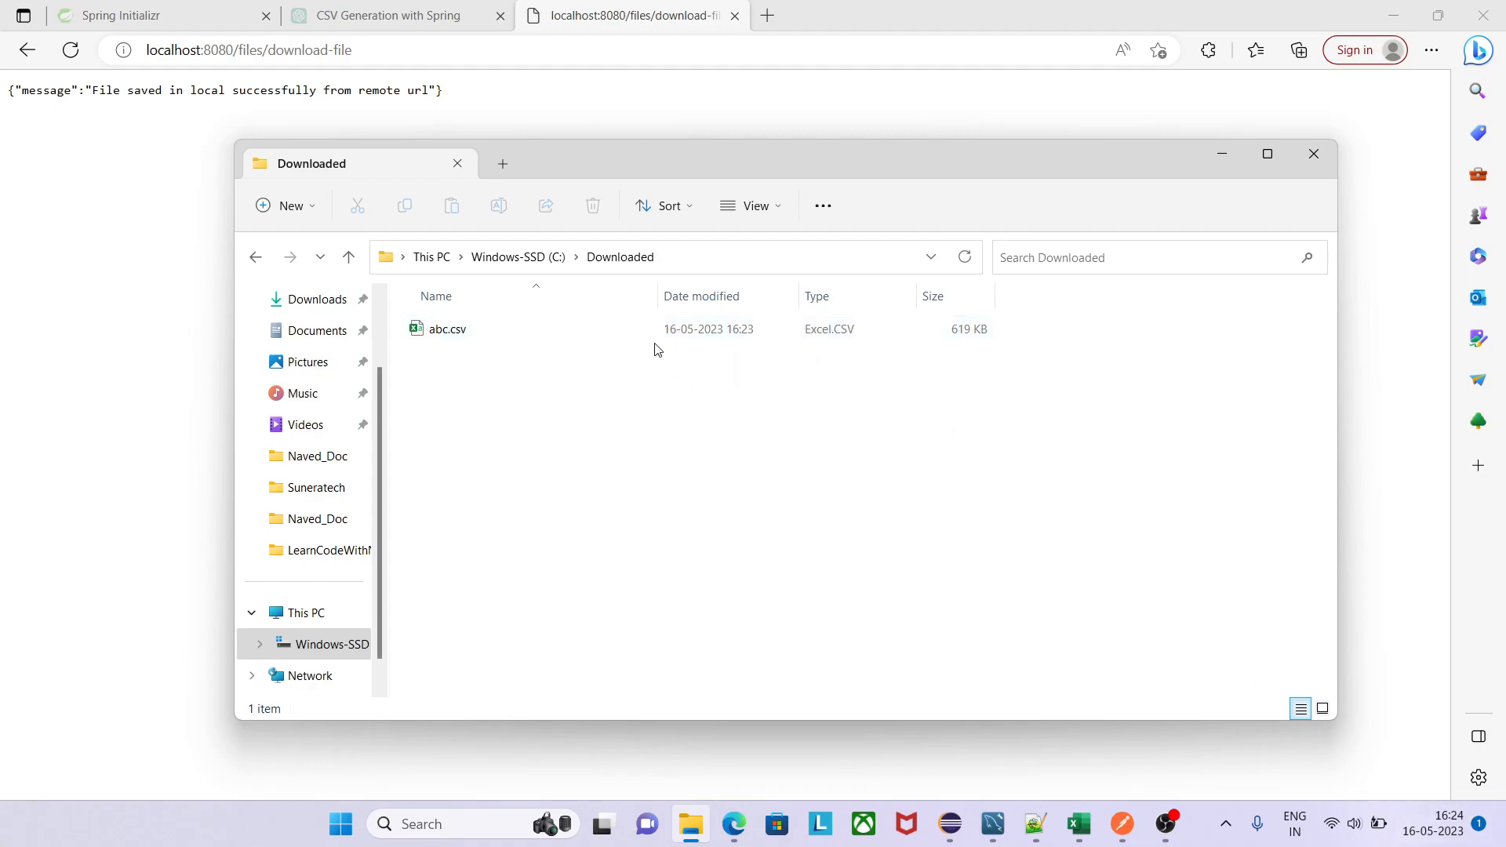
left_click(447, 327)
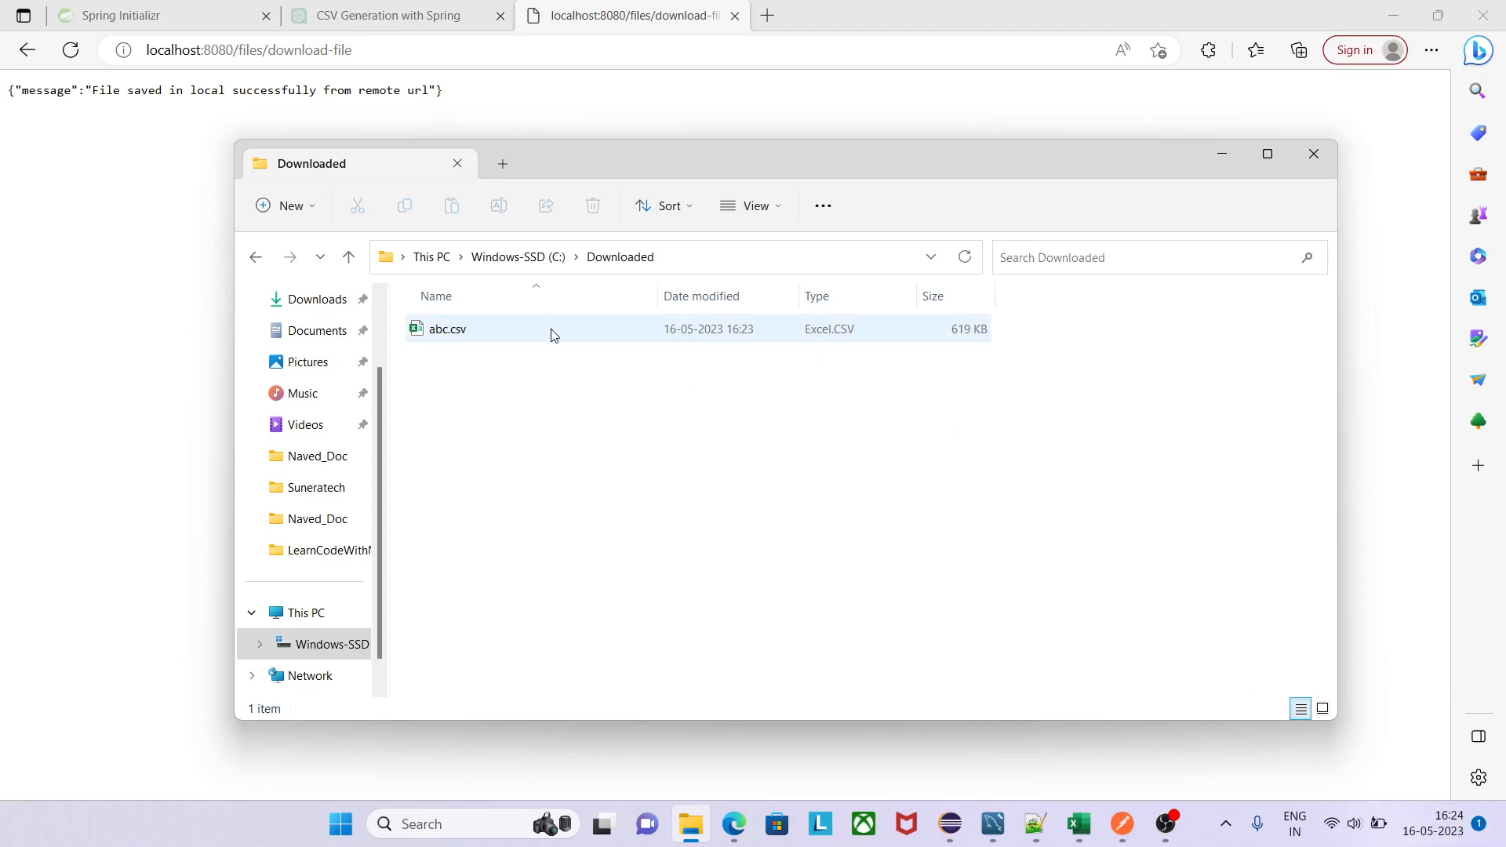
double_click(447, 328)
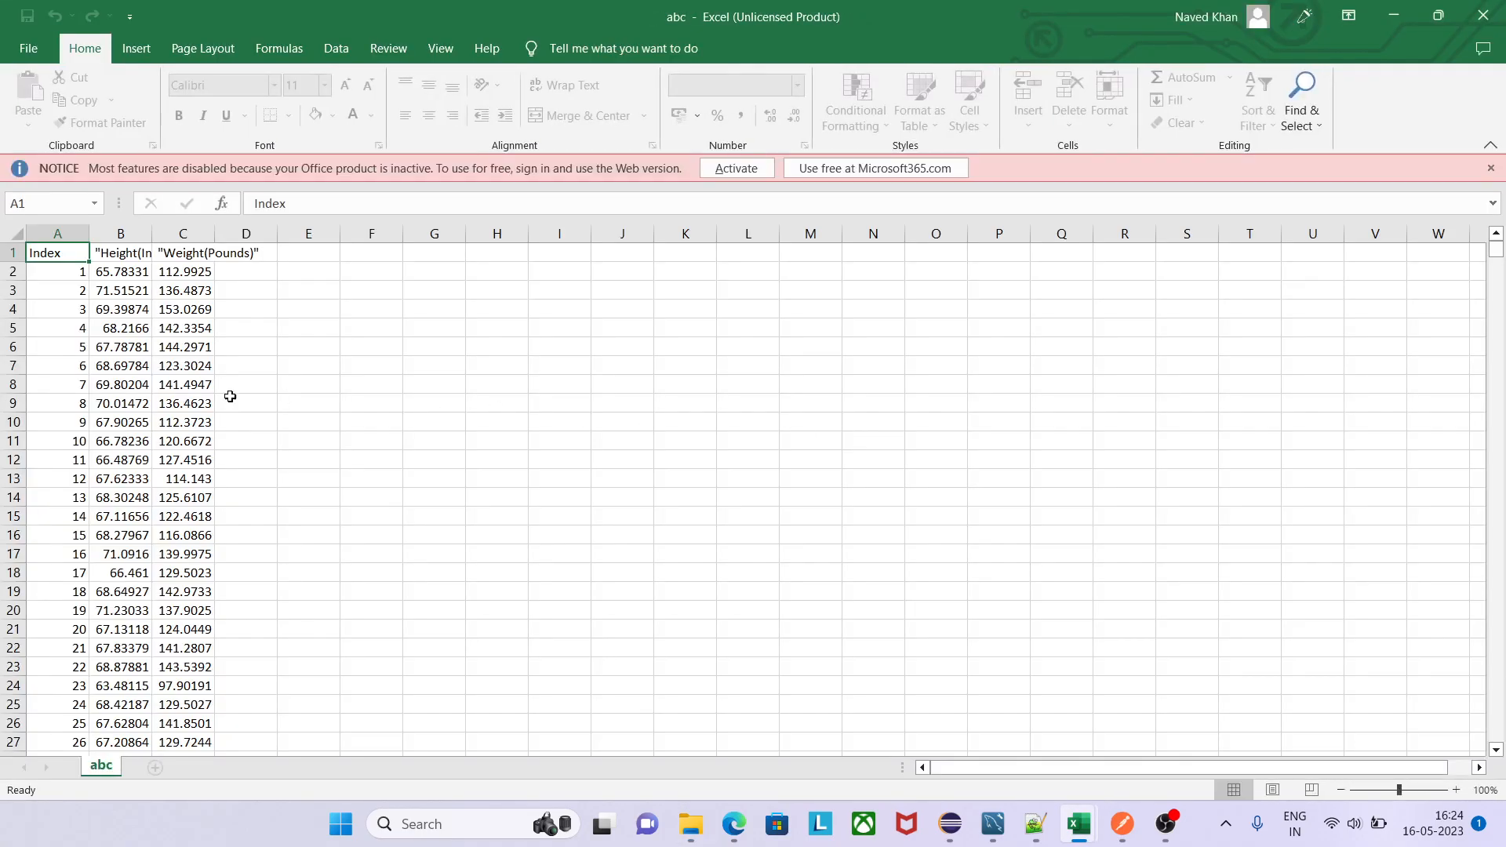
Step: Highlight the Weight(Pounds) column showing 25,001 entries, then return to Eclipse's FileController
left_click(182, 234)
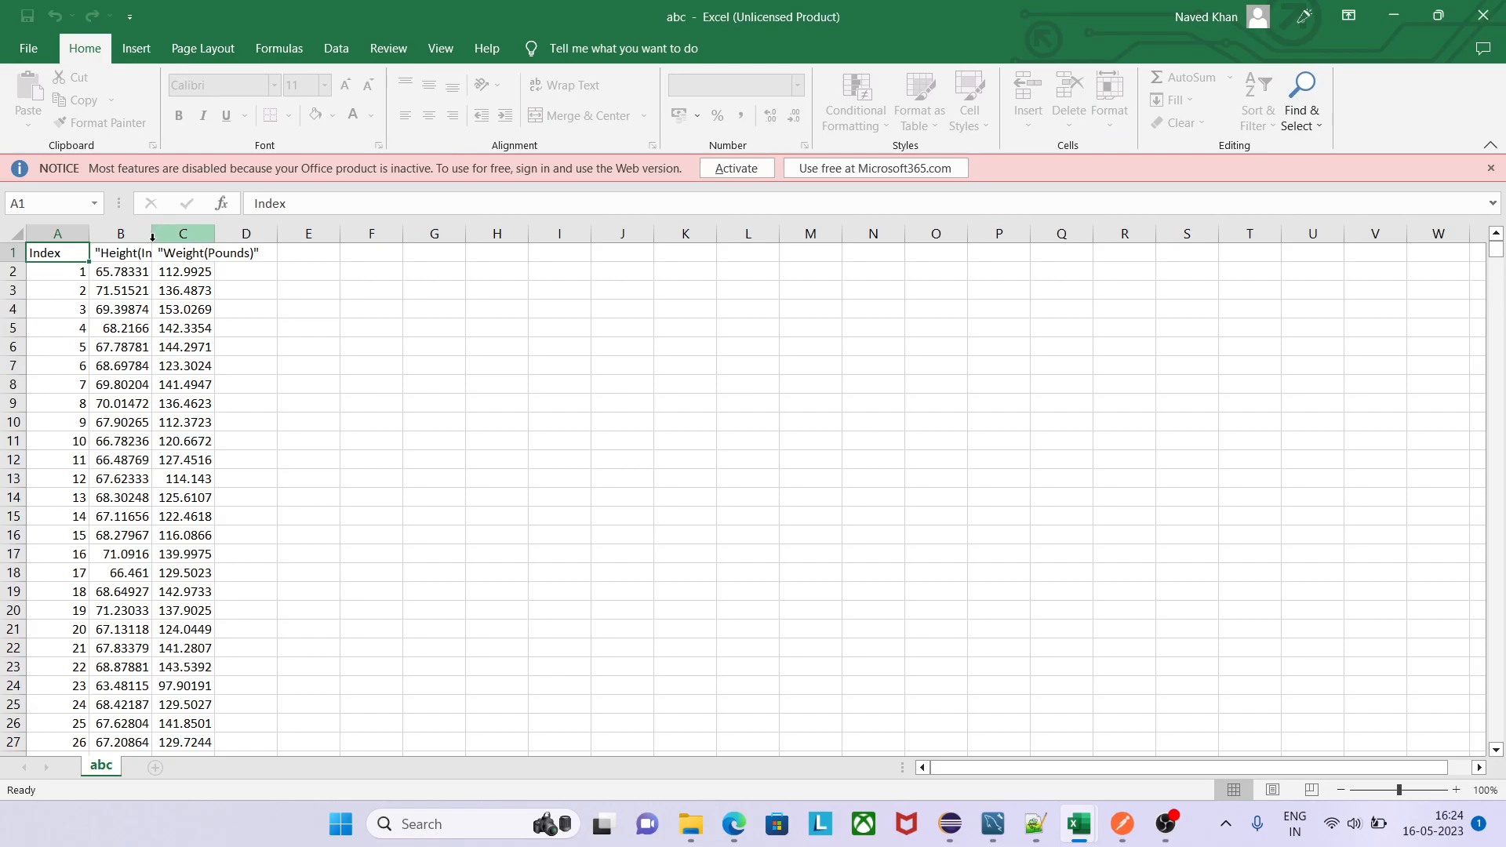
left_click(182, 234)
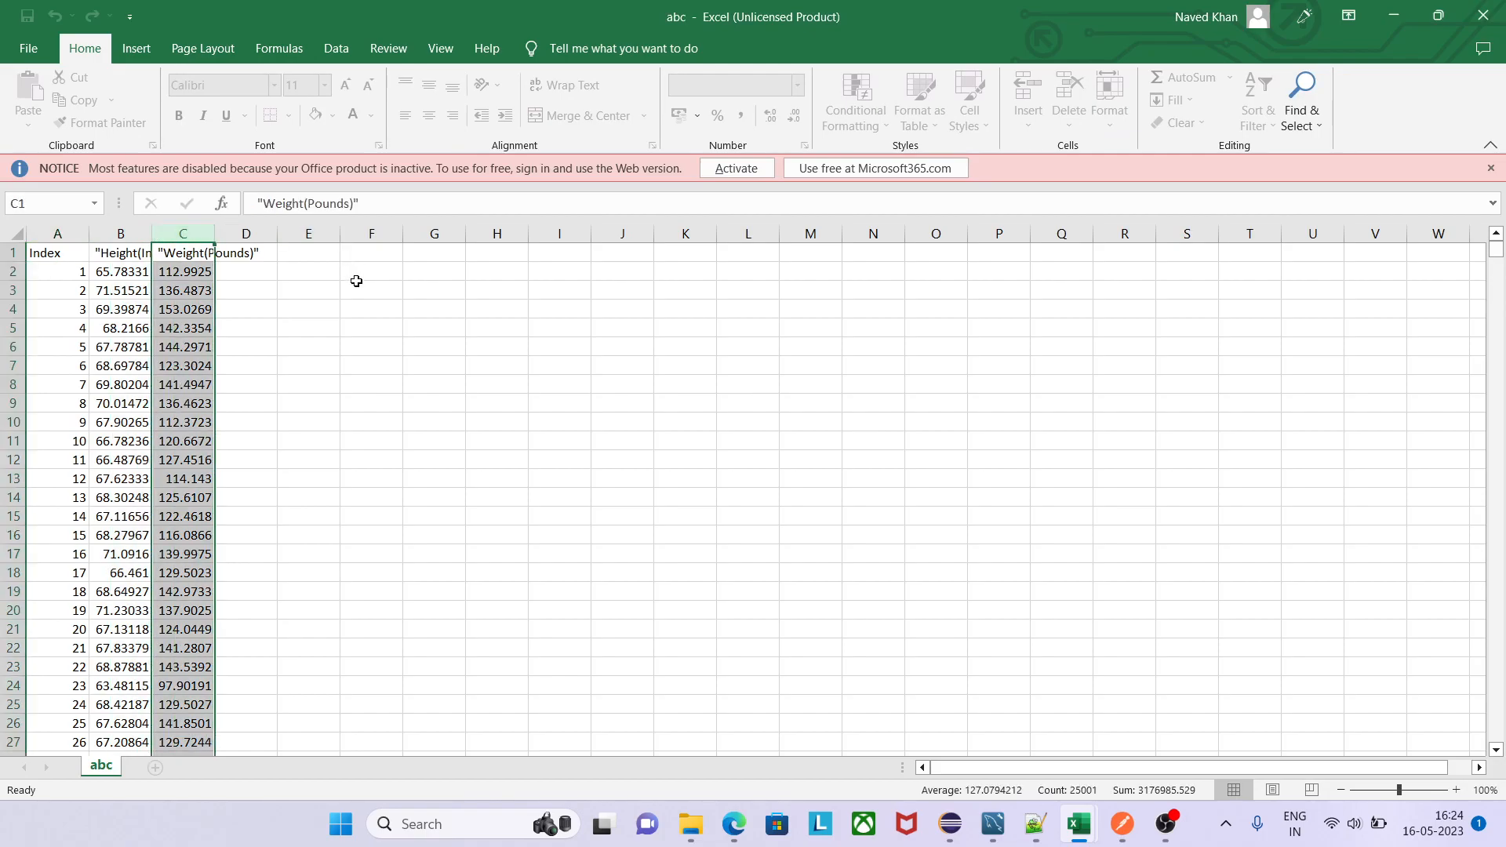
left_click(370, 290)
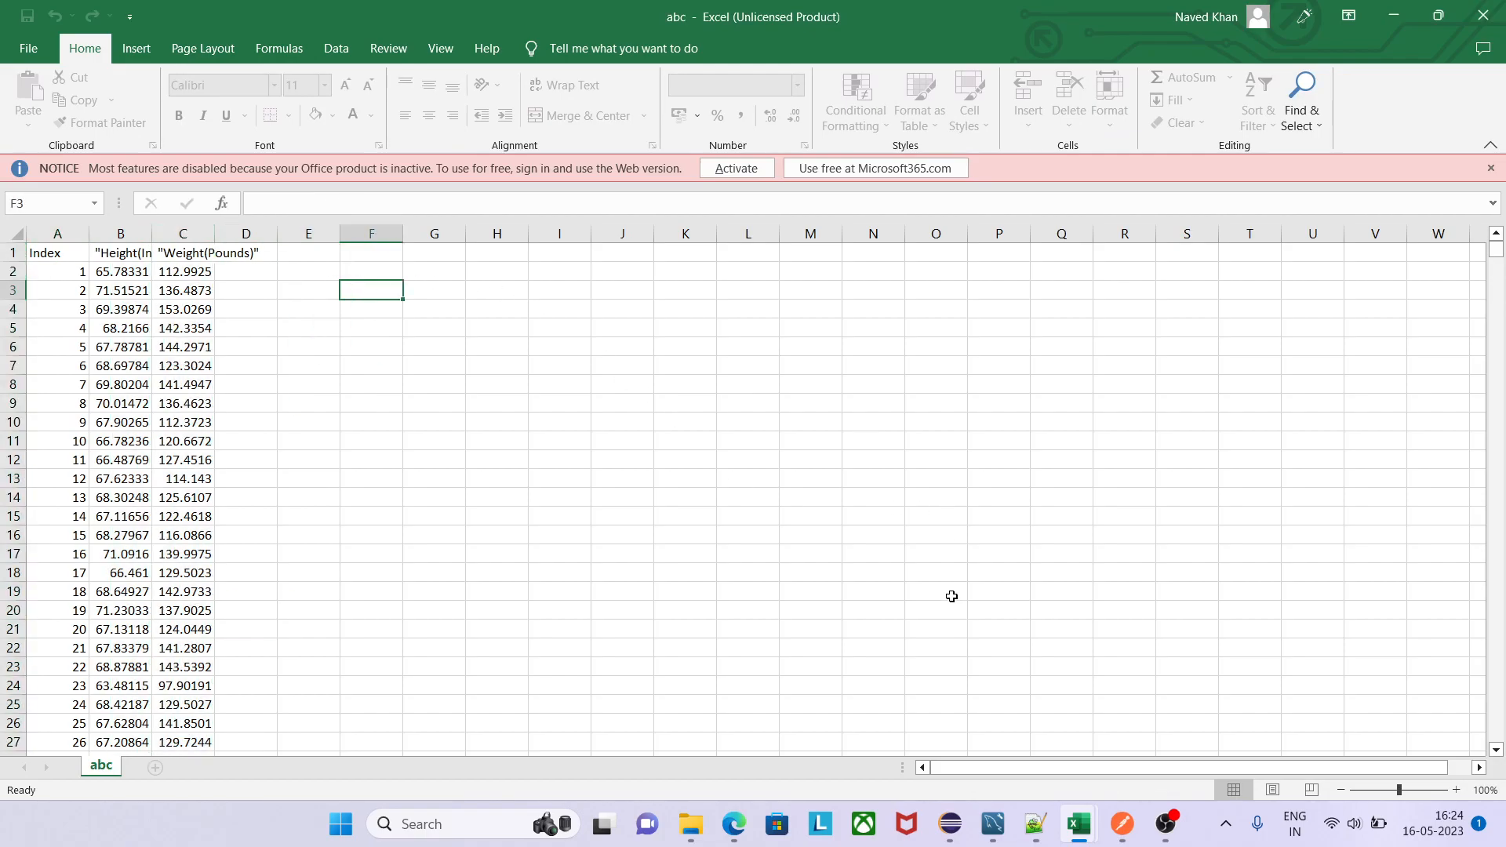
left_click(947, 823)
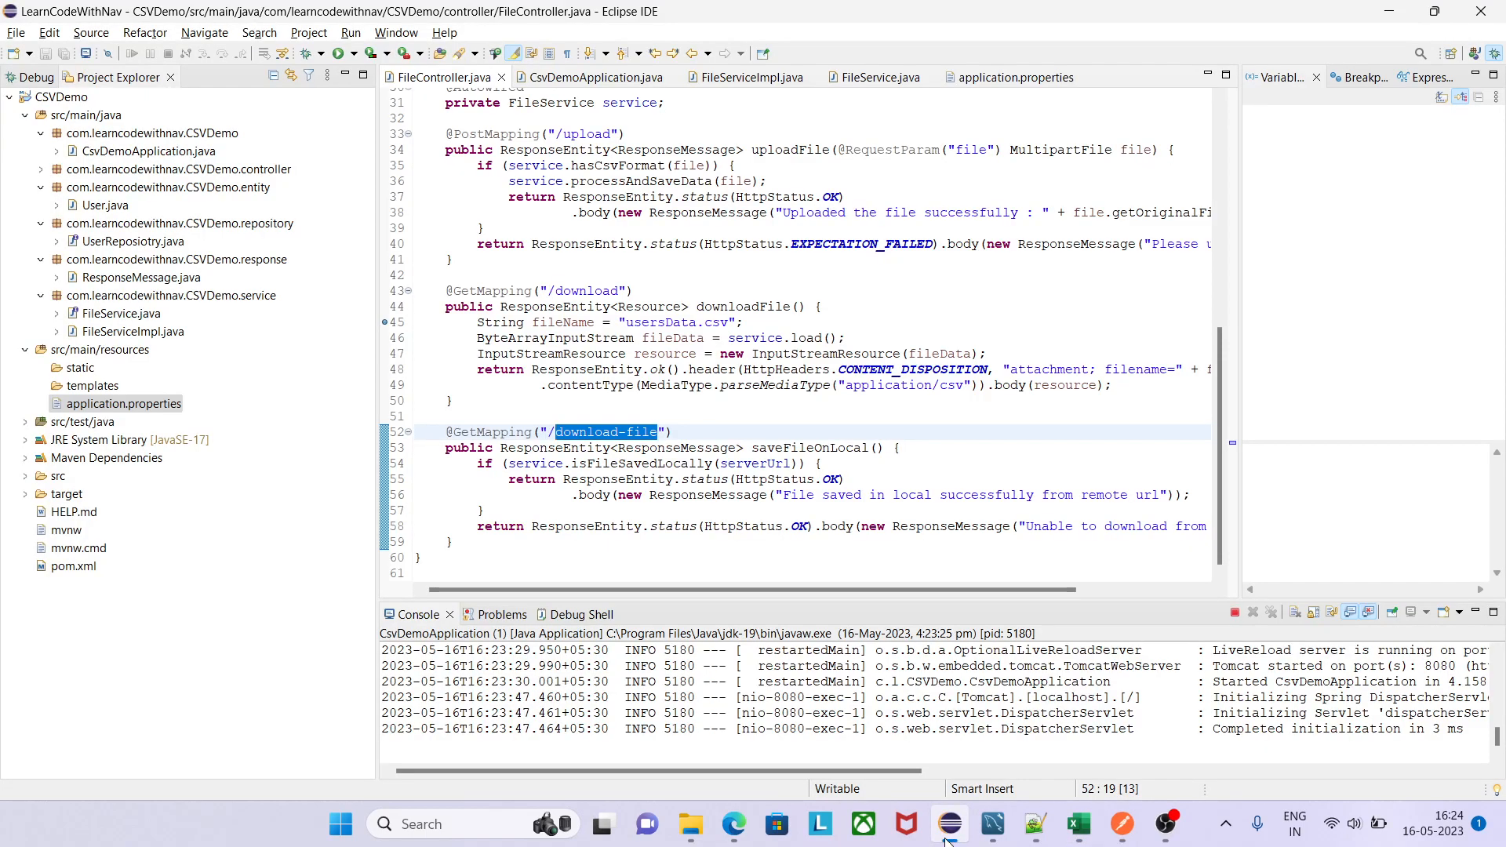